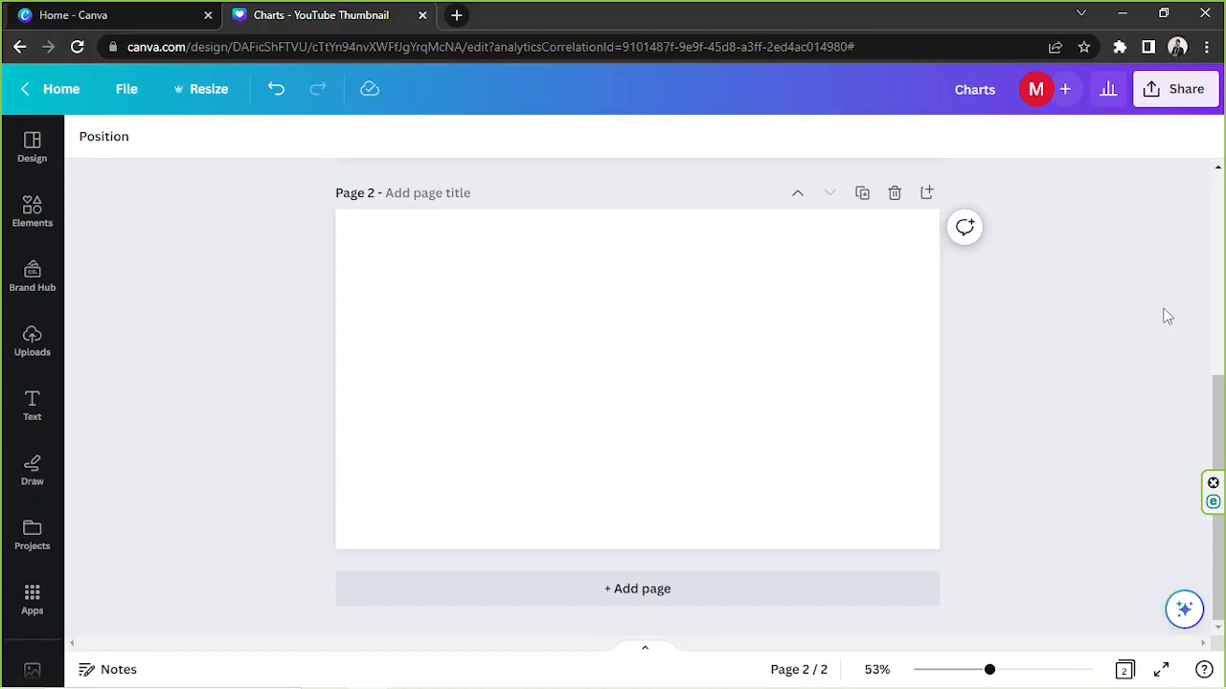
mouse_move(967, 308)
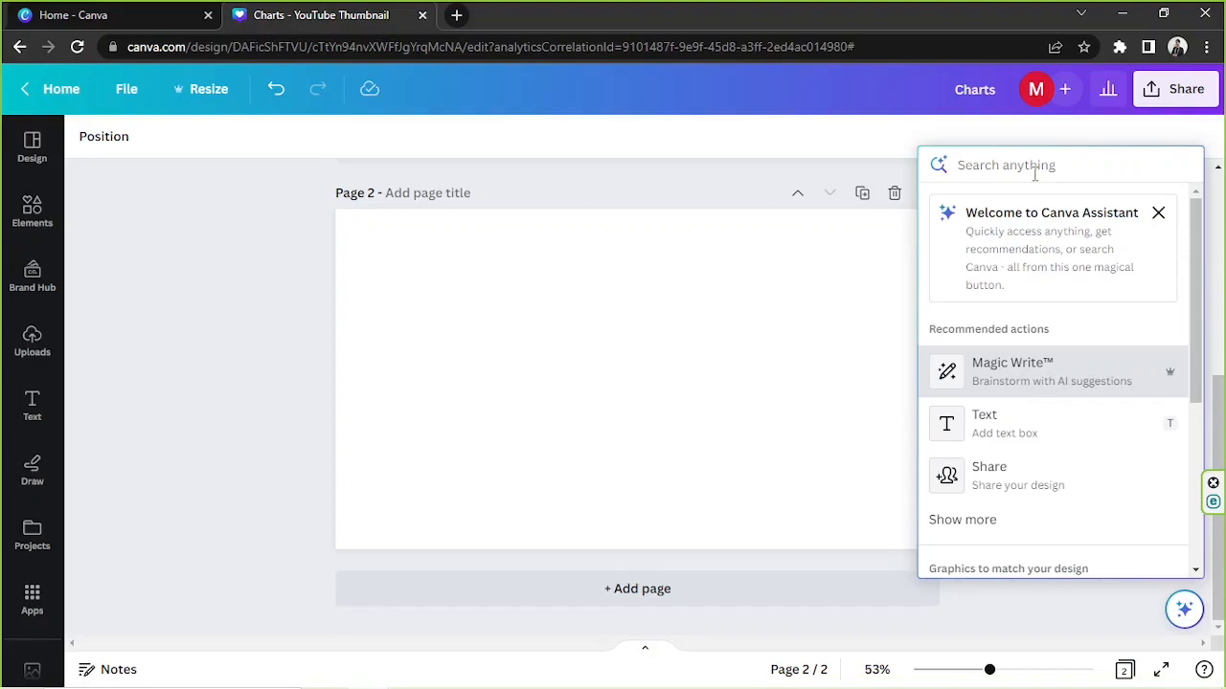
Enter 'chart' in the Canva Assistant search to list the pie, bar and line chart actions
type("chart")
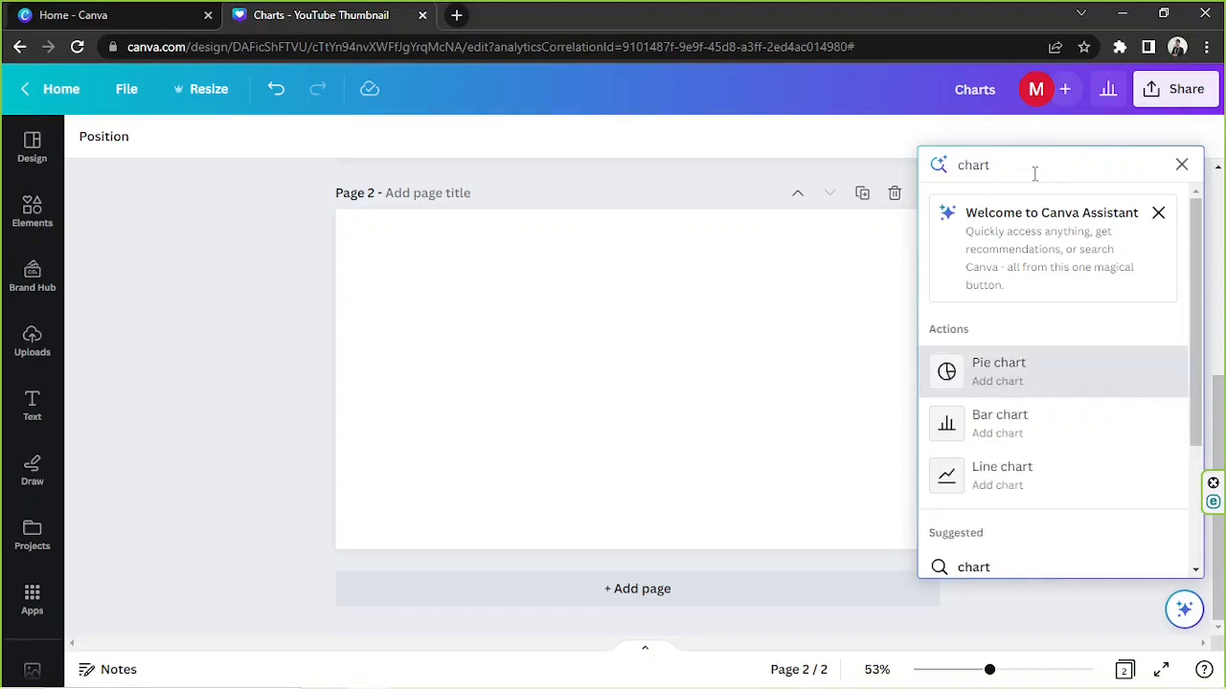
mouse_move(1068, 351)
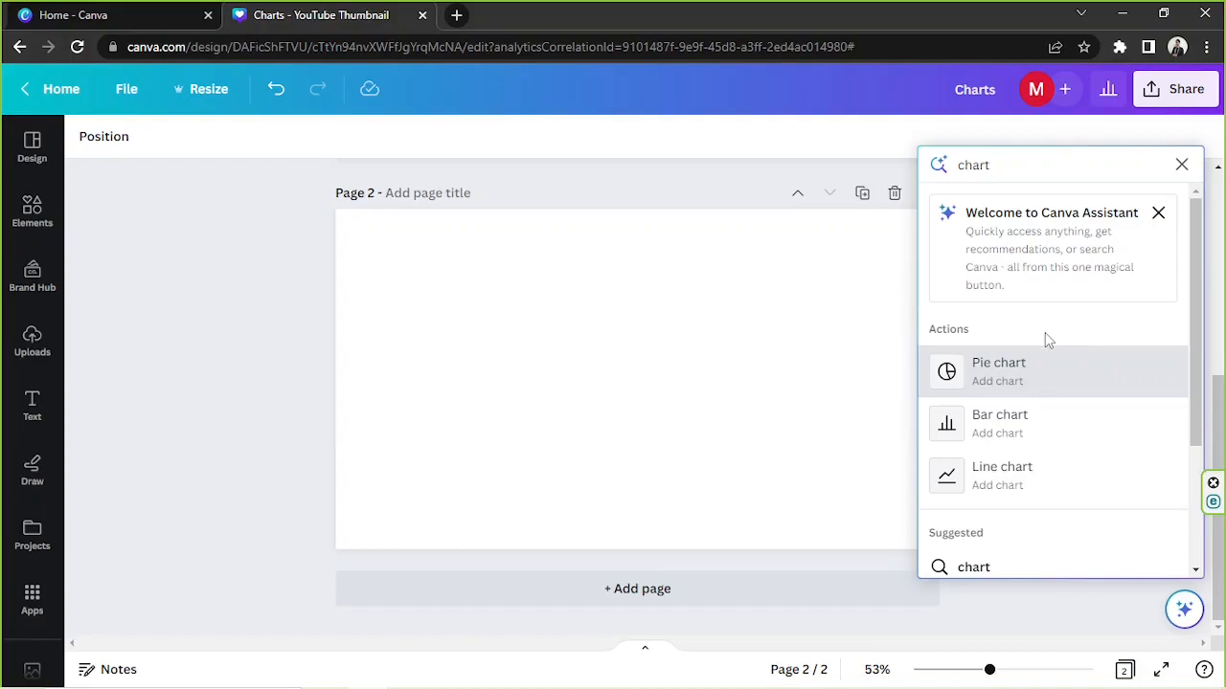
mouse_move(1041, 424)
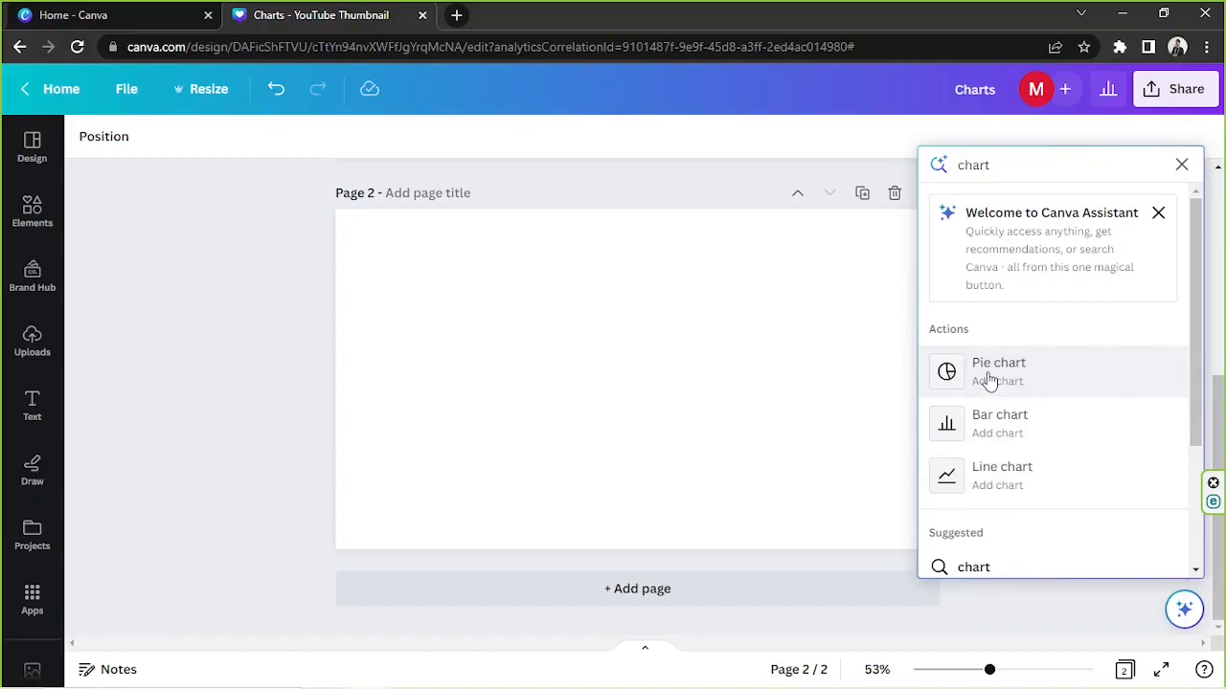
Insert the default five-item pie chart from the assistant's Pie chart action
left_click(999, 372)
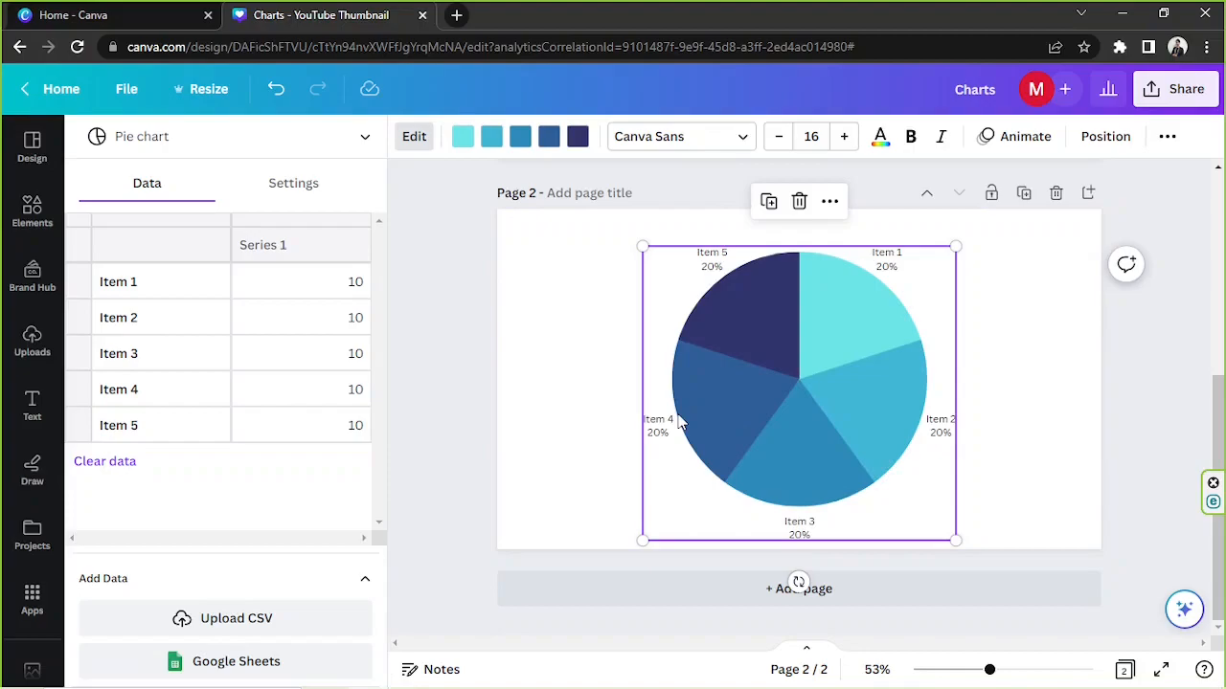
mouse_move(481, 249)
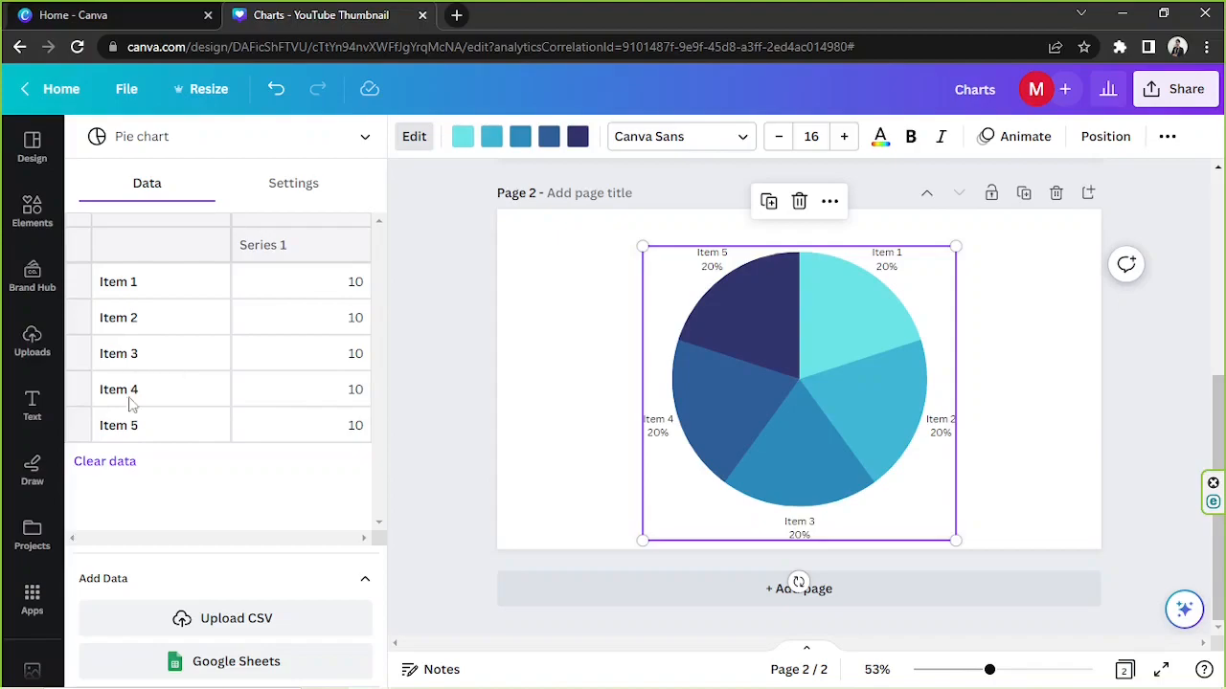
mouse_move(252, 366)
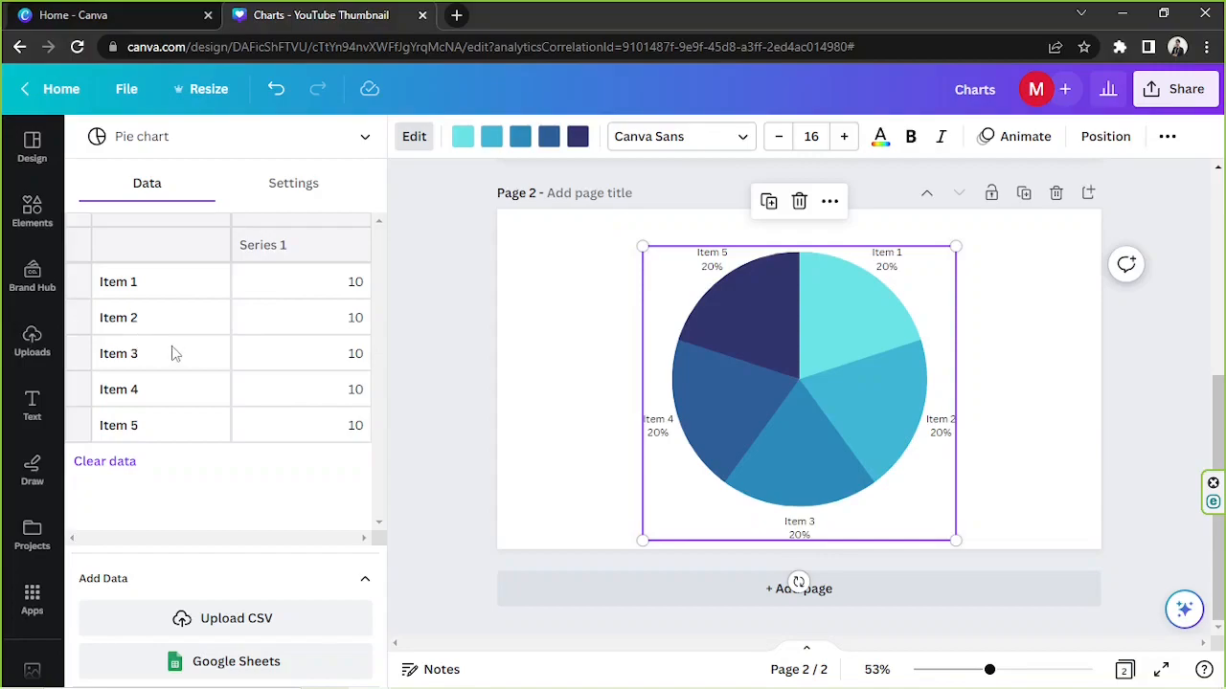
mouse_move(177, 380)
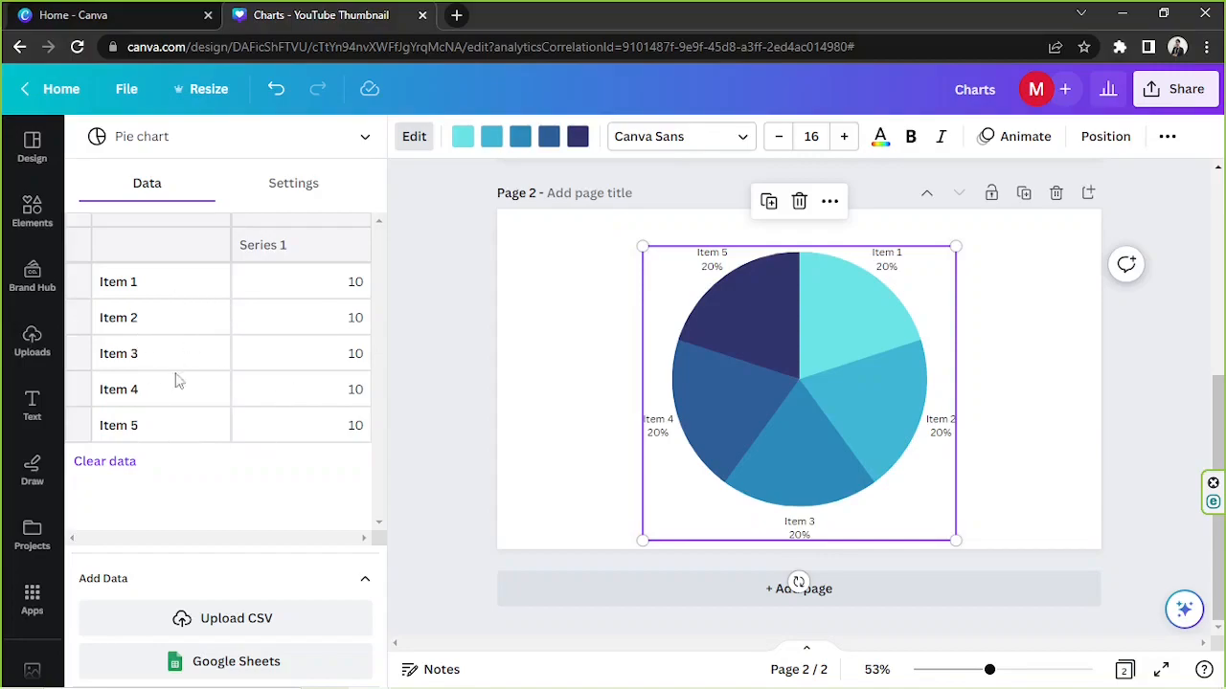
mouse_move(221, 450)
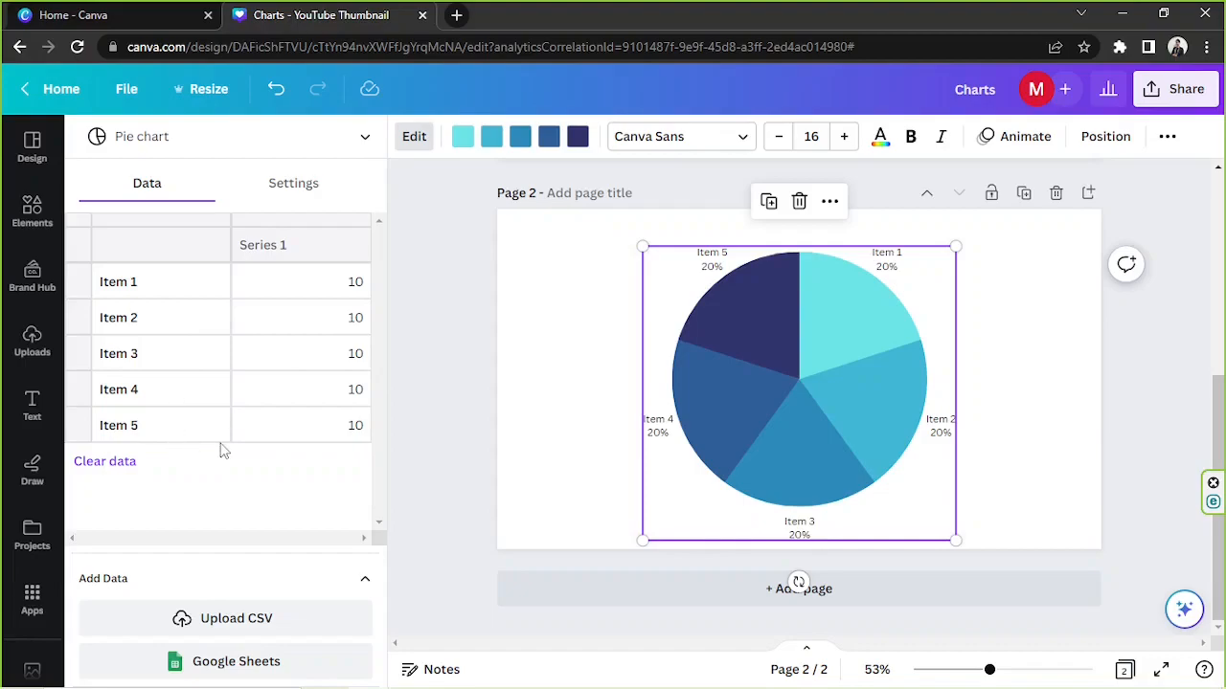
mouse_move(198, 417)
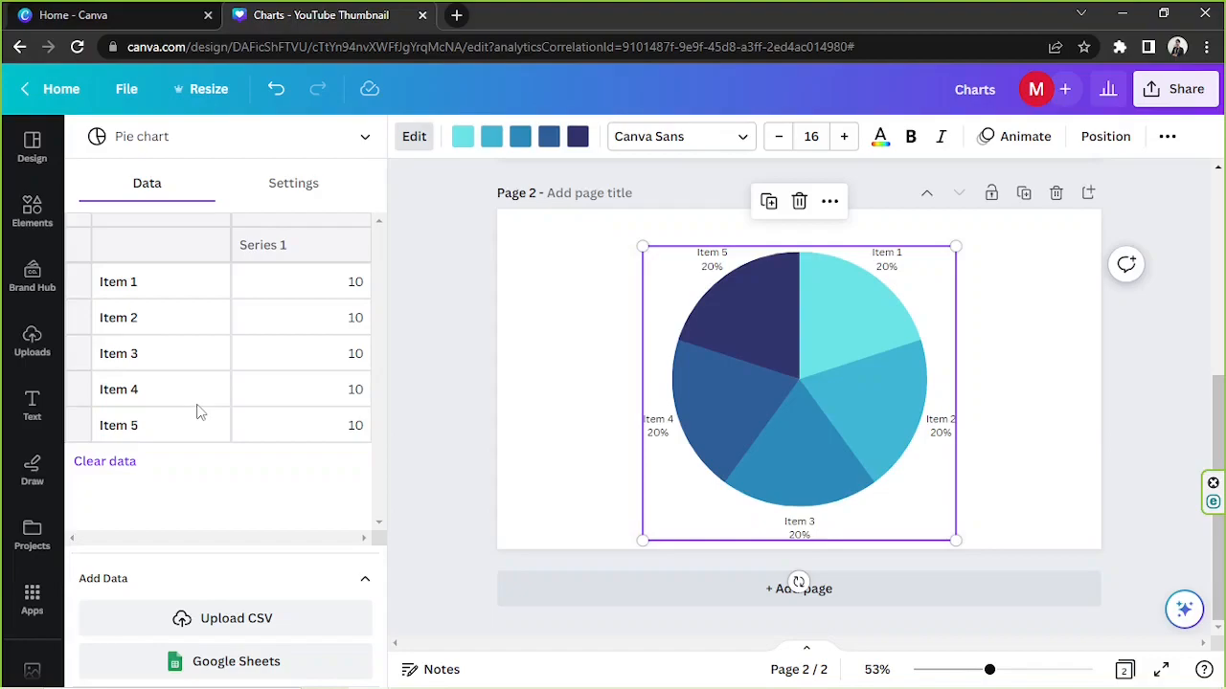
mouse_move(297, 378)
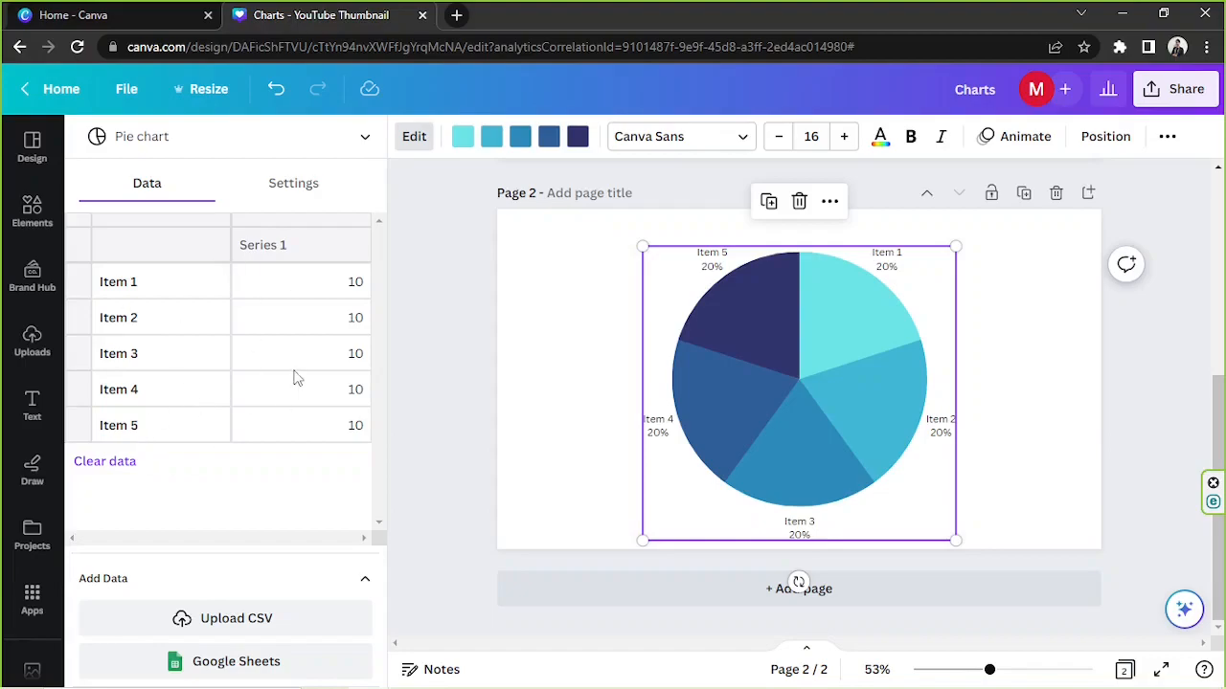
mouse_move(230, 398)
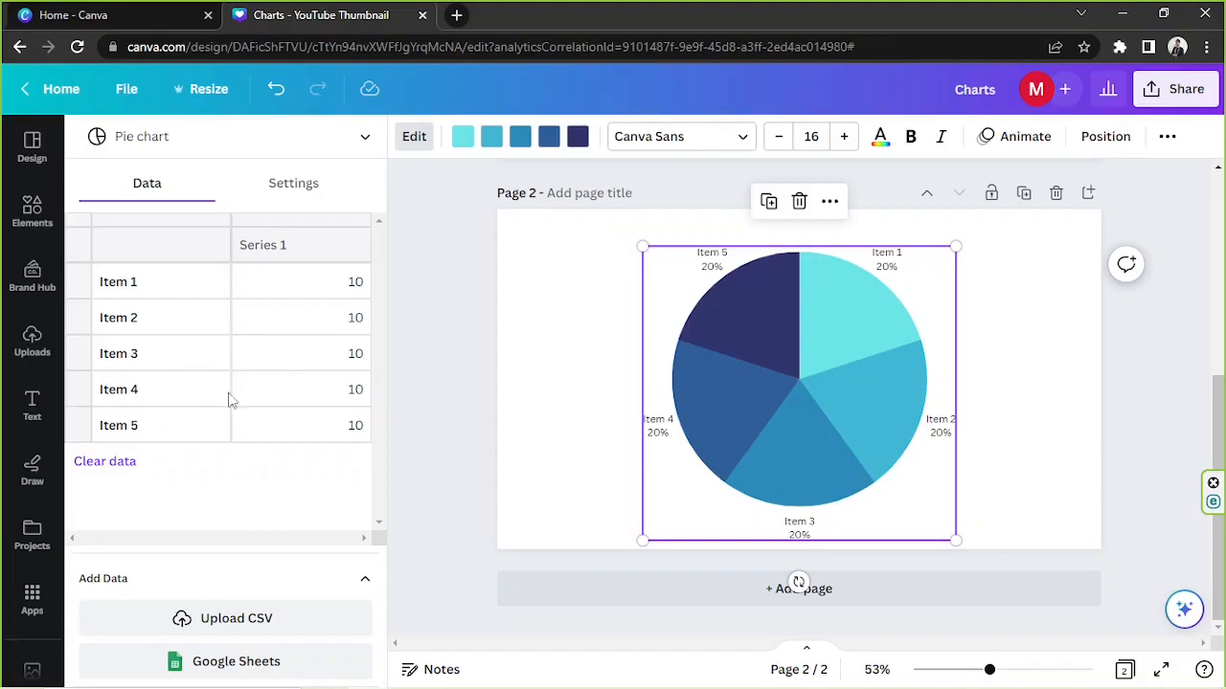
mouse_move(104, 461)
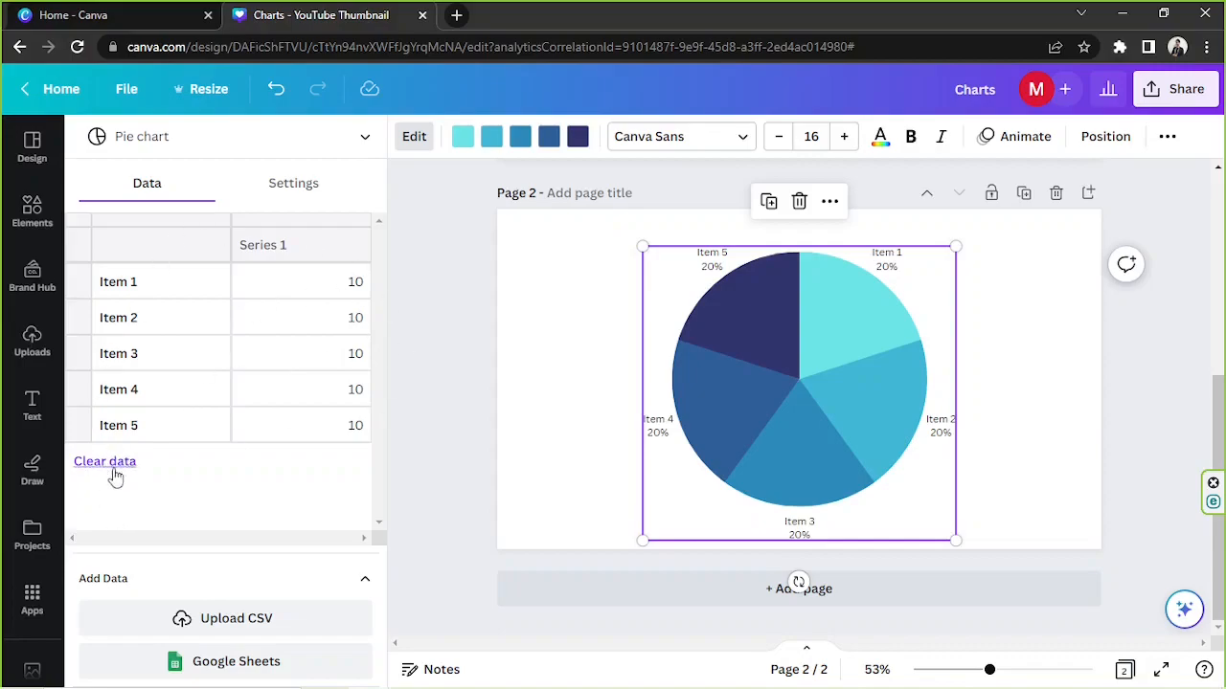
mouse_move(91, 460)
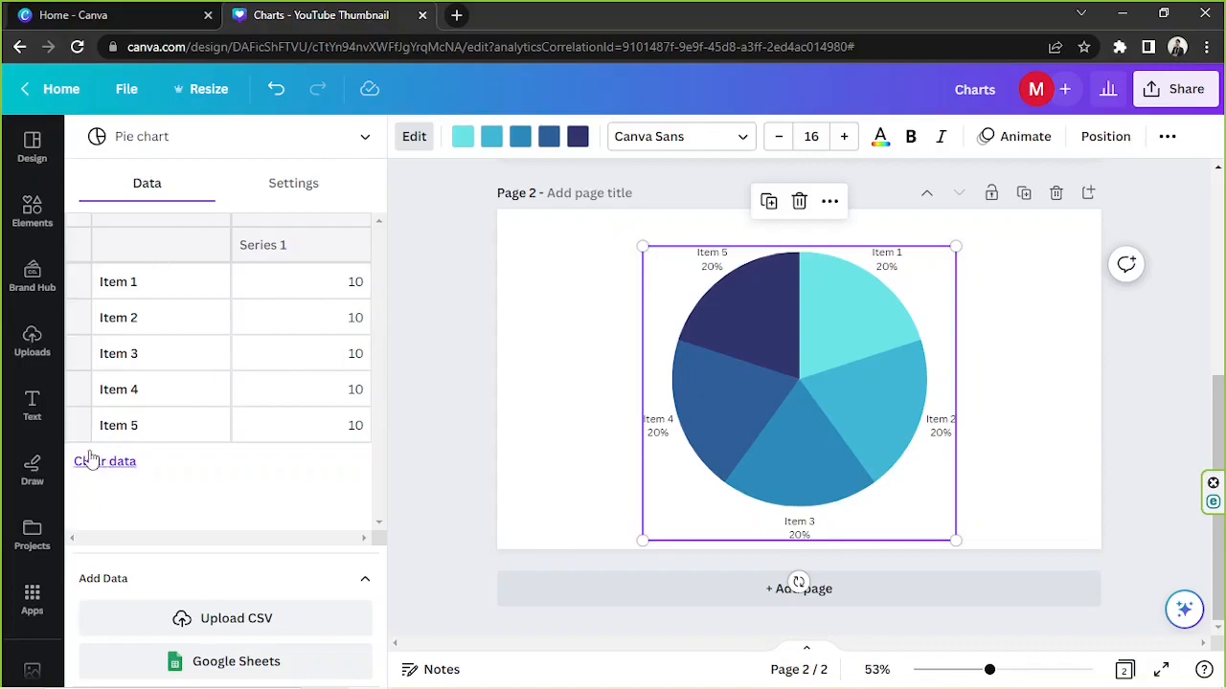
Clear the sample data and enter slices A 25, B 25, C 30, D 5, E 15
left_click(104, 460)
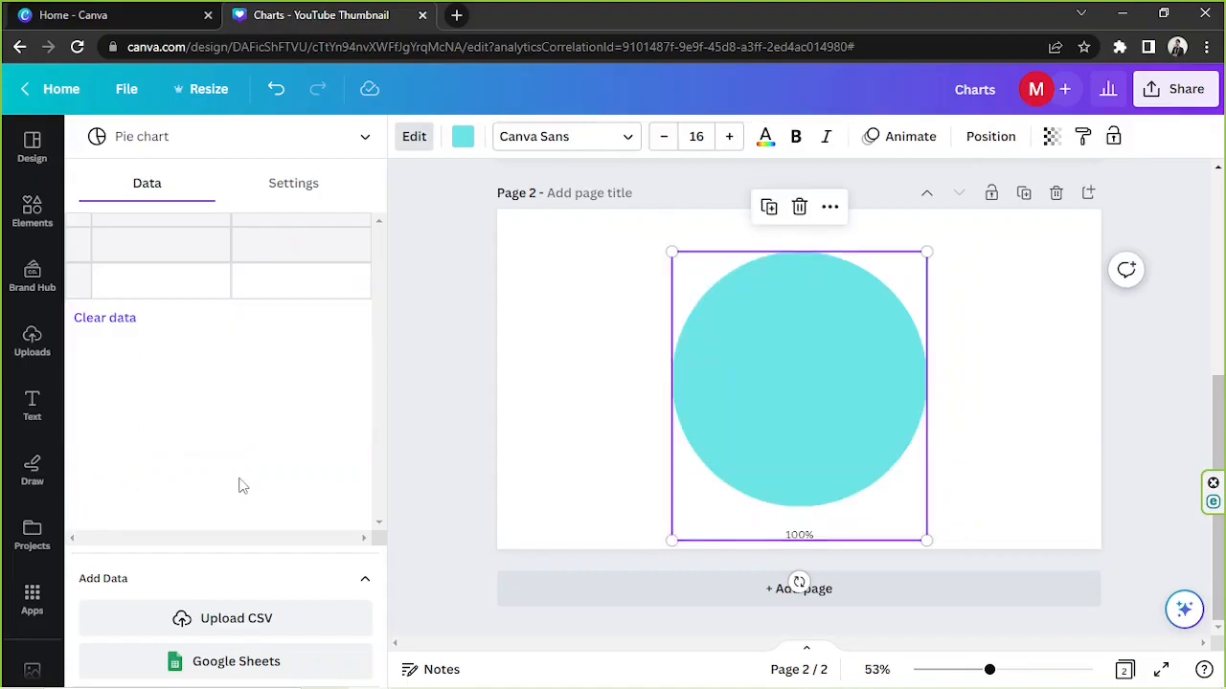
mouse_move(194, 287)
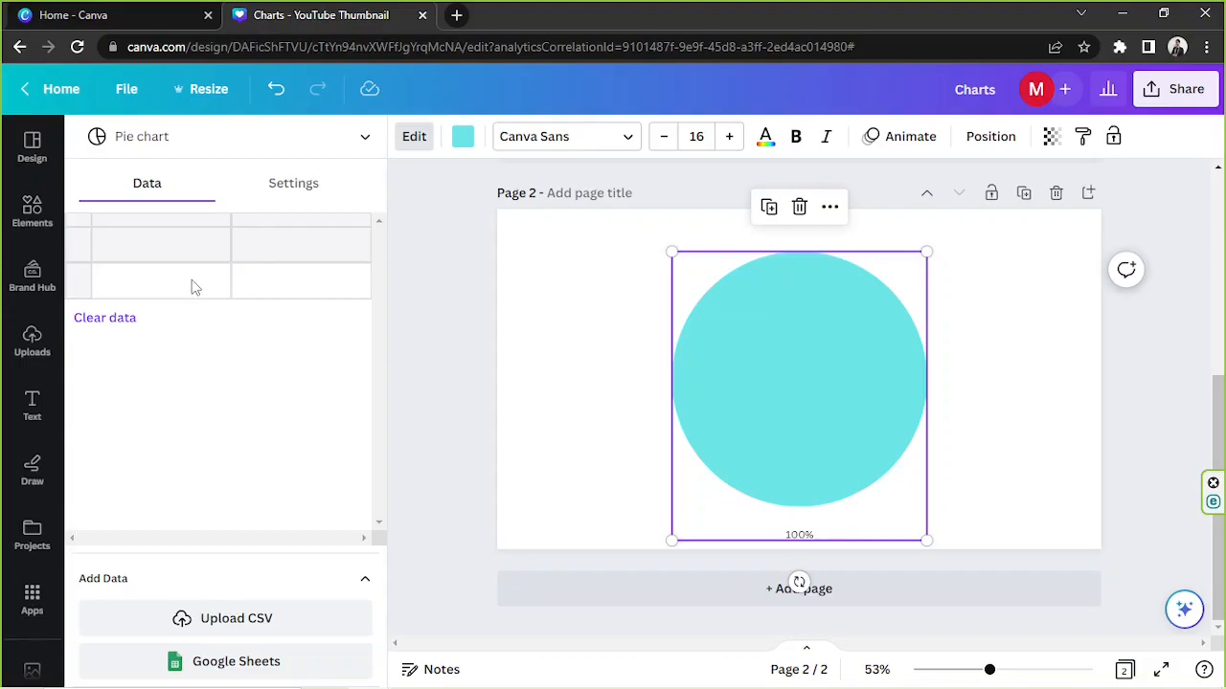
left_click(160, 281)
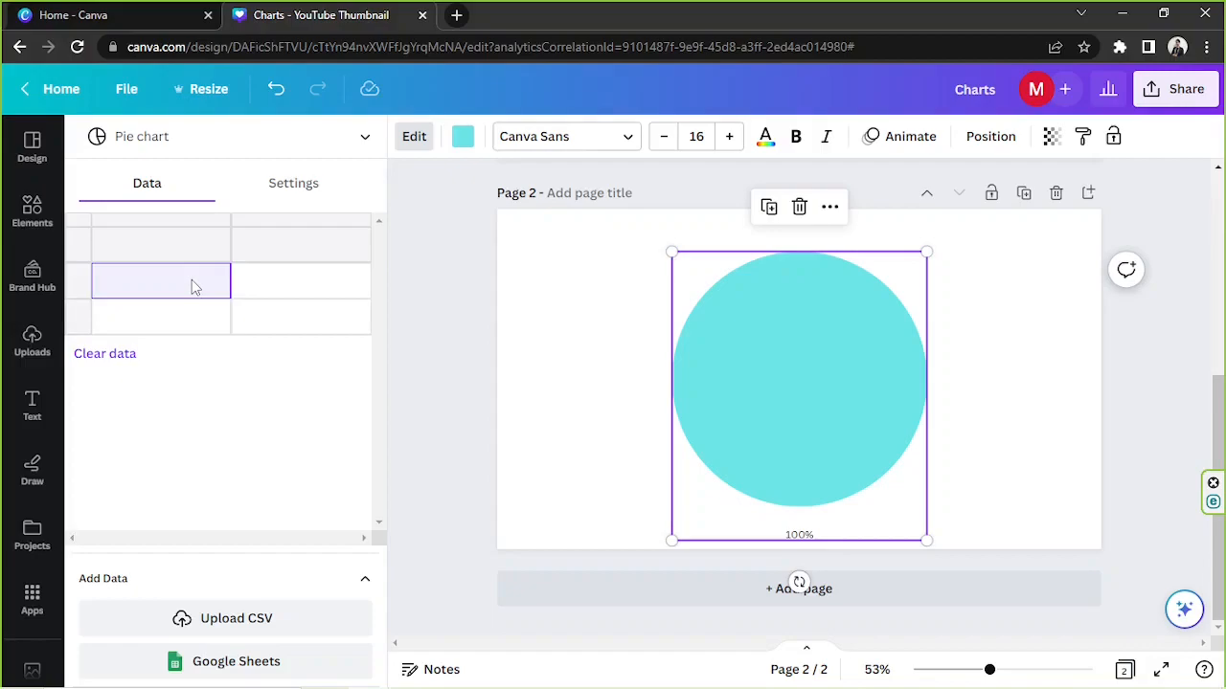
type("A")
left_click(300, 280)
type("25")
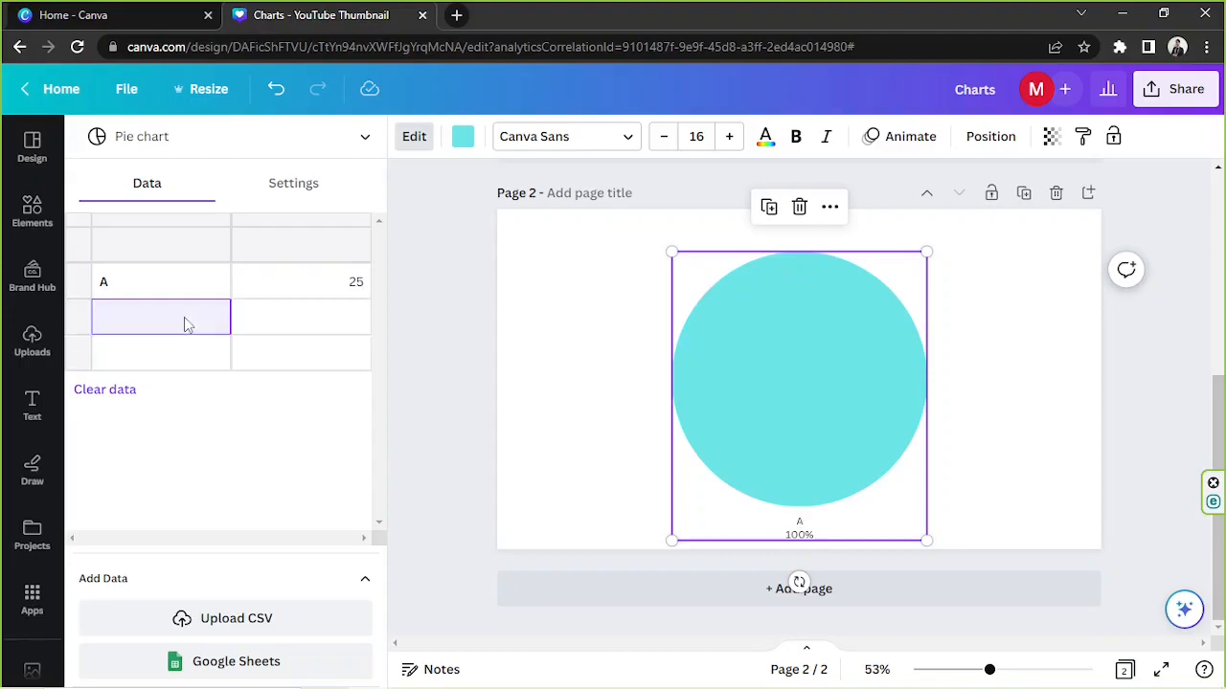
type("B")
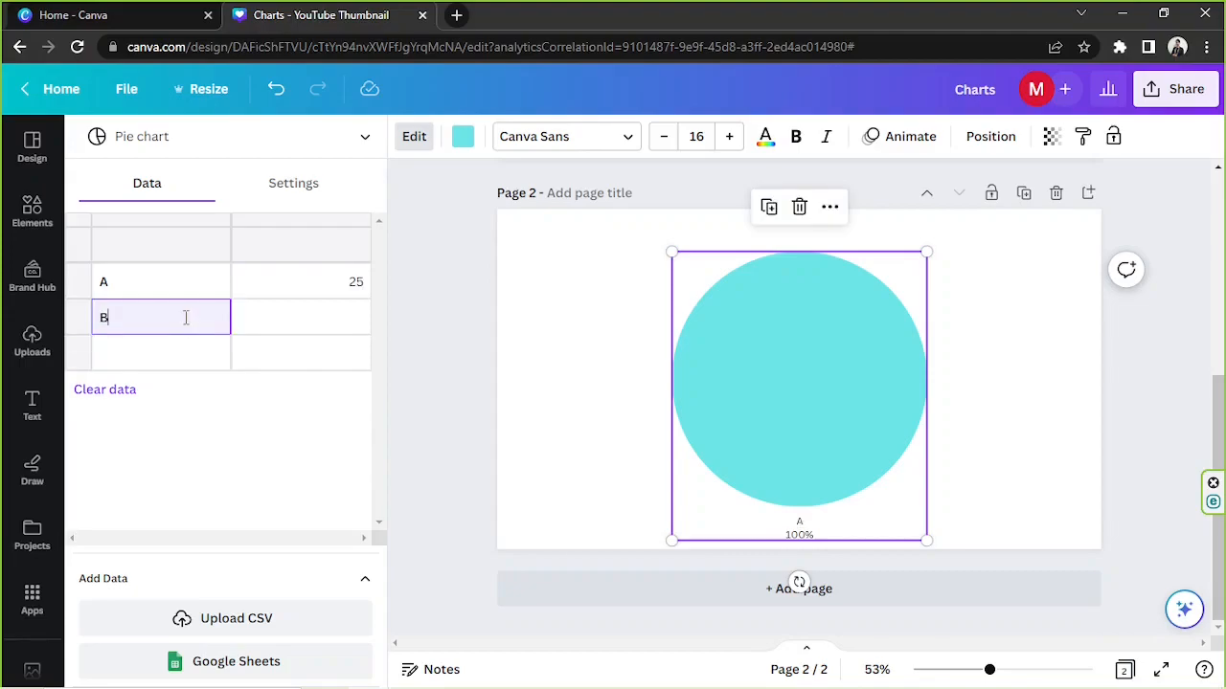
type("25")
left_click(161, 353)
type("C")
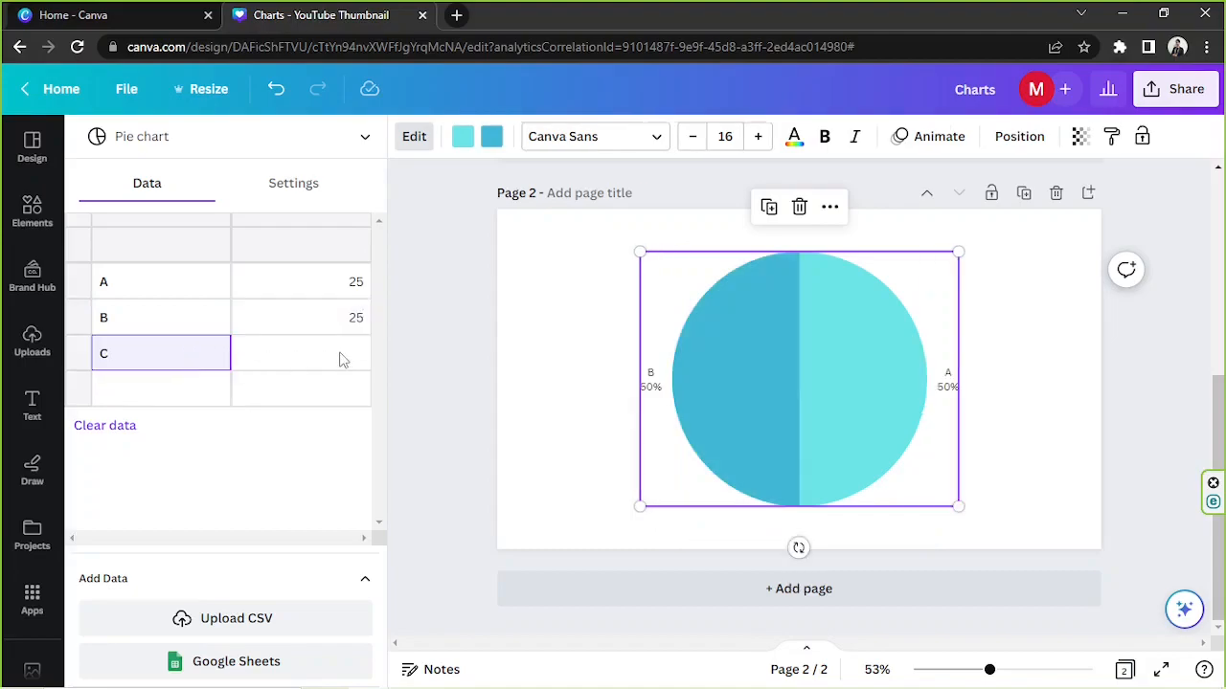
type("30")
left_click(161, 389)
type("D")
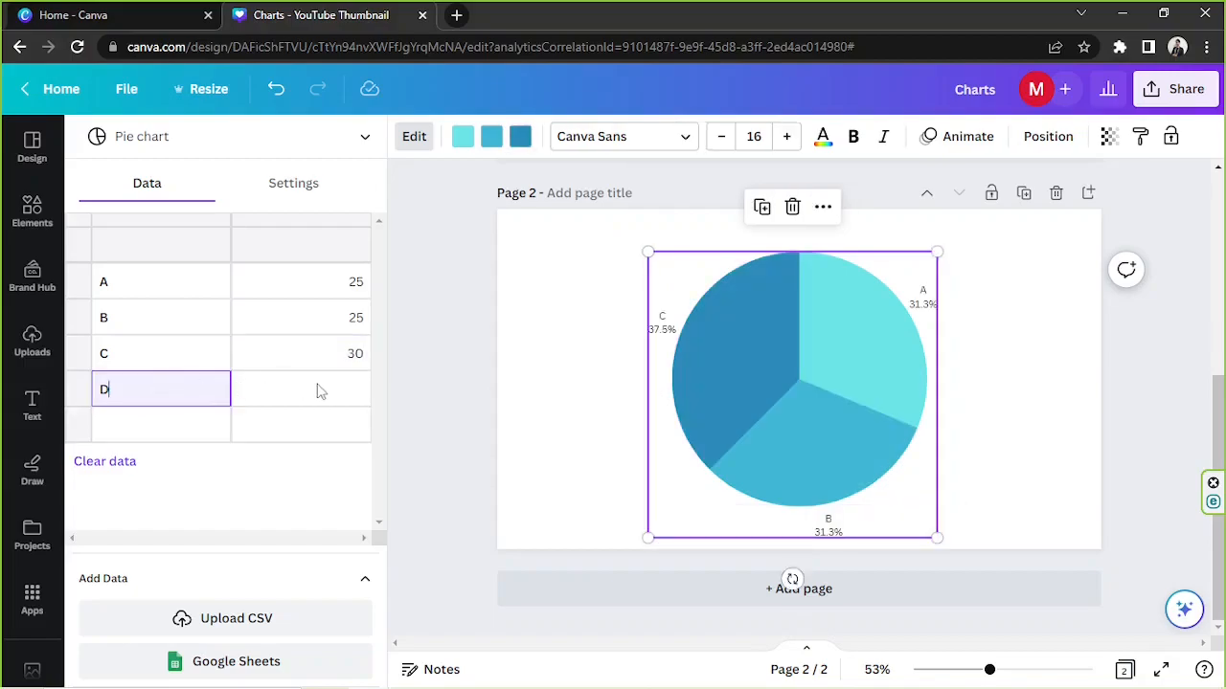
type("5")
left_click(161, 424)
type("E")
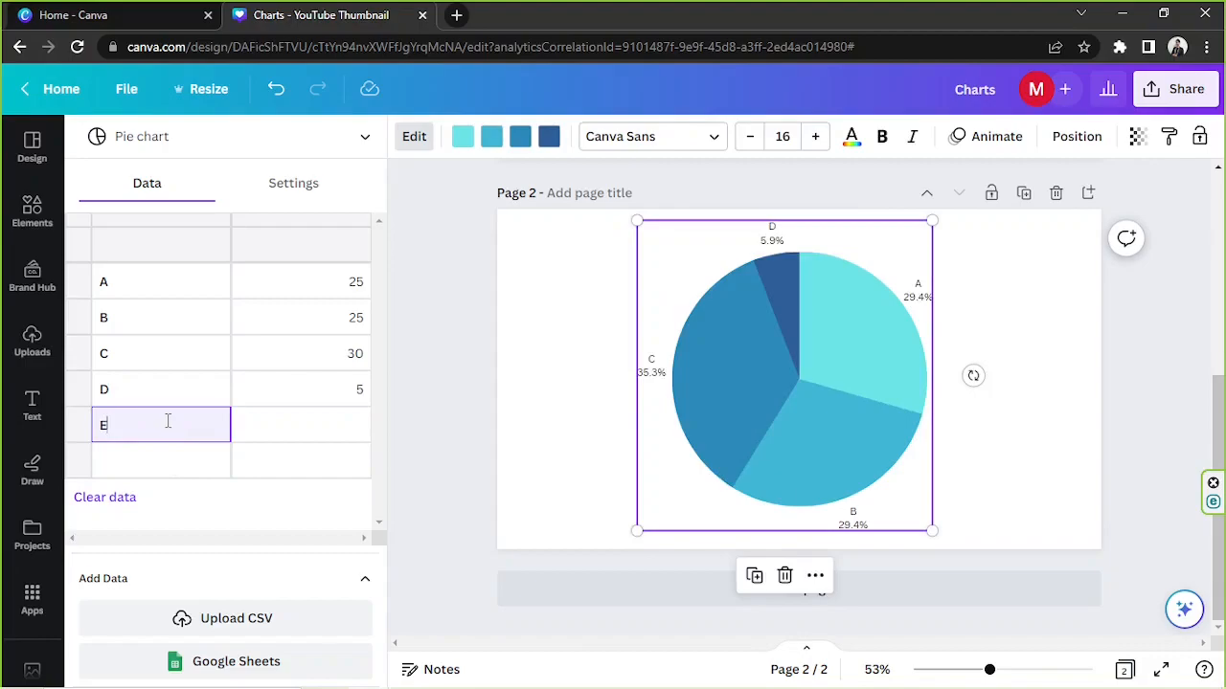
left_click(301, 424)
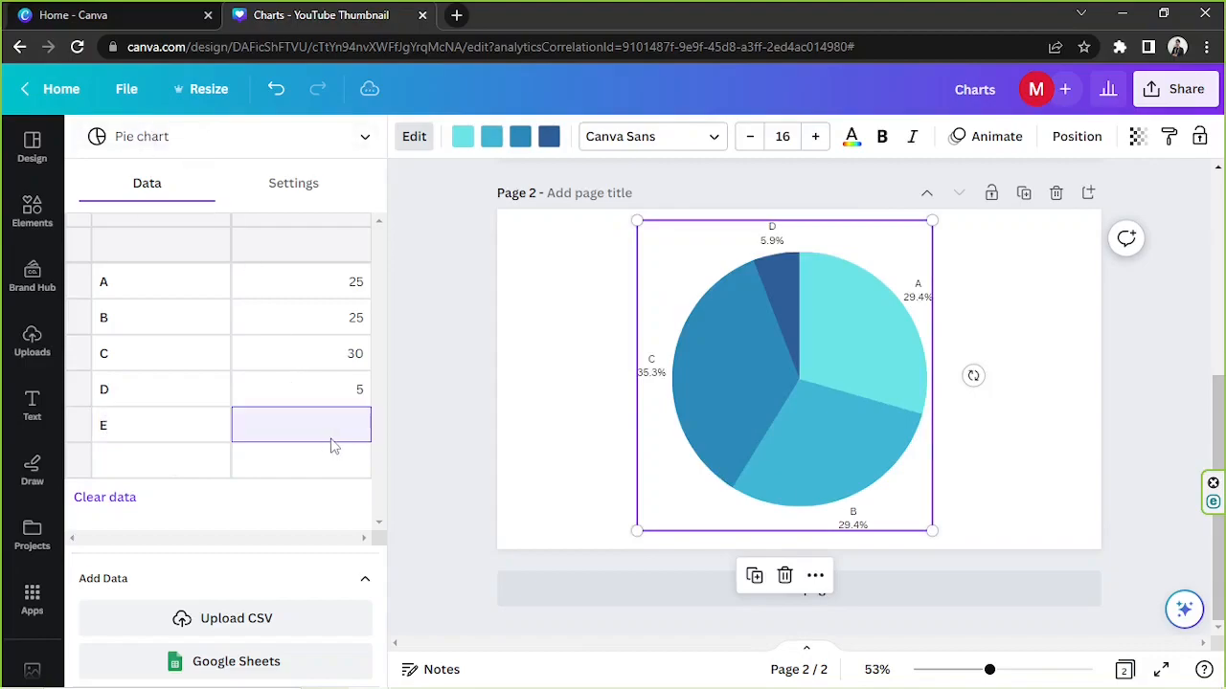
type("15")
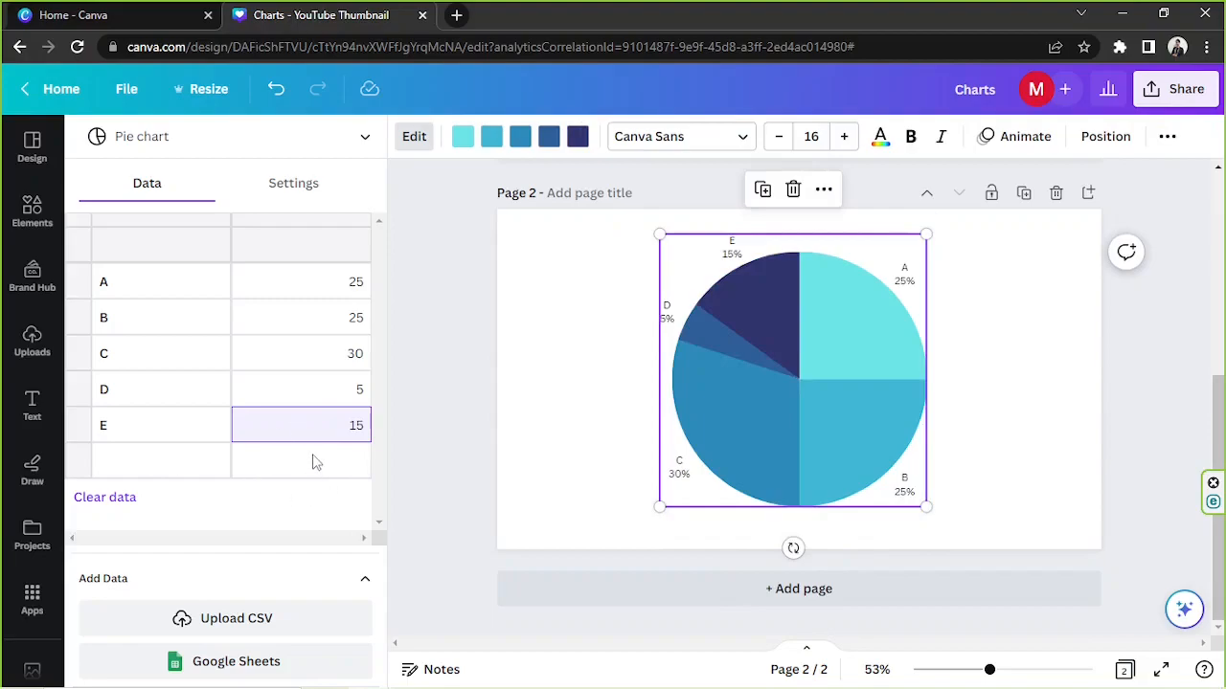
mouse_move(158, 500)
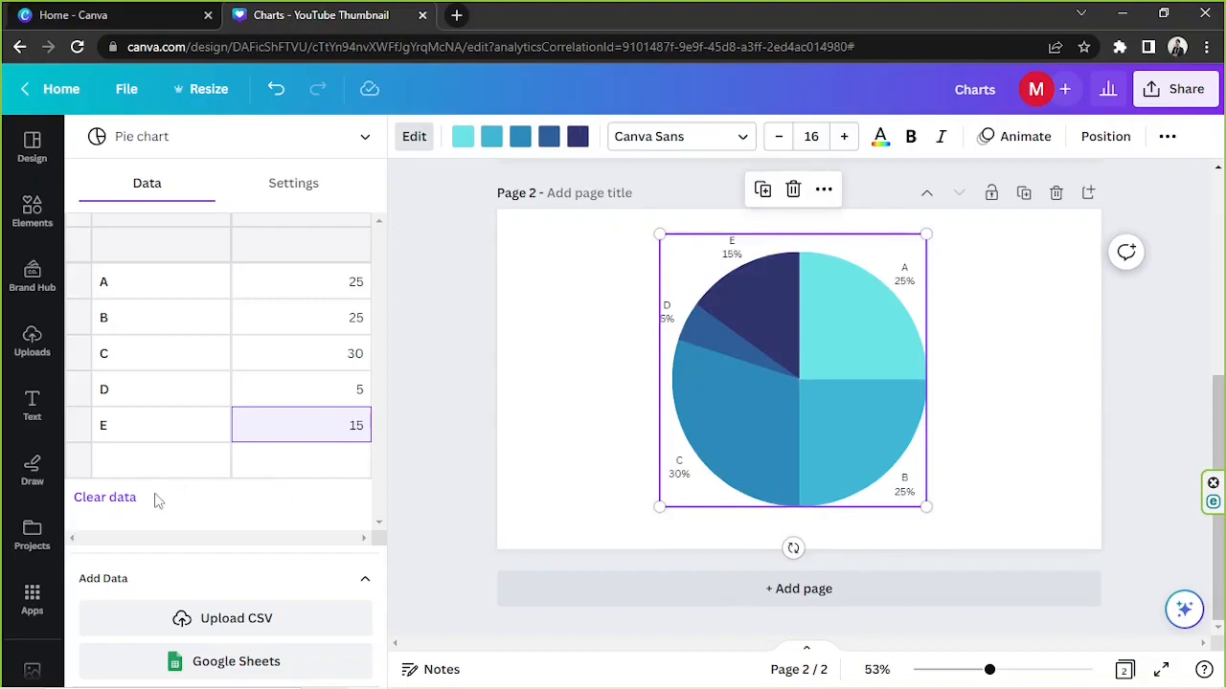
Select rows in the pie chart's data table and scroll down to the Add Data options
left_click(160, 425)
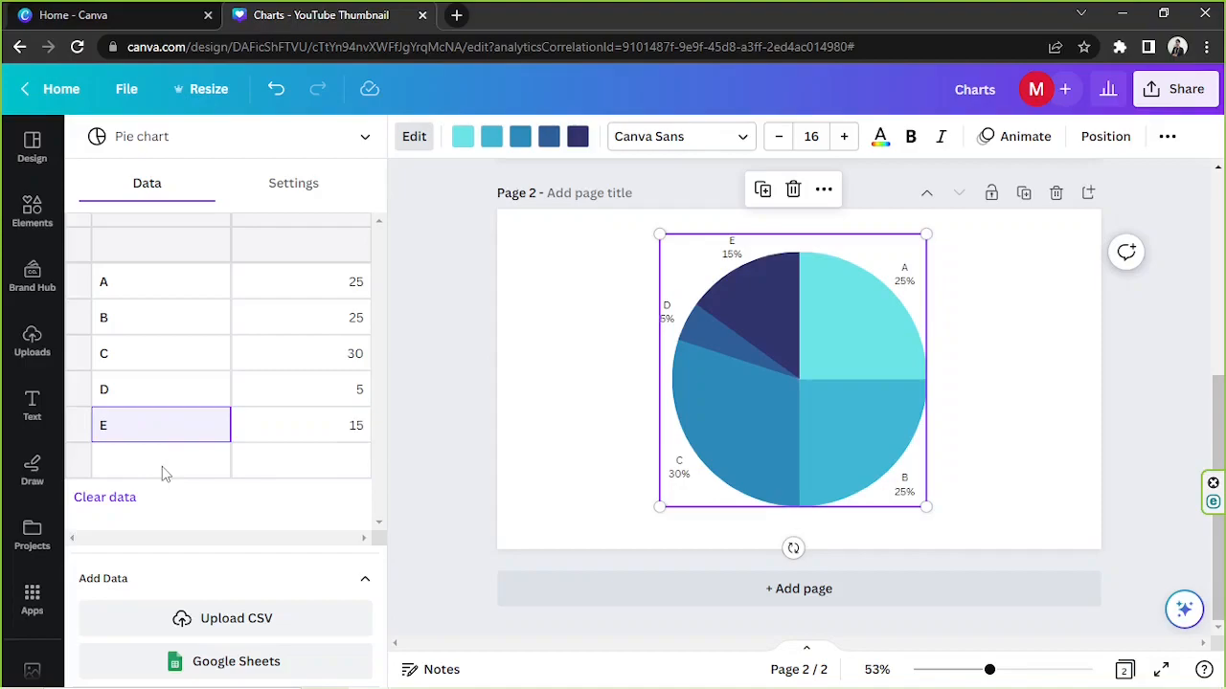
left_click(160, 460)
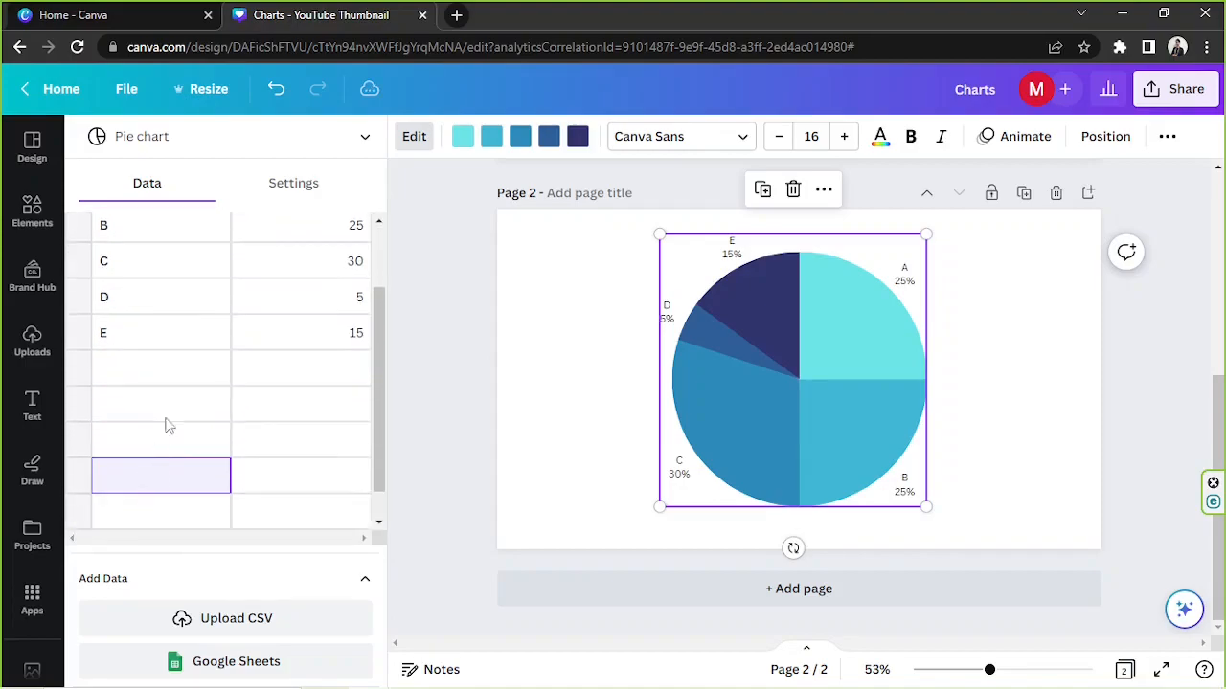
scroll("down", 3)
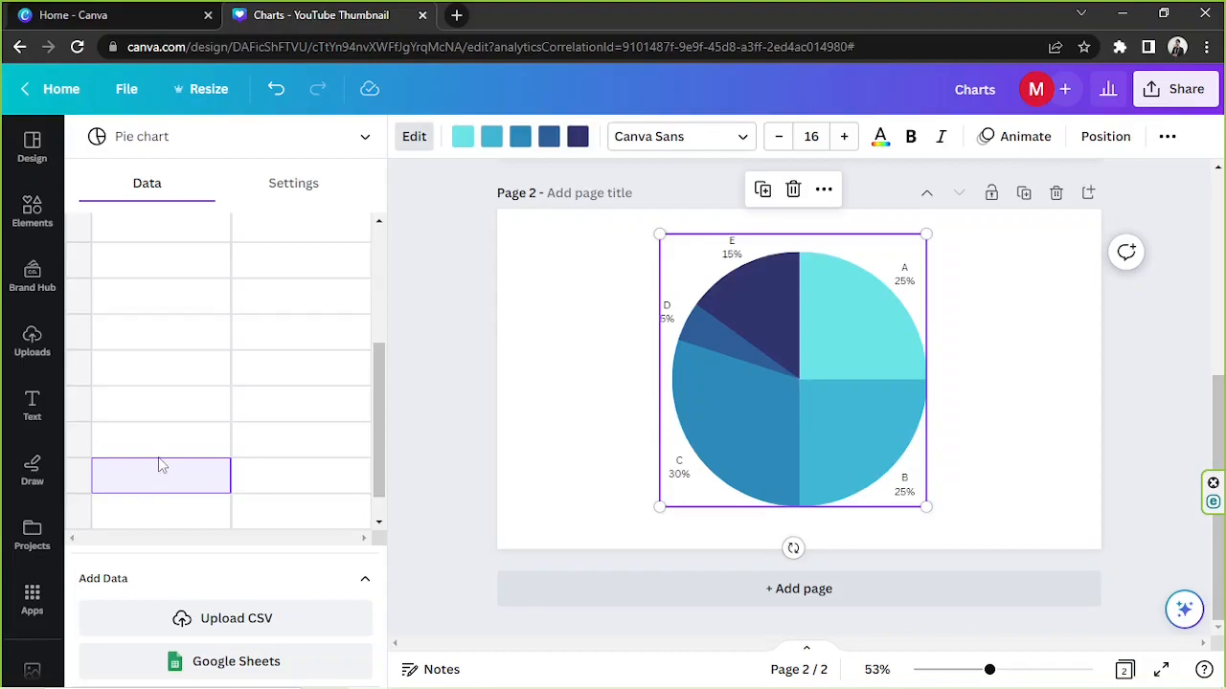
mouse_move(295, 407)
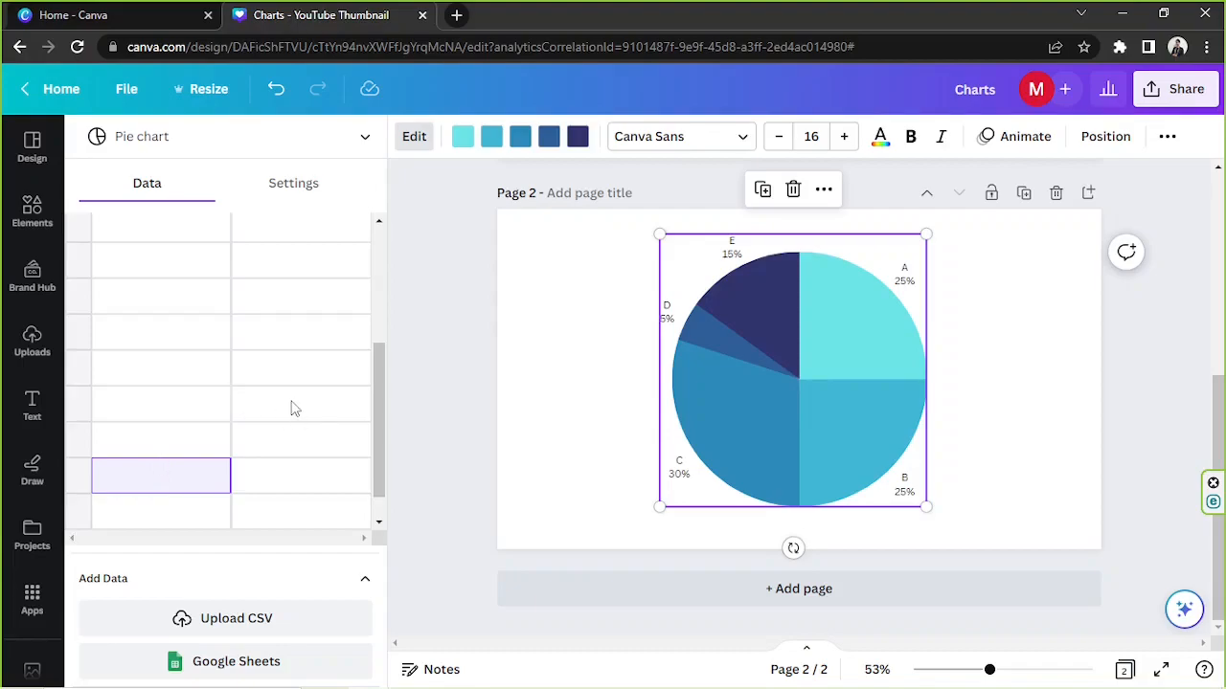
mouse_move(209, 347)
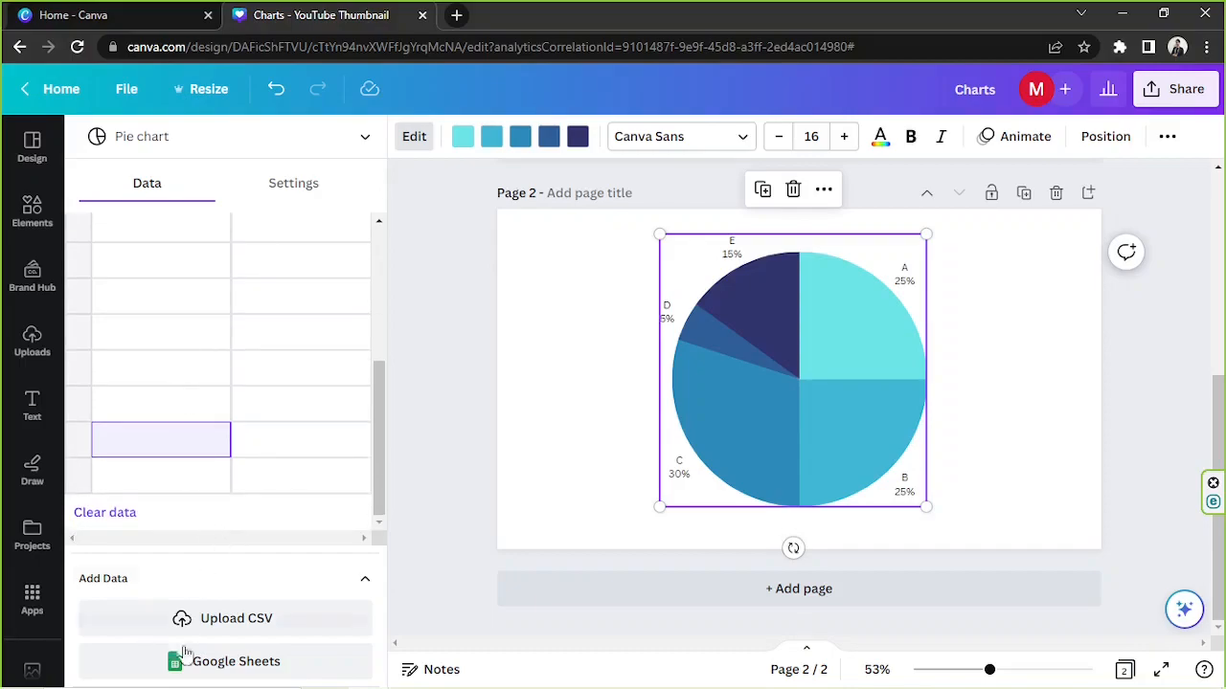
mouse_move(210, 565)
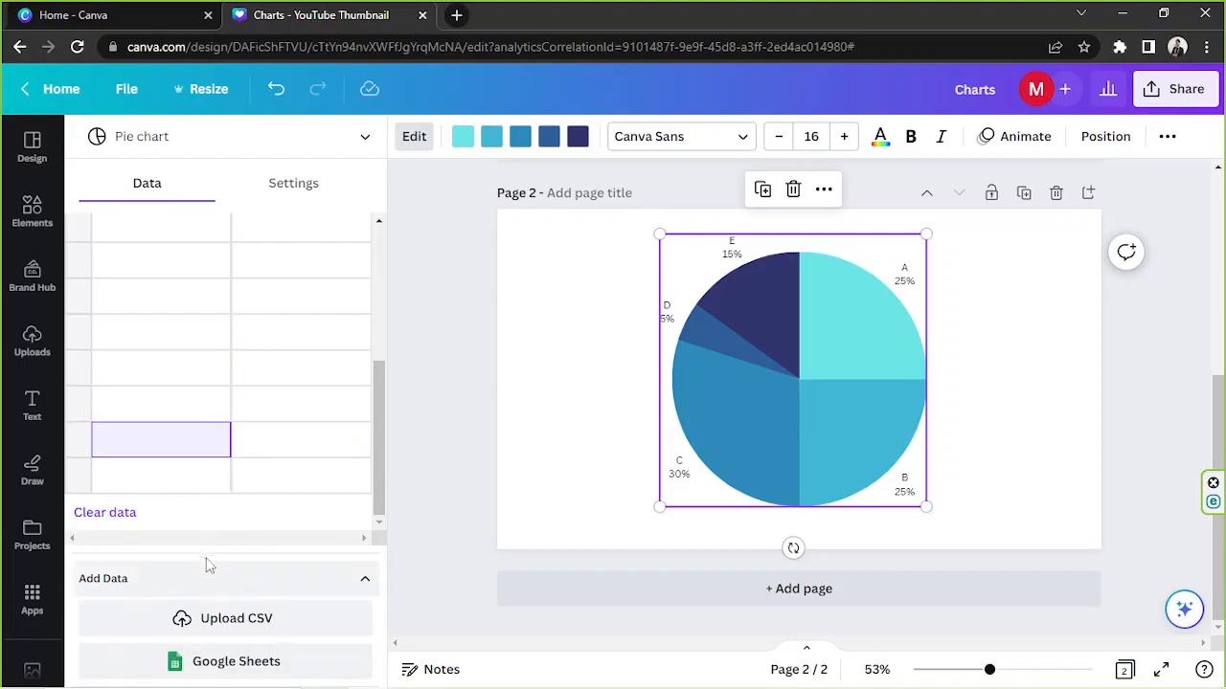
mouse_move(239, 619)
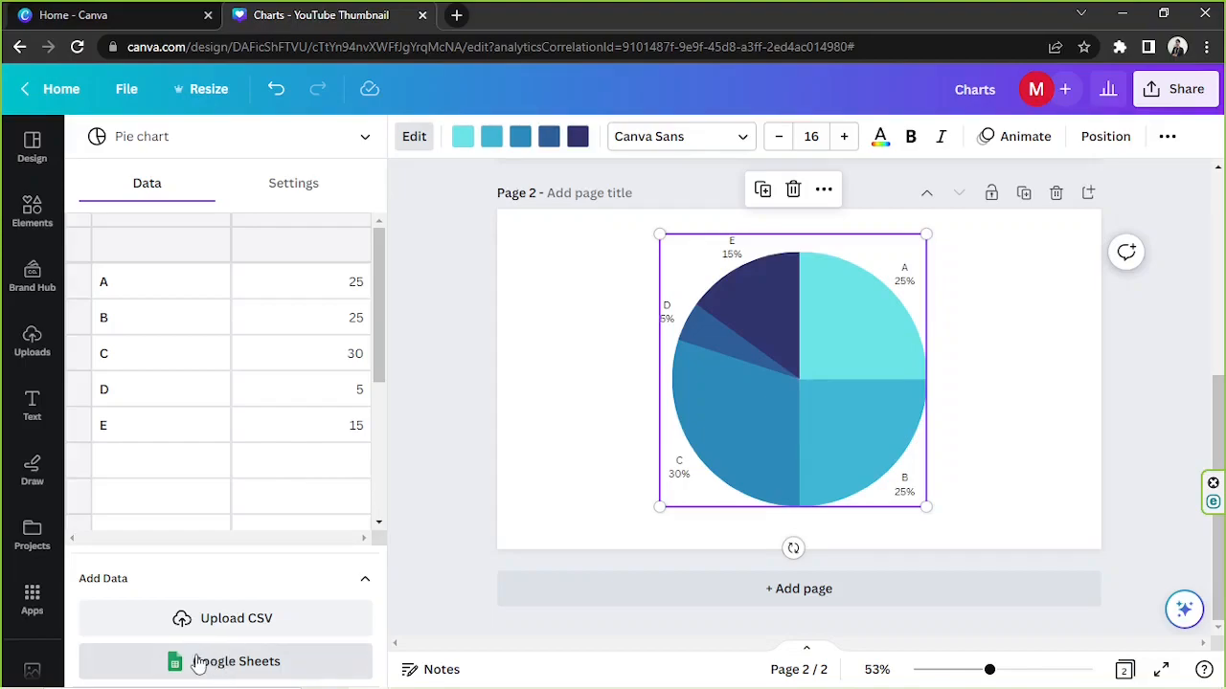
Attempt Google Sheets as the data source, then dismiss the Google sign-in prompt
left_click(226, 662)
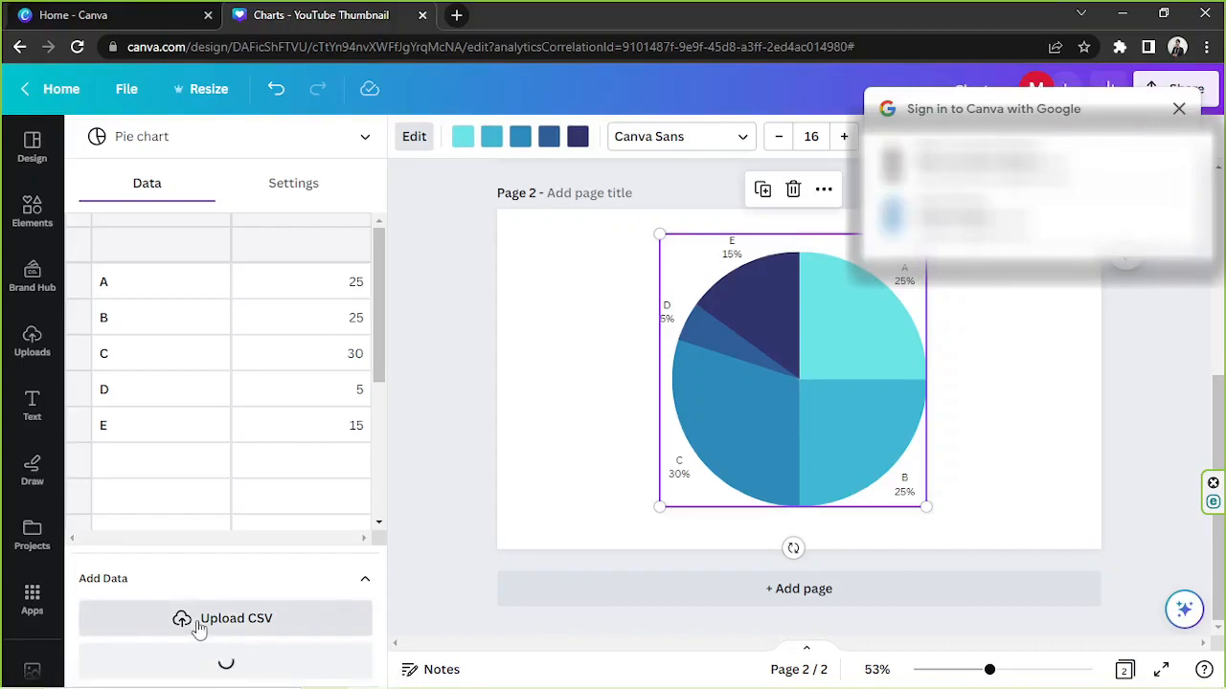
mouse_move(822, 422)
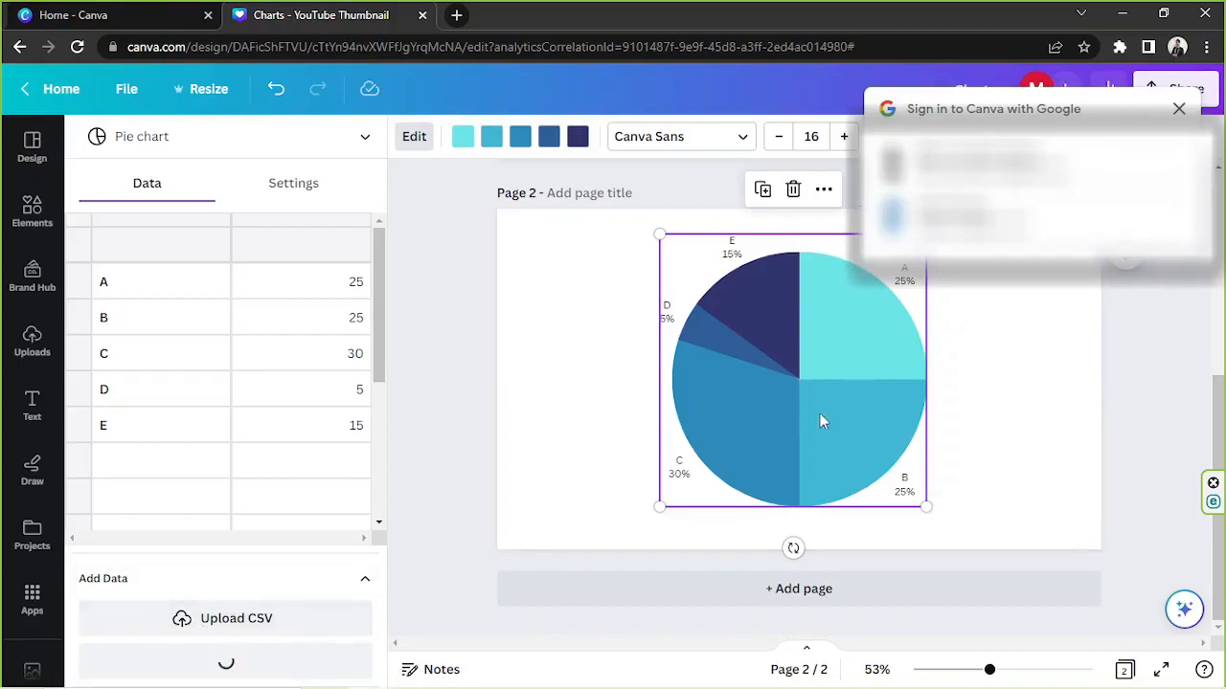
mouse_move(810, 409)
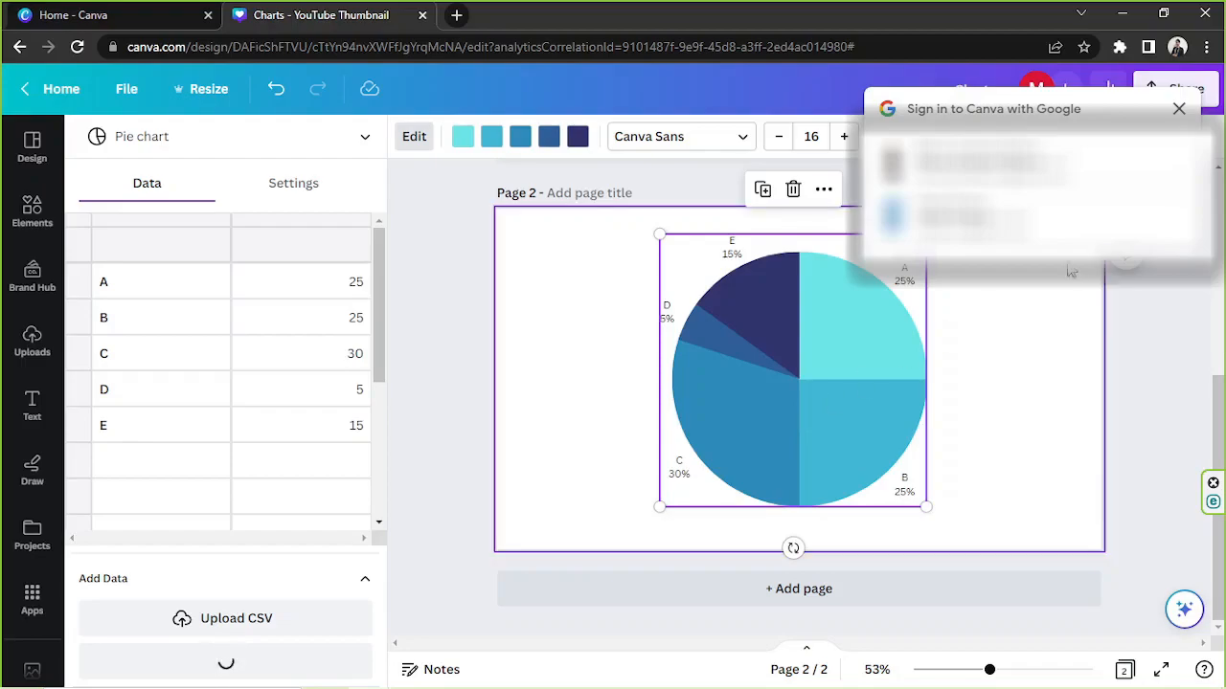
left_click(1179, 110)
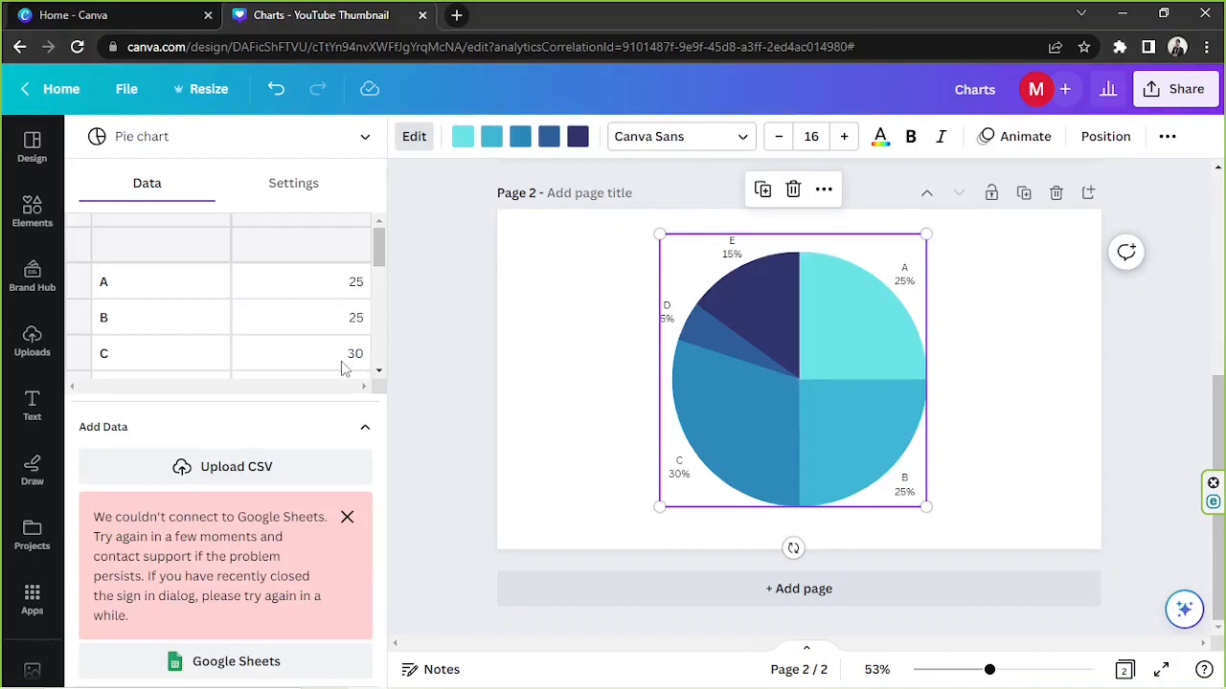
mouse_move(187, 340)
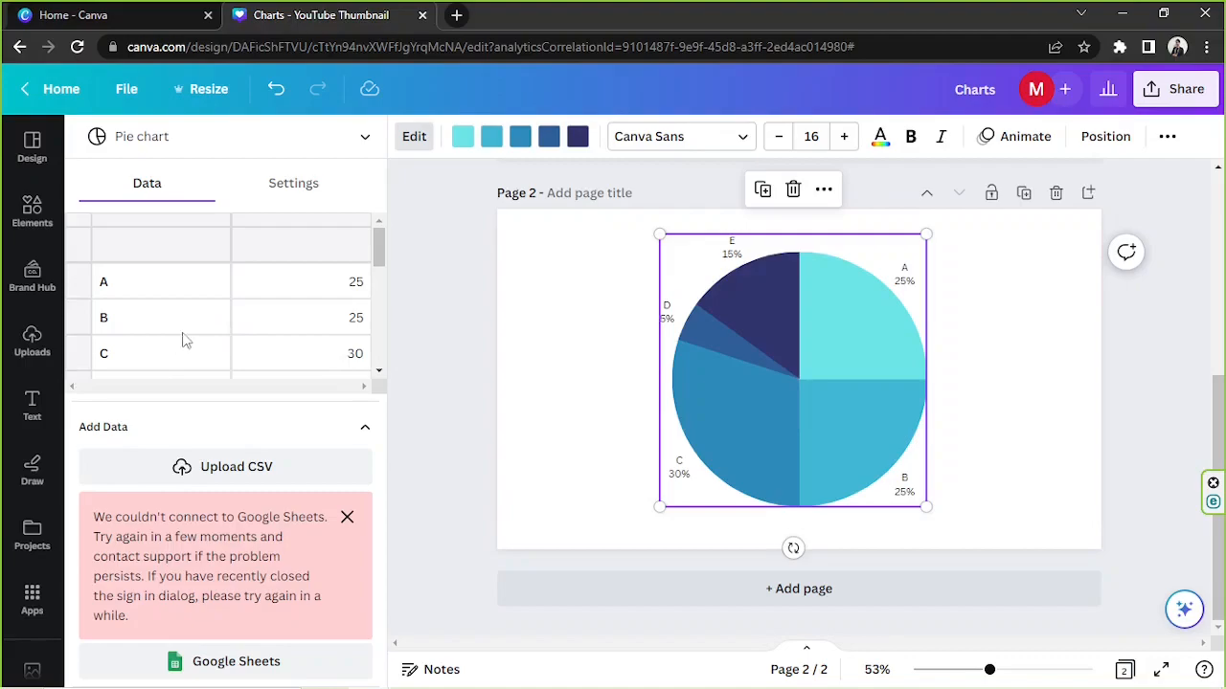
mouse_move(921, 308)
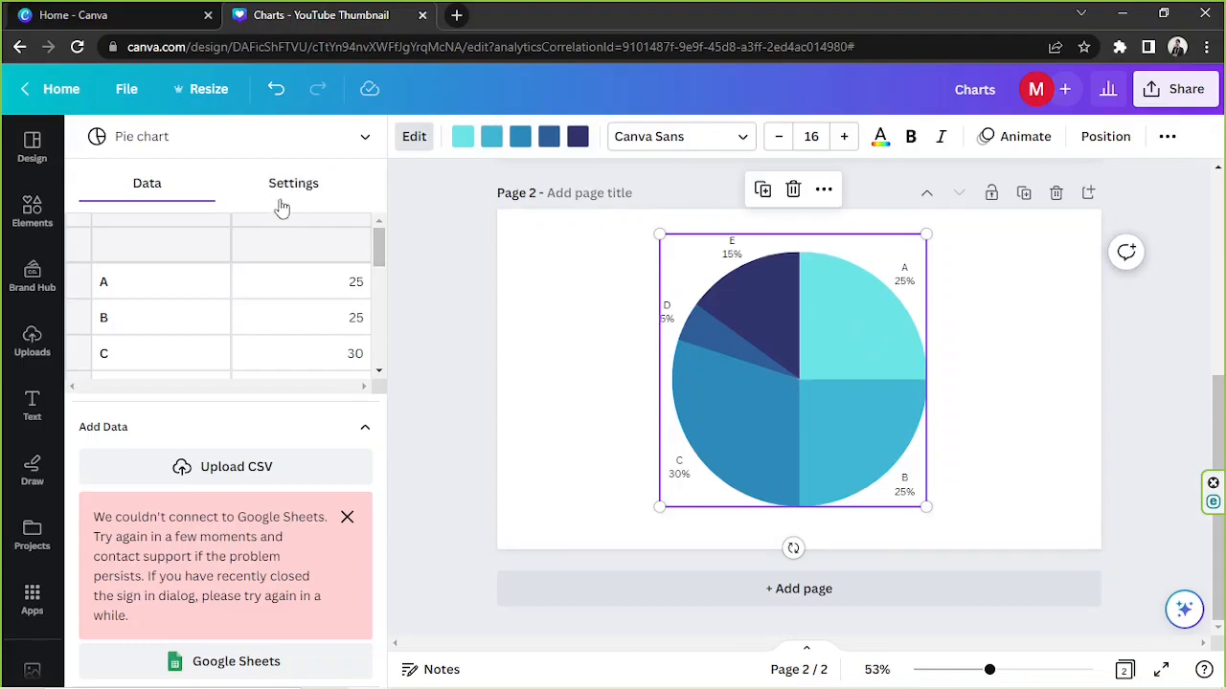
Try number labels and hidden labels, ending with percentage slice labels shown
left_click(293, 183)
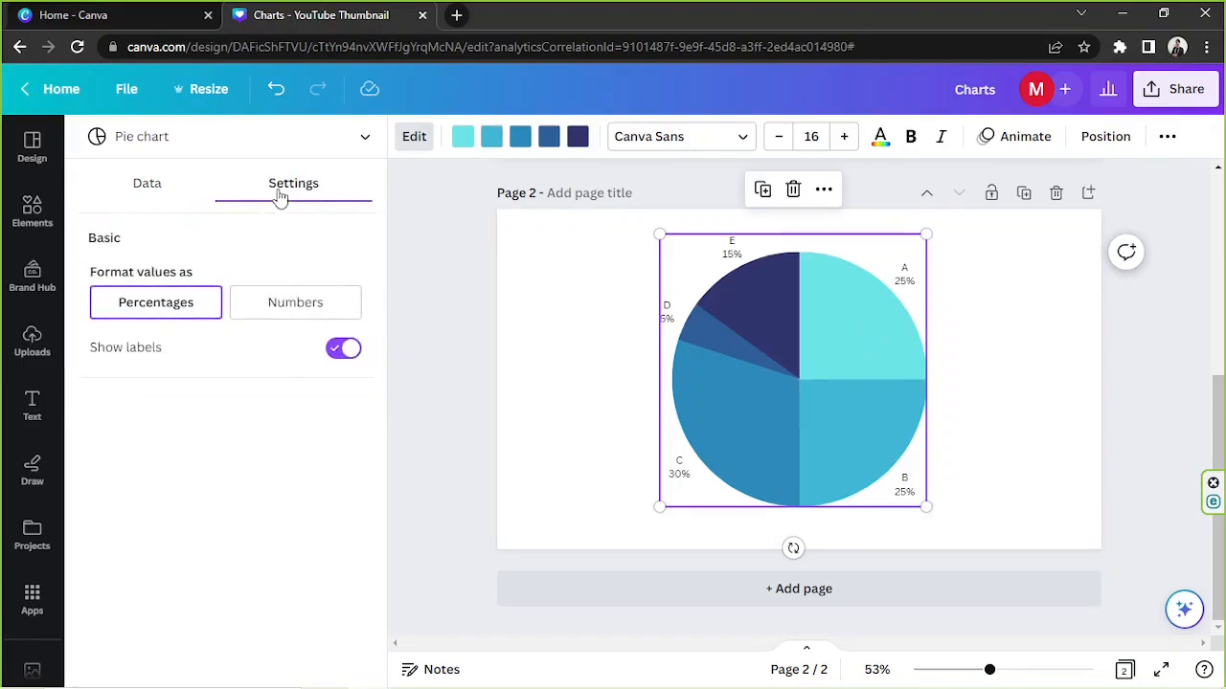
mouse_move(241, 281)
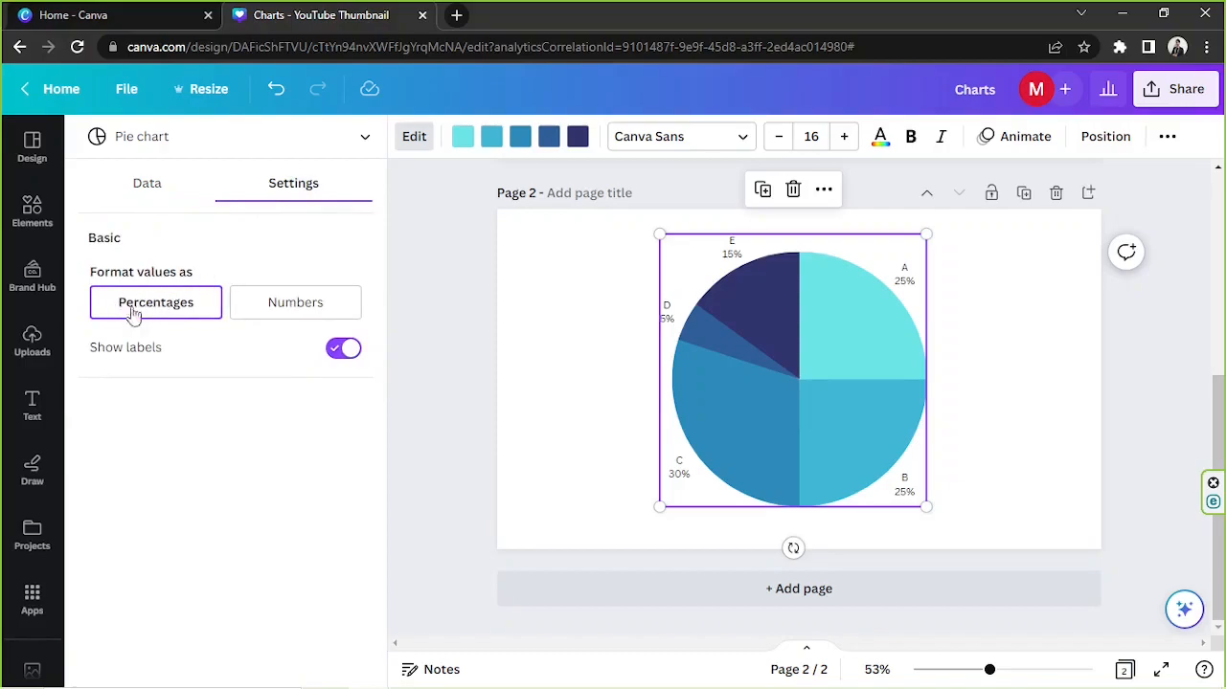
left_click(295, 302)
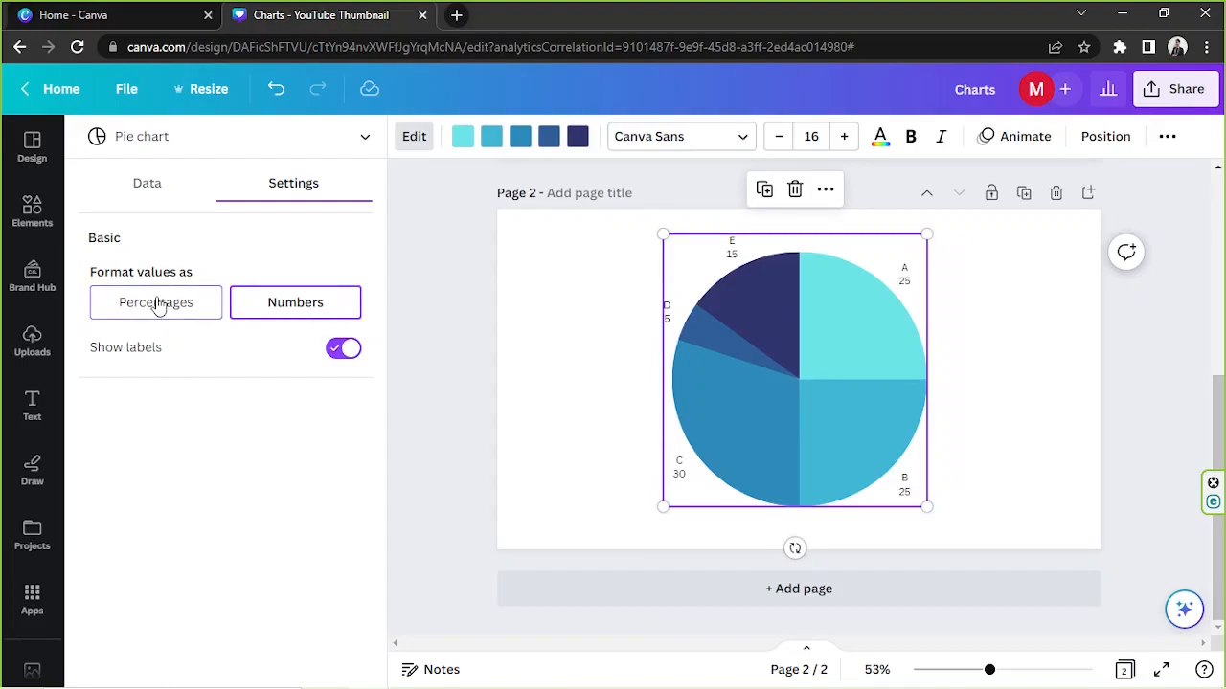
left_click(155, 301)
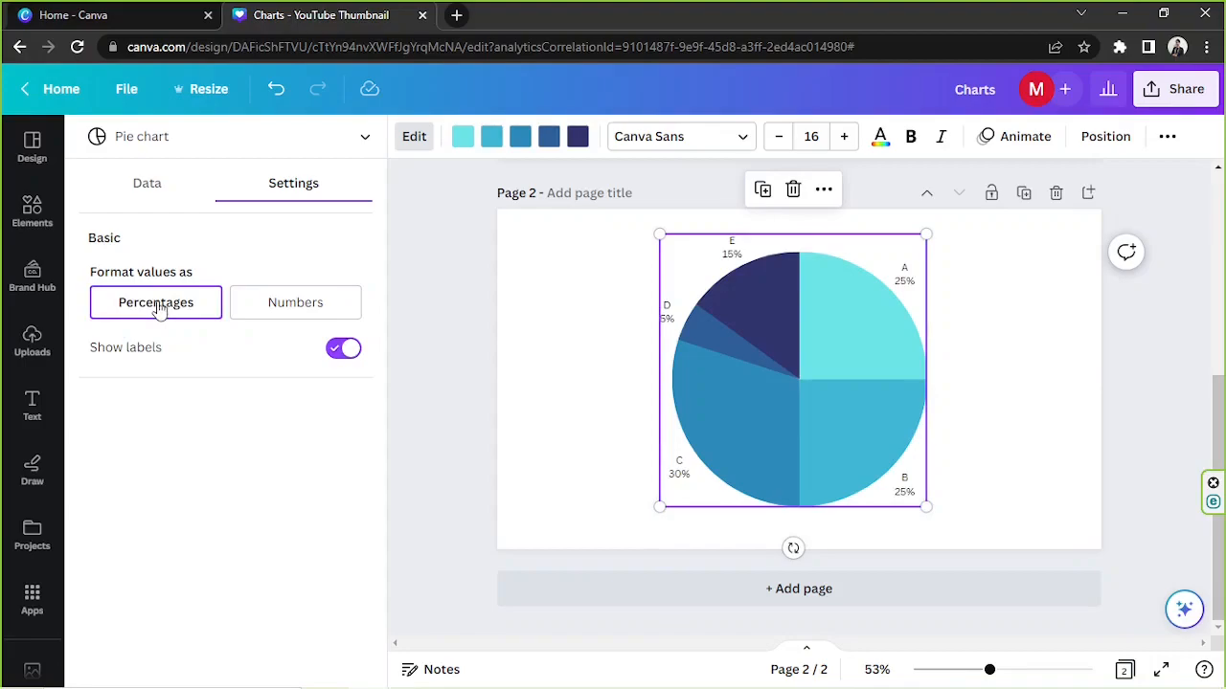
mouse_move(155, 296)
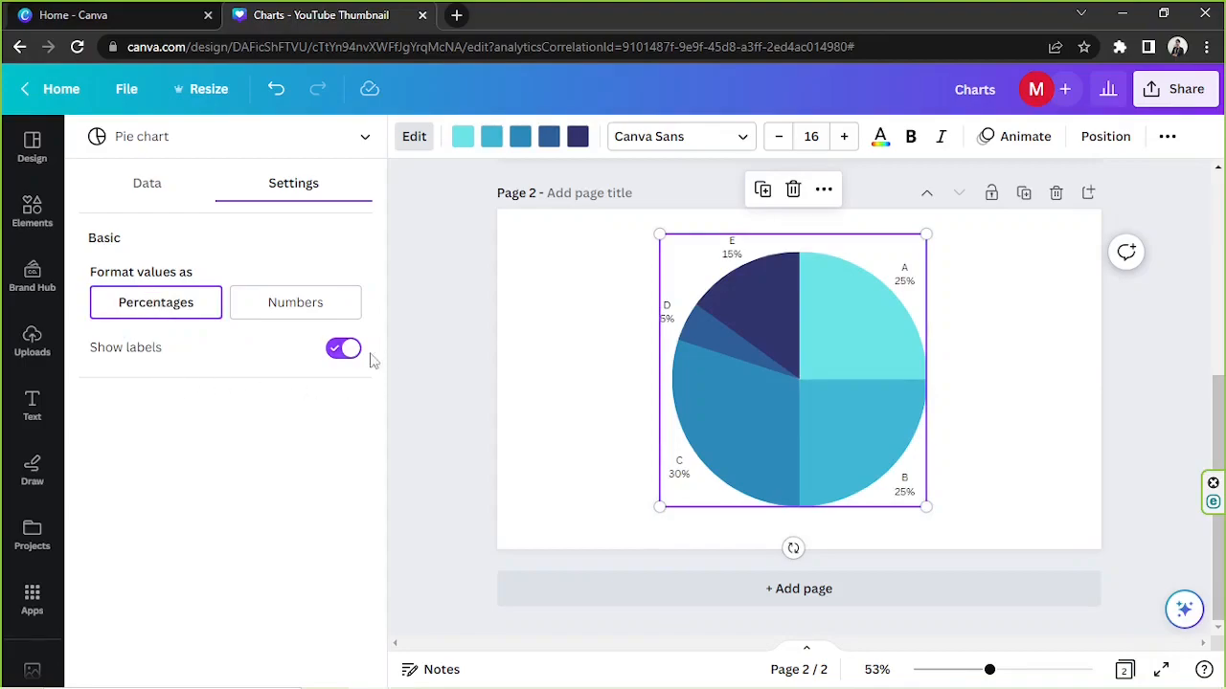
left_click(343, 349)
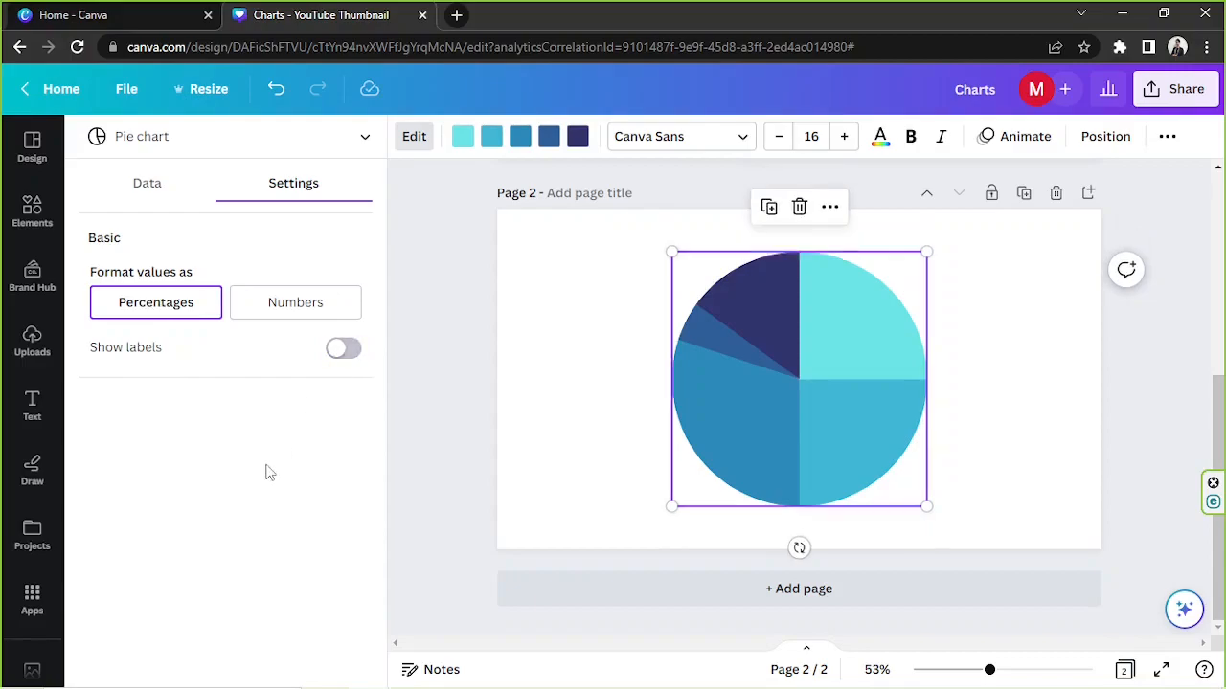
left_click(343, 348)
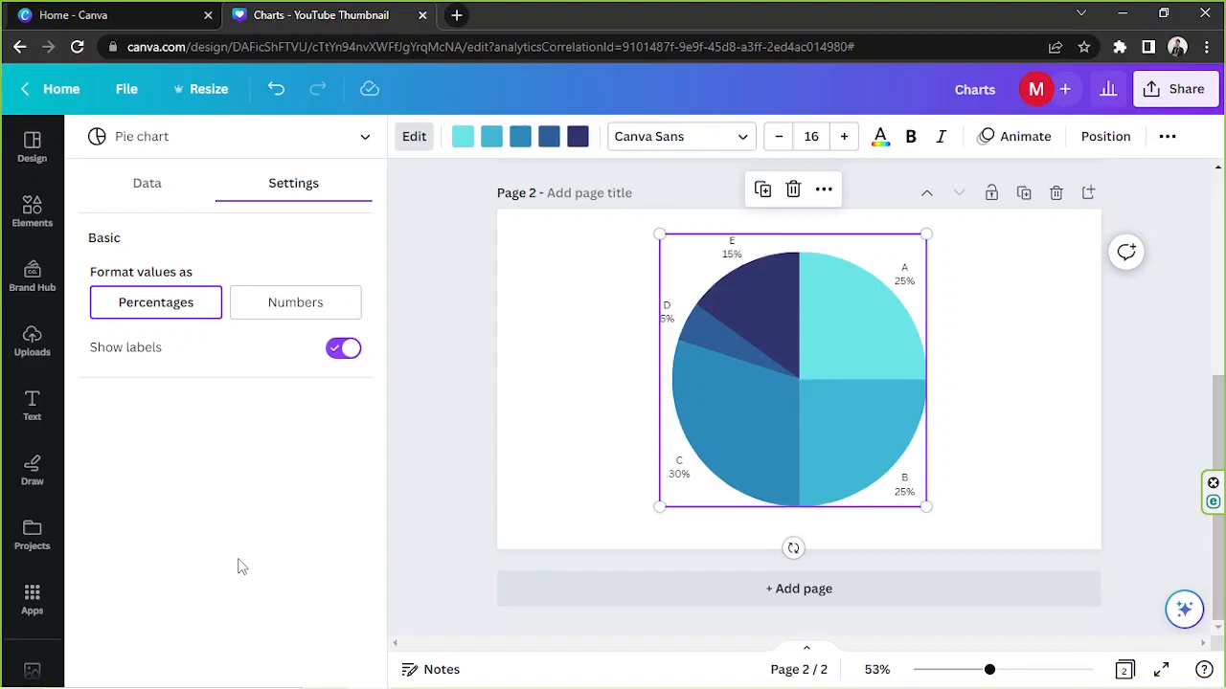
mouse_move(577, 136)
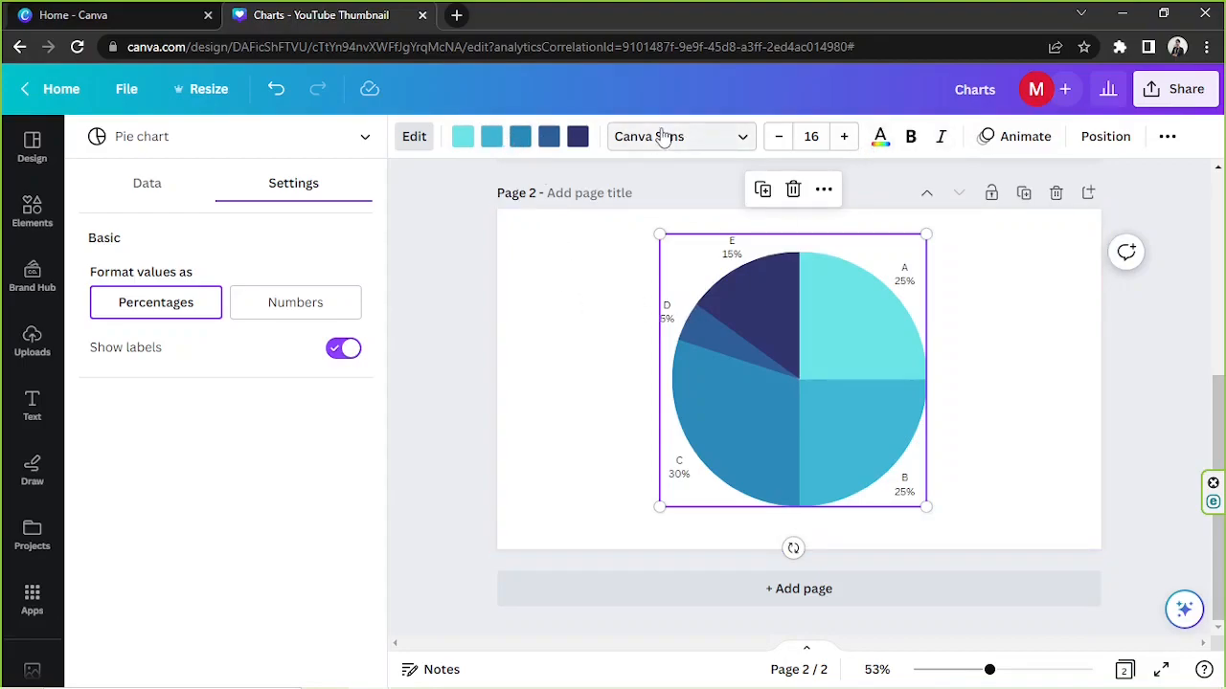
mouse_move(520, 136)
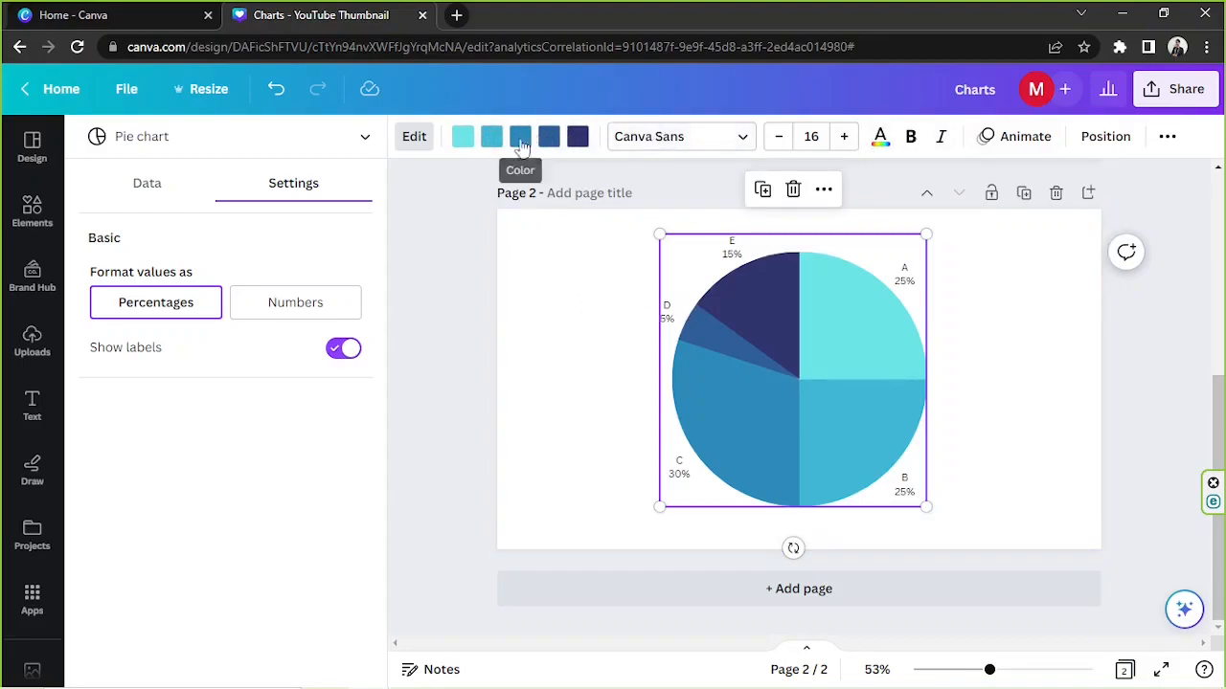
mouse_move(490, 136)
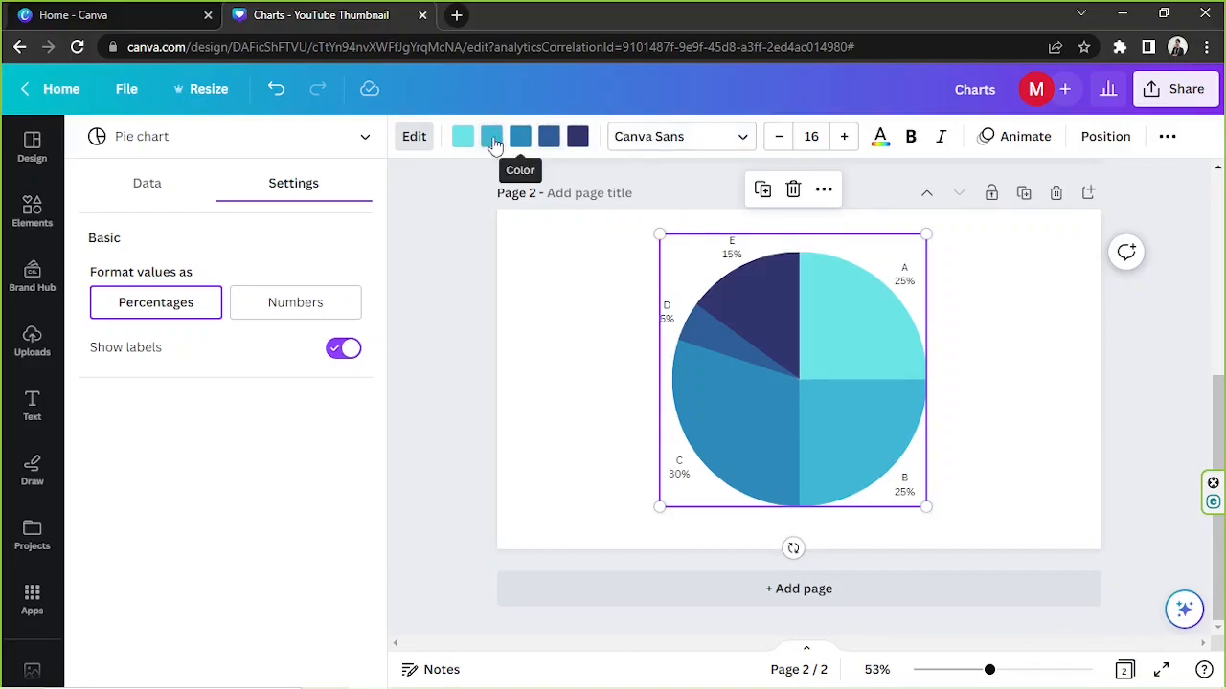
mouse_move(497, 189)
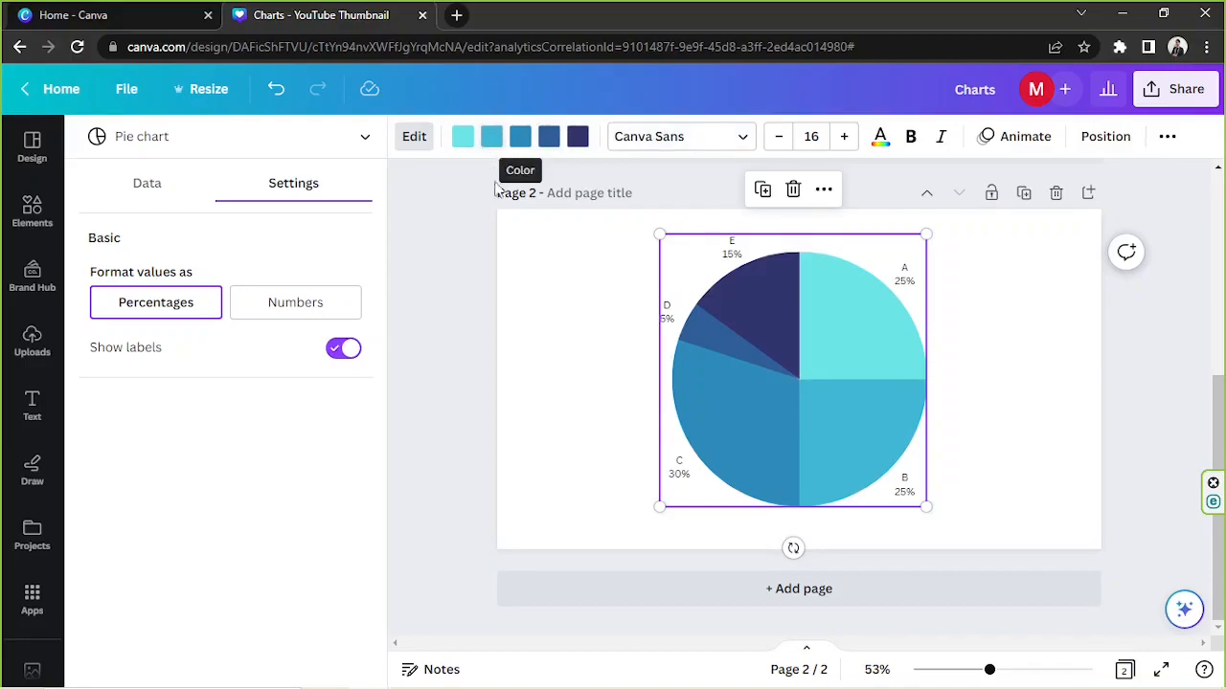
mouse_move(469, 129)
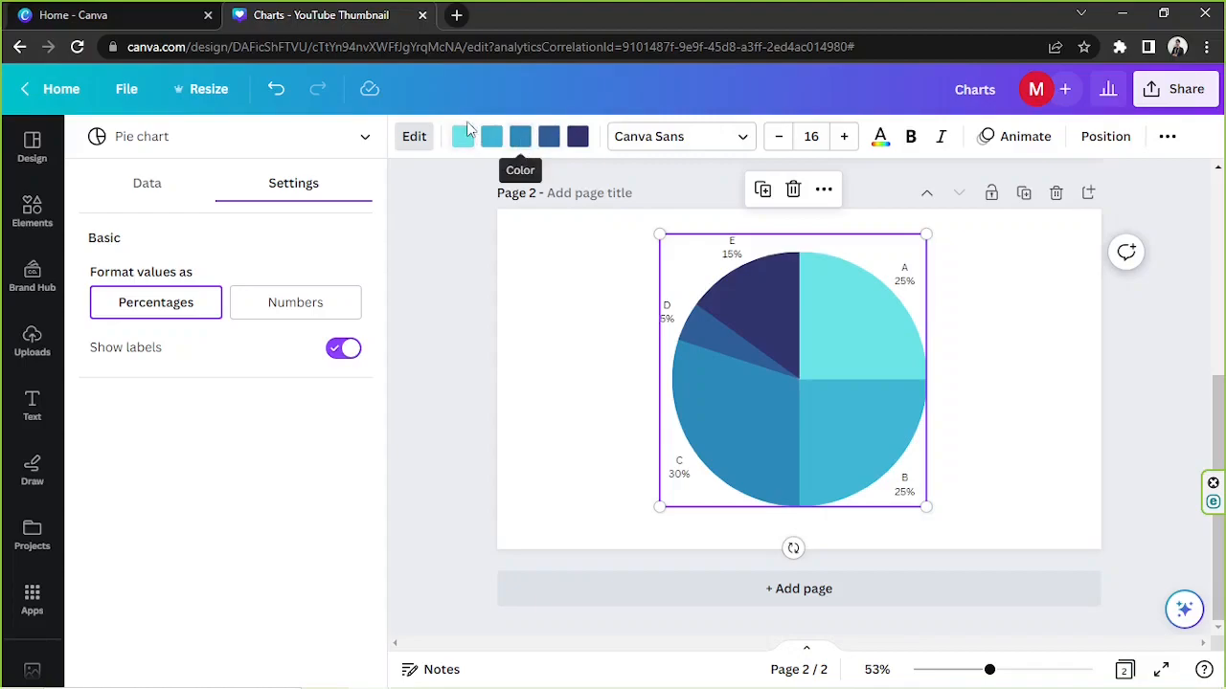
Try black, brown, tan and grey tones on slices A to E
left_click(462, 136)
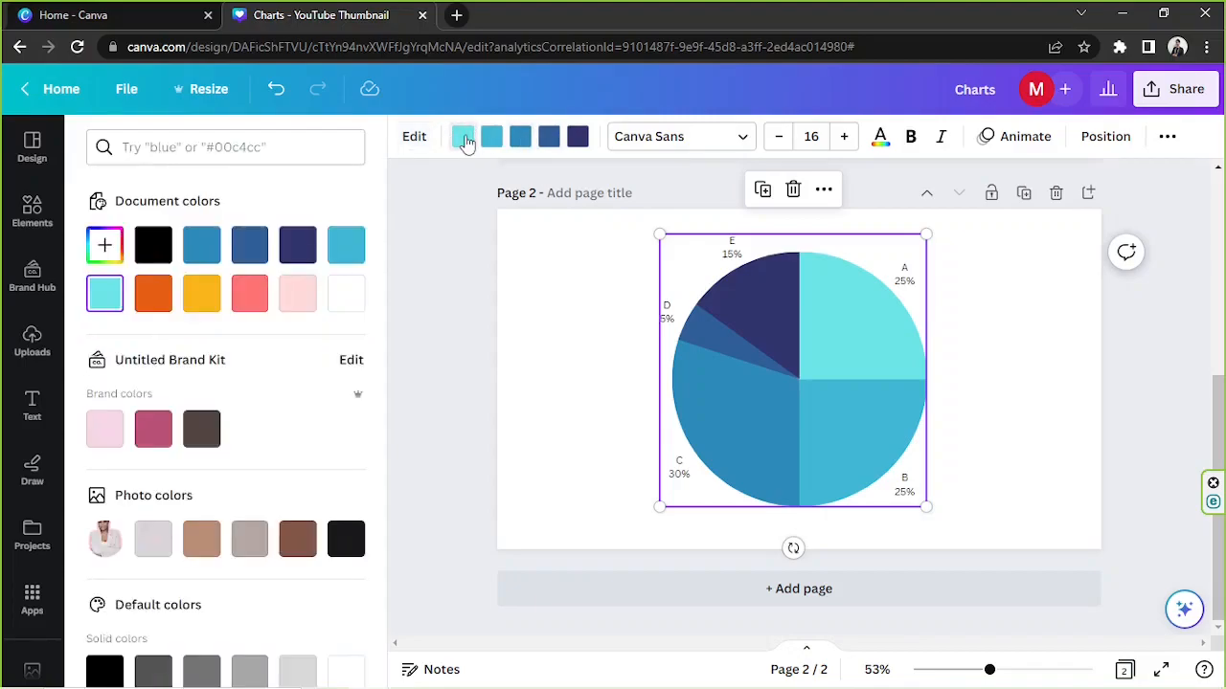
scroll("down", 3)
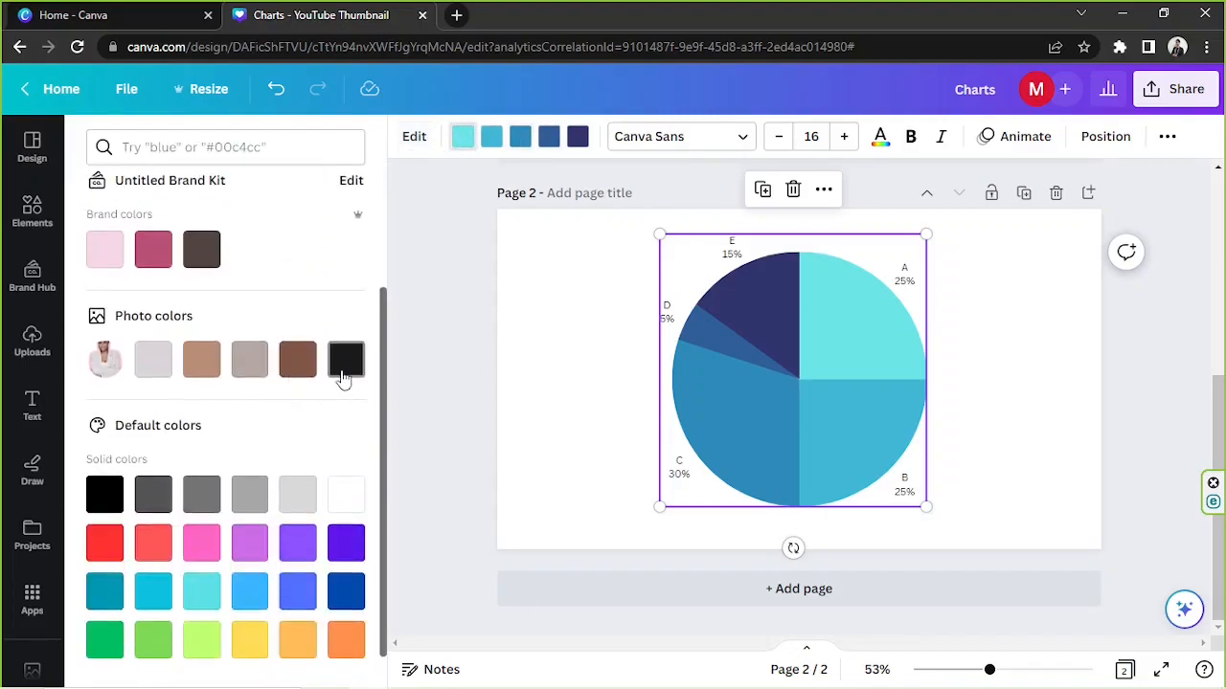
left_click(346, 360)
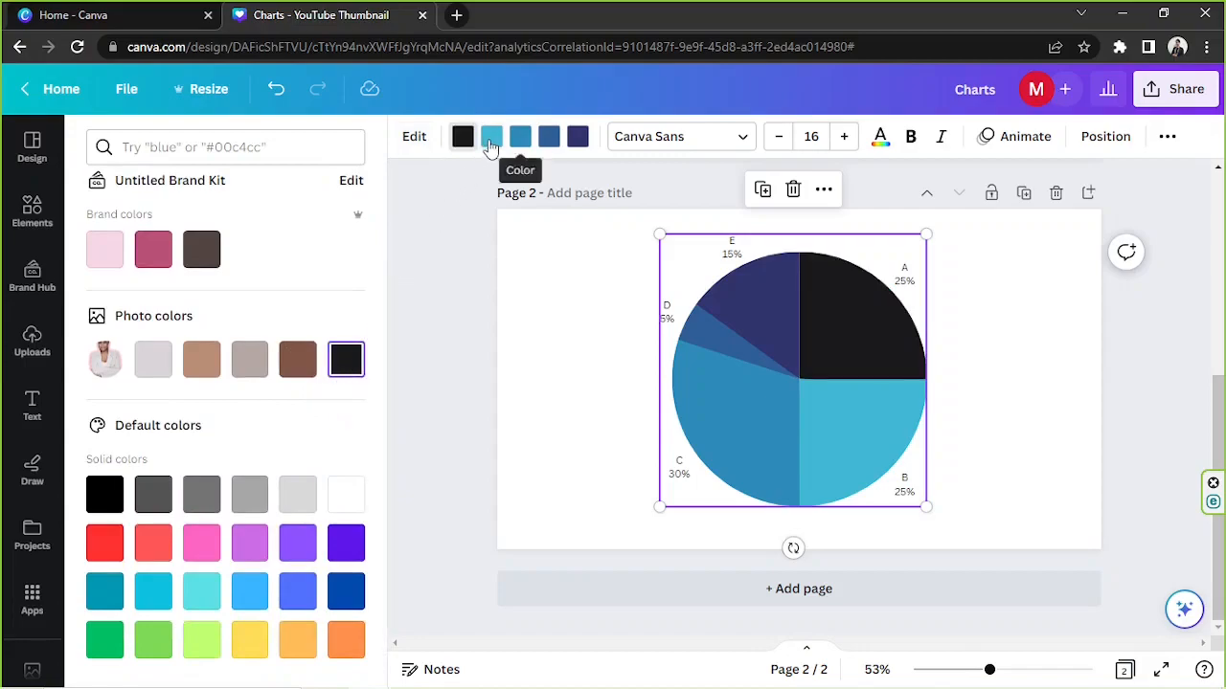
left_click(298, 360)
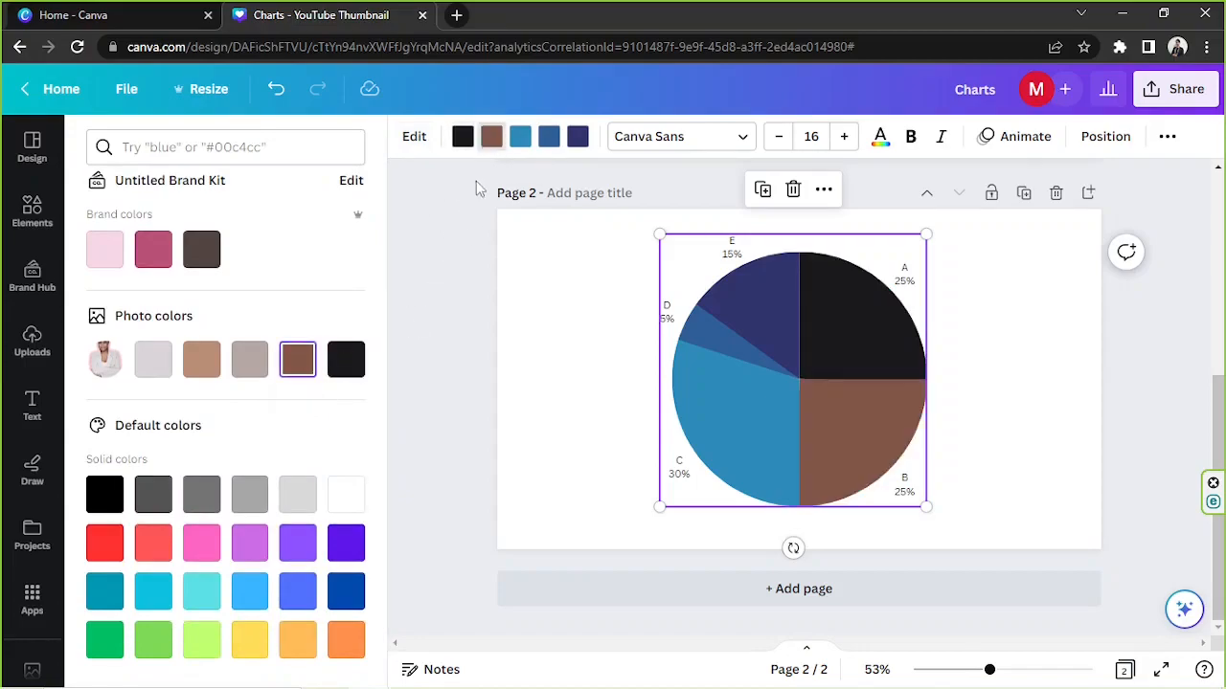
left_click(201, 360)
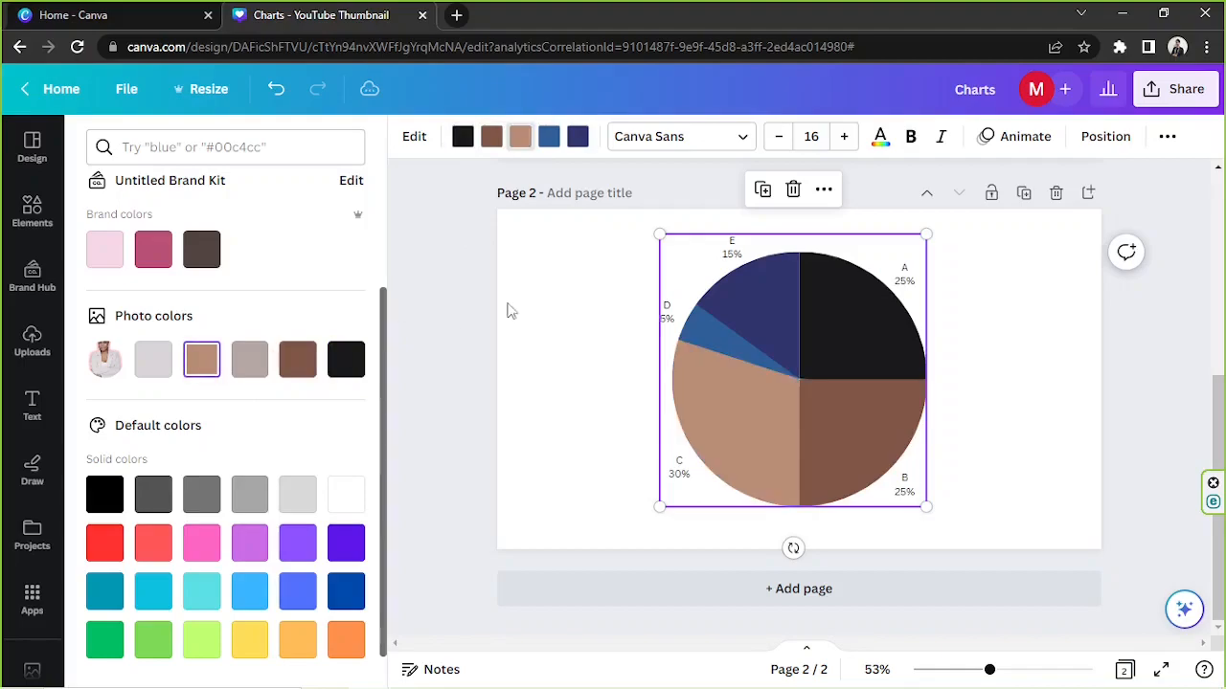
left_click(548, 136)
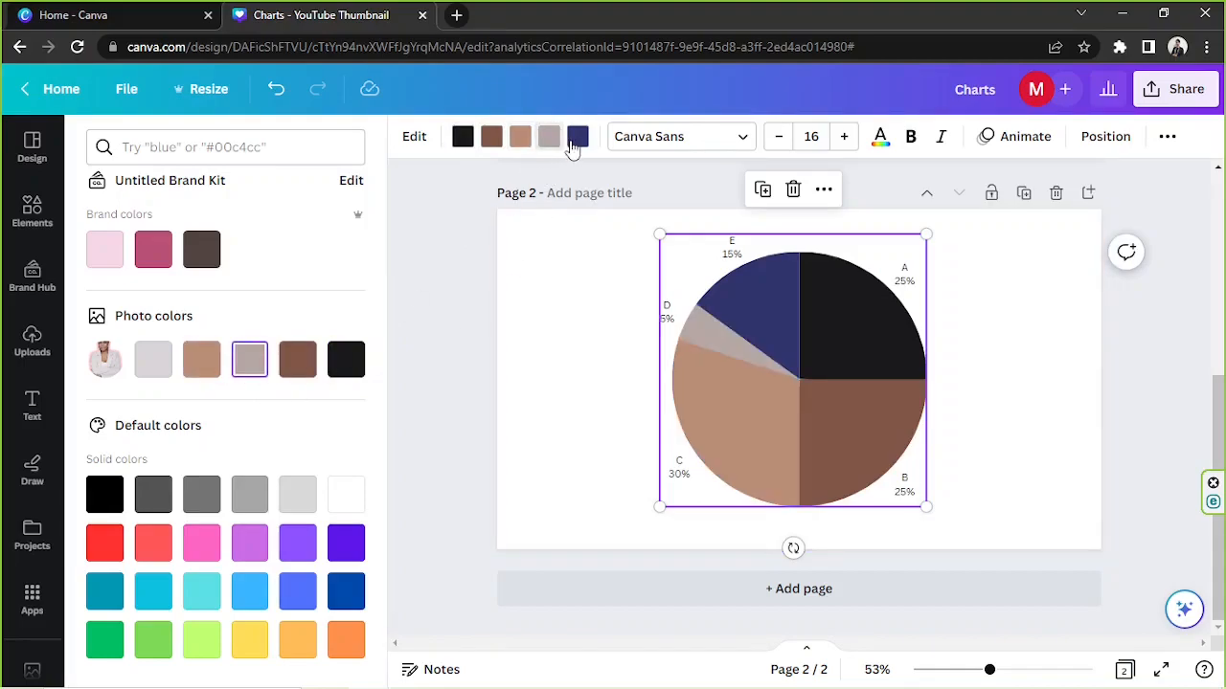
left_click(153, 360)
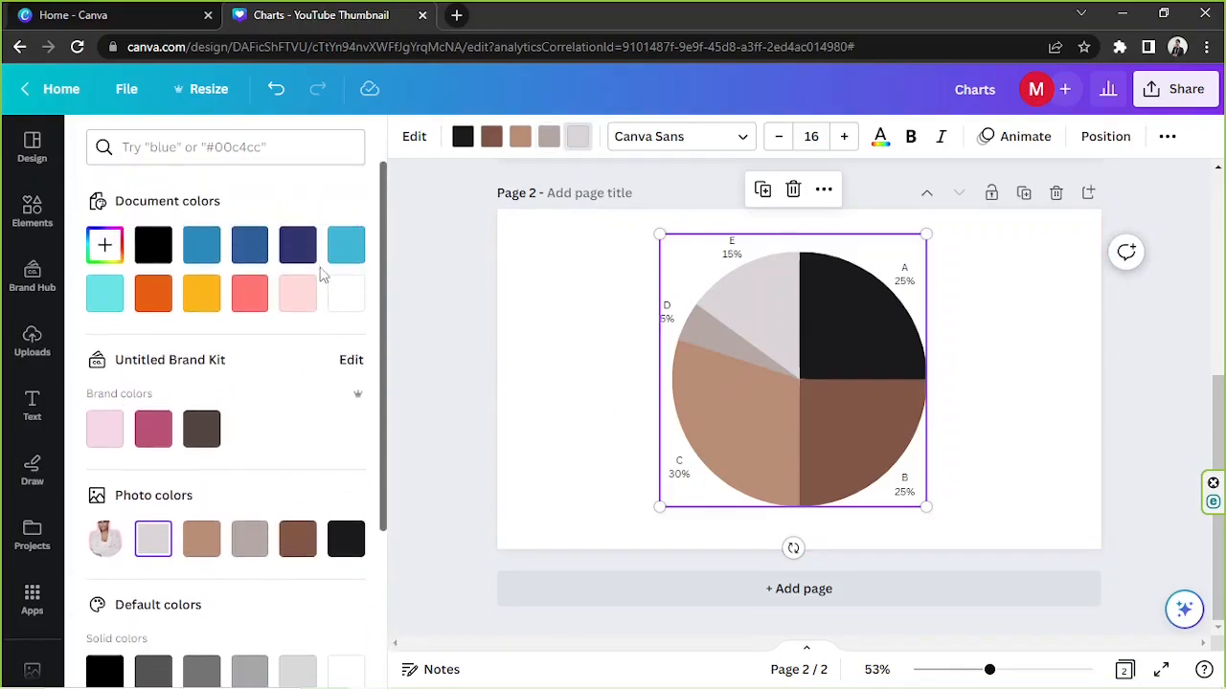
Recolour the slices navy, blue, light blue and light cyan
left_click(297, 245)
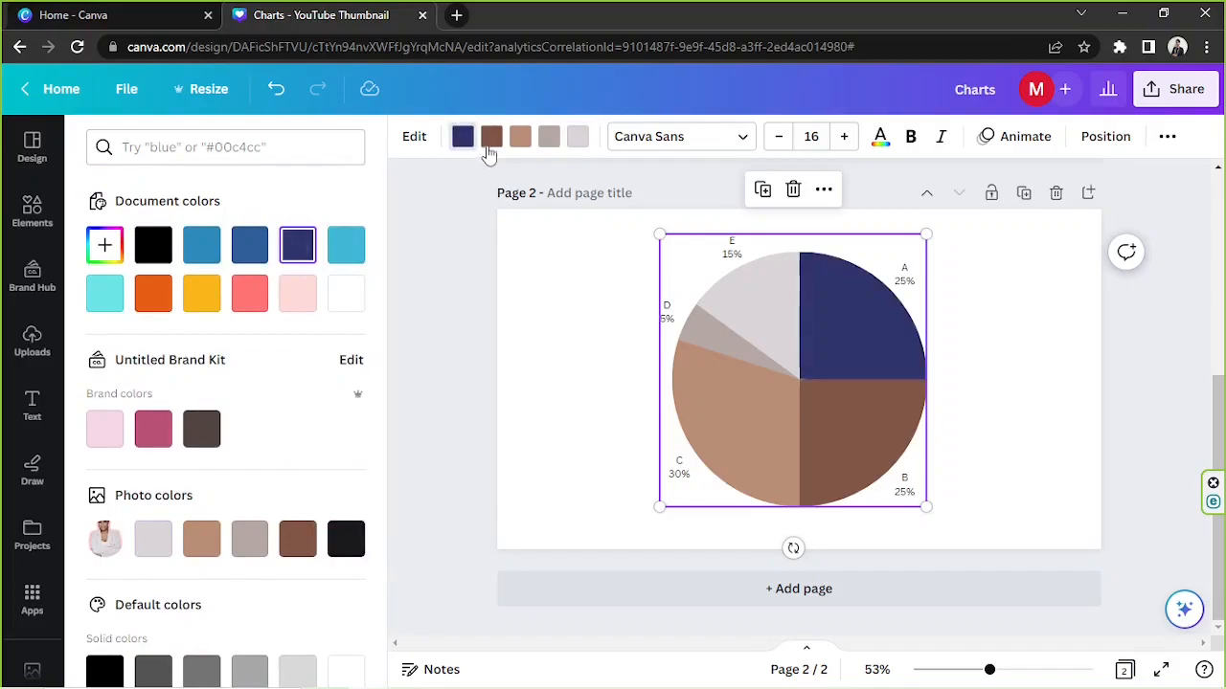
left_click(490, 136)
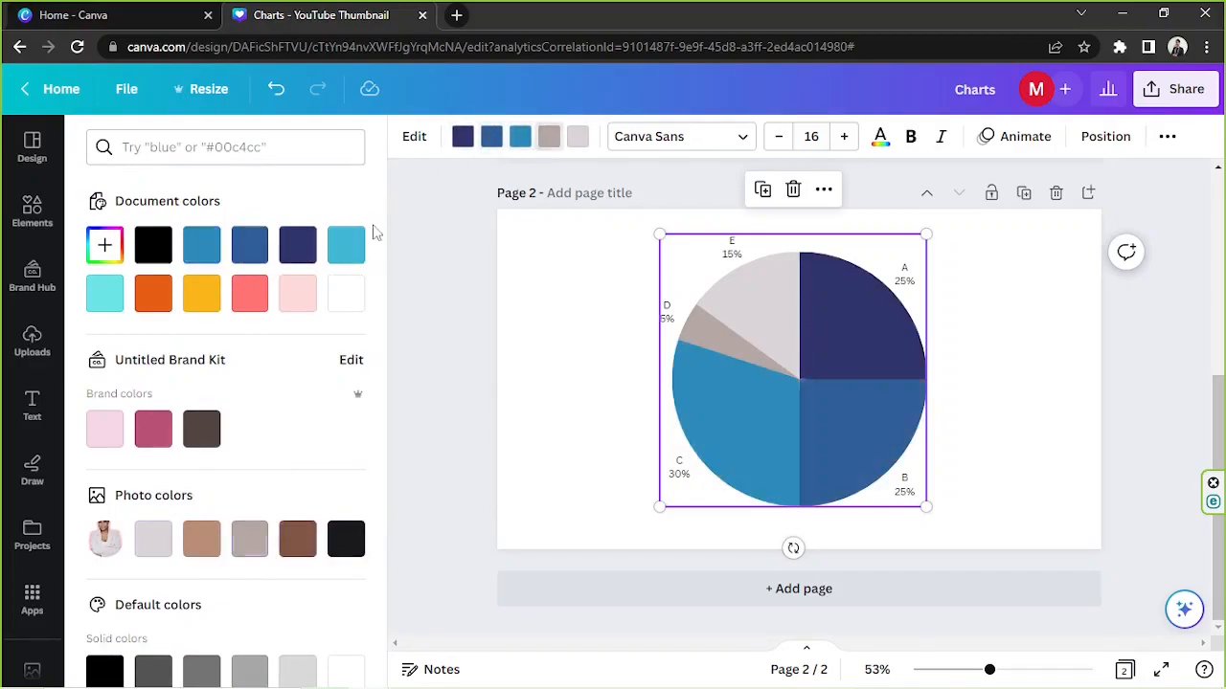
left_click(104, 293)
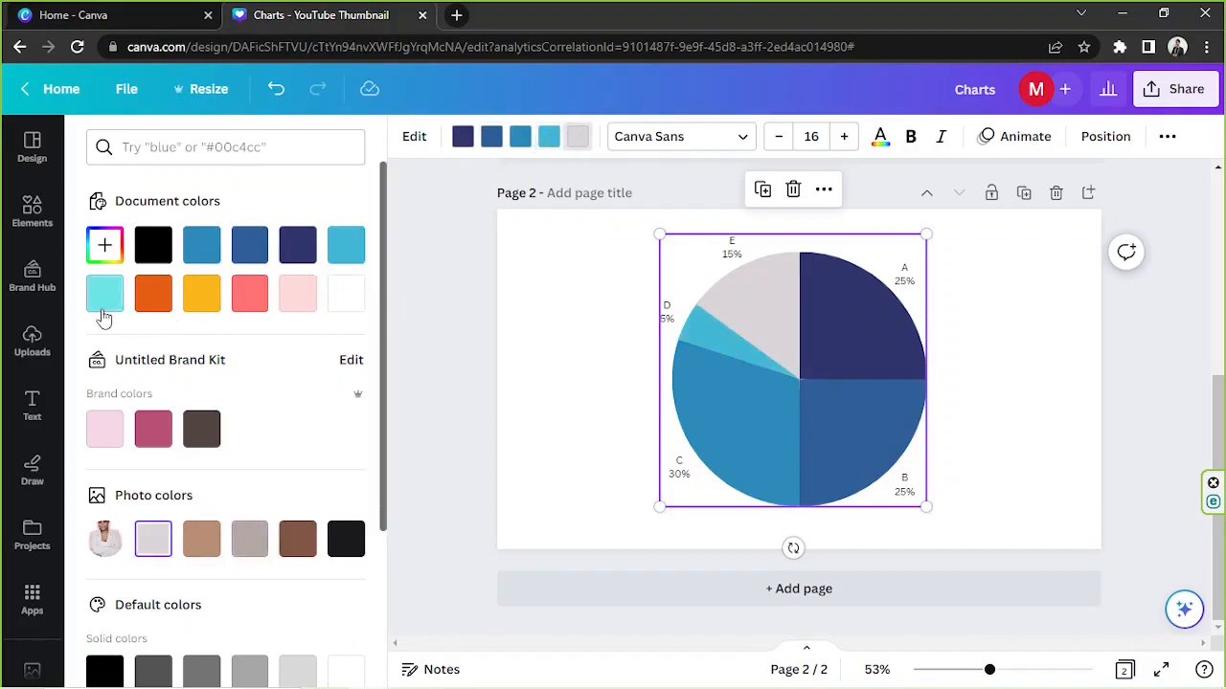
left_click(104, 293)
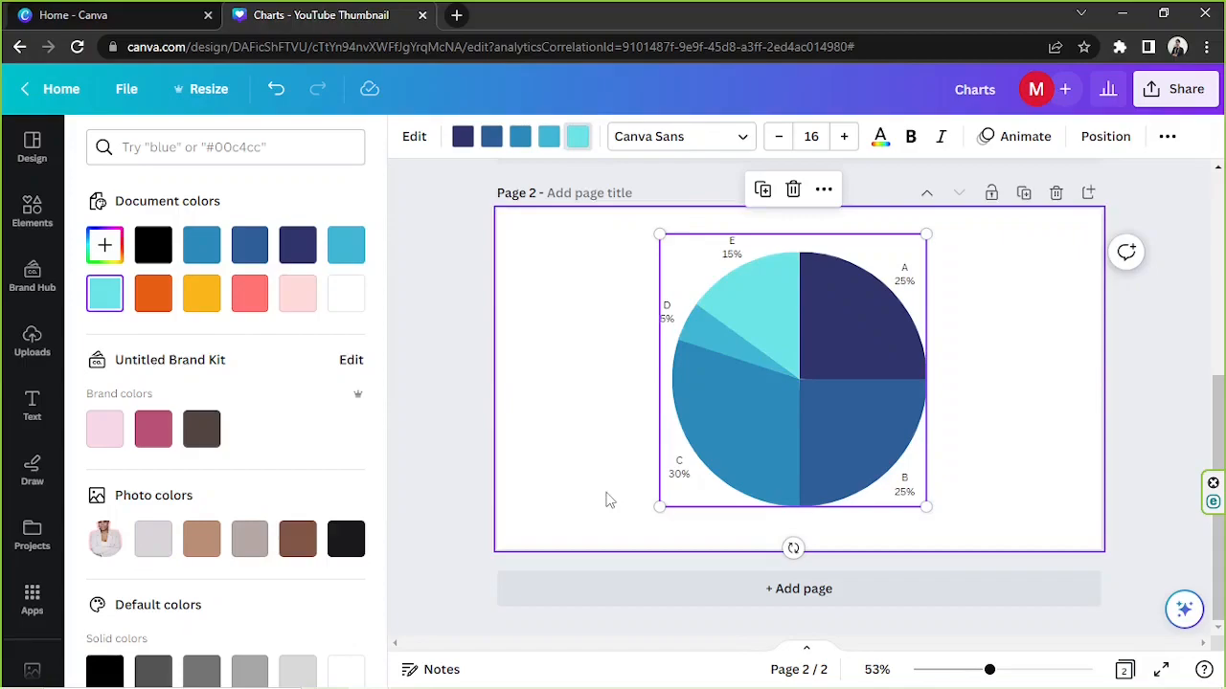
mouse_move(677, 359)
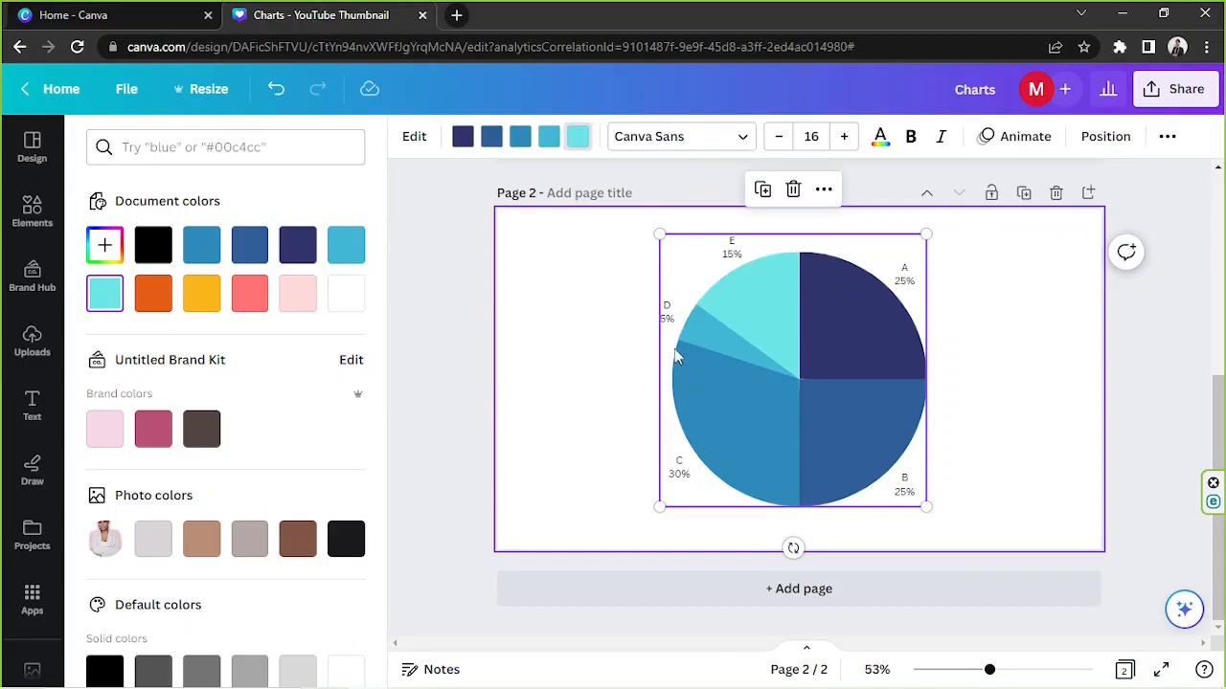
mouse_move(653, 278)
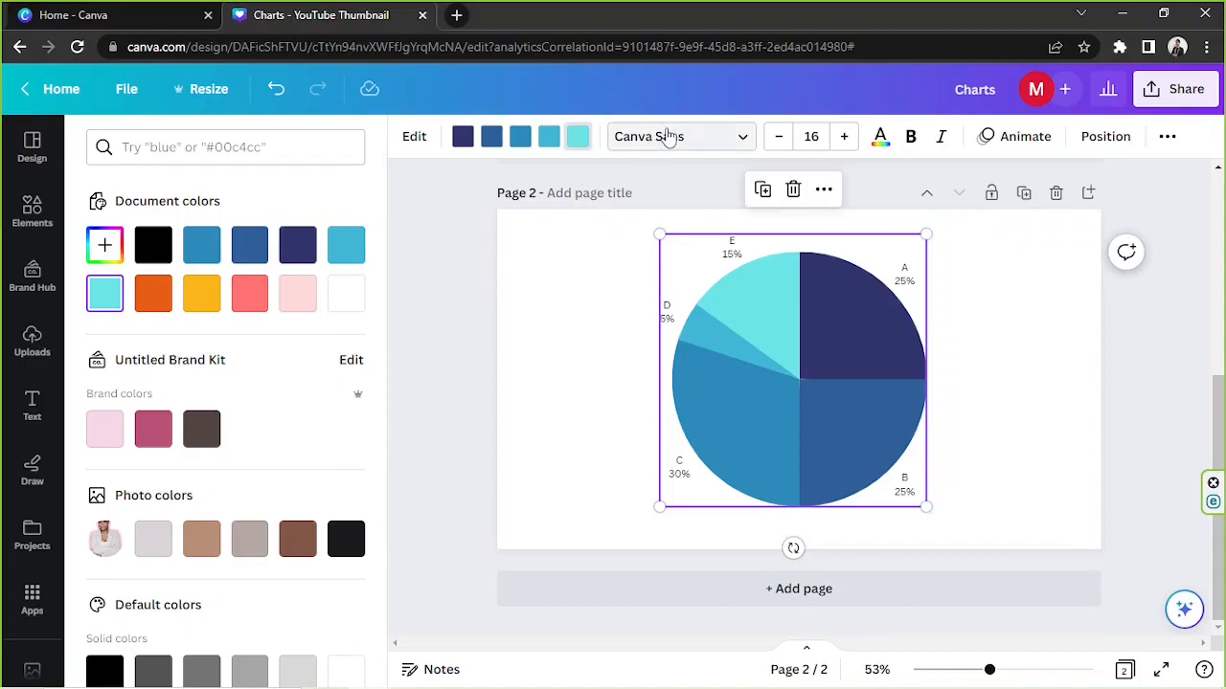
Search the fonts for 'AM' and apply Amatic SC to the chart labels
left_click(679, 136)
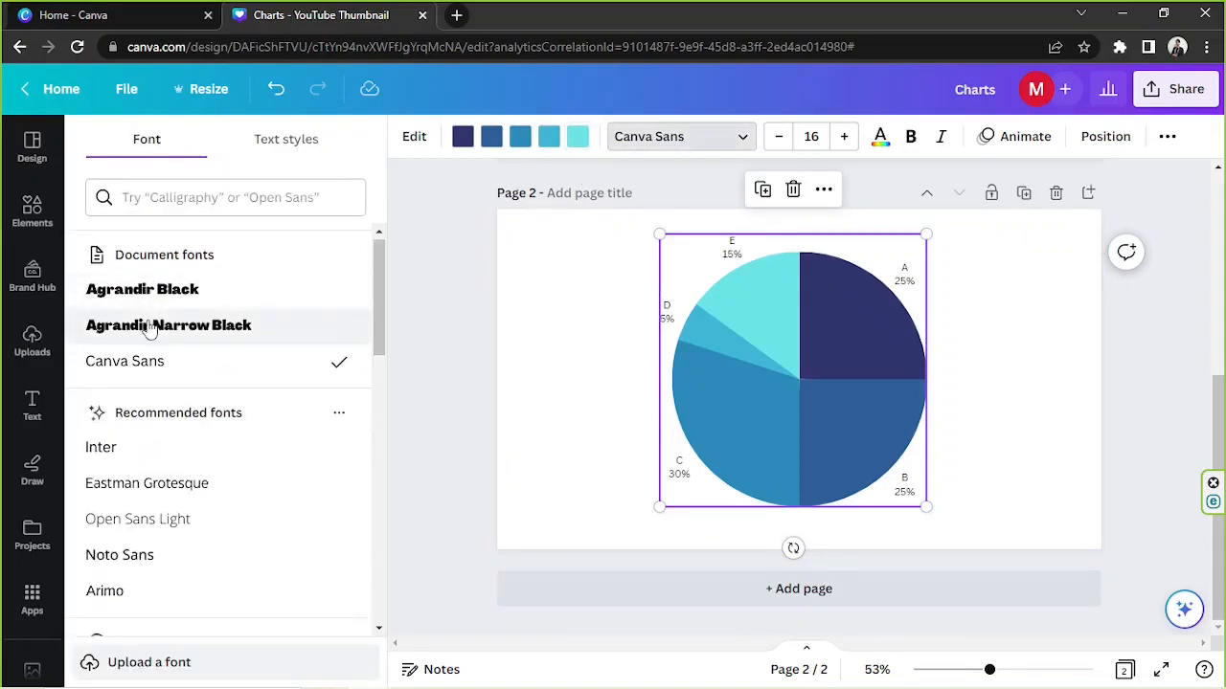
scroll("down", 3)
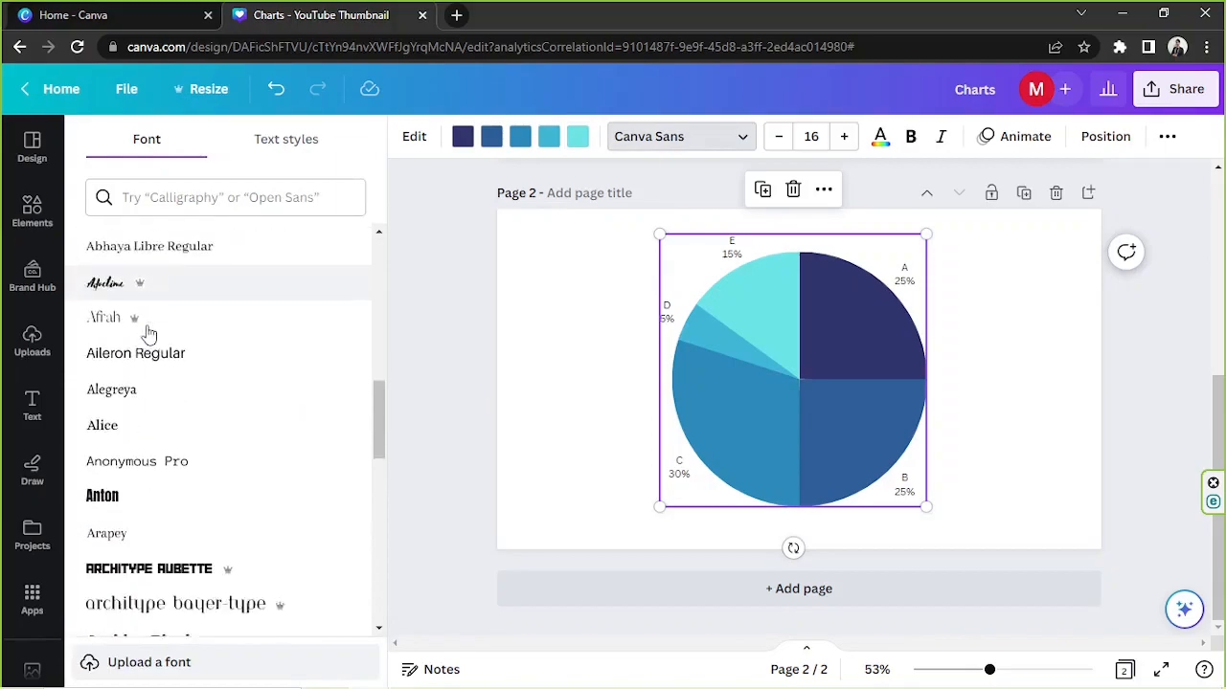
scroll("down", 3)
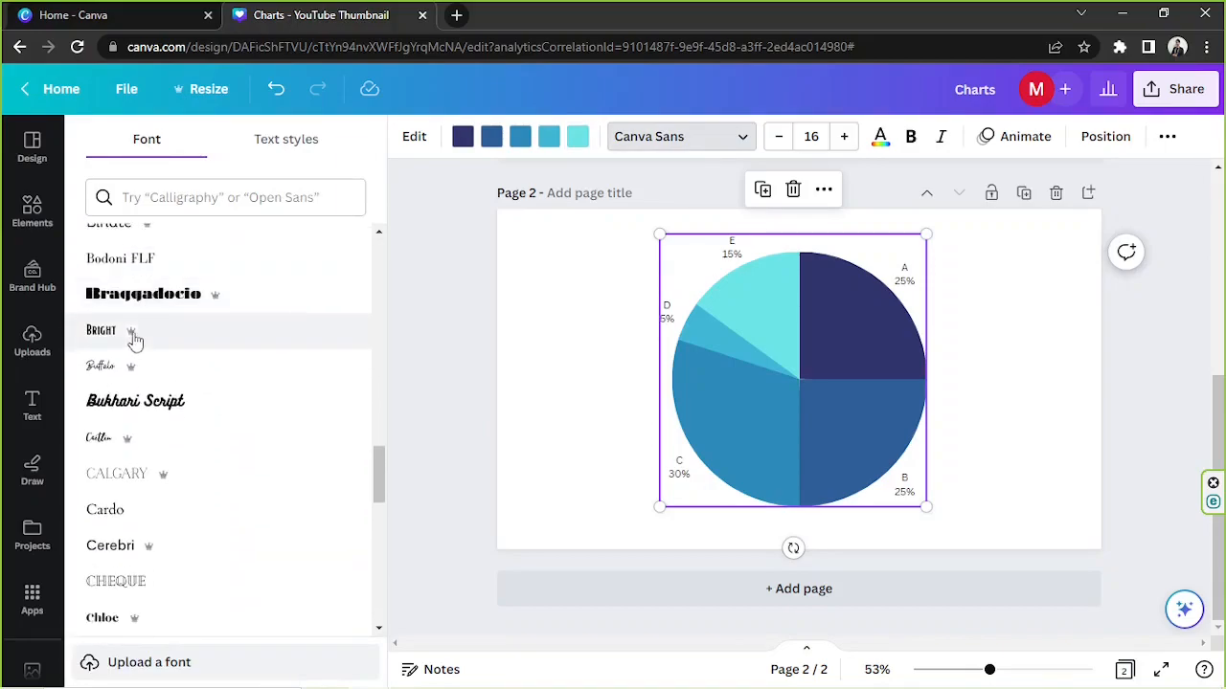
left_click(225, 197)
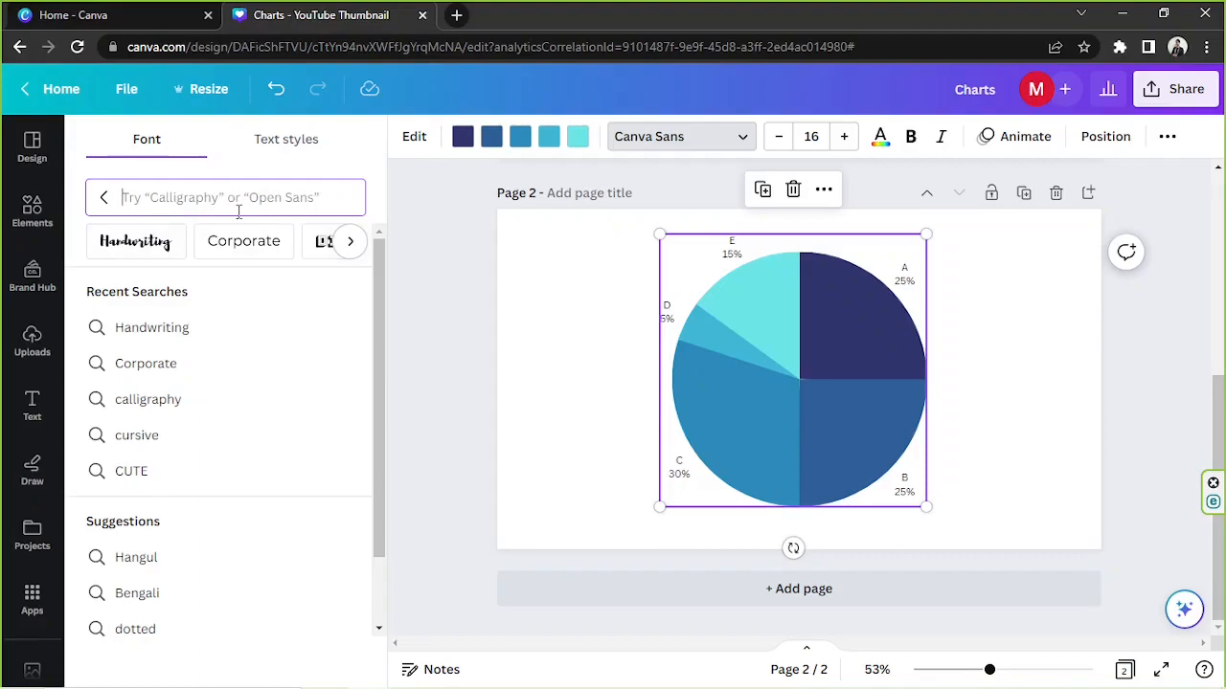
type("AMATIC")
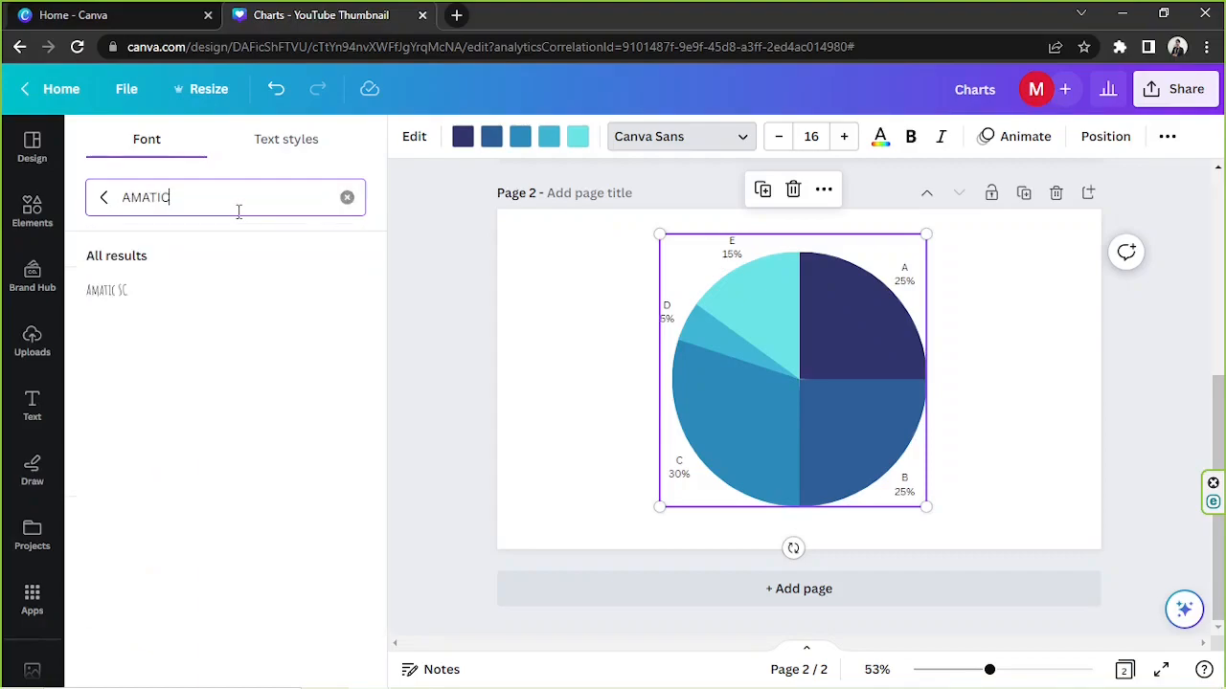
left_click(106, 290)
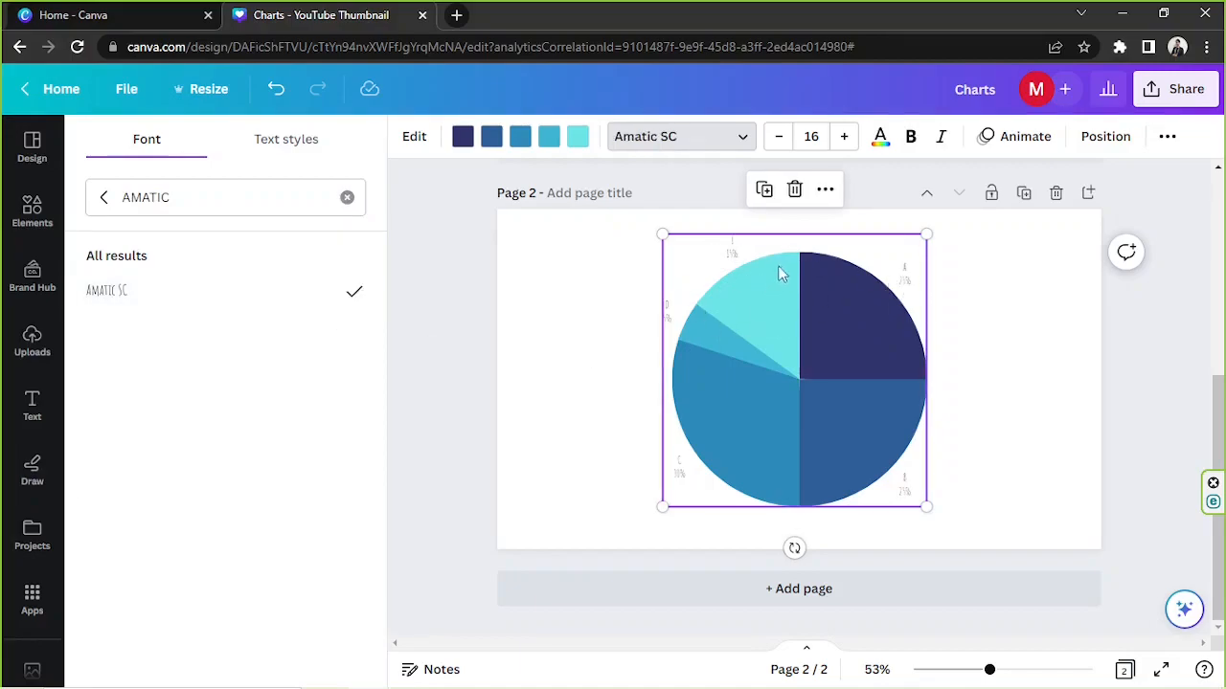
mouse_move(759, 294)
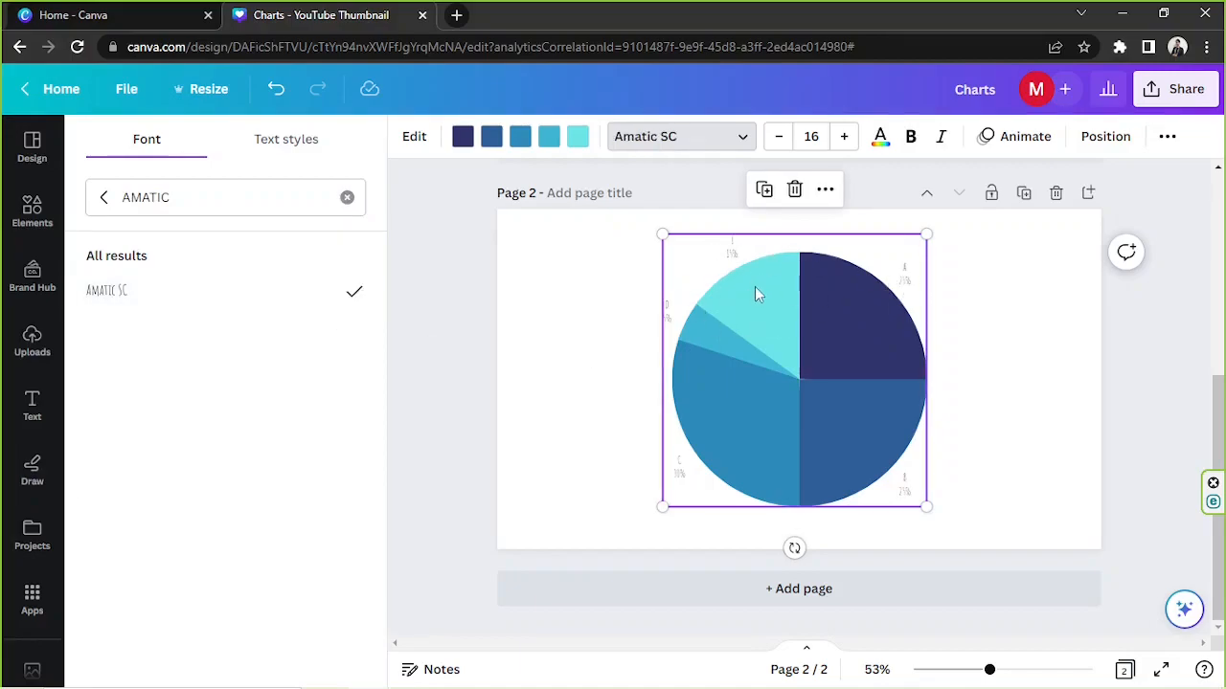
mouse_move(759, 305)
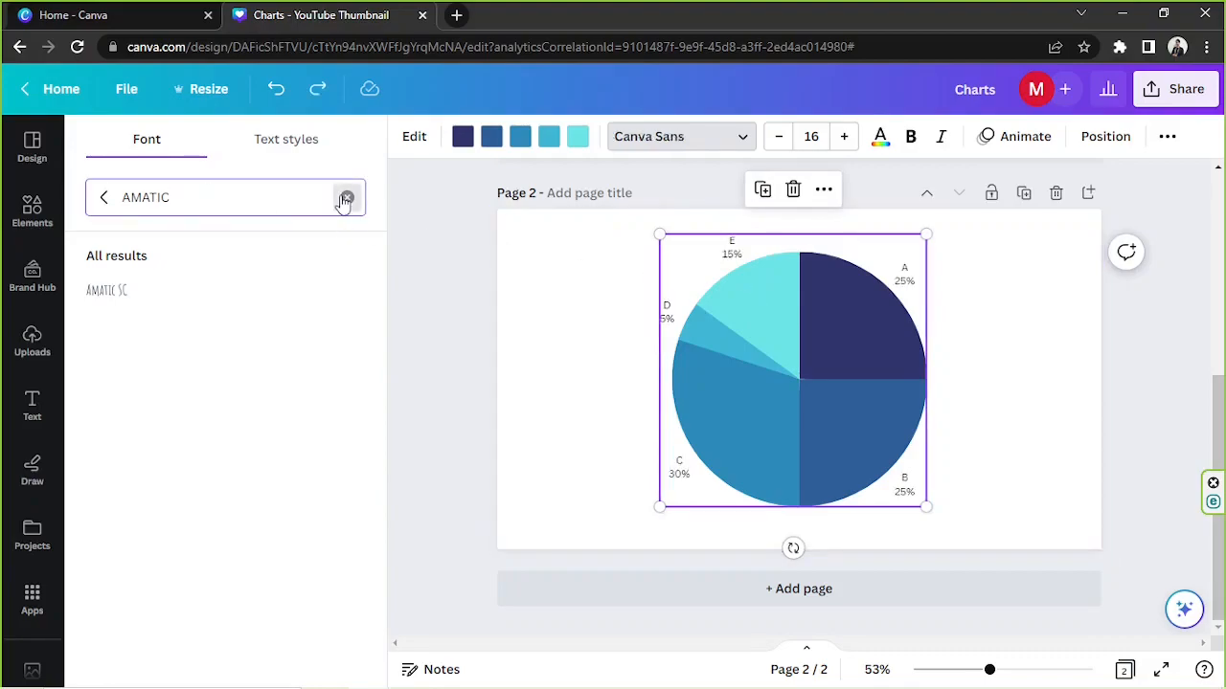
Clear the font search, browse the category chips and scroll the Handwriting fonts
left_click(346, 198)
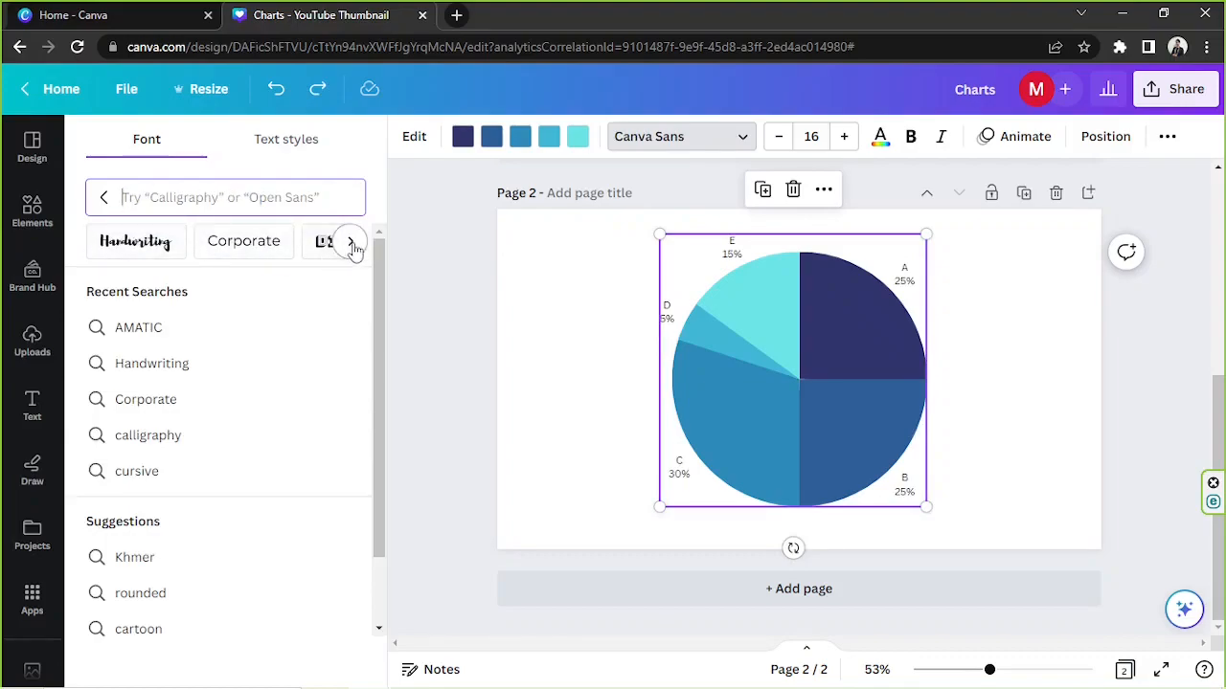
left_click(350, 243)
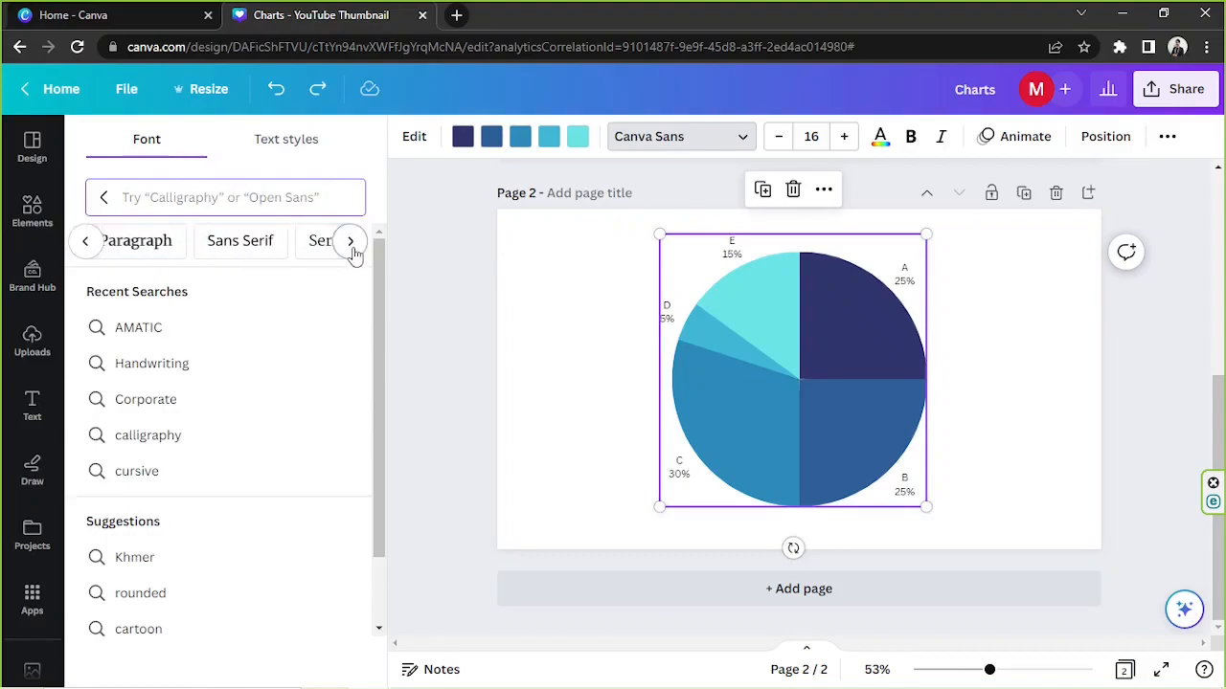
left_click(349, 242)
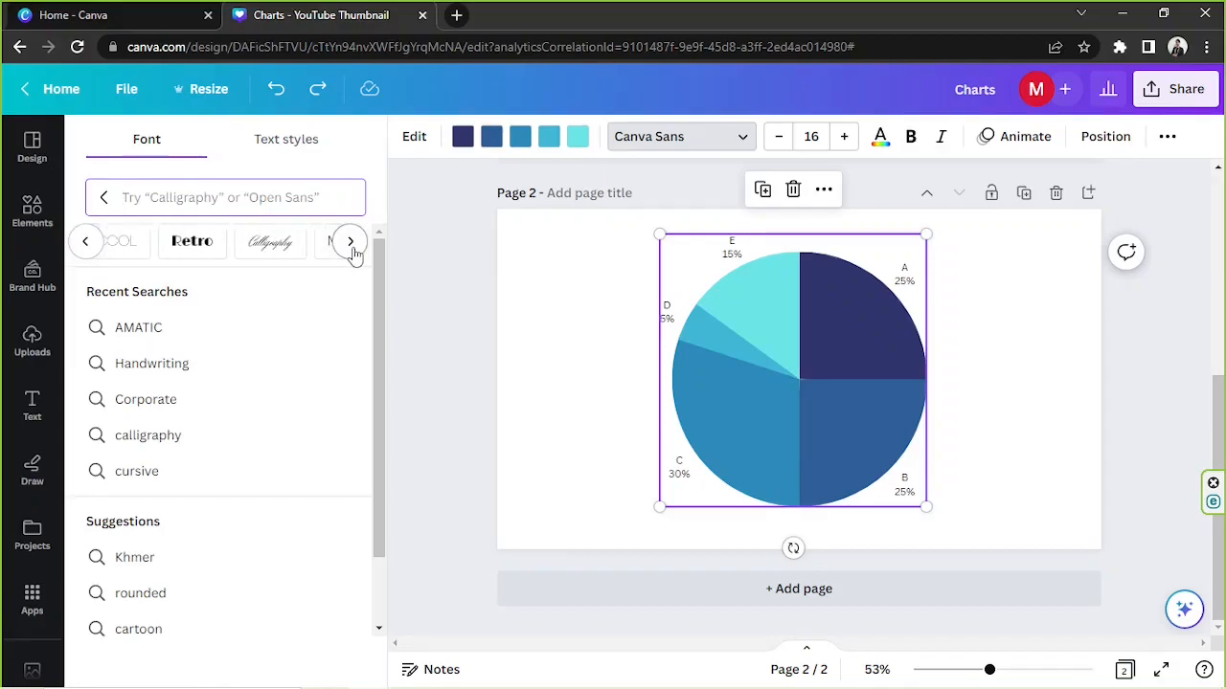
left_click(349, 240)
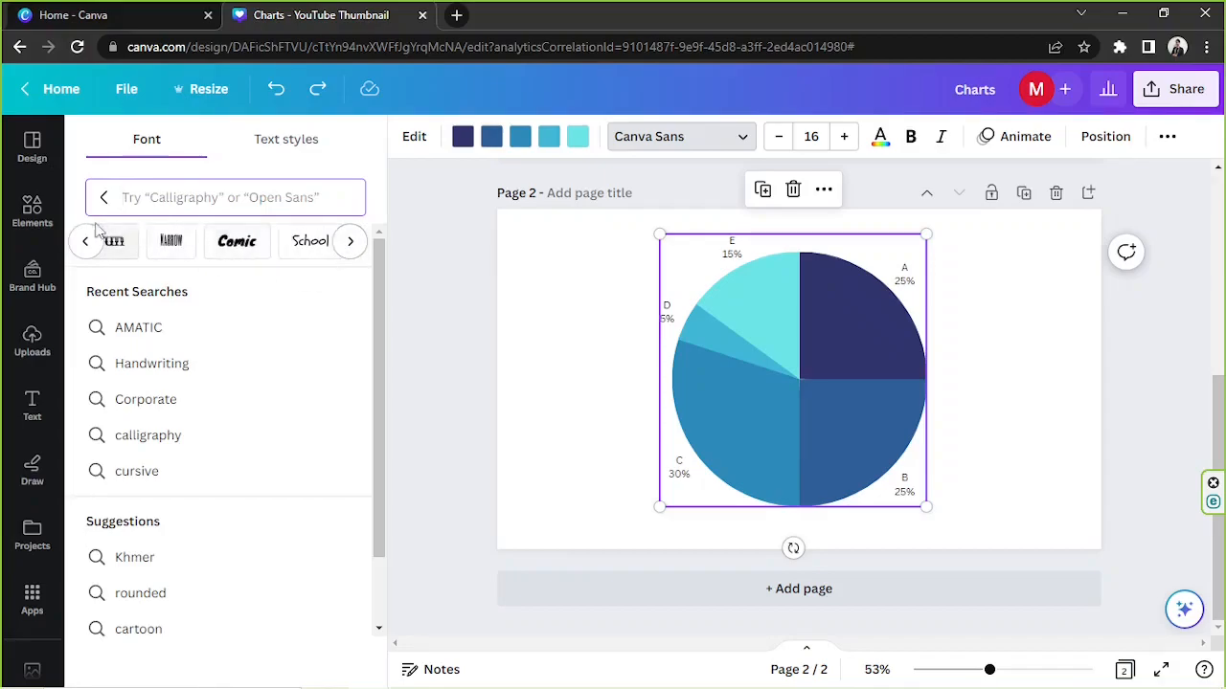
left_click(87, 240)
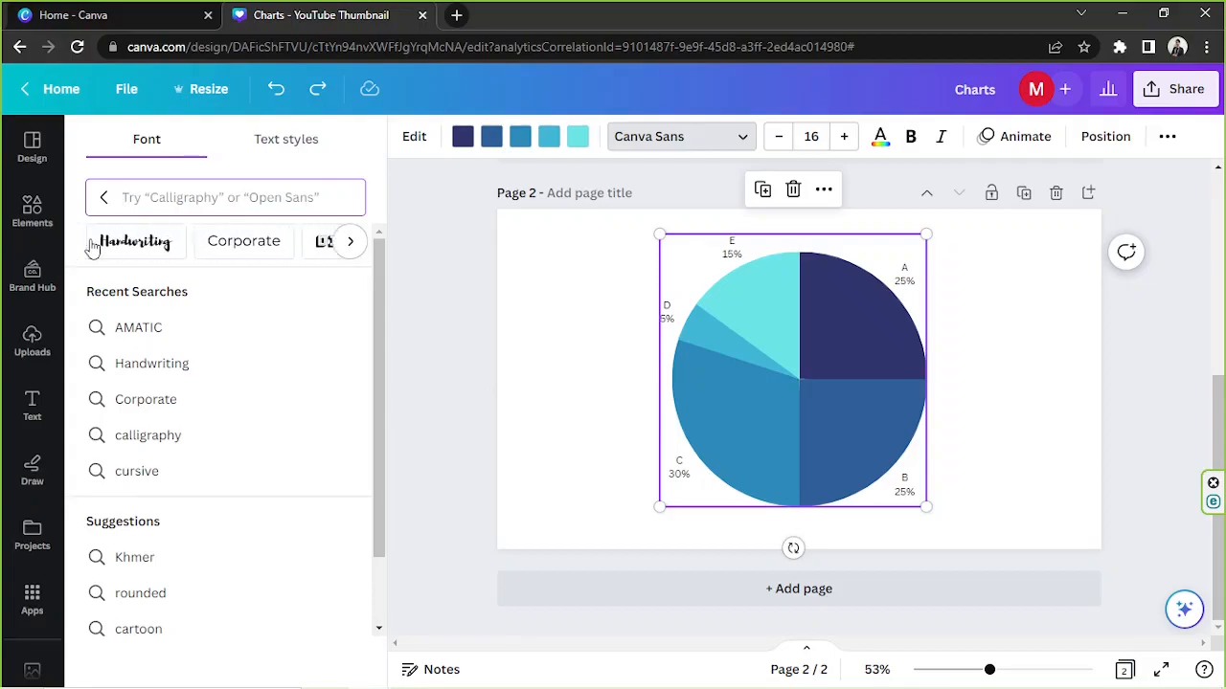
left_click(151, 363)
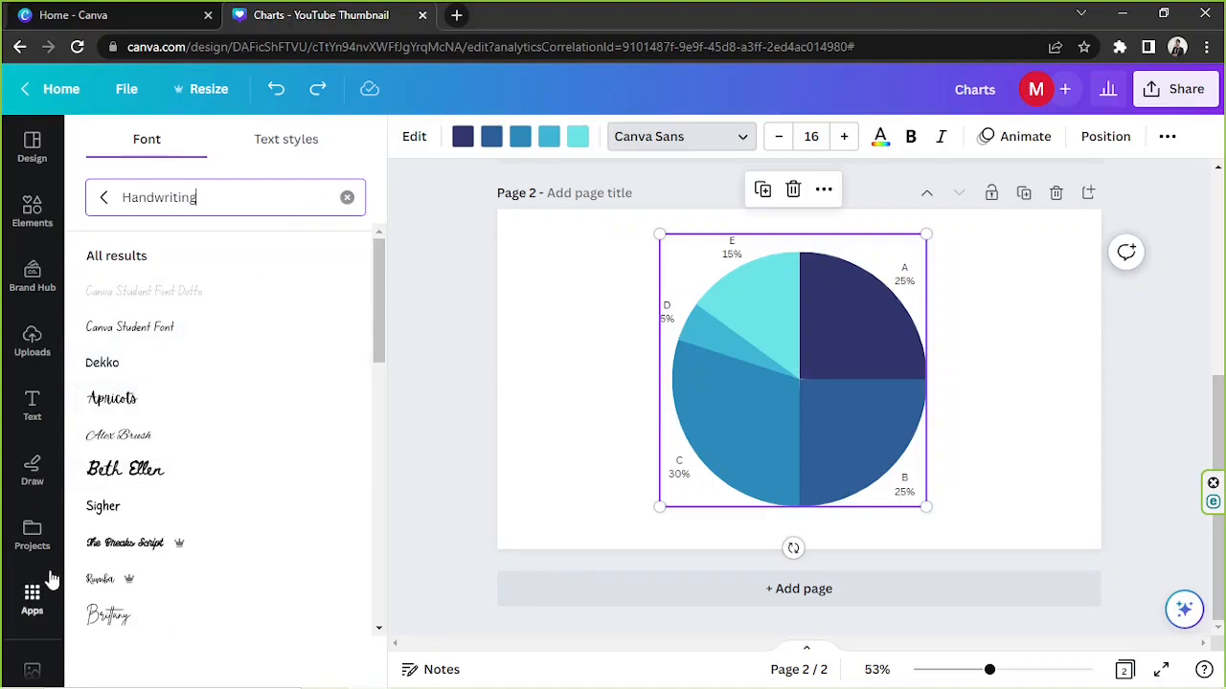
scroll("down", 3)
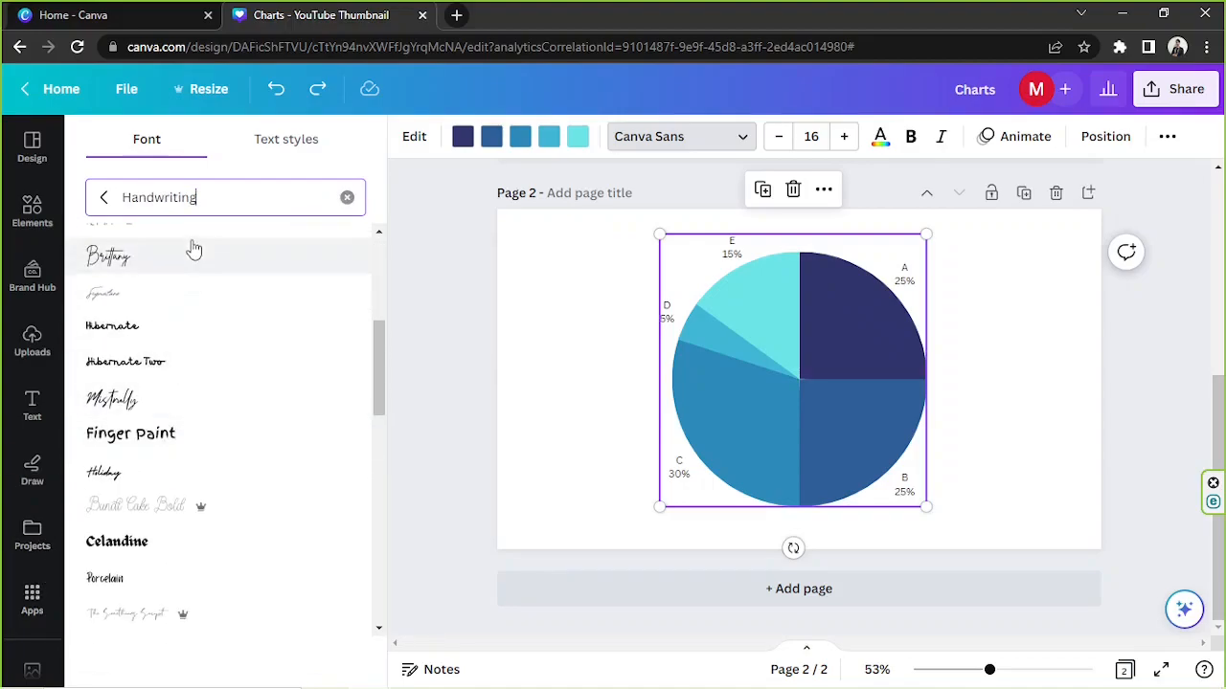
scroll("down", 3)
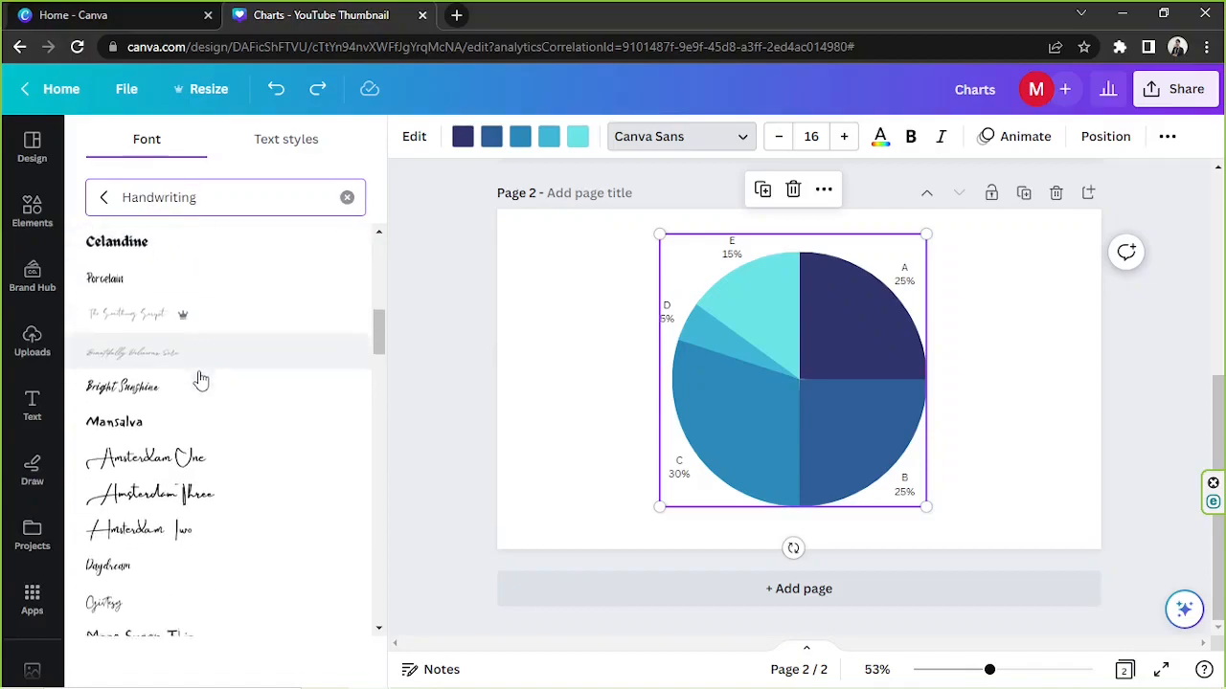
scroll("down", 3)
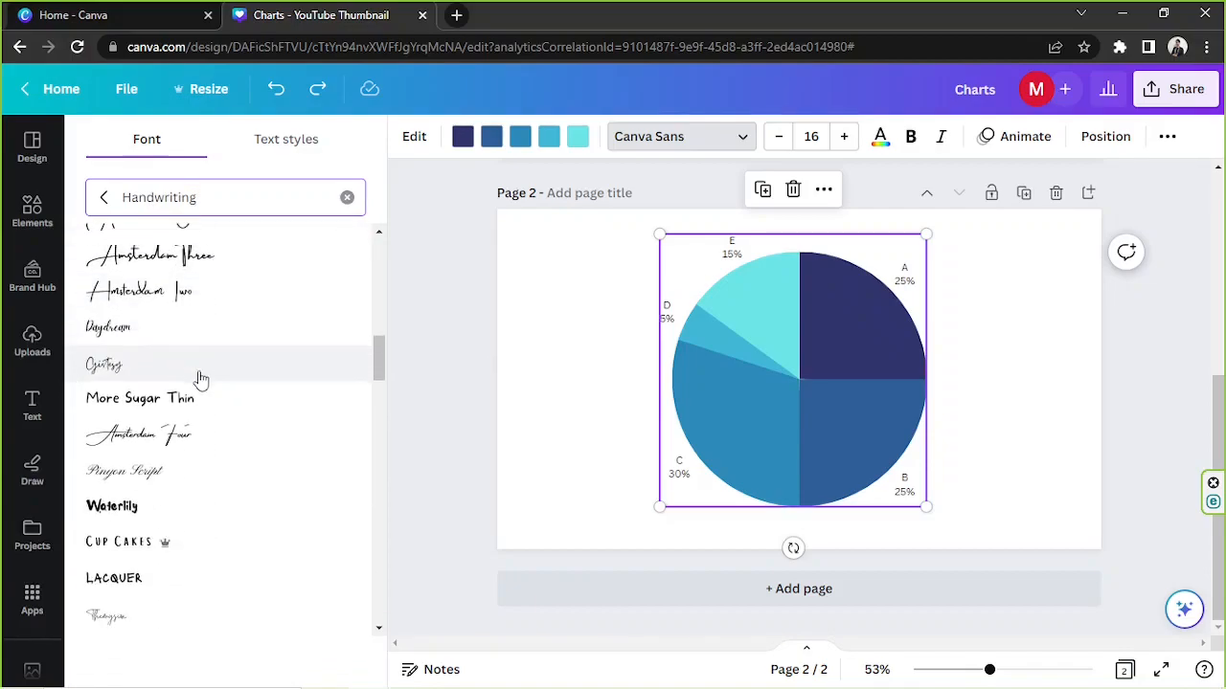
scroll("down", 3)
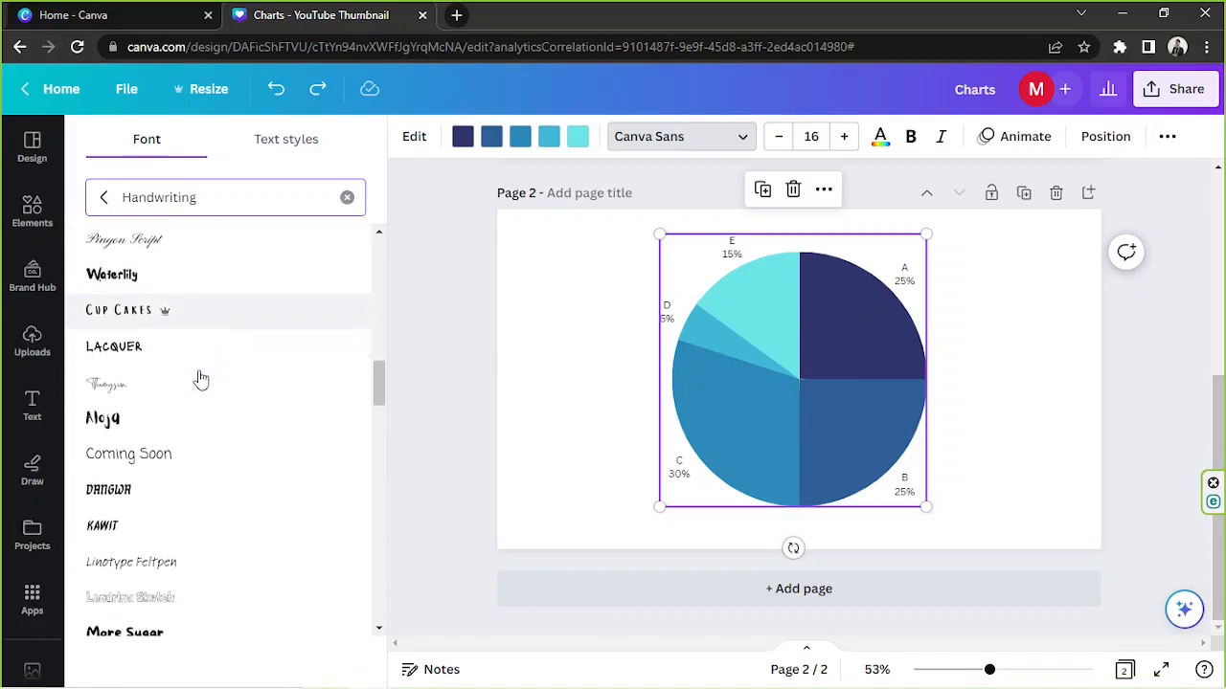
scroll("down", 3)
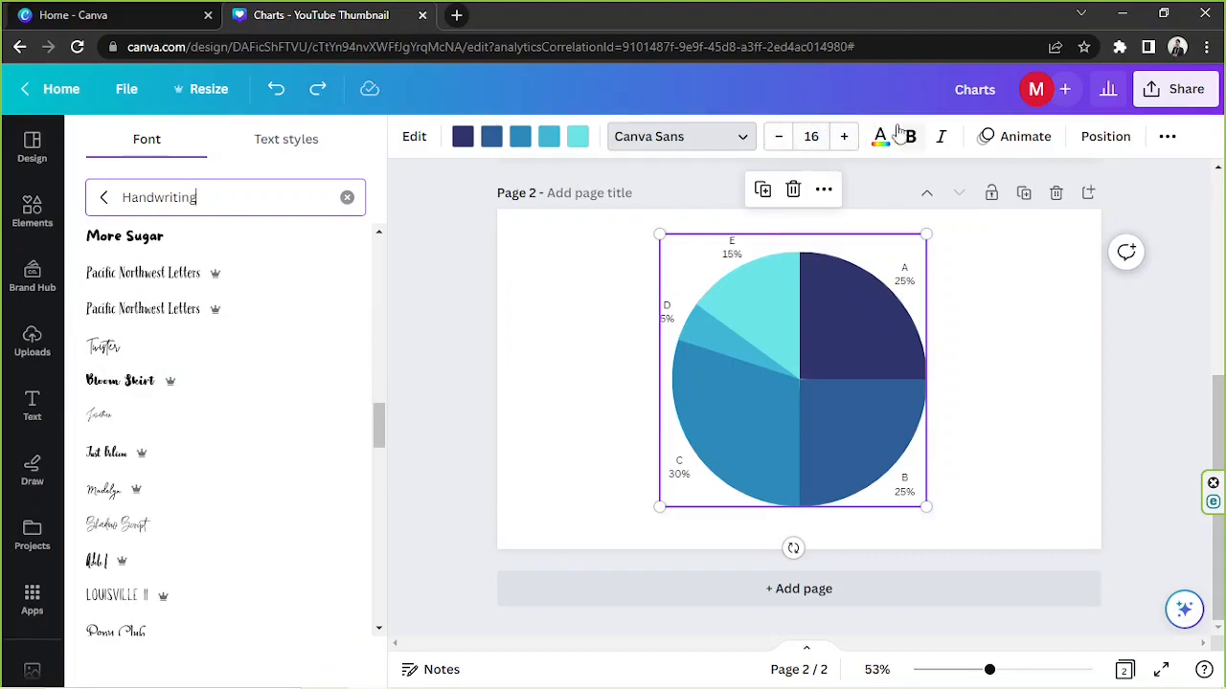
Close the Font side panel without applying any handwriting font
left_click(880, 136)
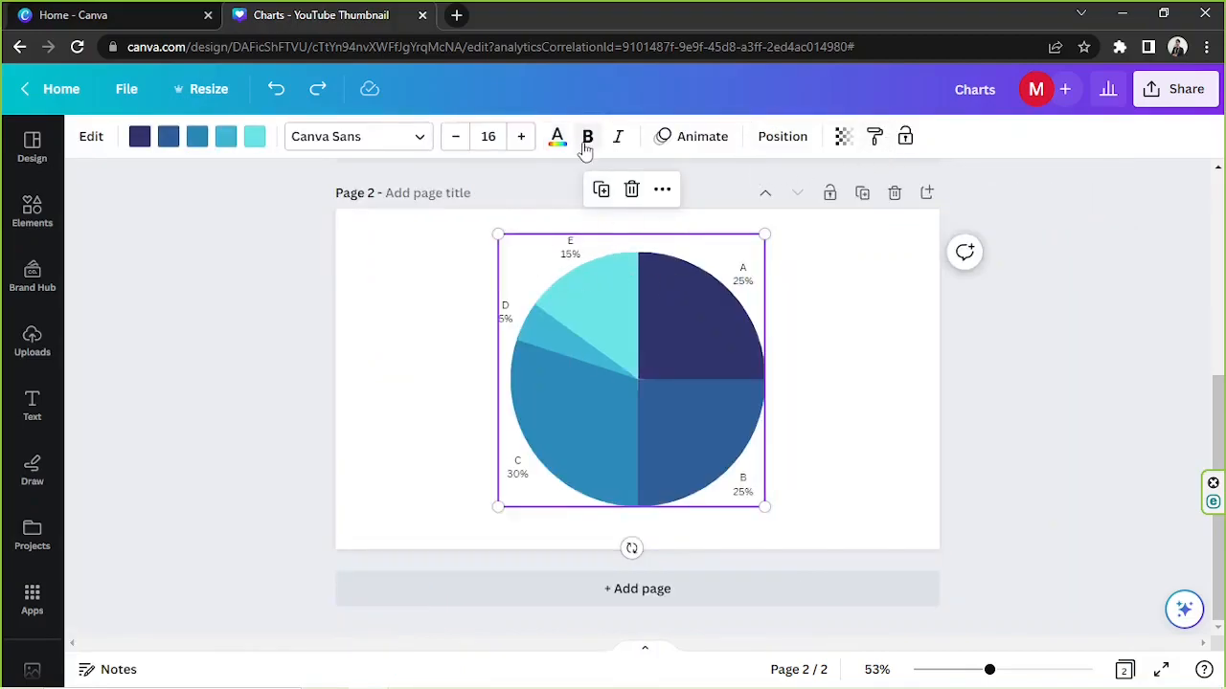
mouse_move(586, 136)
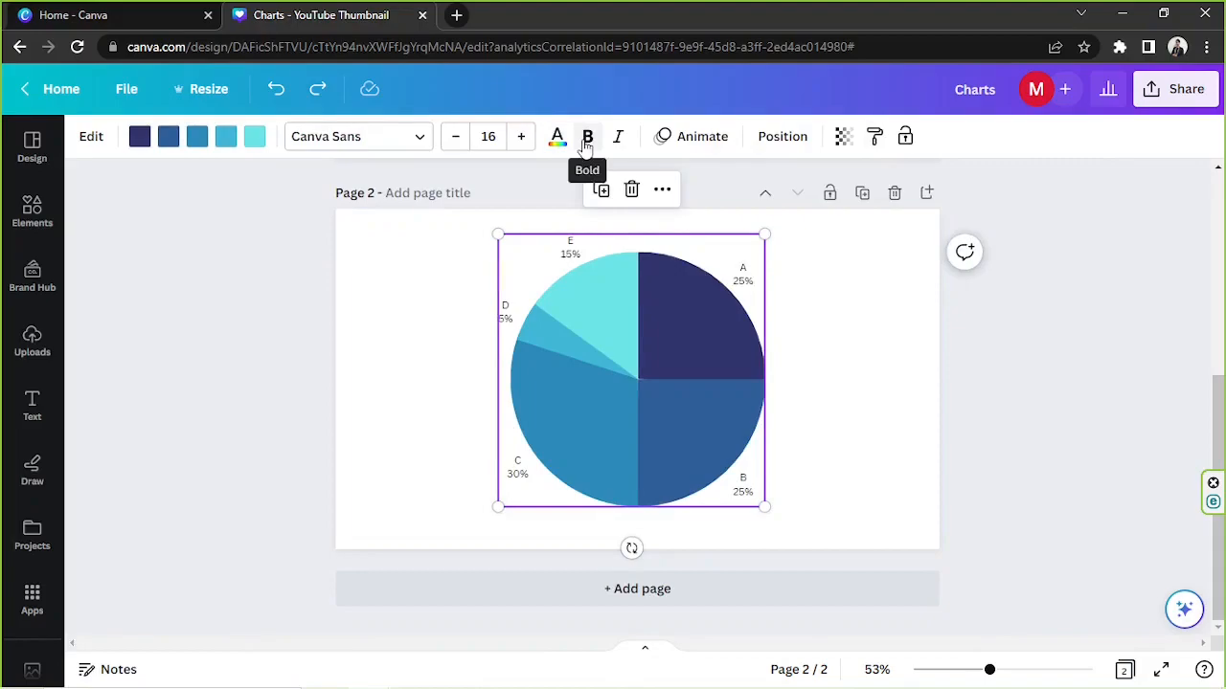
mouse_move(617, 136)
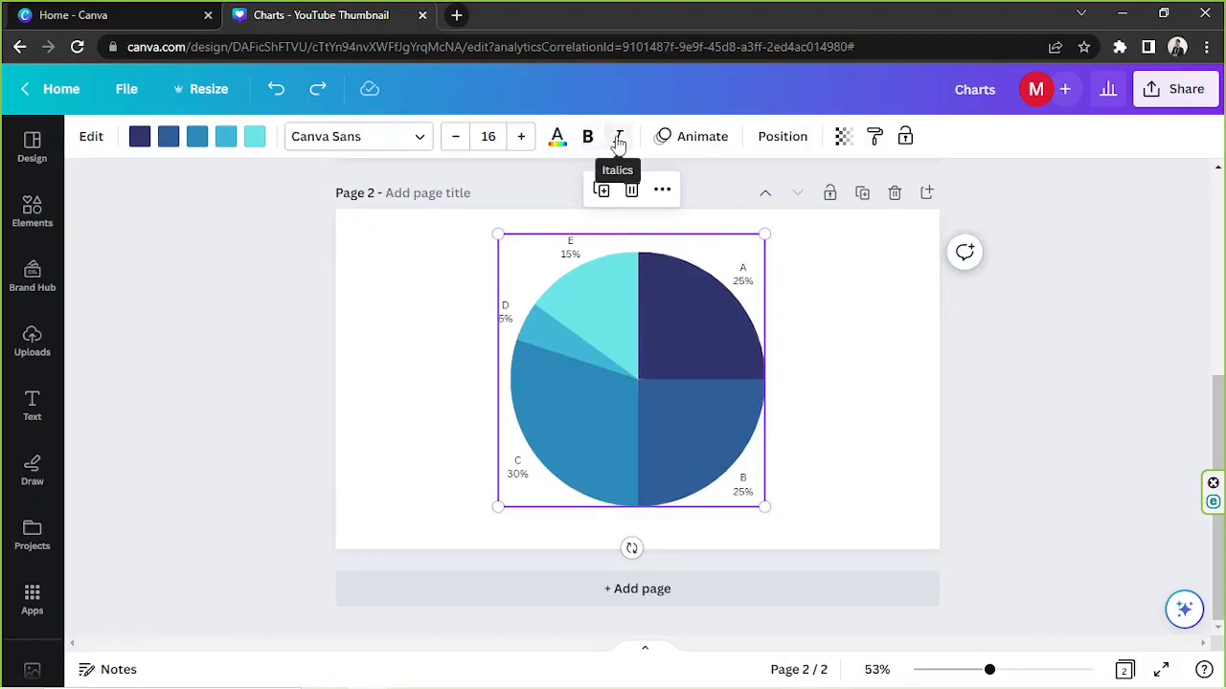
mouse_move(634, 144)
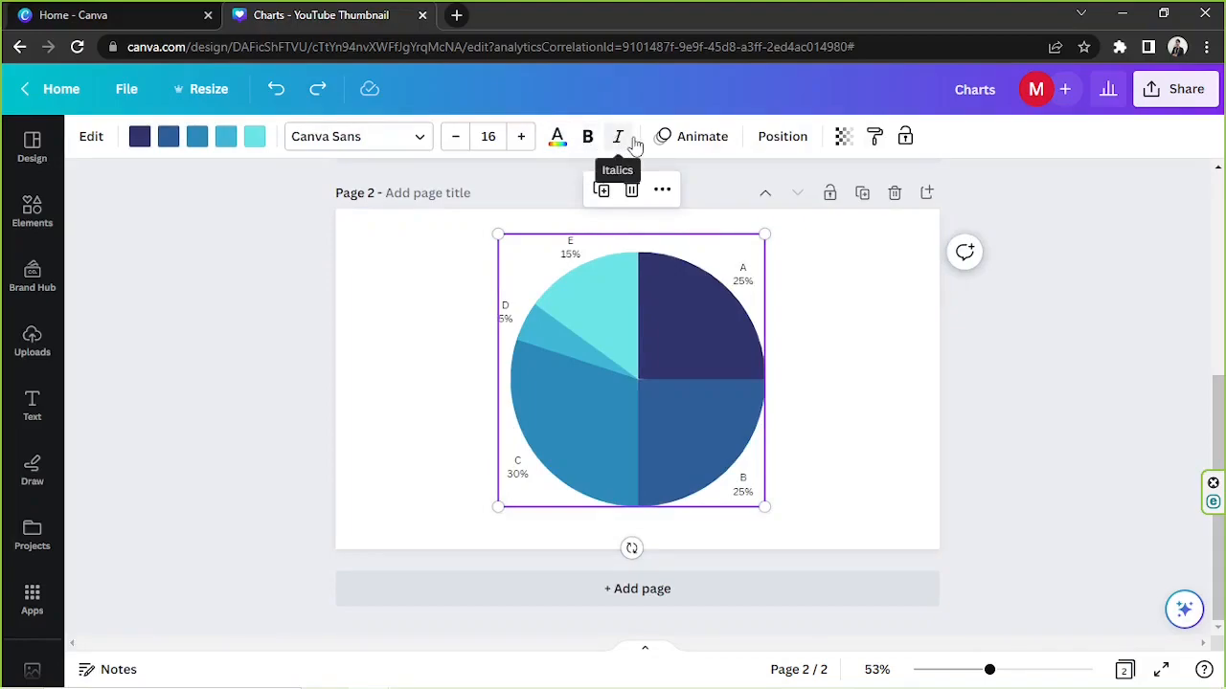
mouse_move(692, 156)
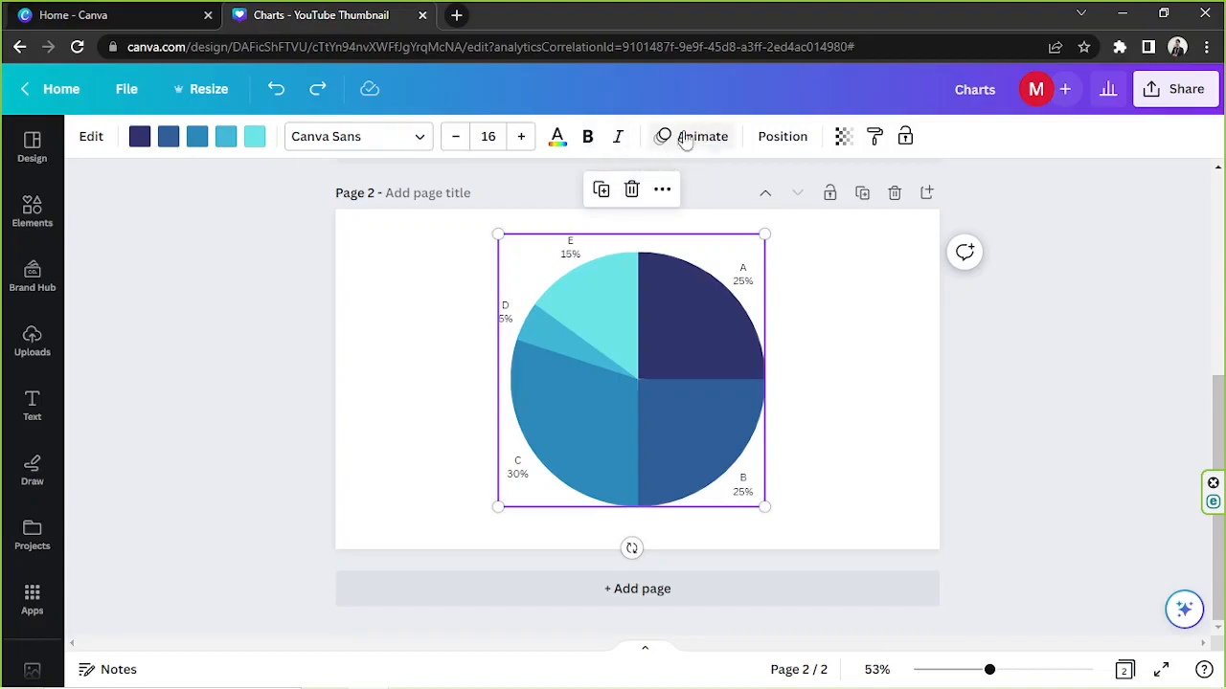
mouse_move(686, 141)
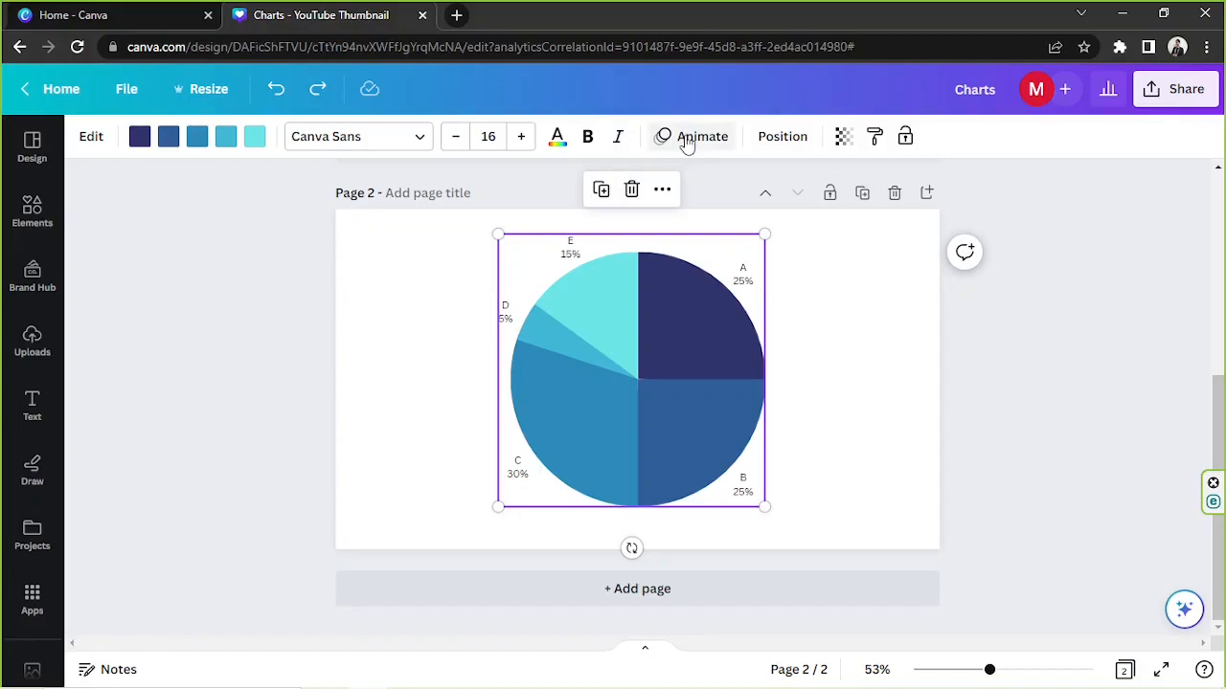
Try Pan, Drift and Tumble animations on the pie chart, then apply Fade
left_click(703, 136)
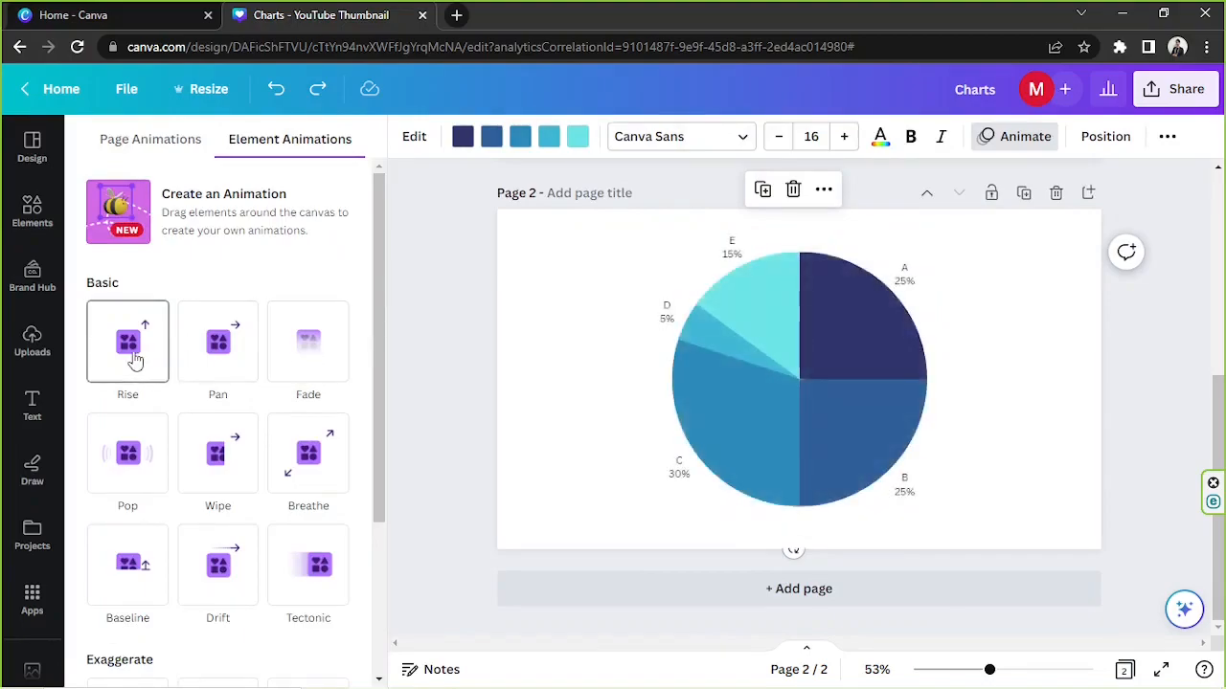
left_click(217, 342)
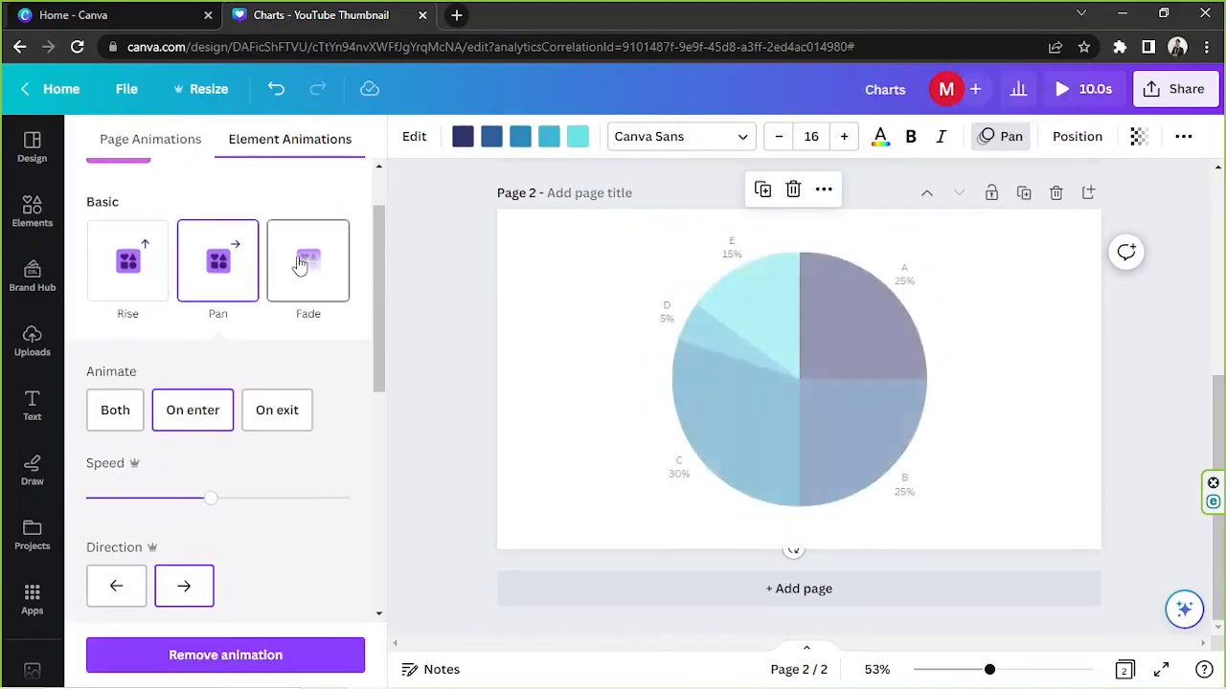
left_click(127, 330)
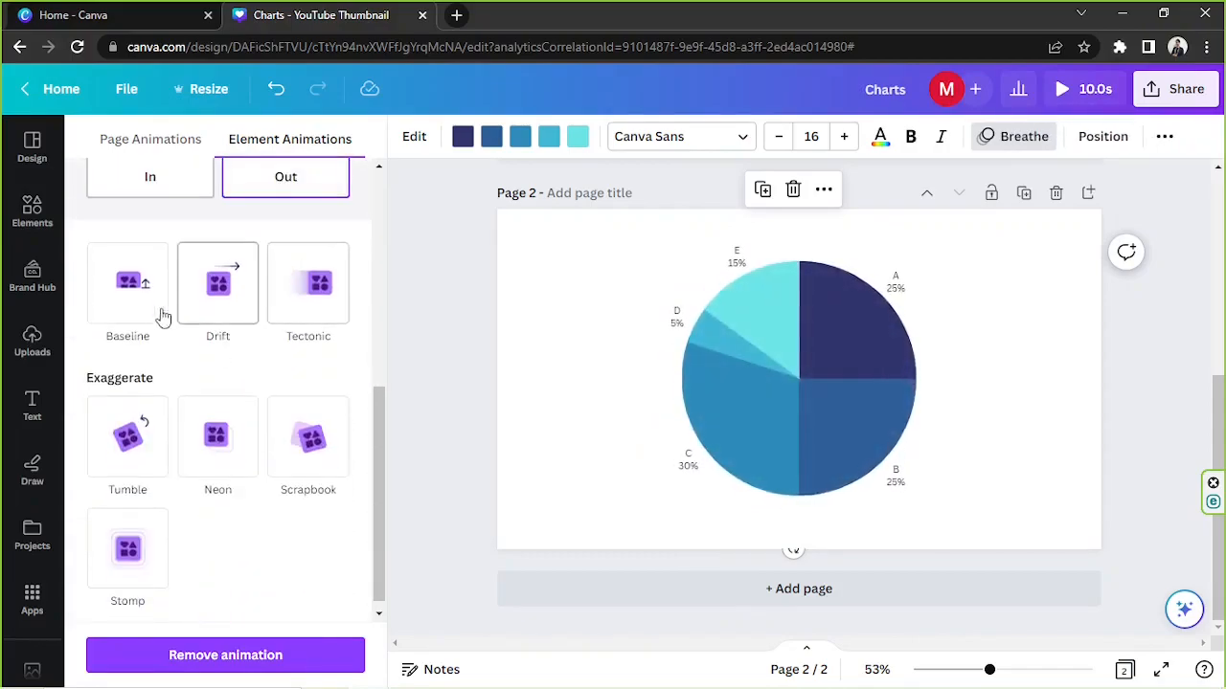
left_click(218, 282)
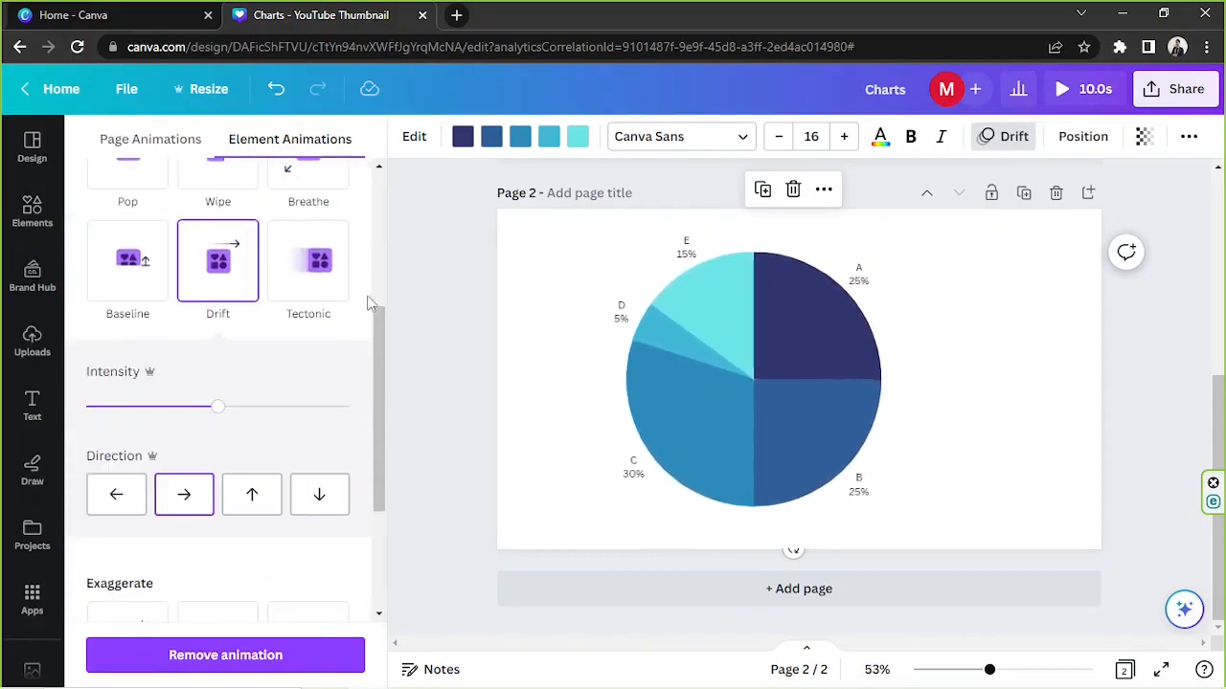
left_click(127, 290)
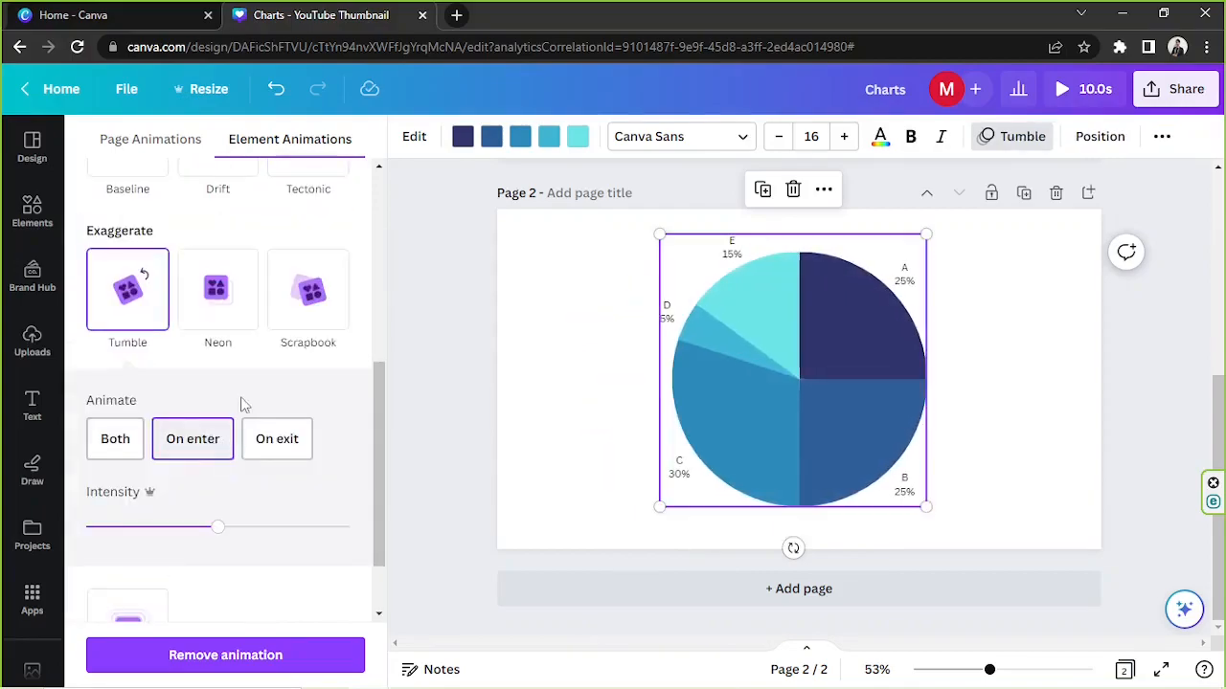
left_click(307, 288)
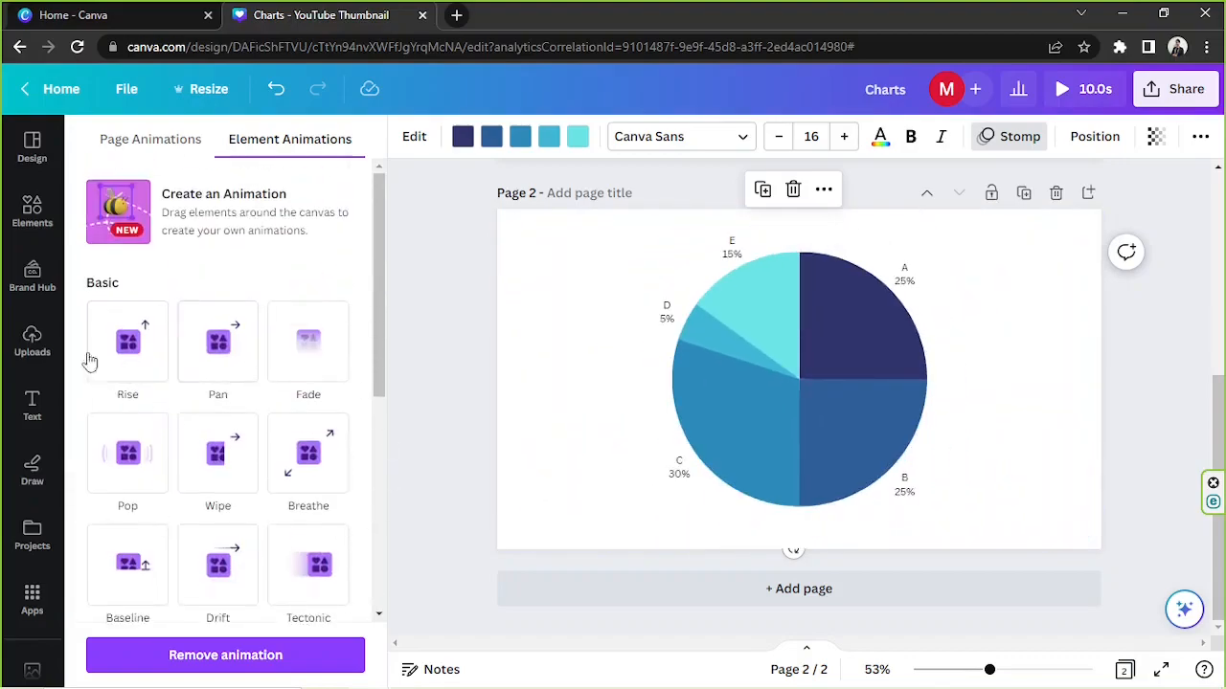
left_click(217, 342)
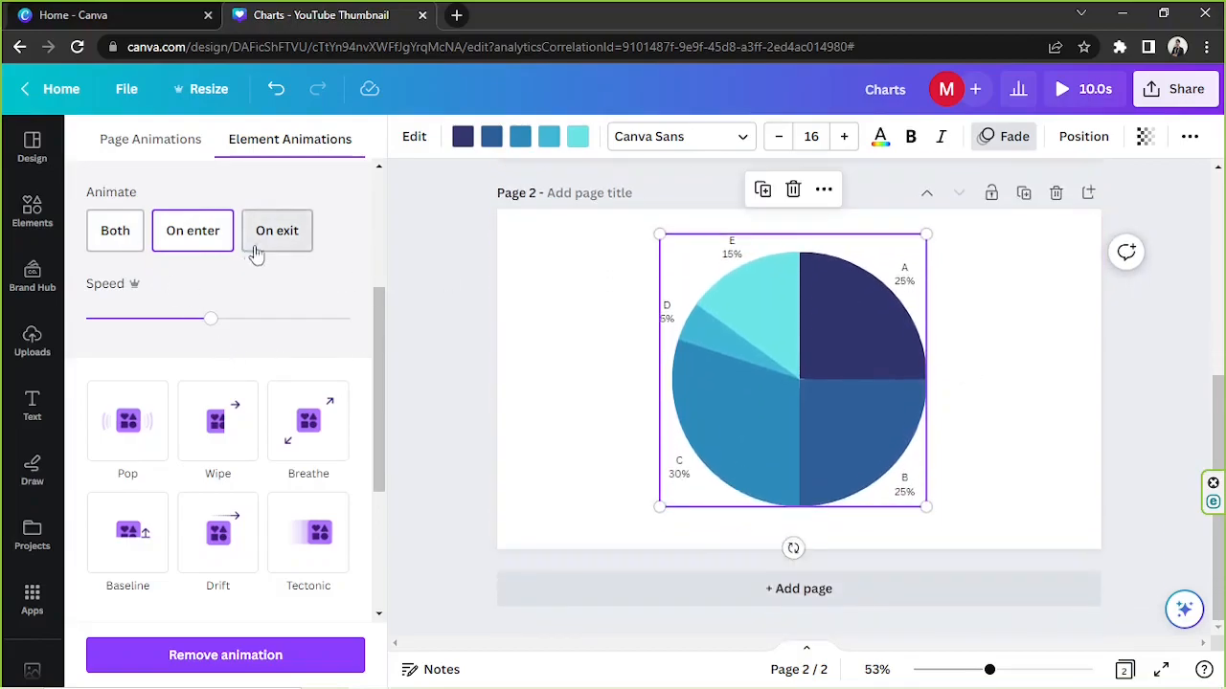
Keep Fade on enter and drag its speed to the slowest setting
left_click(192, 231)
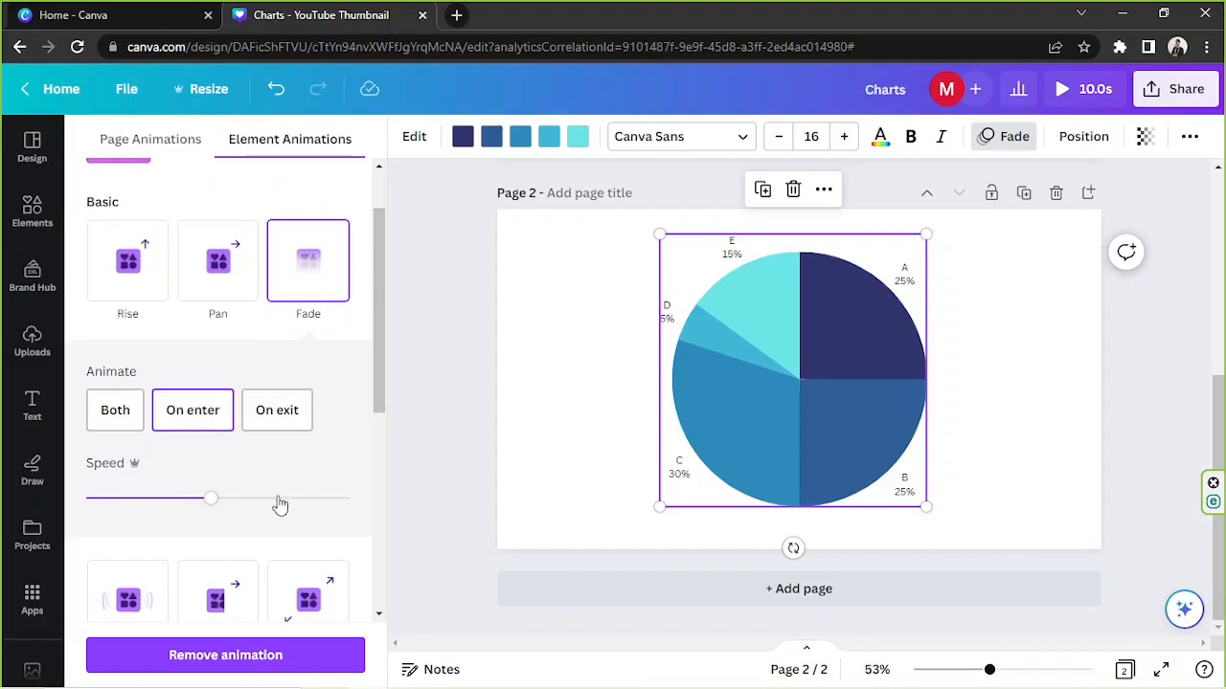
left_click_drag(211, 498, 100, 498)
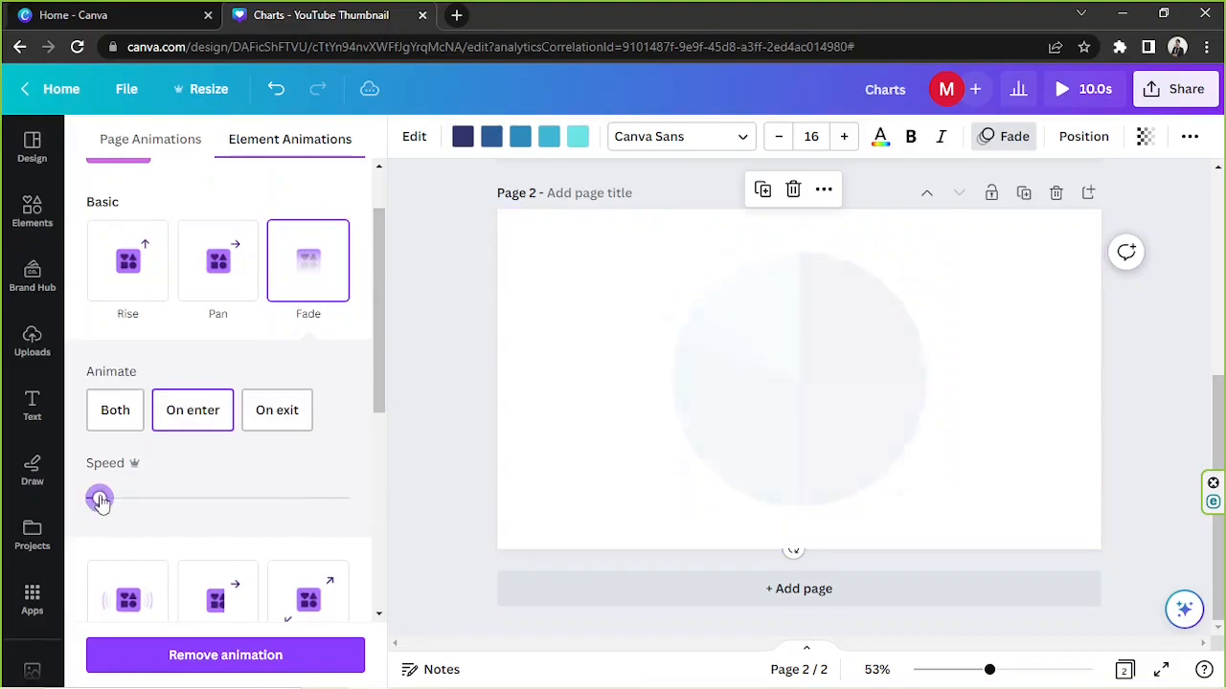
left_click(99, 498)
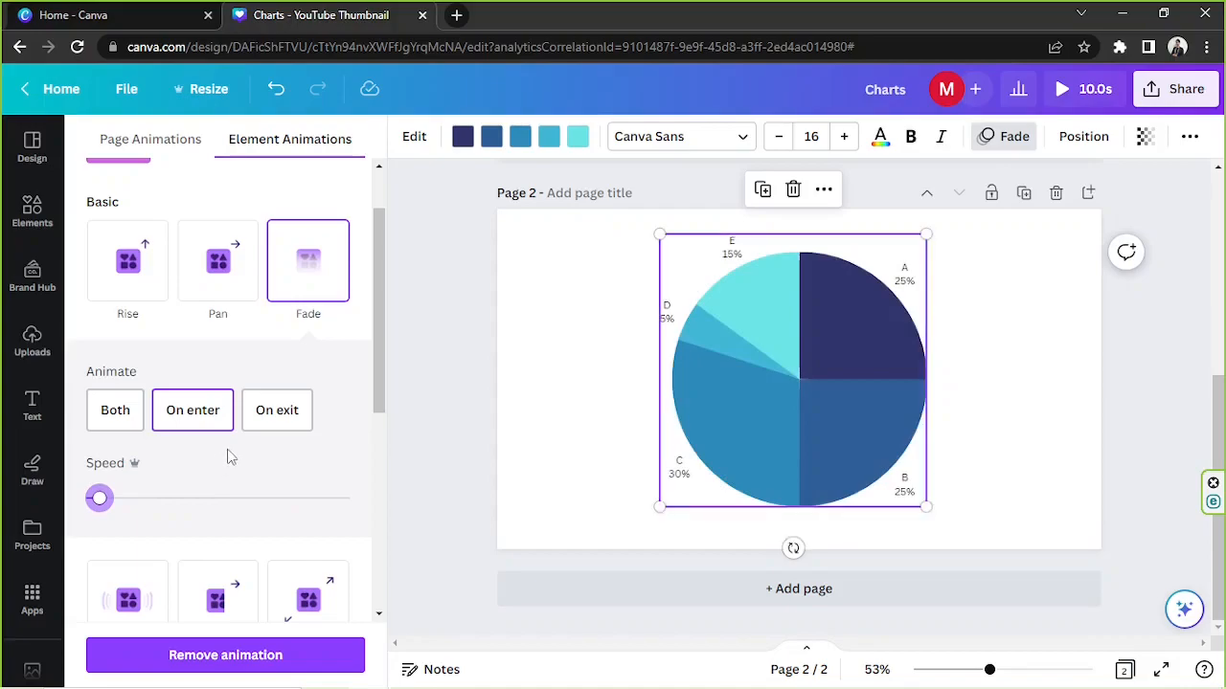
mouse_move(192, 457)
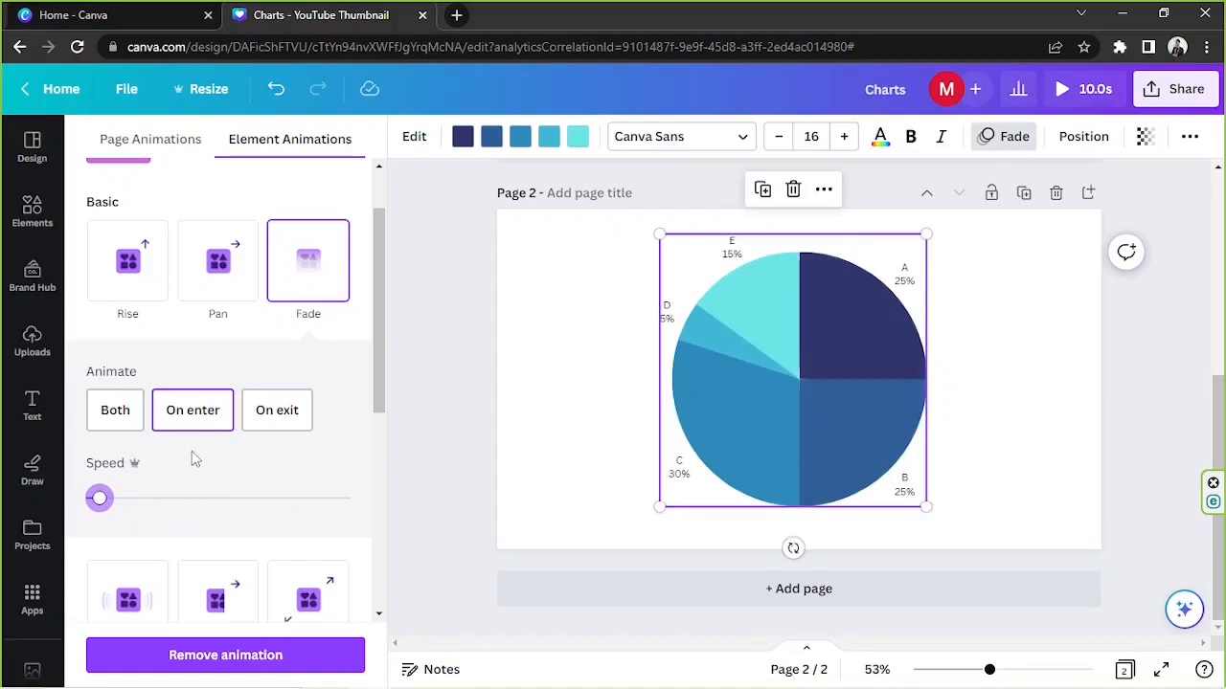
left_click(127, 260)
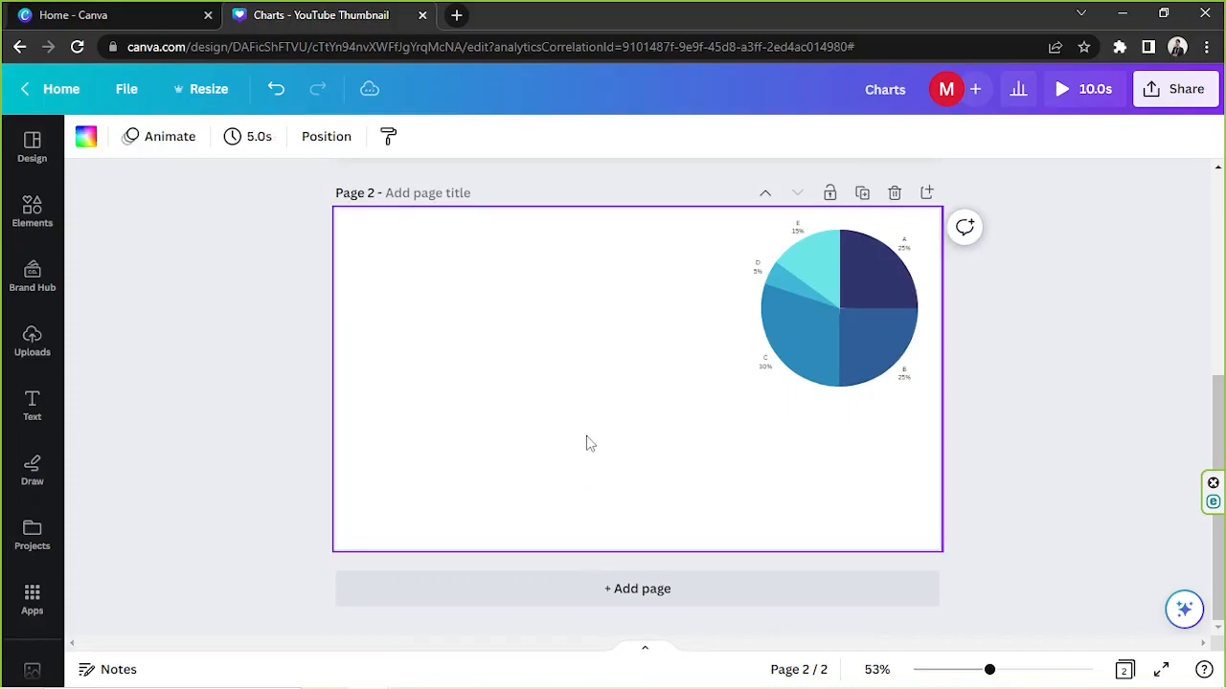
Search the Canva Assistant for 'CHART' and pick the bar chart result
left_click(1184, 609)
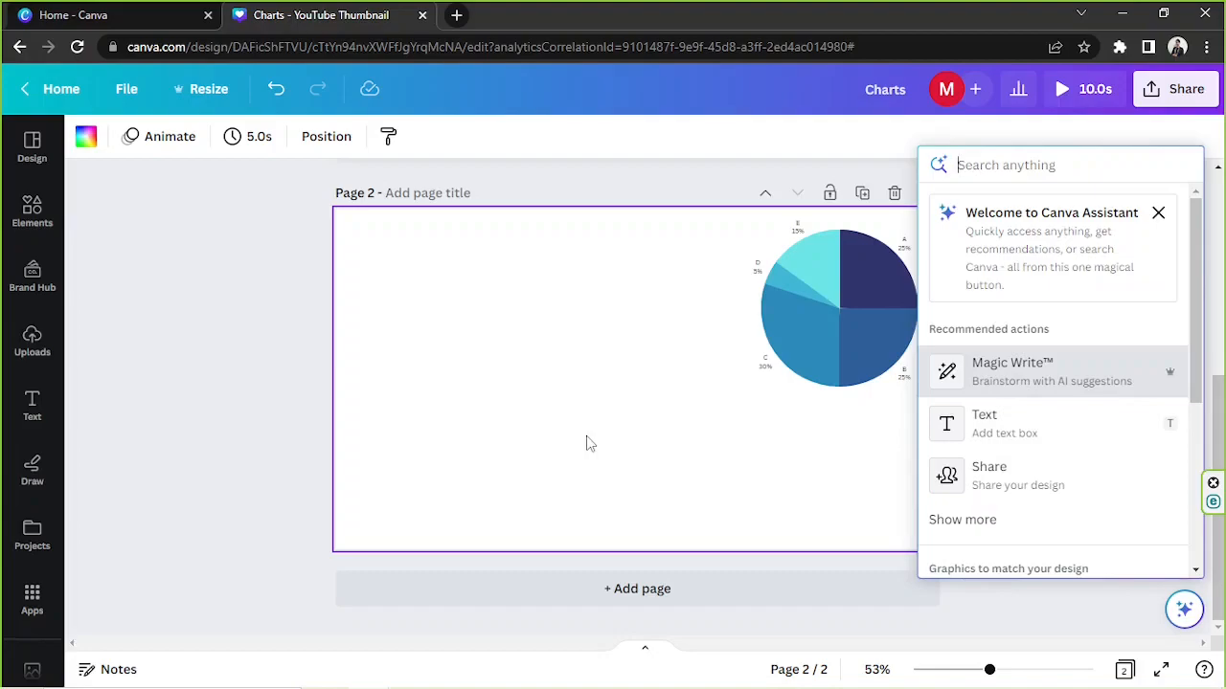
mouse_move(1088, 306)
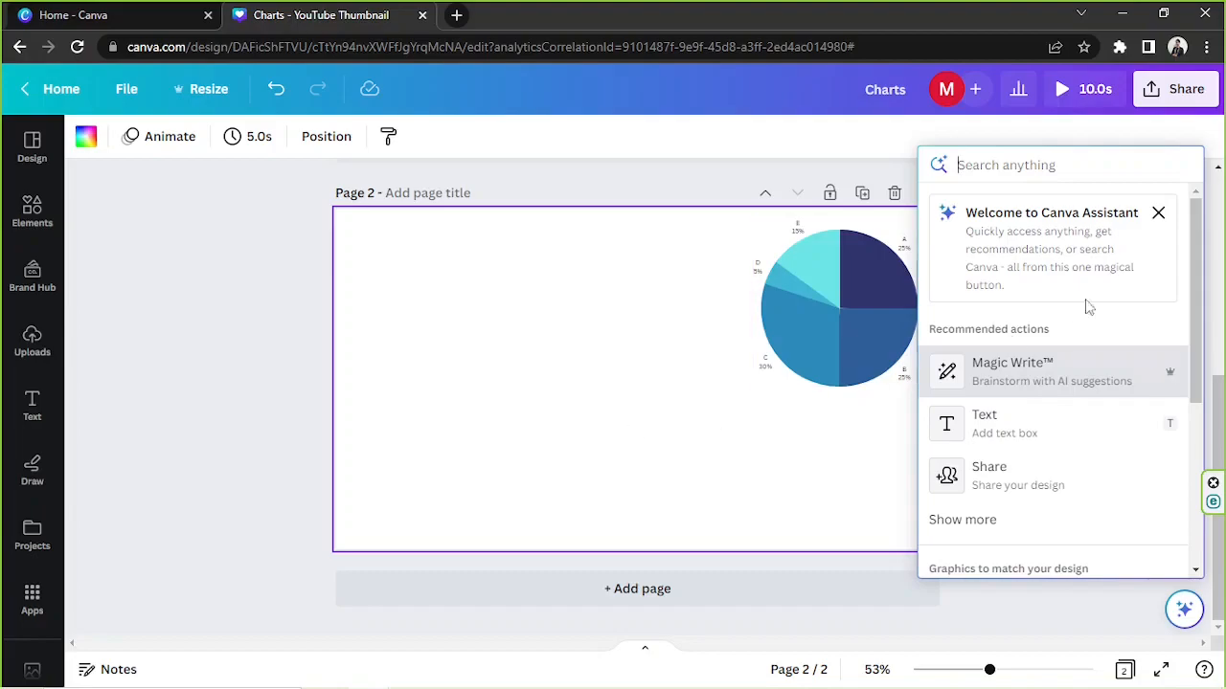
type("CHART")
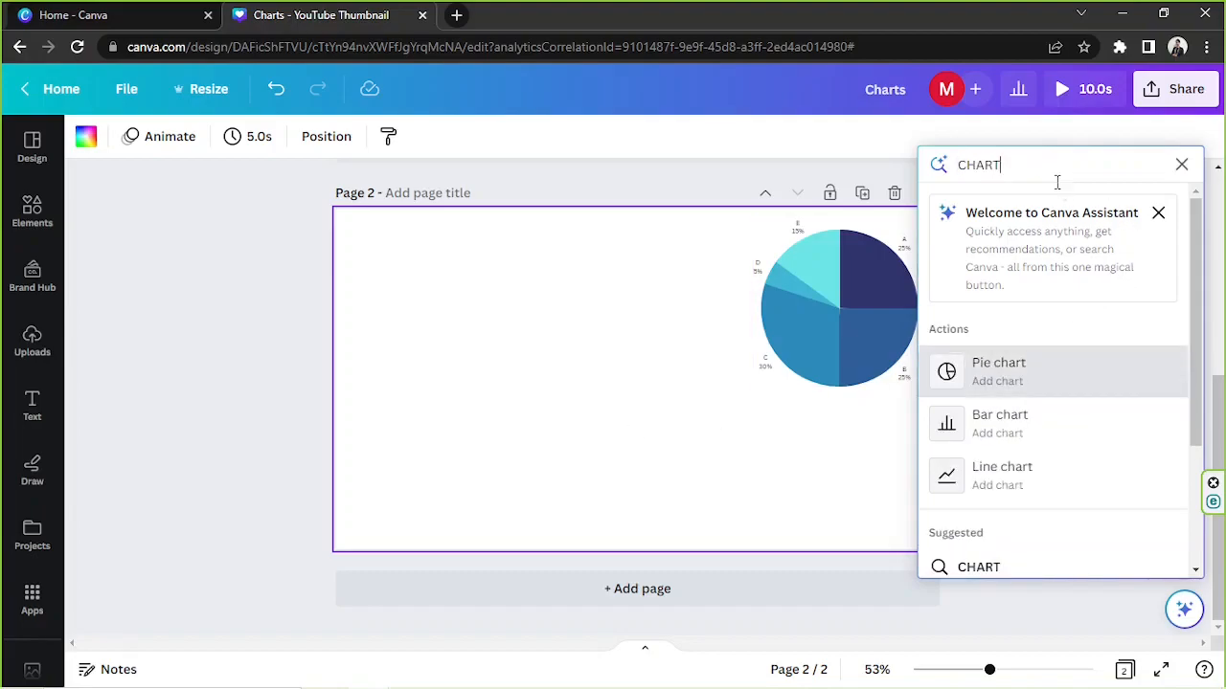
mouse_move(1002, 434)
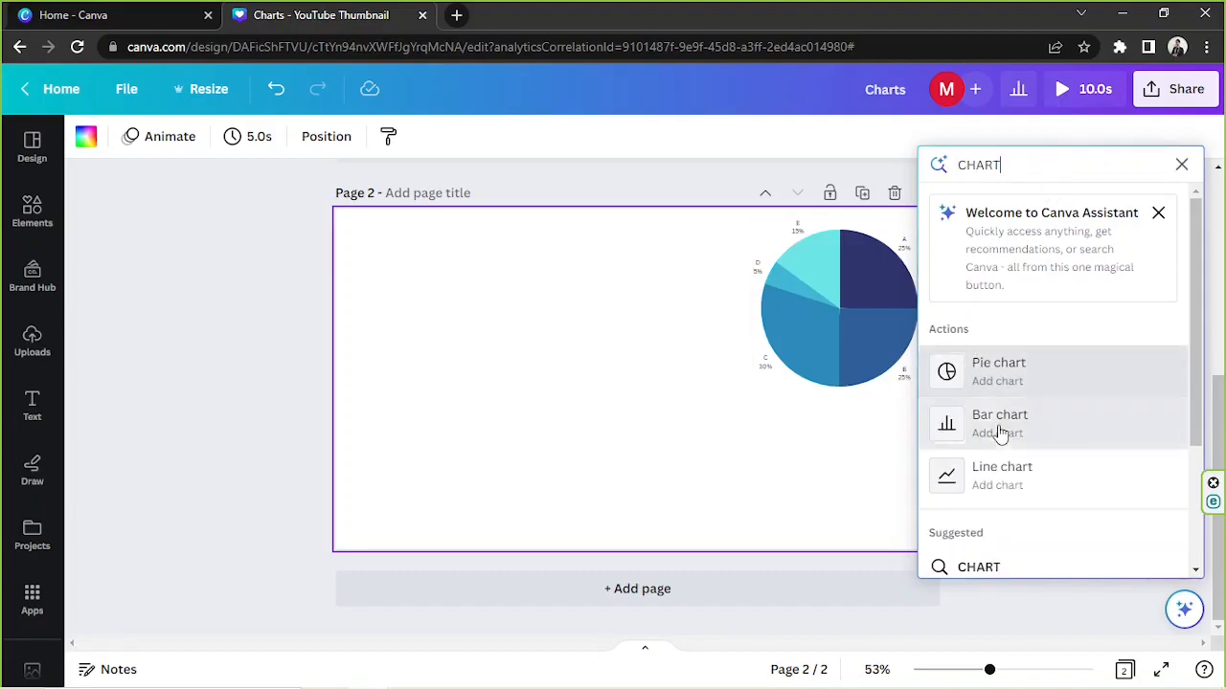
left_click(999, 424)
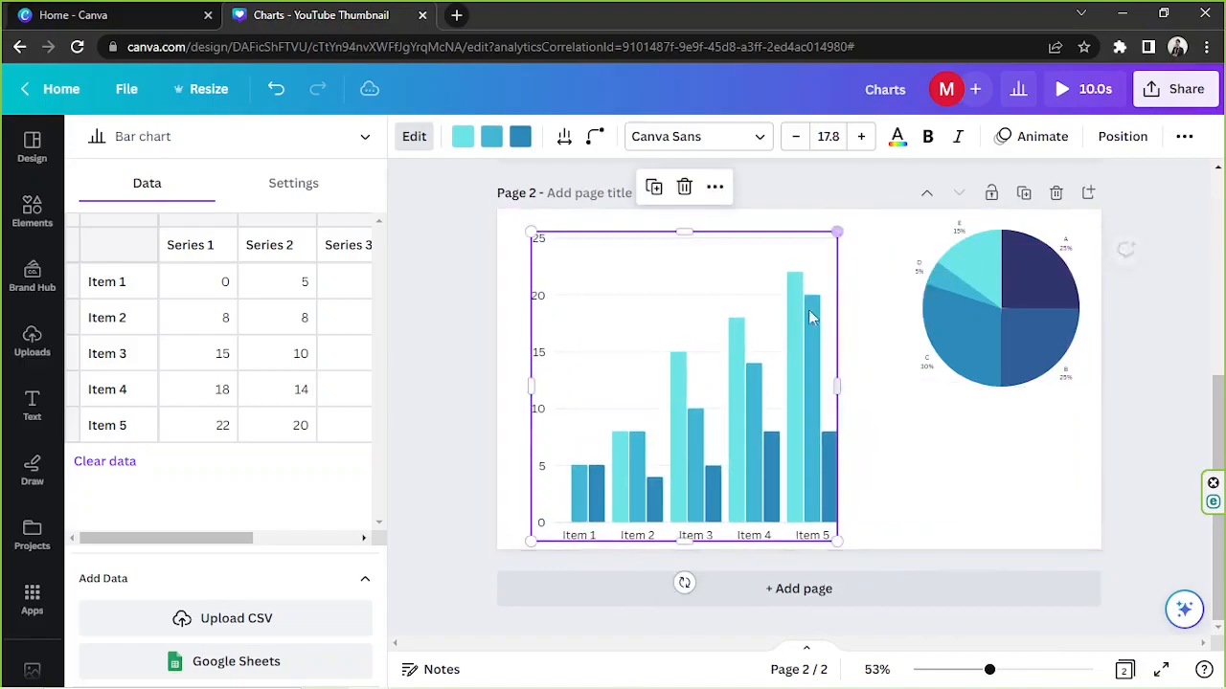
Nudge the new bar chart slightly higher beside the pie chart
left_click(996, 301)
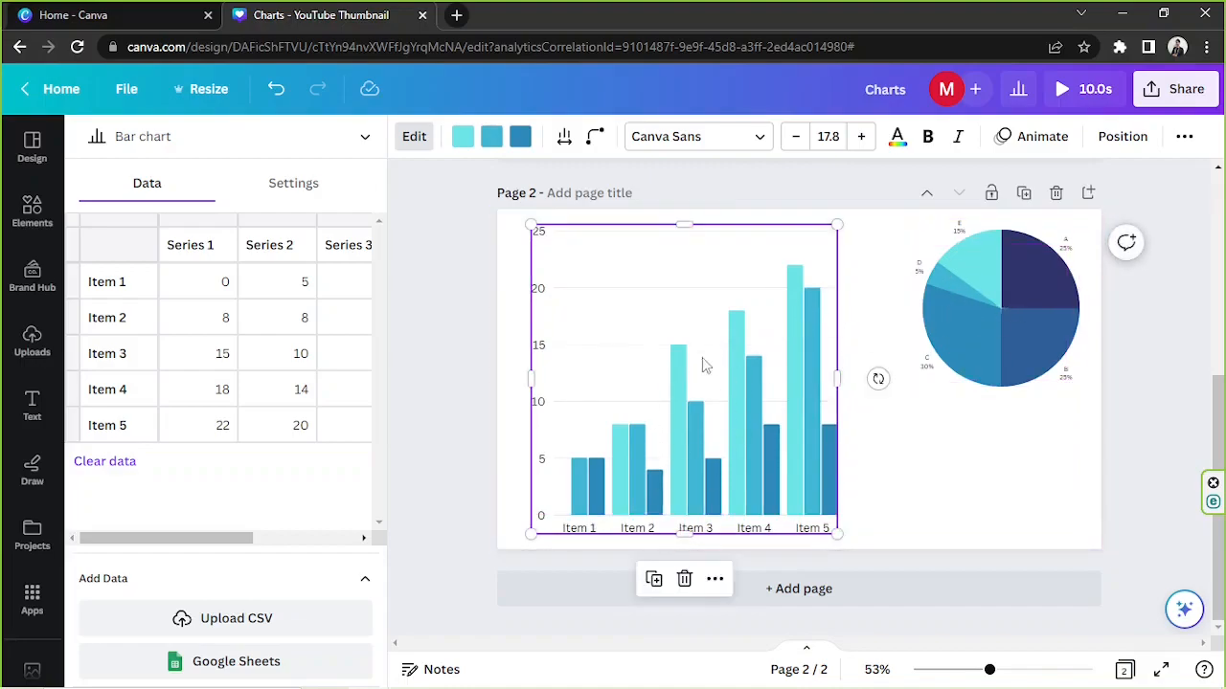
mouse_move(671, 399)
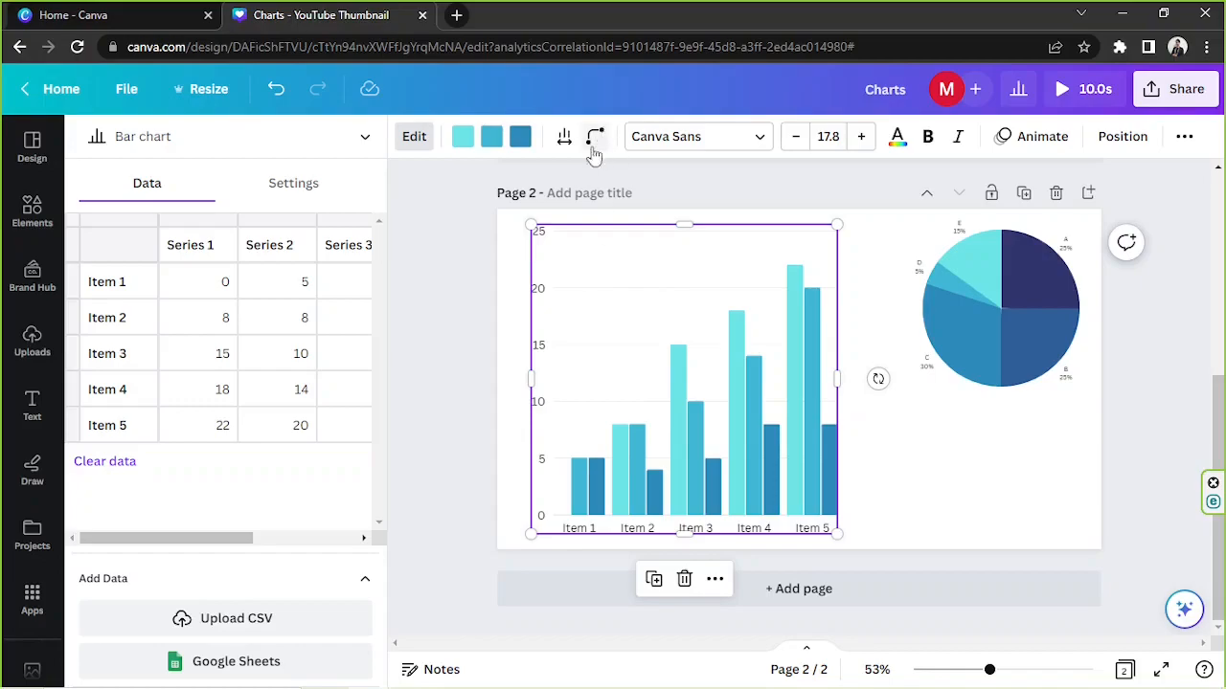
mouse_move(563, 136)
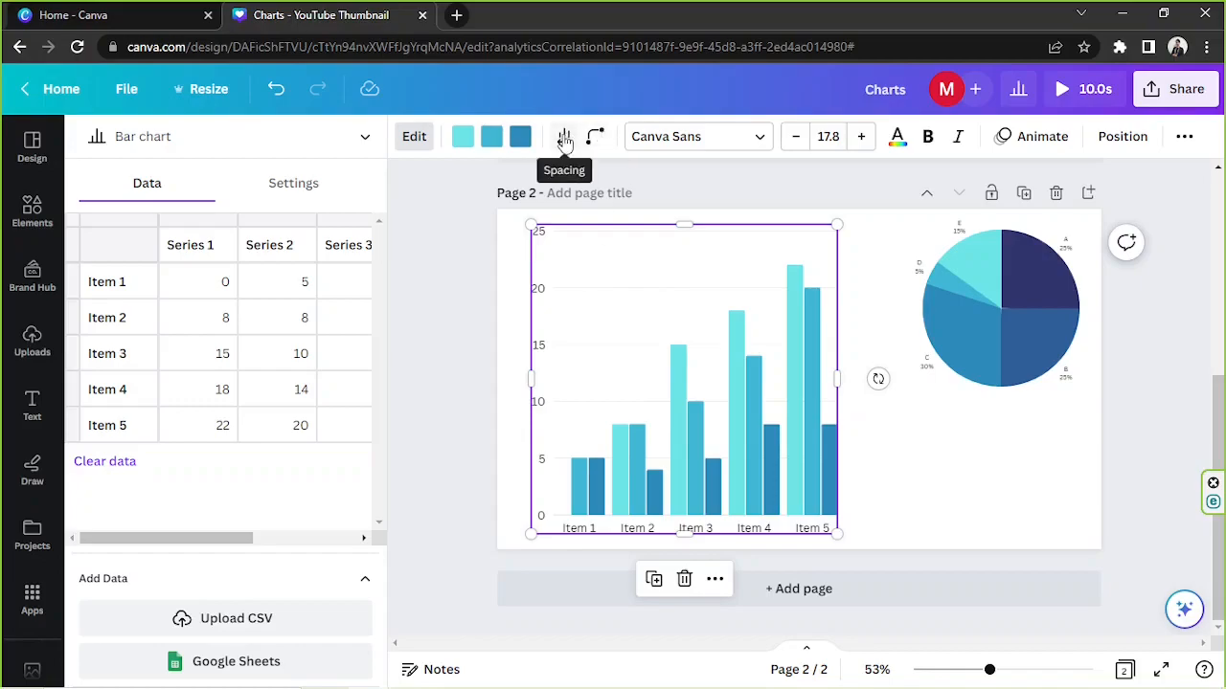
mouse_move(593, 136)
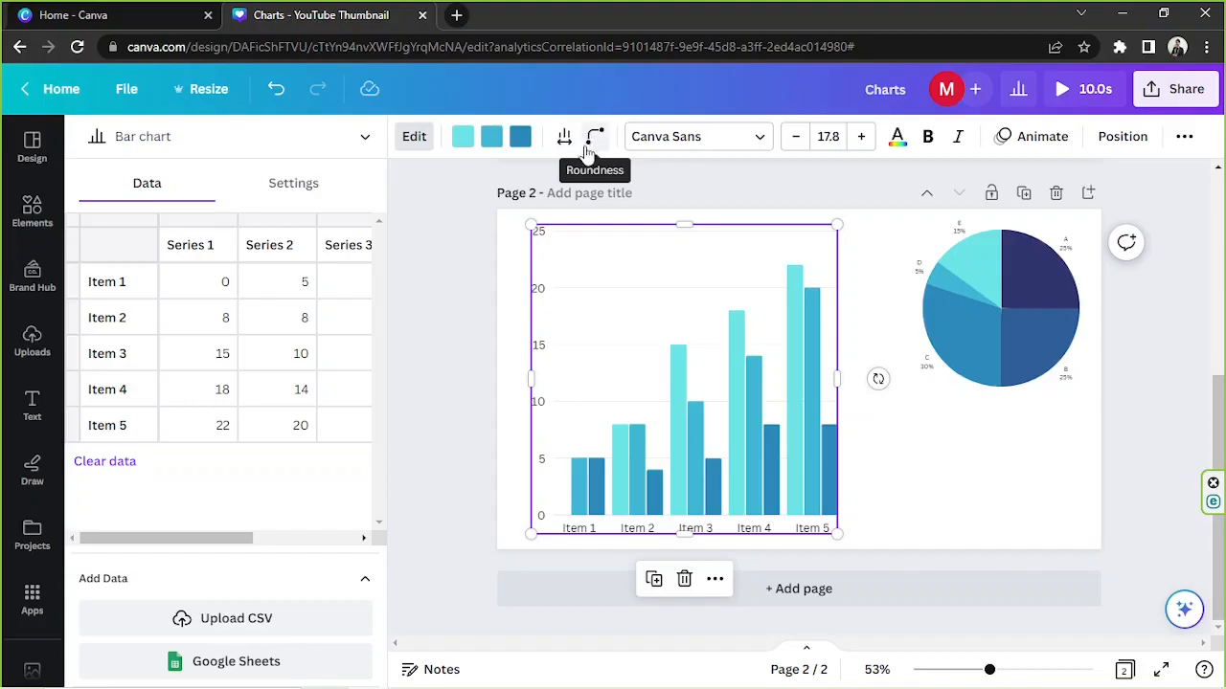
mouse_move(564, 136)
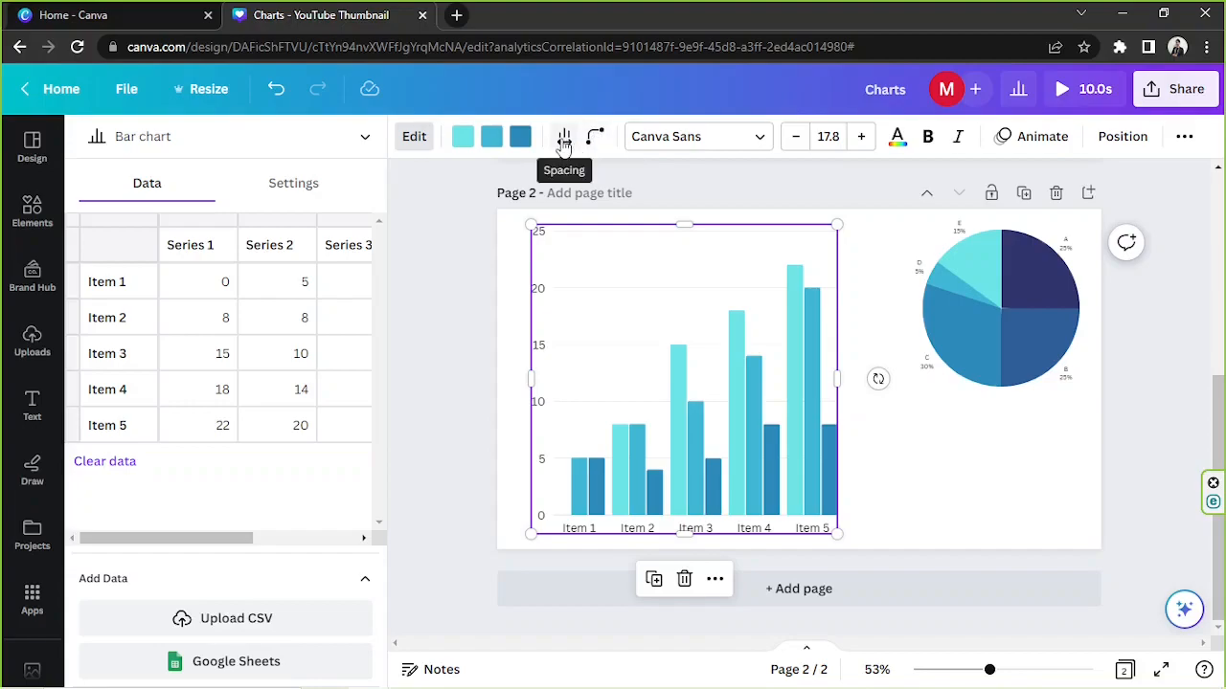
Sweep the bar chart's column spacing between touching and maximum, settling at 50
left_click(563, 136)
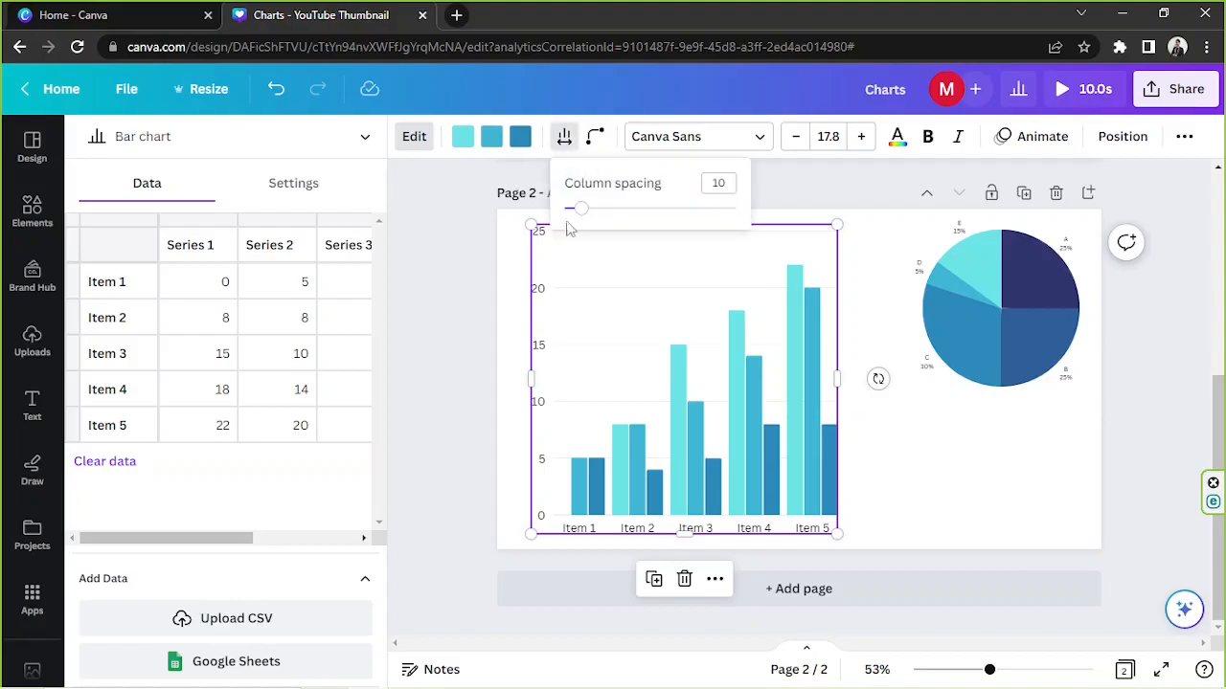
left_click_drag(578, 208, 619, 207)
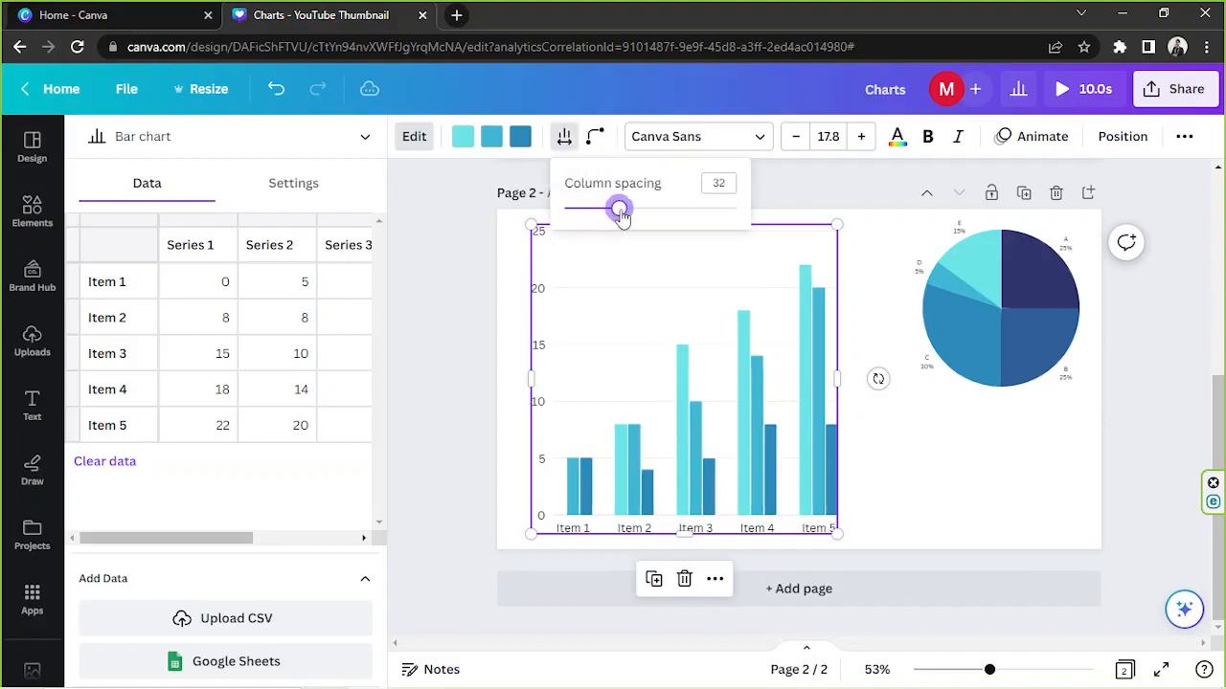
left_click_drag(620, 209, 658, 209)
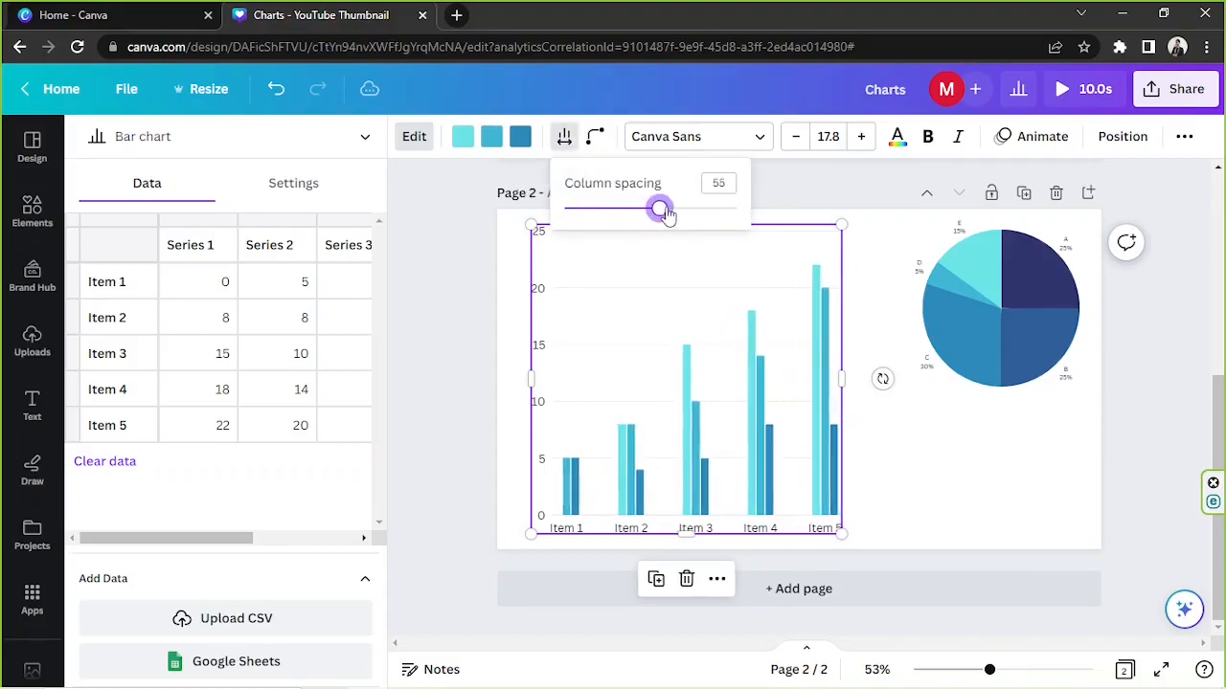
left_click_drag(659, 209, 735, 208)
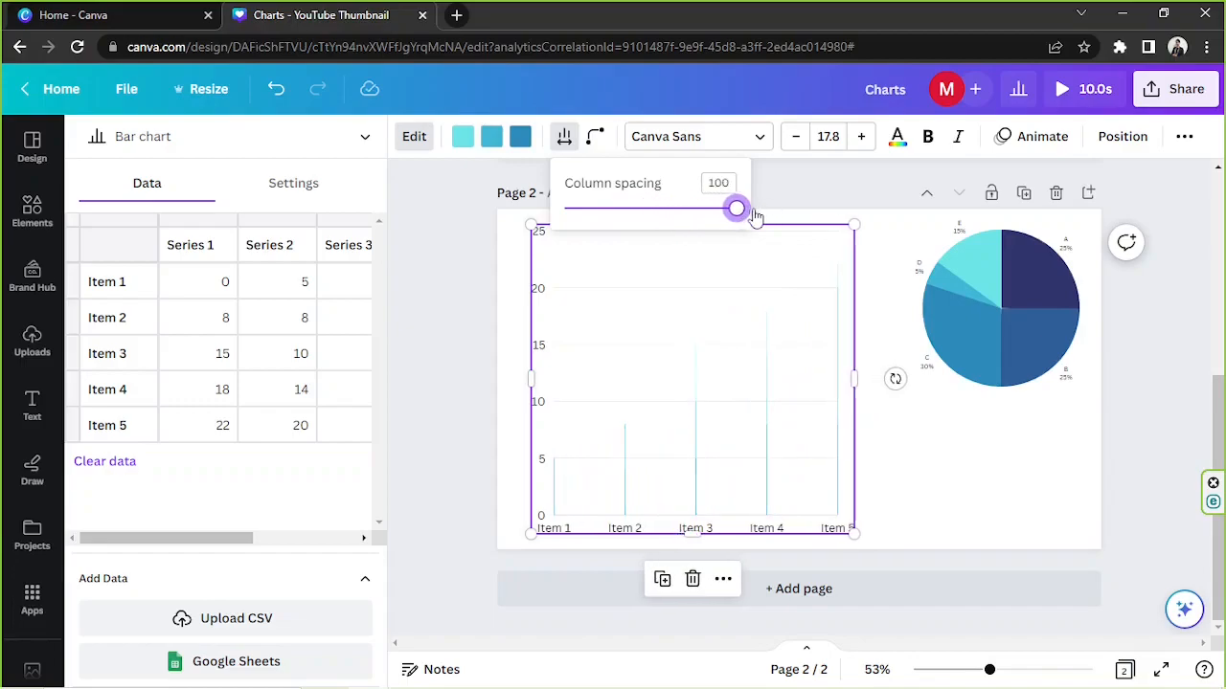
left_click_drag(735, 209, 704, 209)
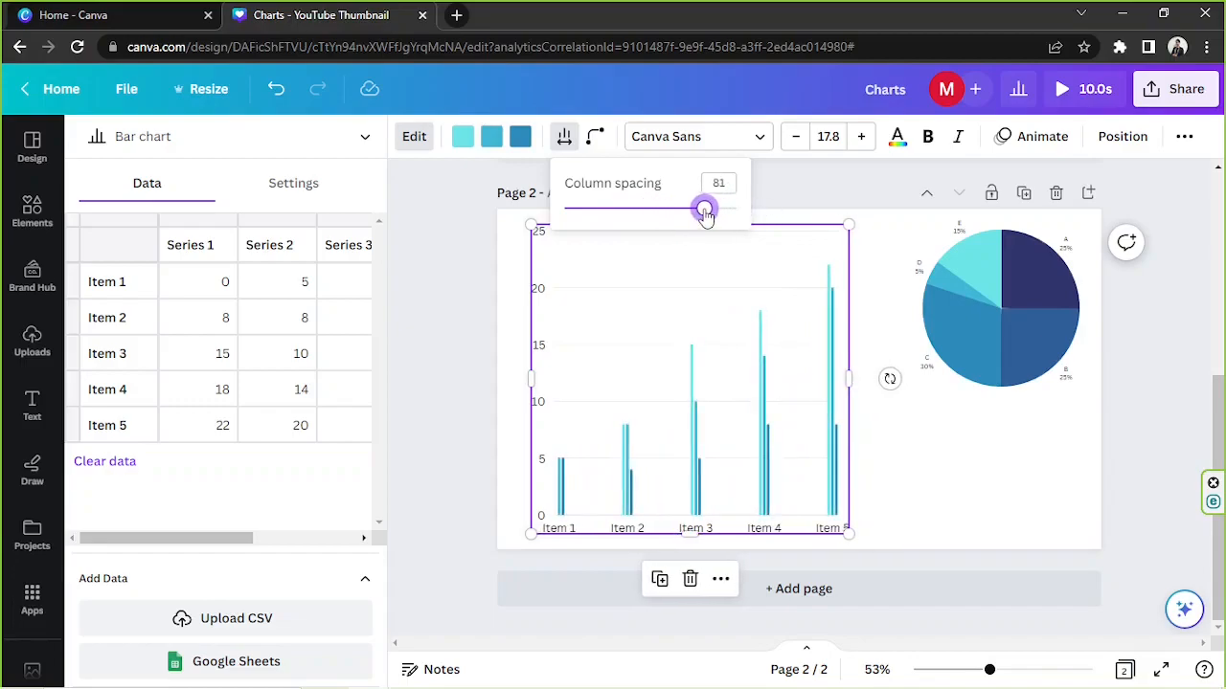
left_click_drag(703, 209, 725, 209)
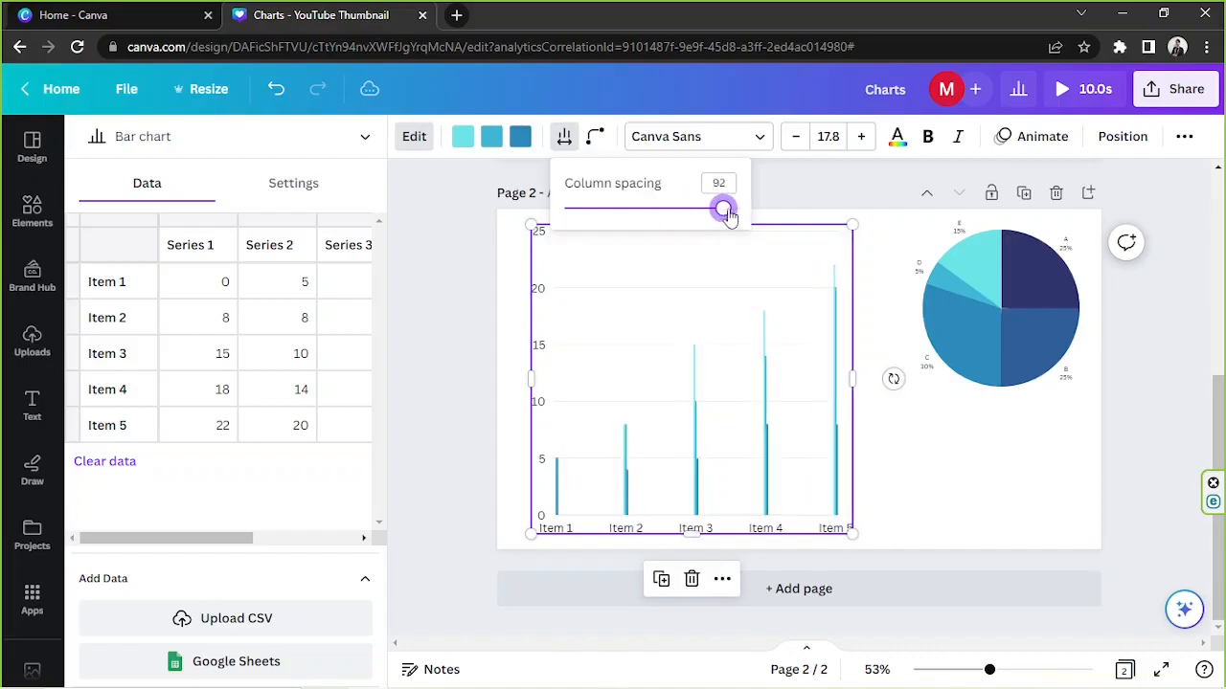
left_click_drag(723, 209, 735, 208)
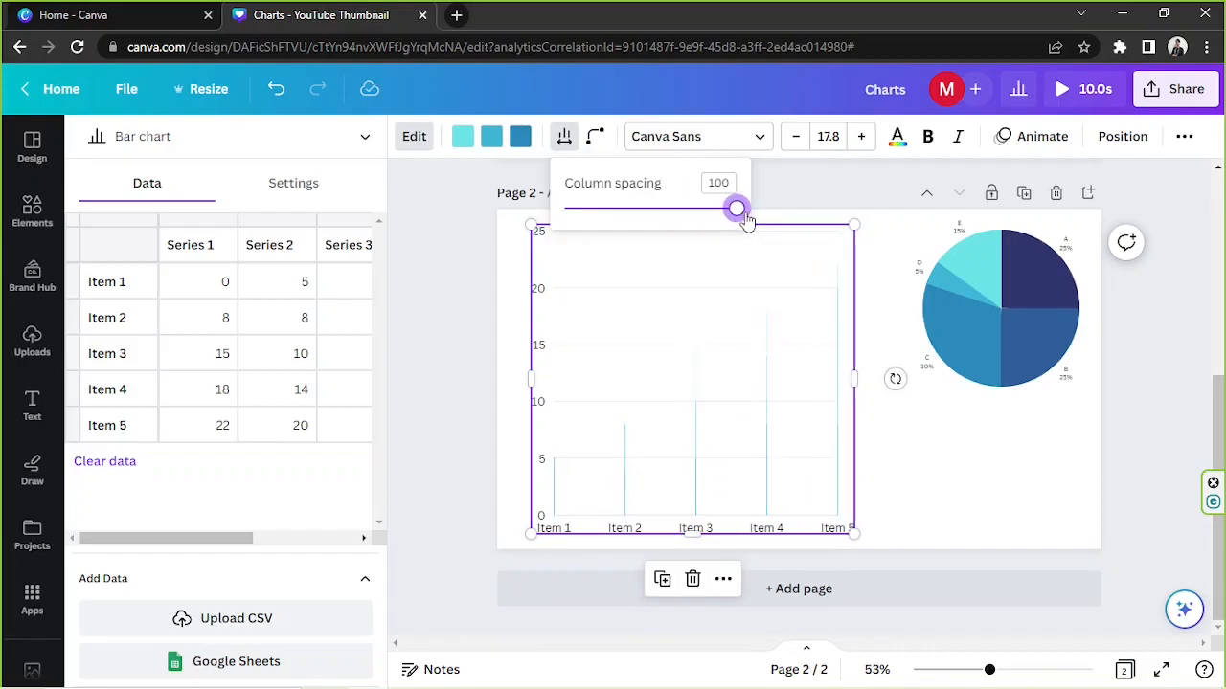
left_click_drag(736, 207, 699, 208)
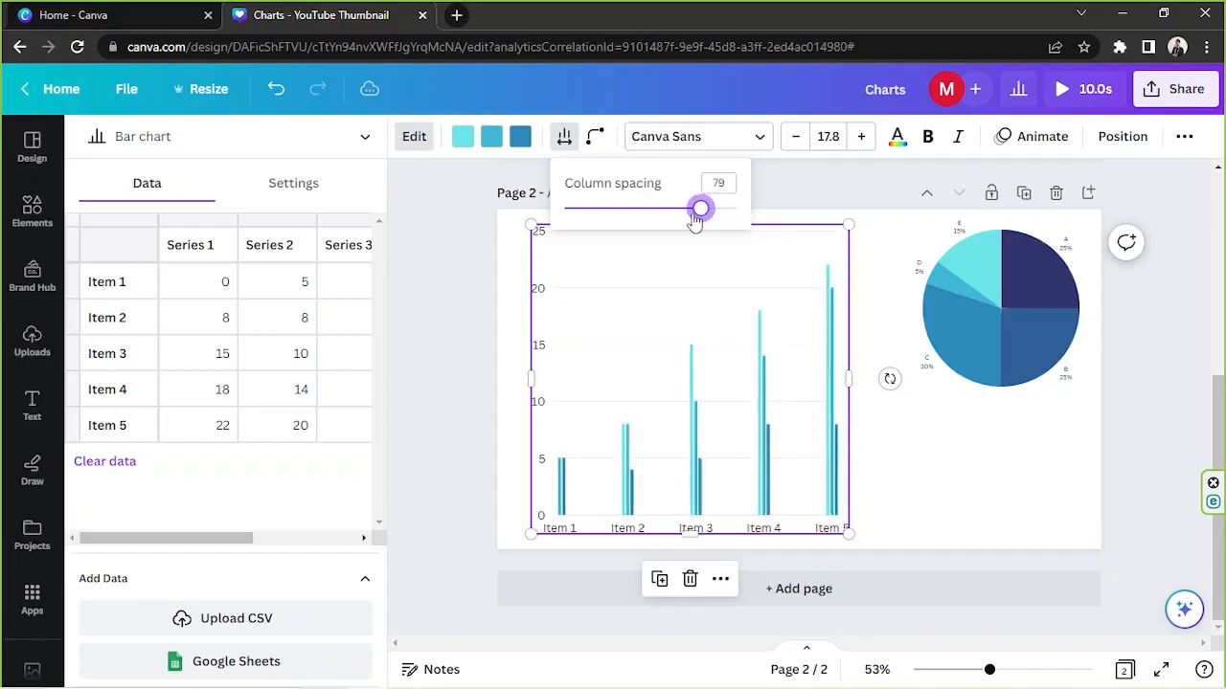
left_click_drag(699, 209, 597, 209)
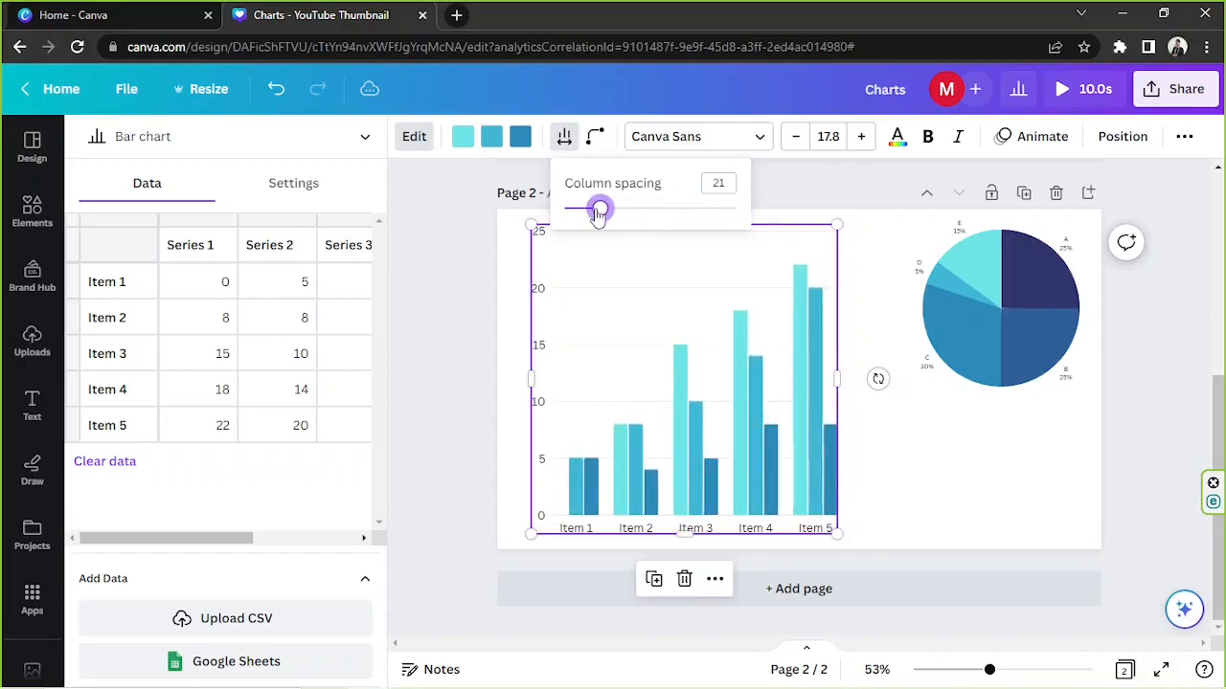
left_click_drag(598, 209, 563, 209)
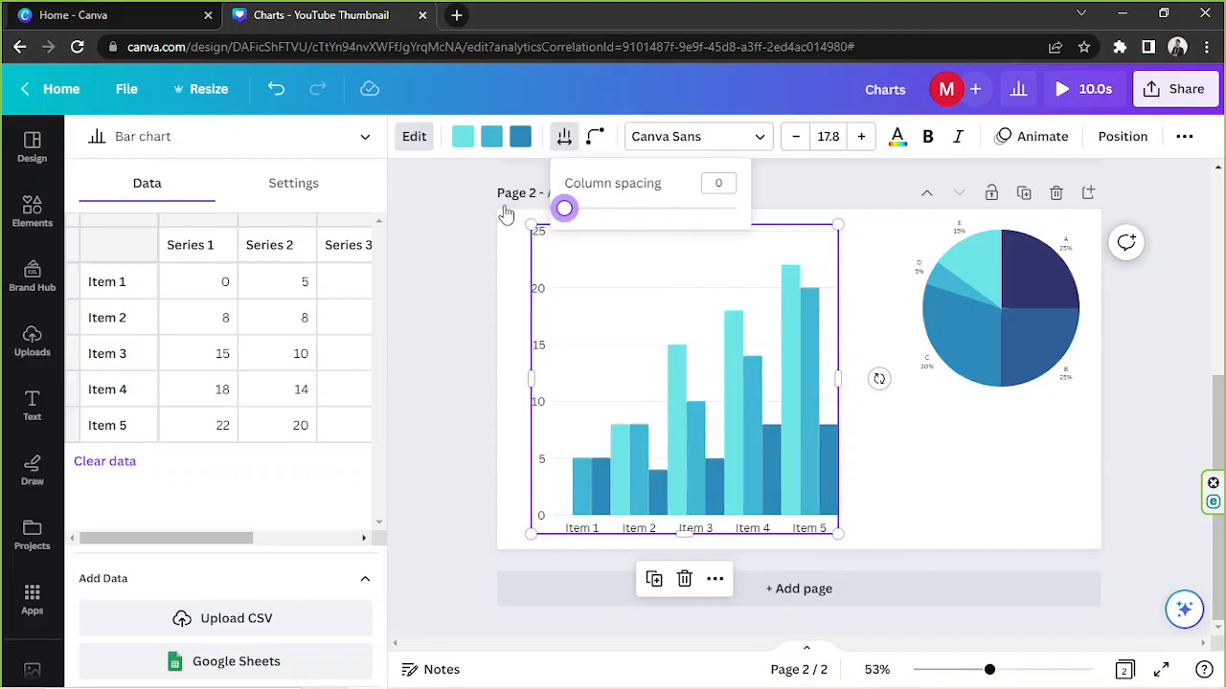
mouse_move(521, 213)
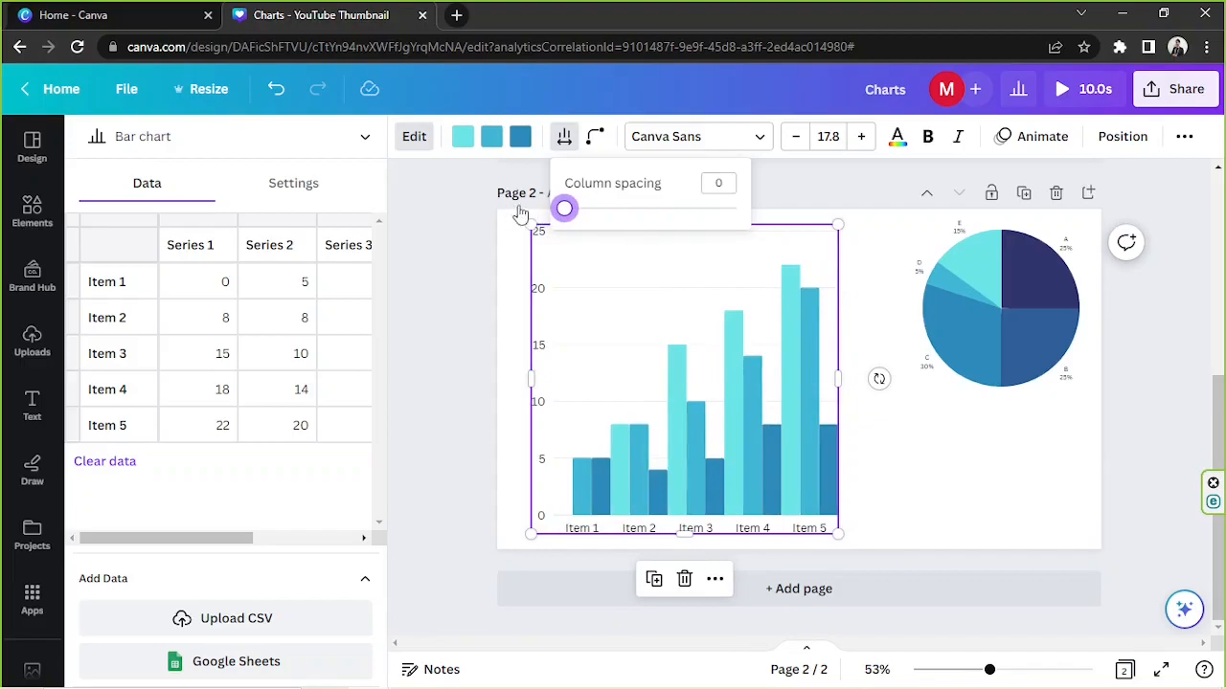
left_click_drag(564, 207, 609, 208)
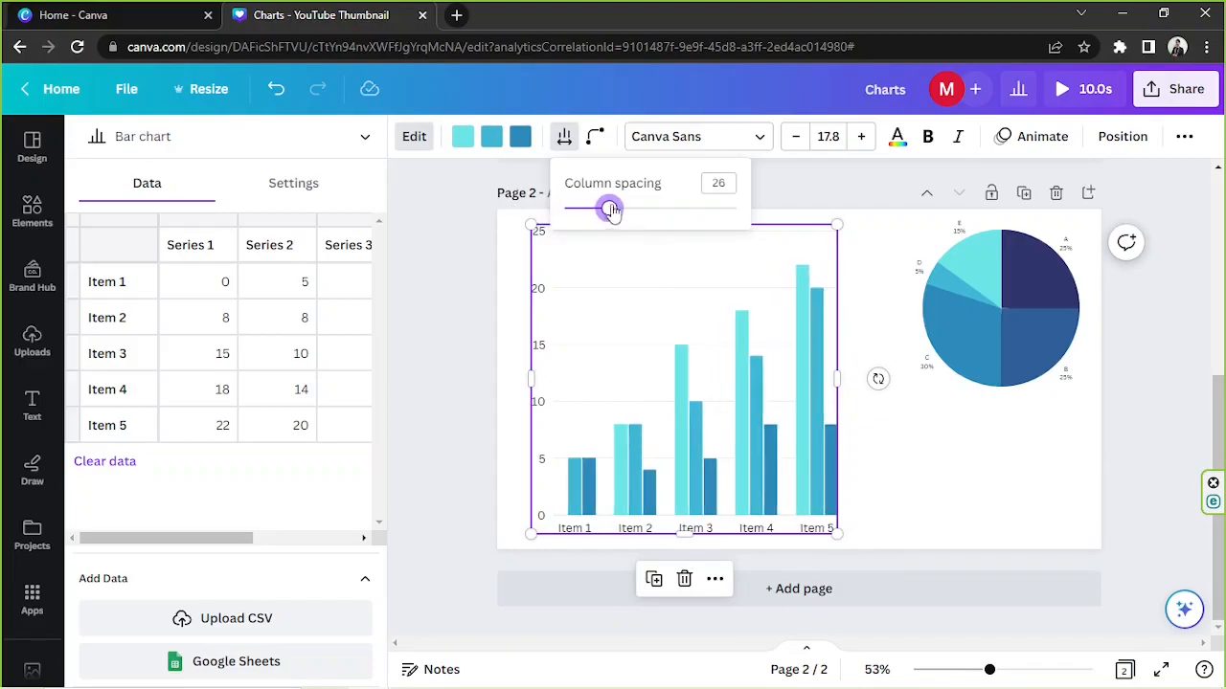
left_click(719, 182)
type("50")
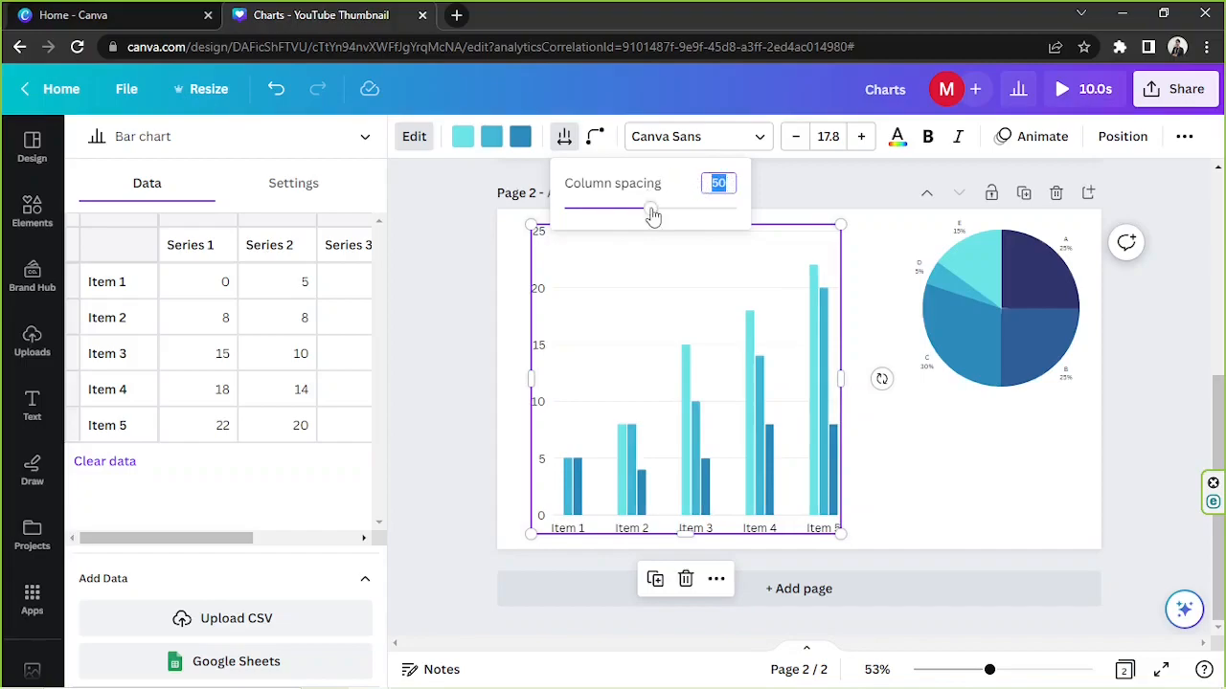
Sweep bar corner roundness from 0 to 100, settling at about 65
left_click(595, 136)
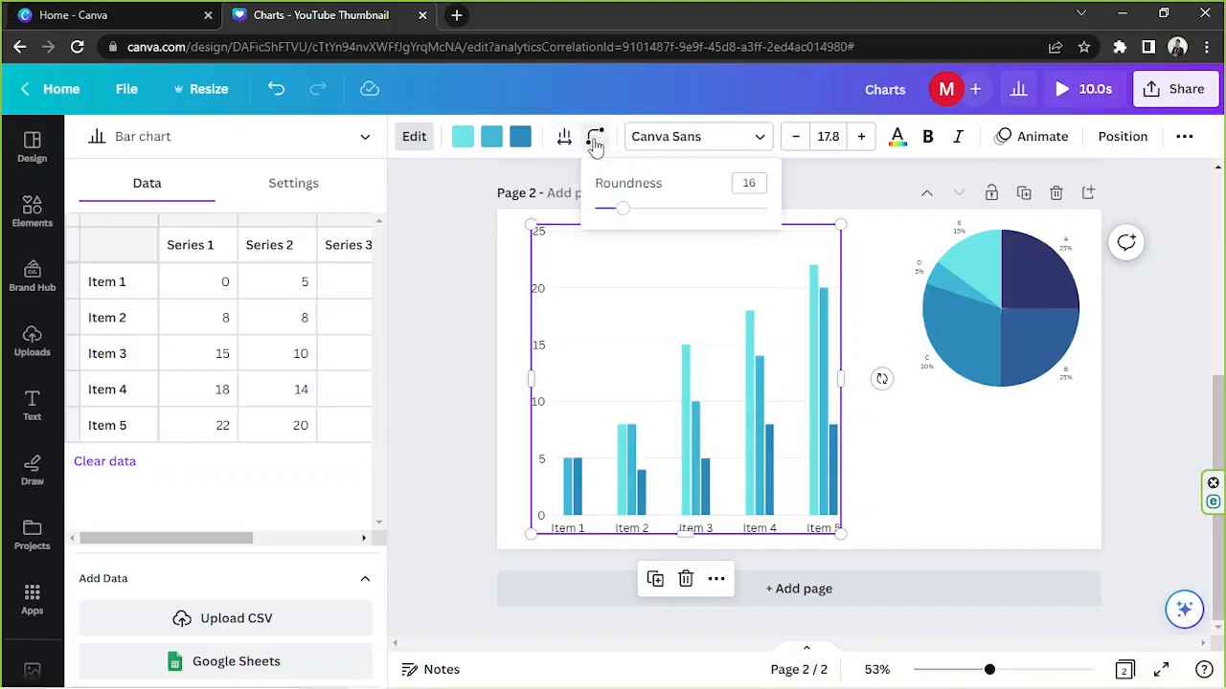
mouse_move(631, 213)
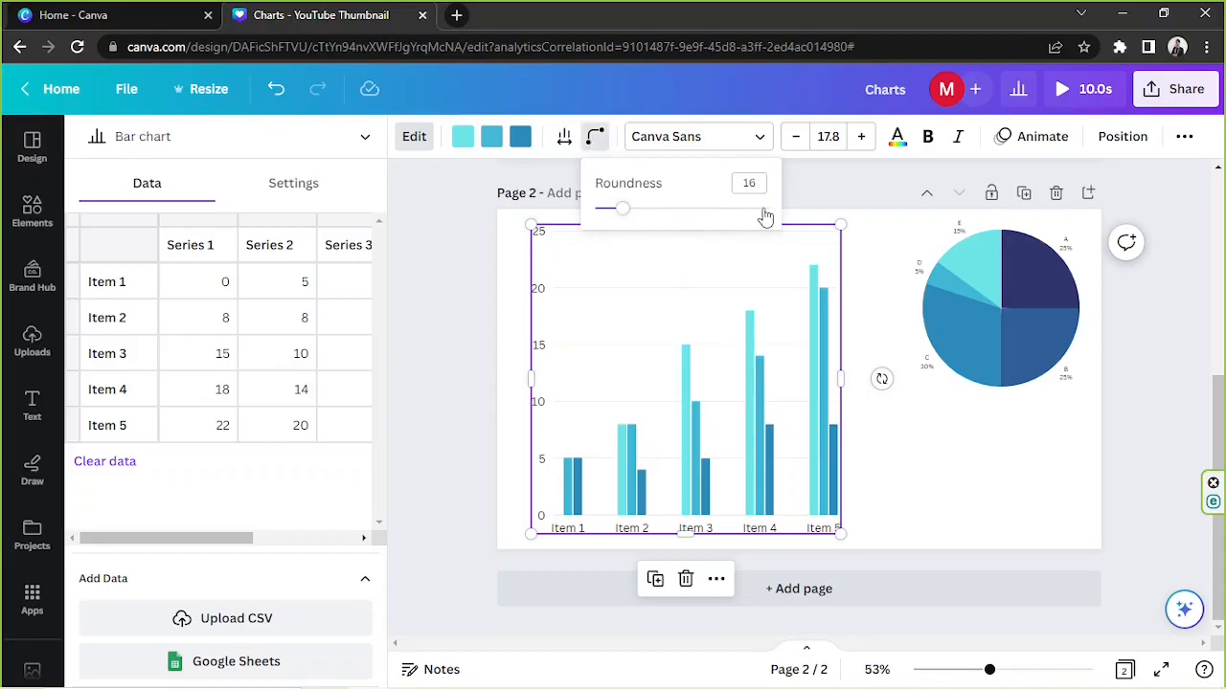
mouse_move(748, 213)
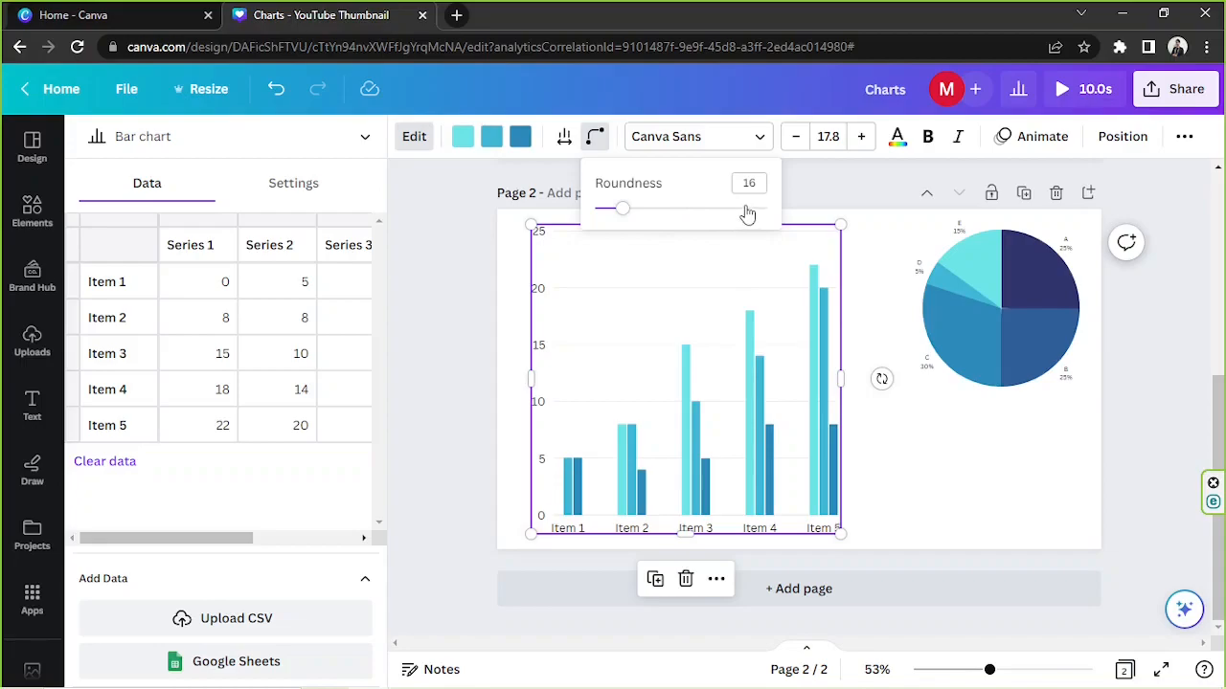
left_click_drag(624, 209, 628, 209)
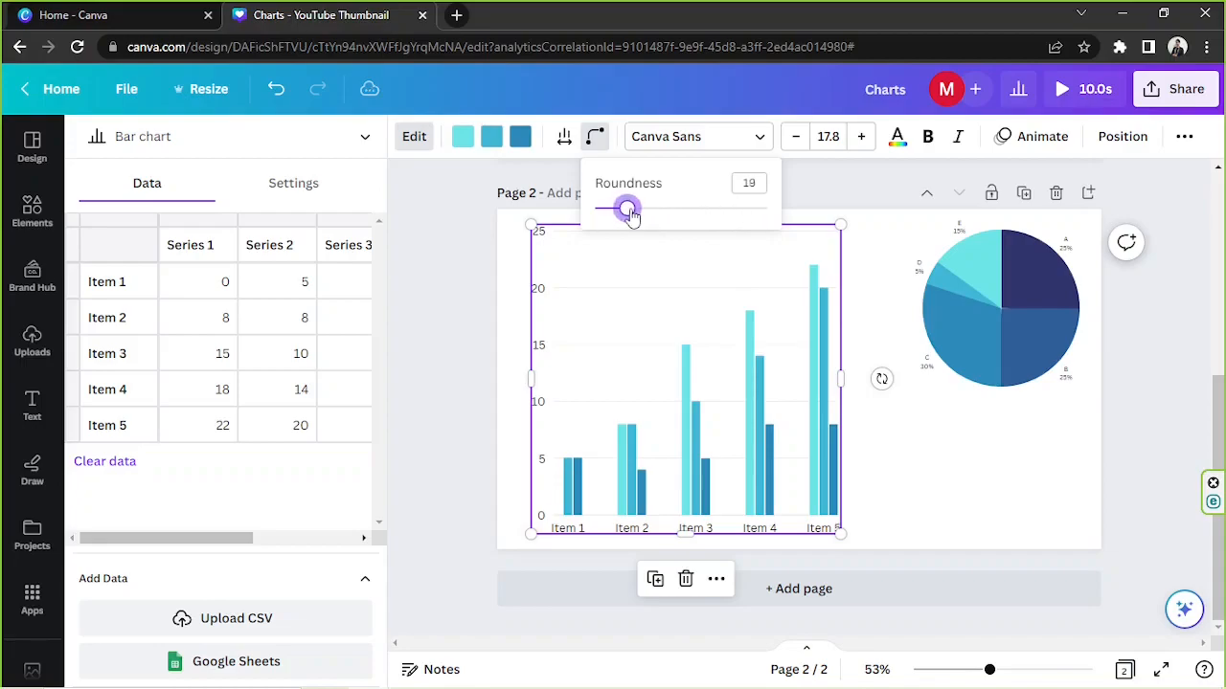
left_click_drag(627, 209, 747, 209)
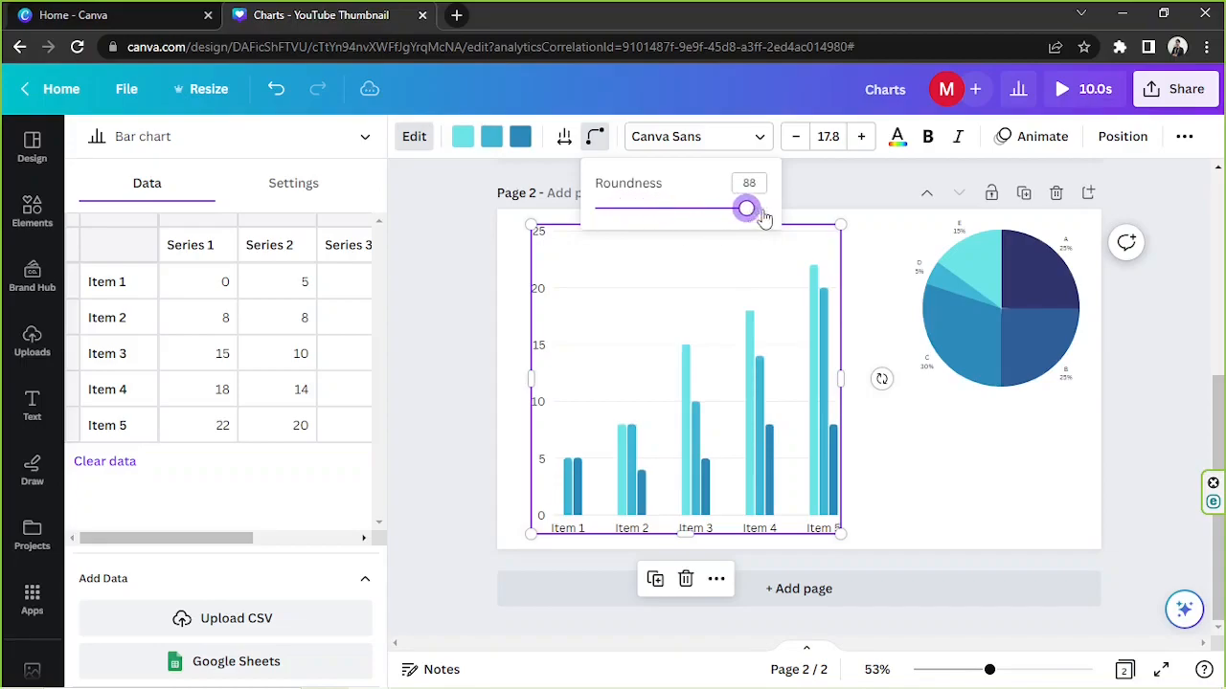
left_click_drag(747, 208, 767, 207)
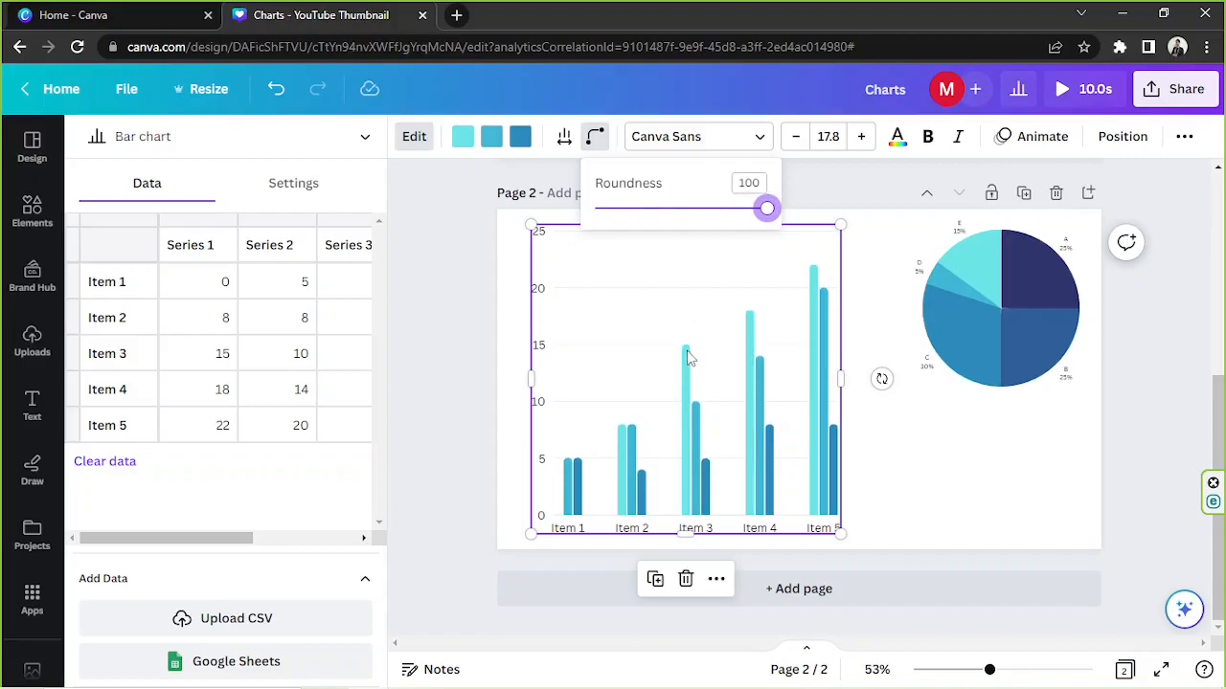
mouse_move(707, 373)
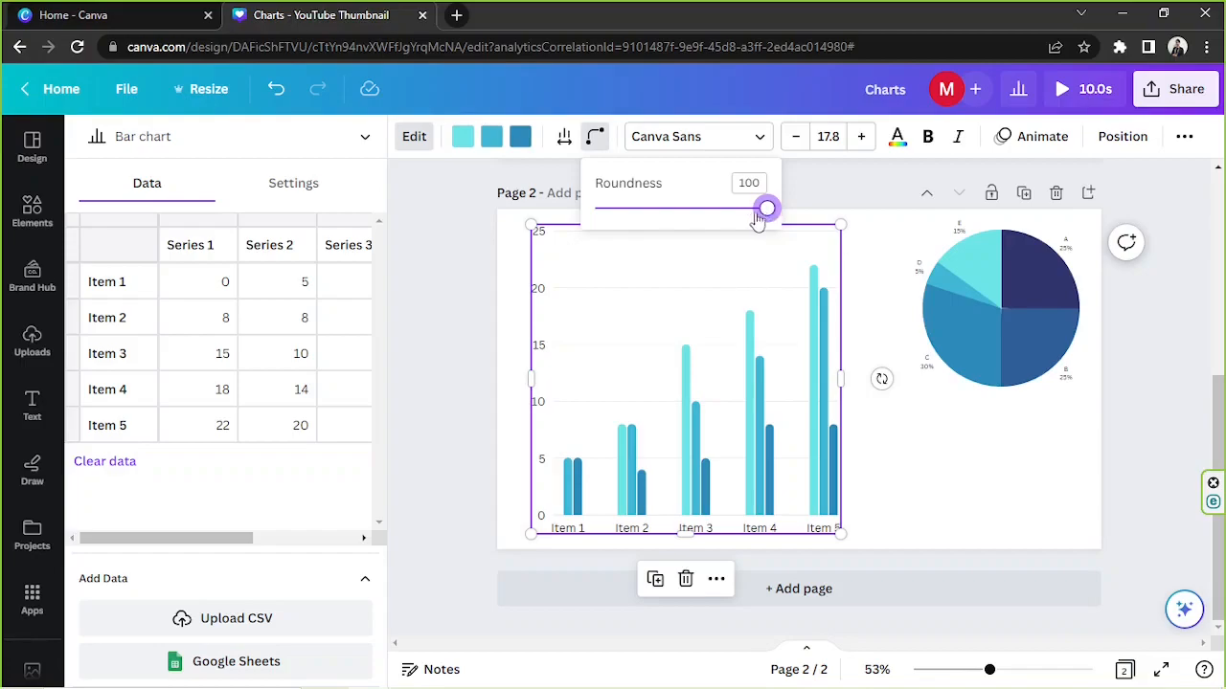
left_click_drag(766, 207, 594, 207)
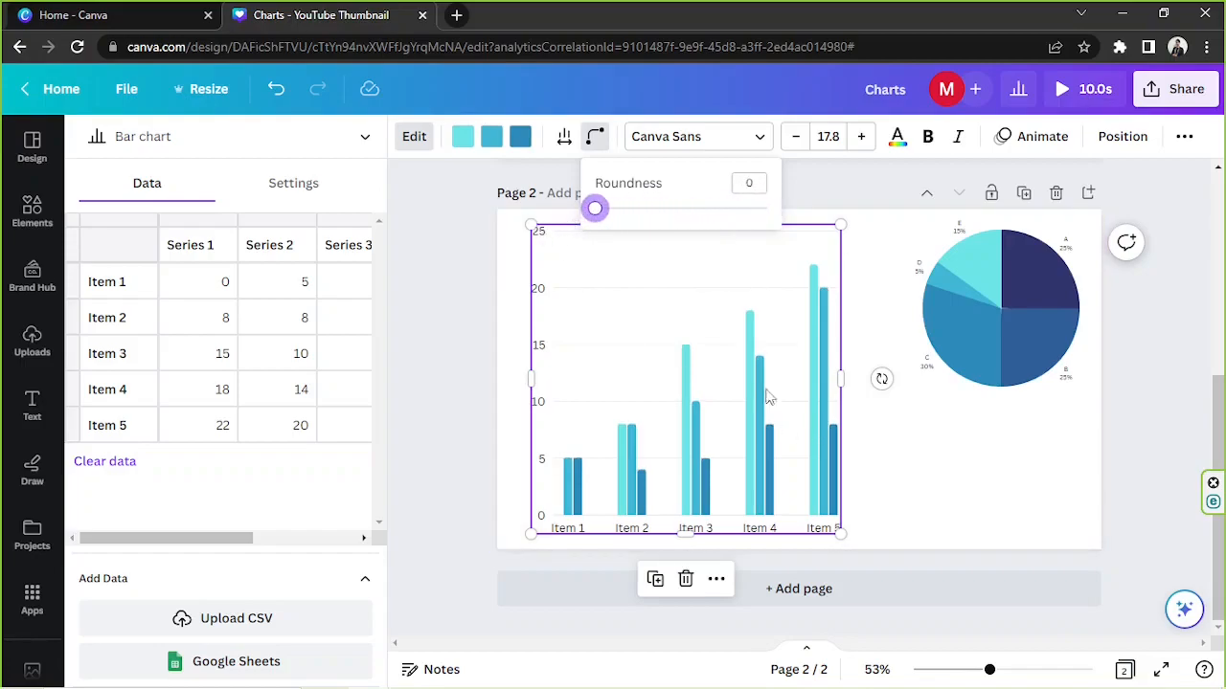
left_click_drag(593, 208, 662, 209)
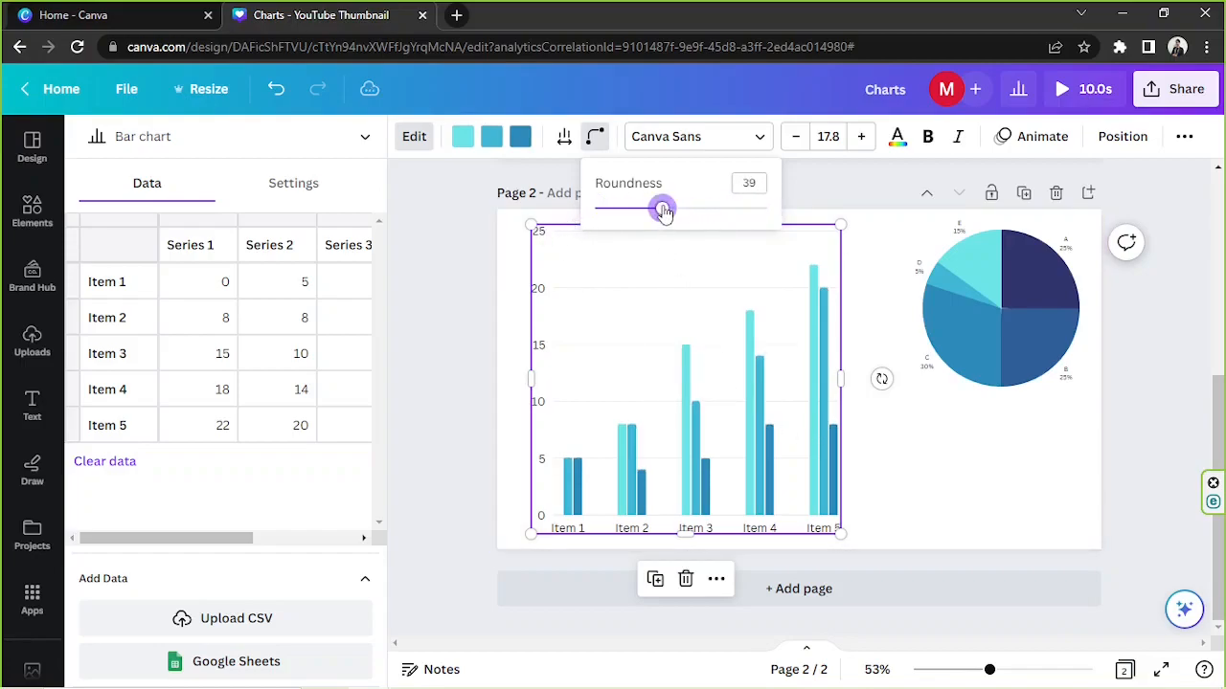
left_click_drag(663, 209, 766, 209)
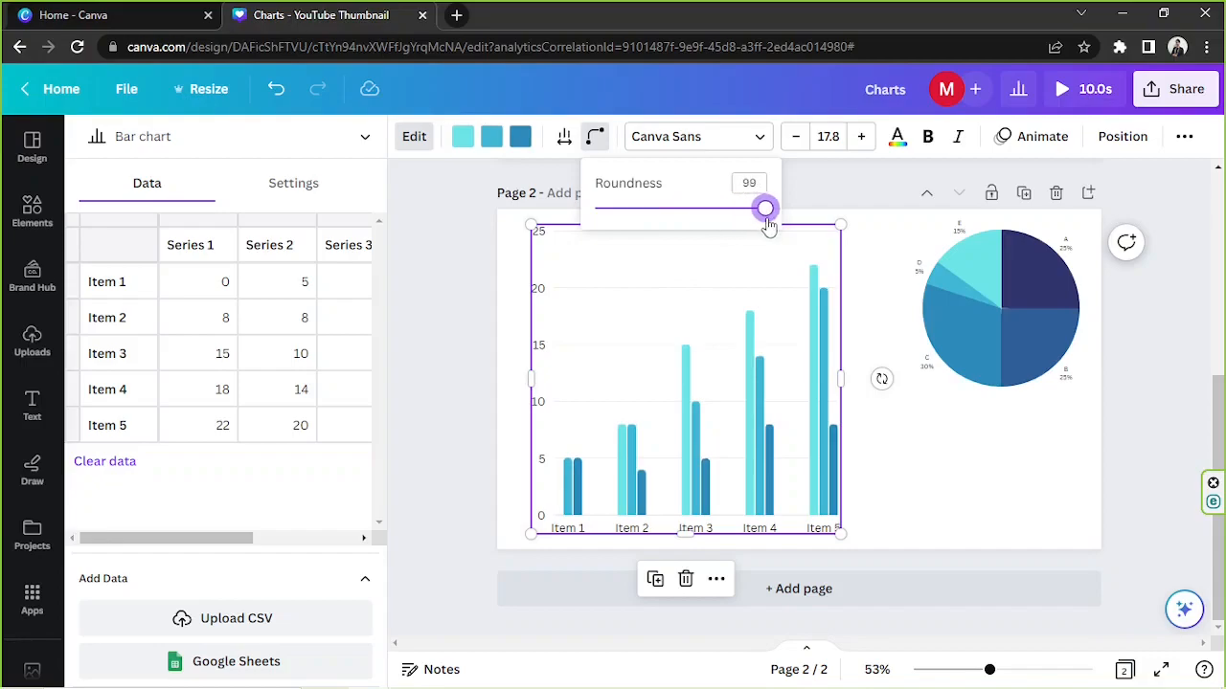
left_click_drag(765, 208, 767, 207)
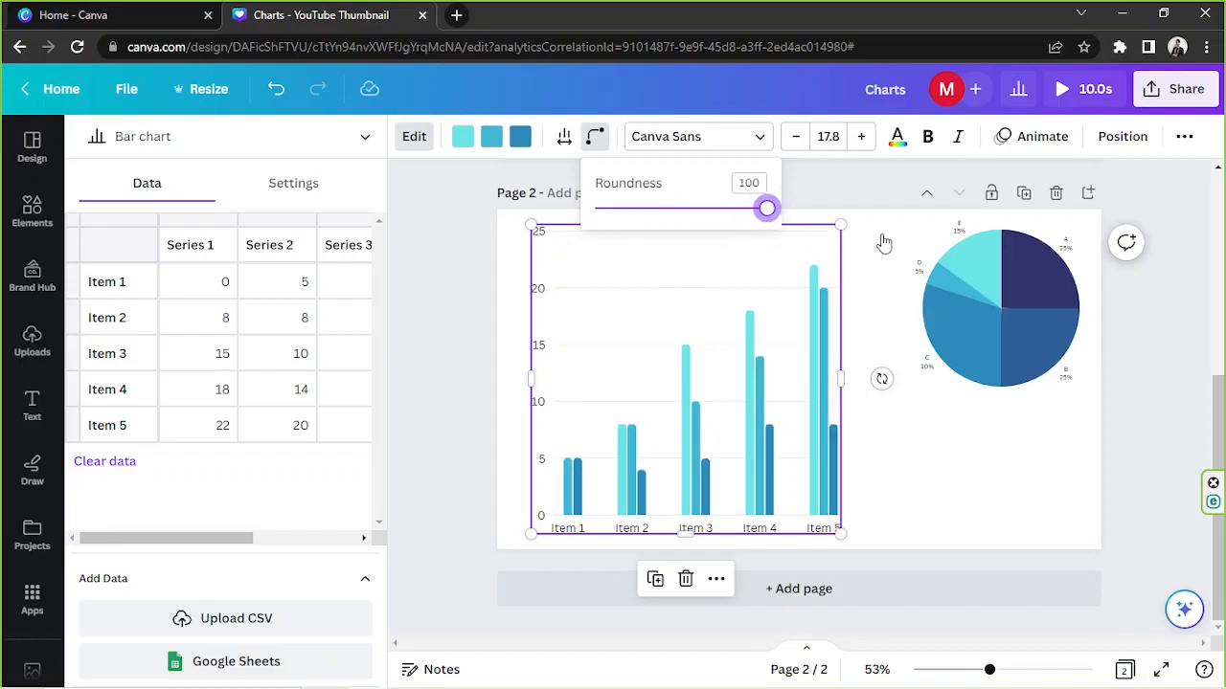
left_click(749, 183)
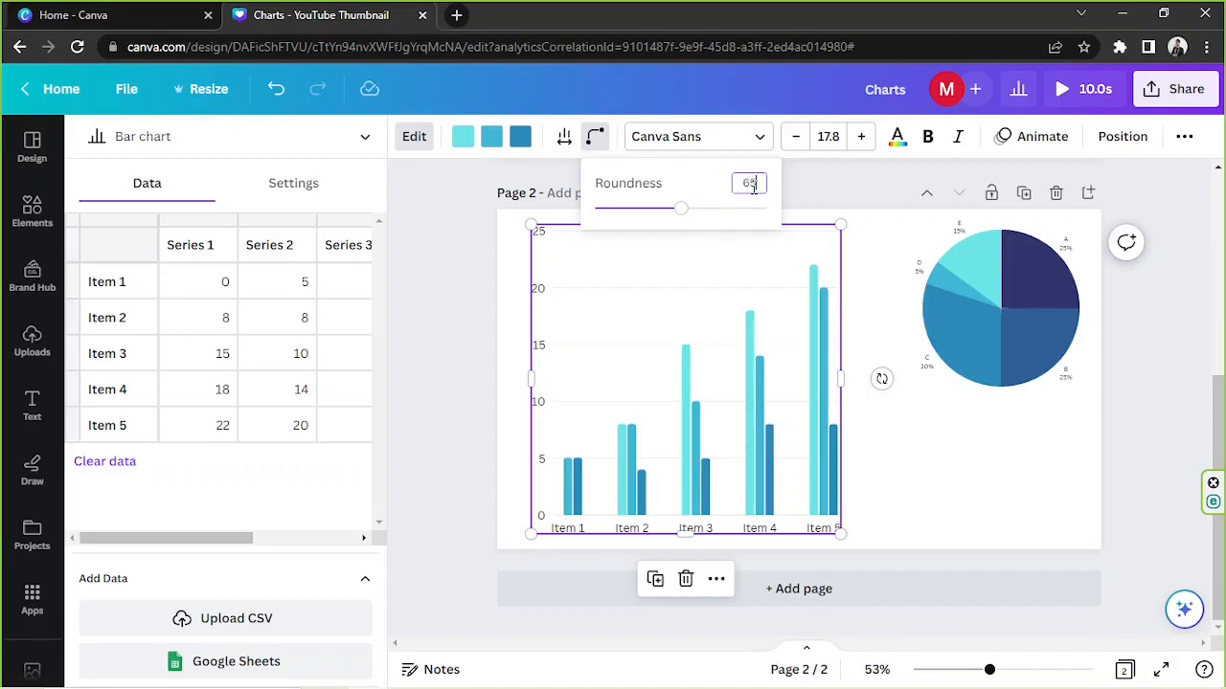
left_click_drag(680, 209, 706, 208)
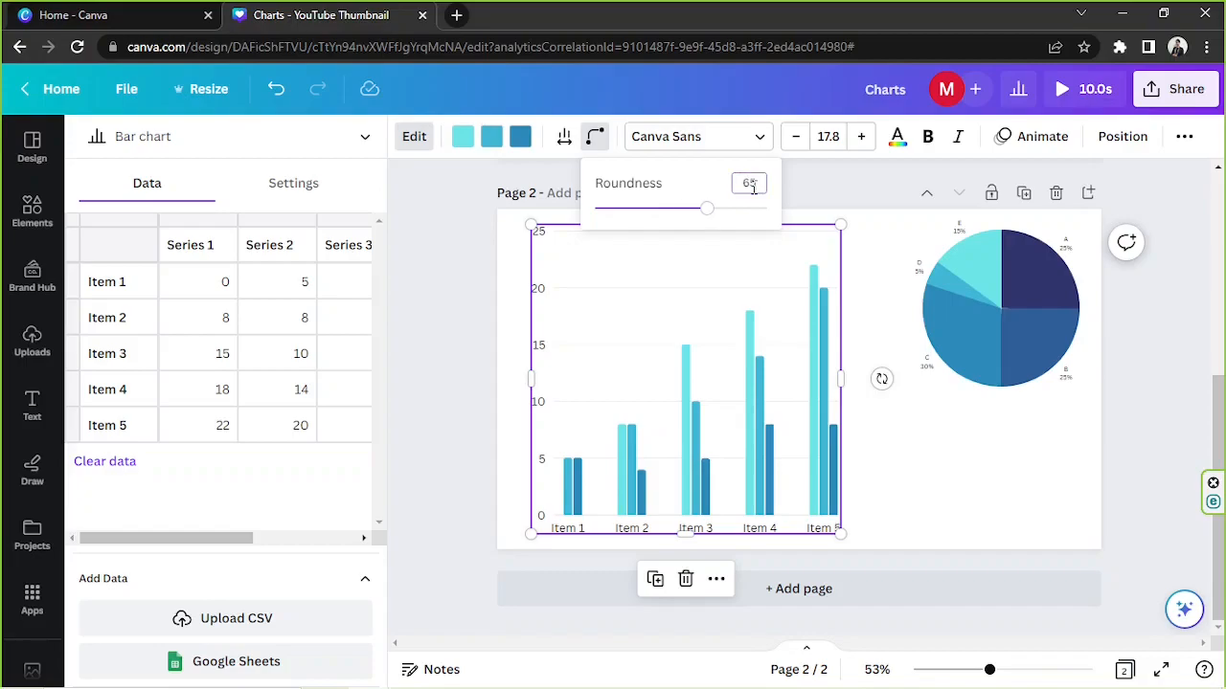
left_click_drag(707, 208, 725, 208)
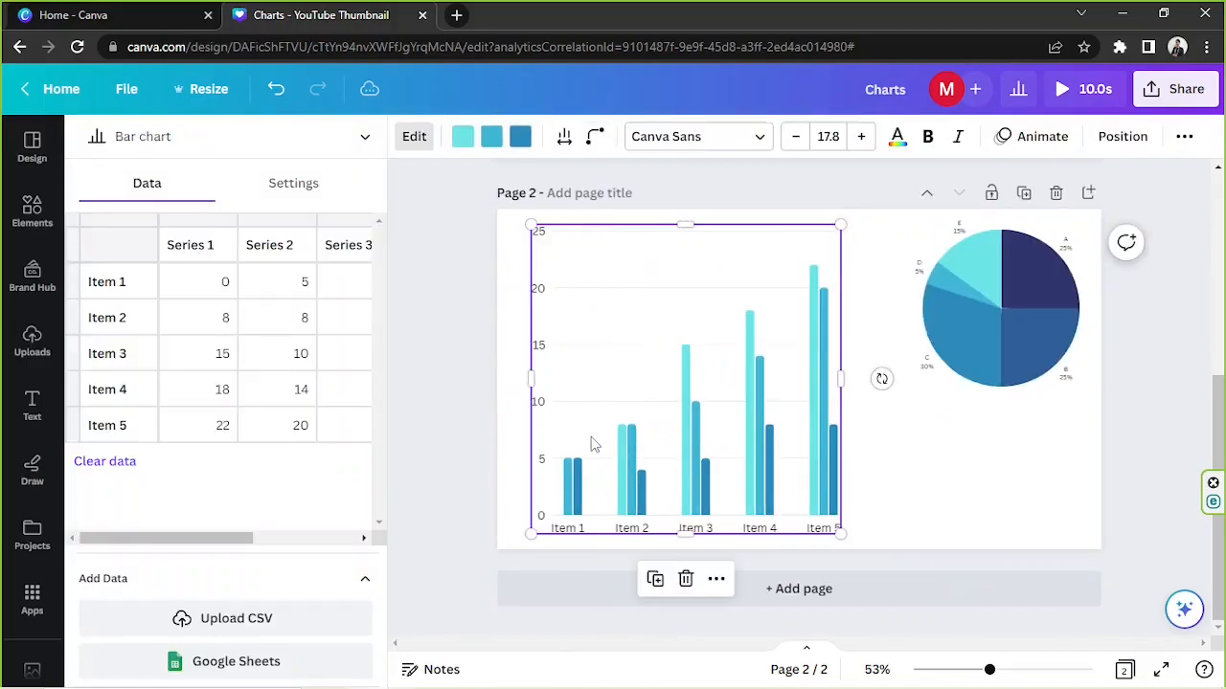
mouse_move(807, 505)
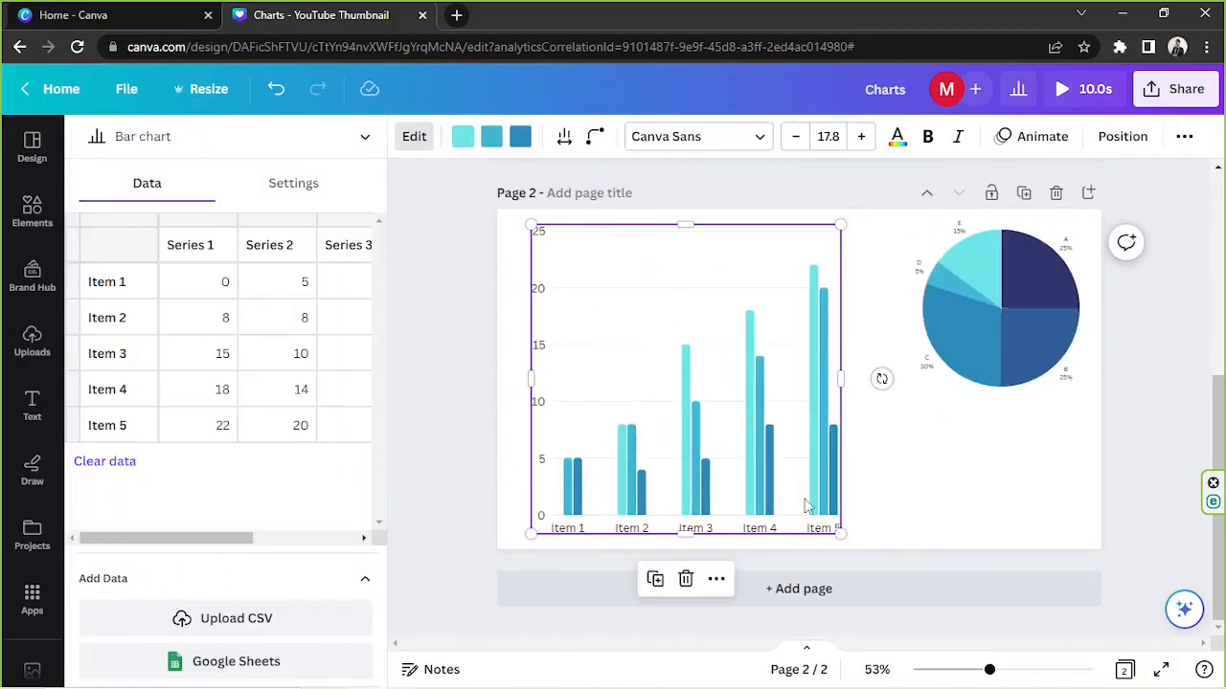
Move the bar chart to the lower right and shrink the pie chart above it
left_click_drag(841, 532, 771, 462)
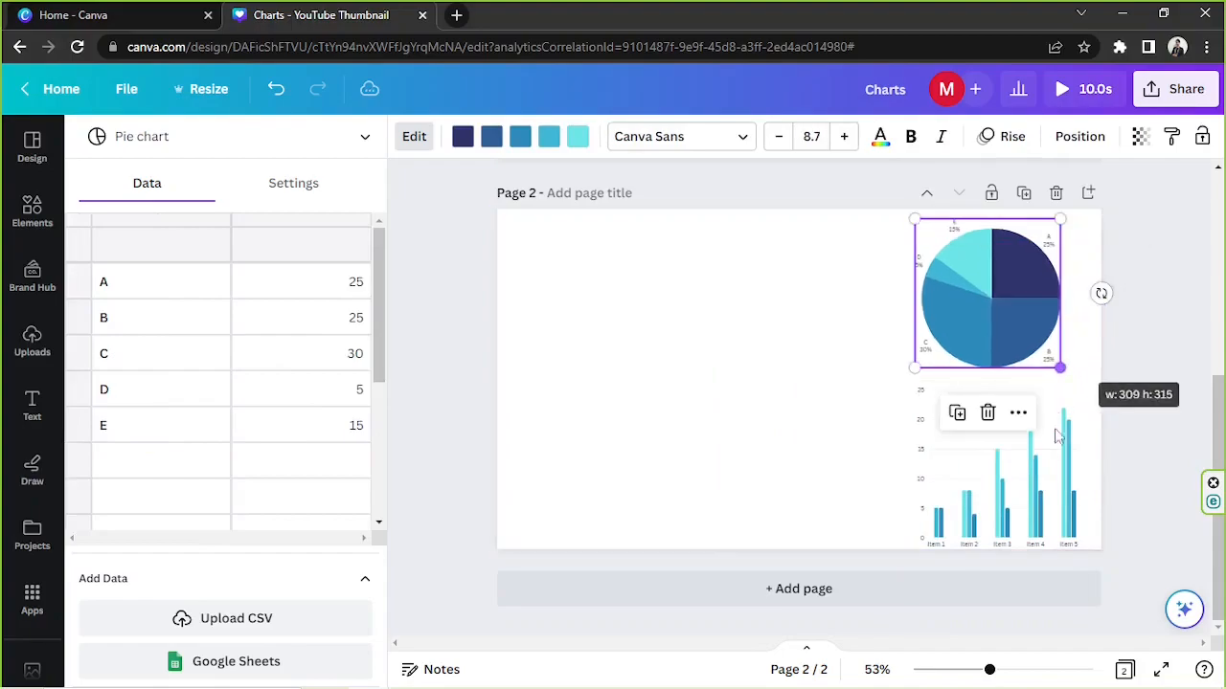
left_click(986, 479)
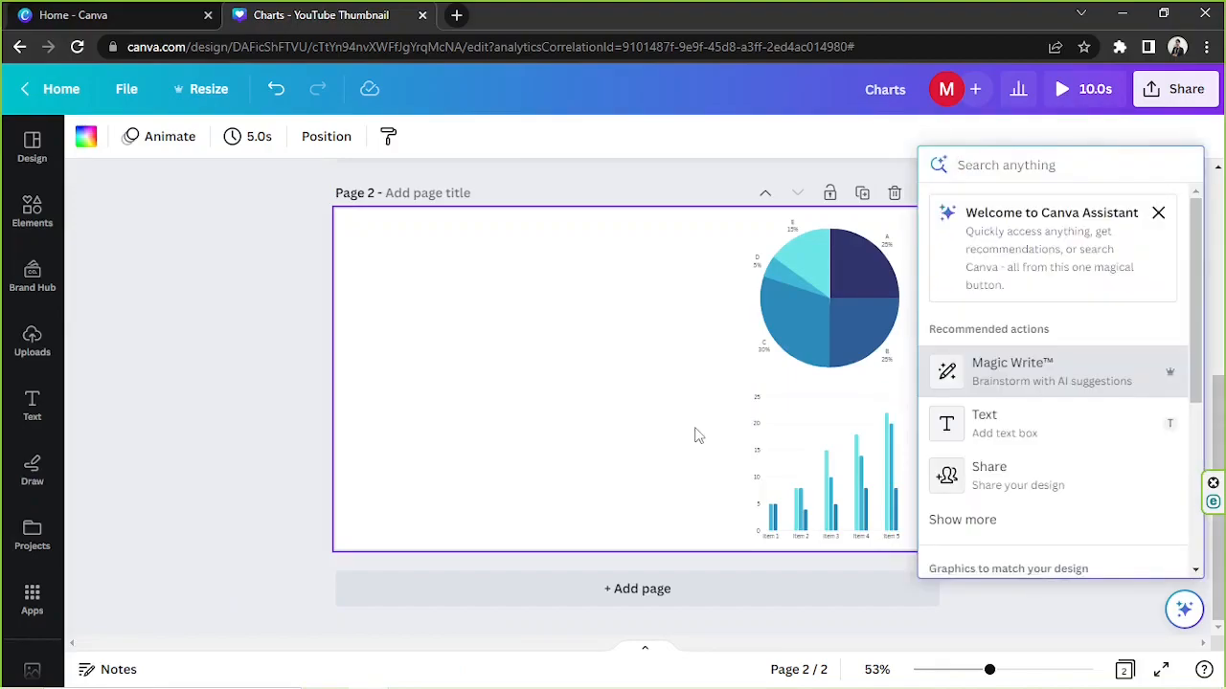
Search 'chart', add a Line chart, and enlarge it on the page's left side
type("chart")
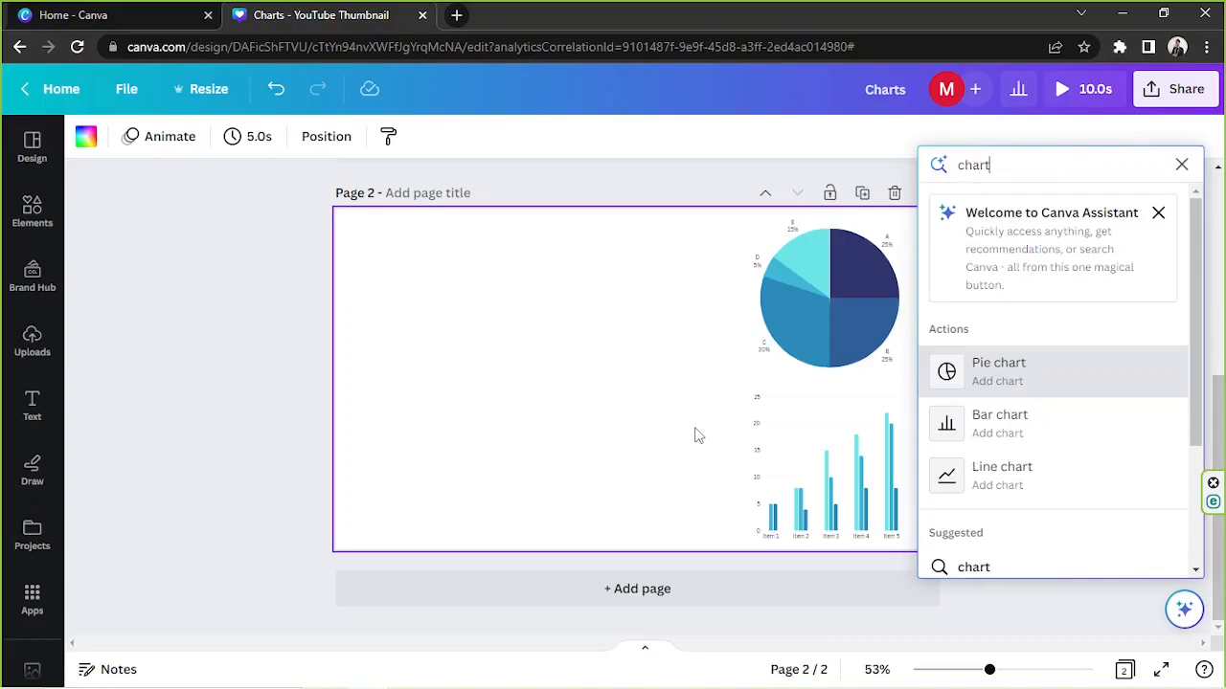
mouse_move(1000, 485)
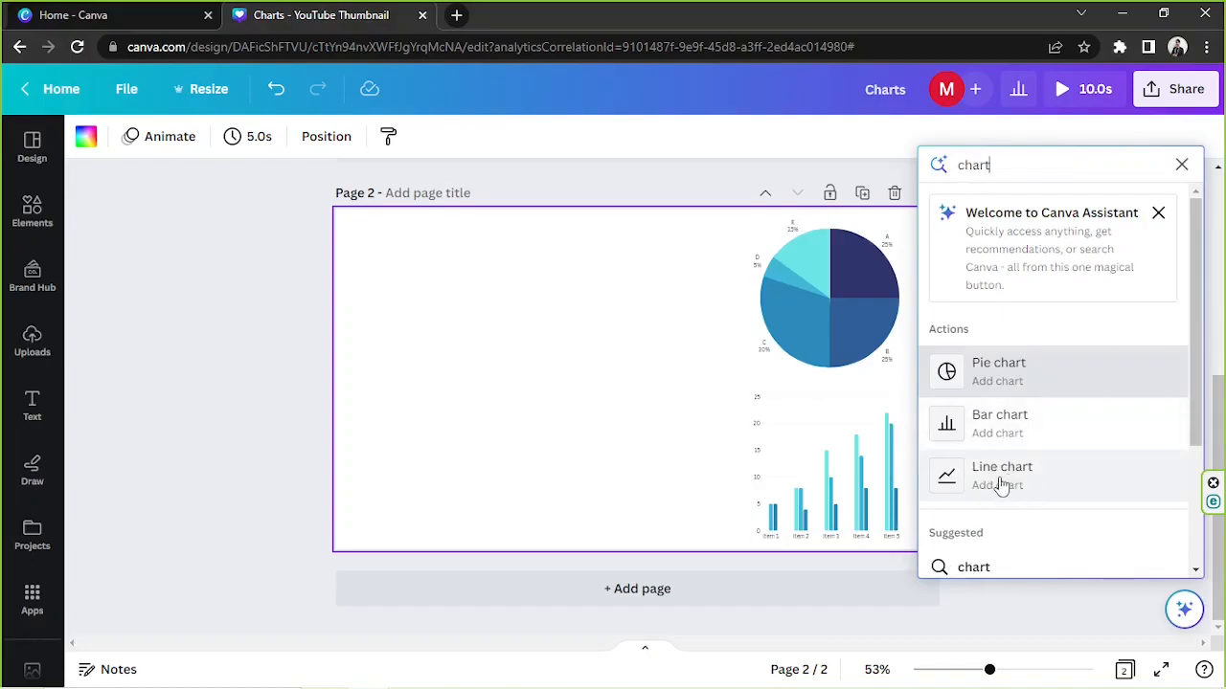
left_click(1002, 474)
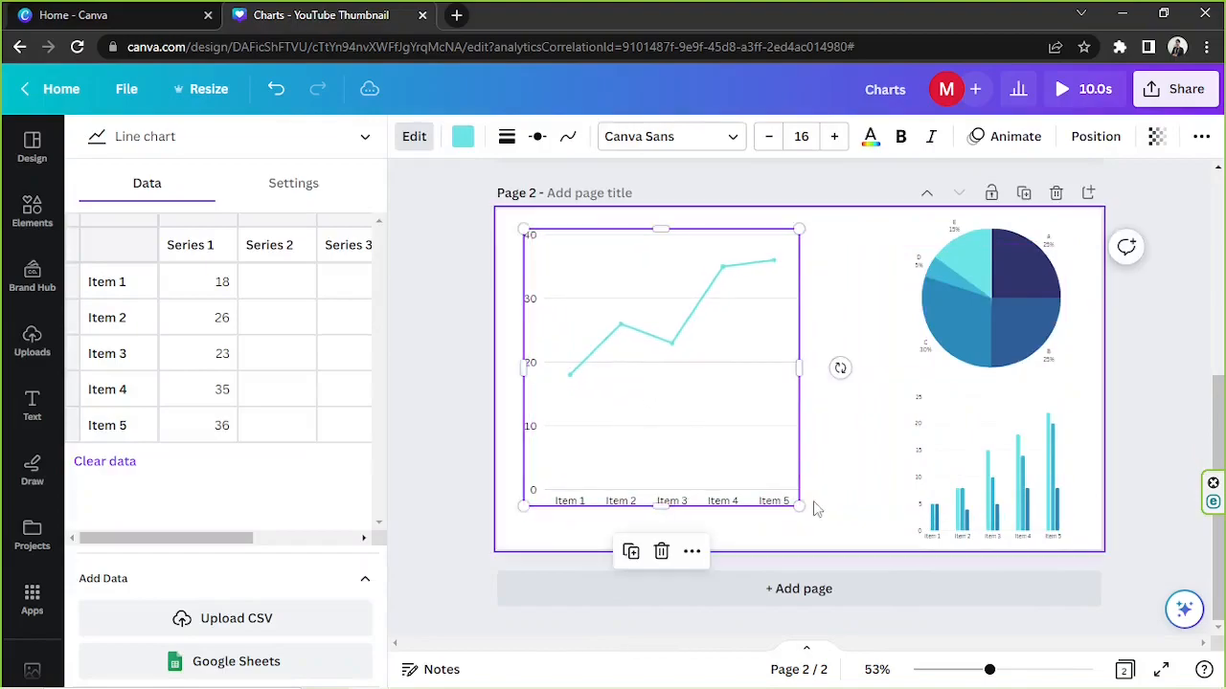
left_click_drag(800, 507, 824, 530)
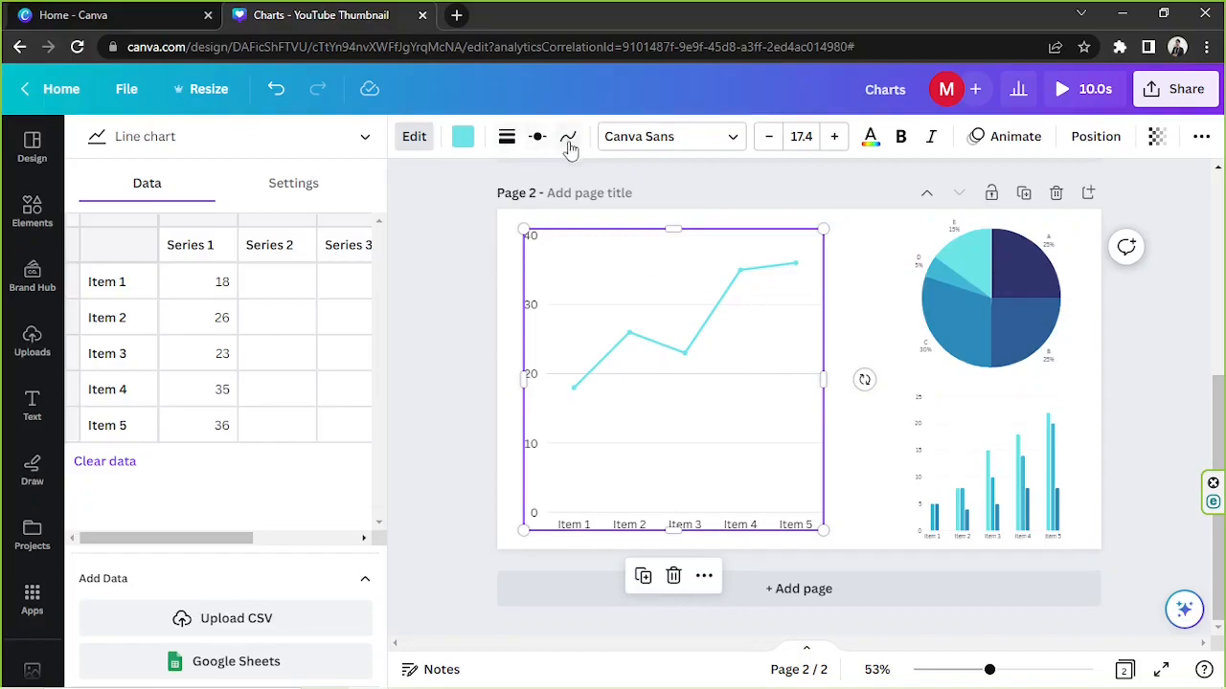
mouse_move(507, 136)
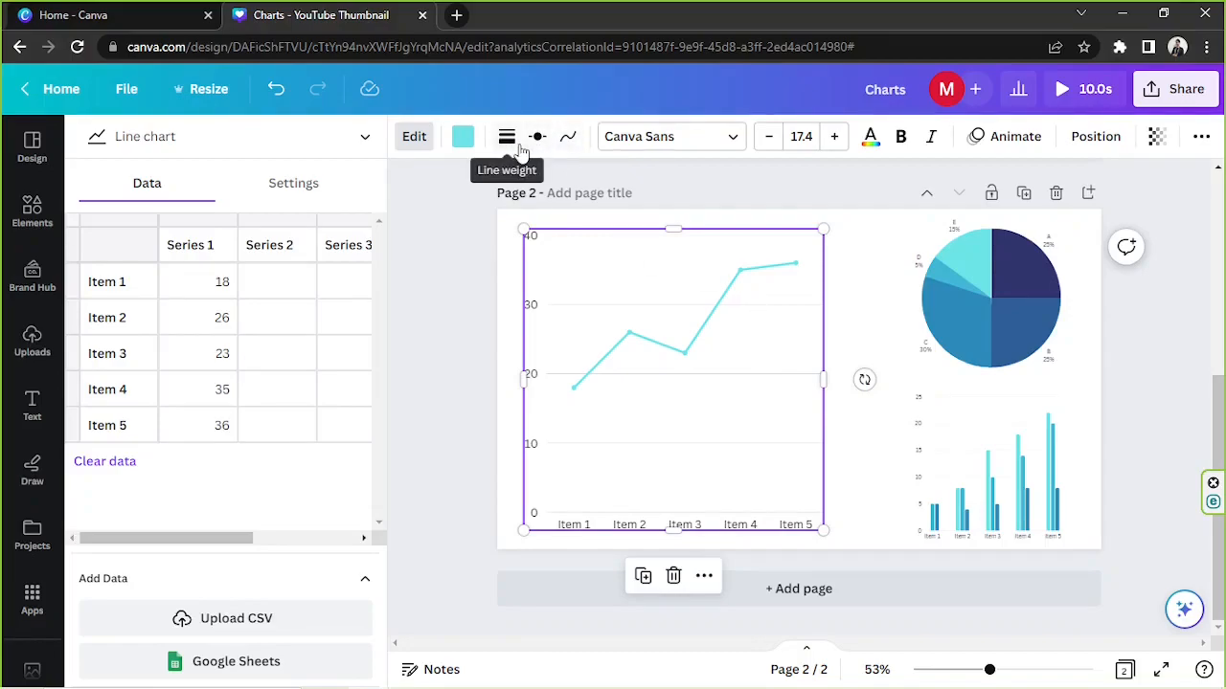
mouse_move(514, 168)
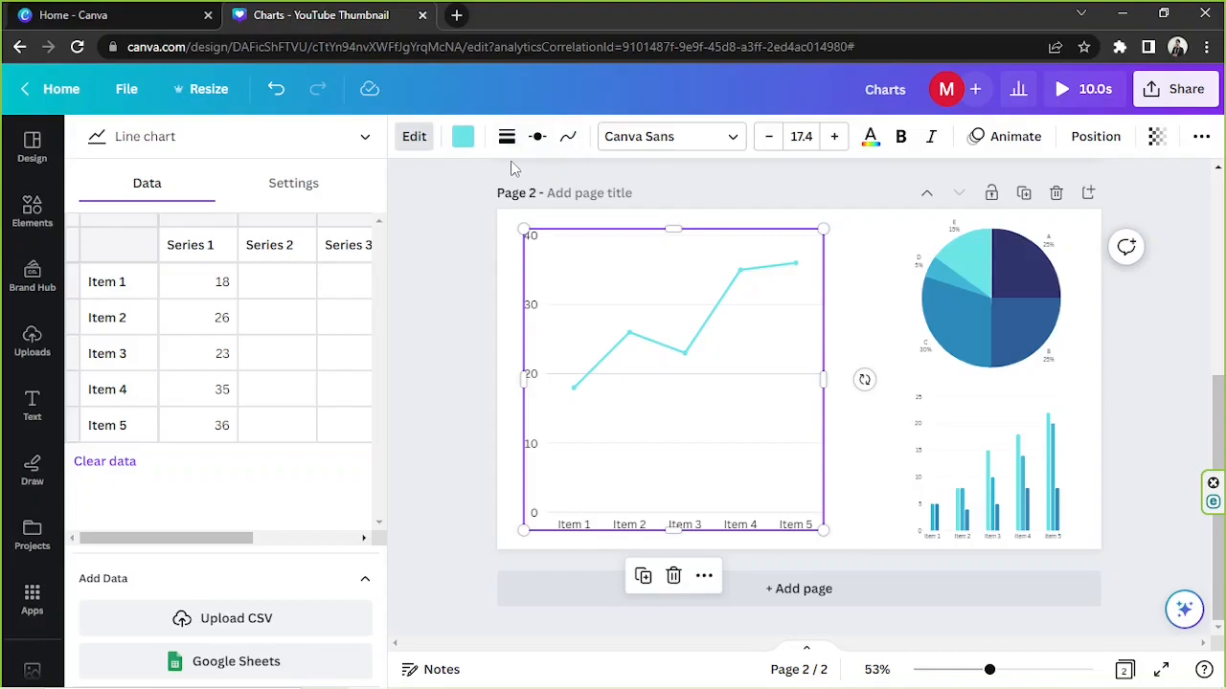
mouse_move(505, 136)
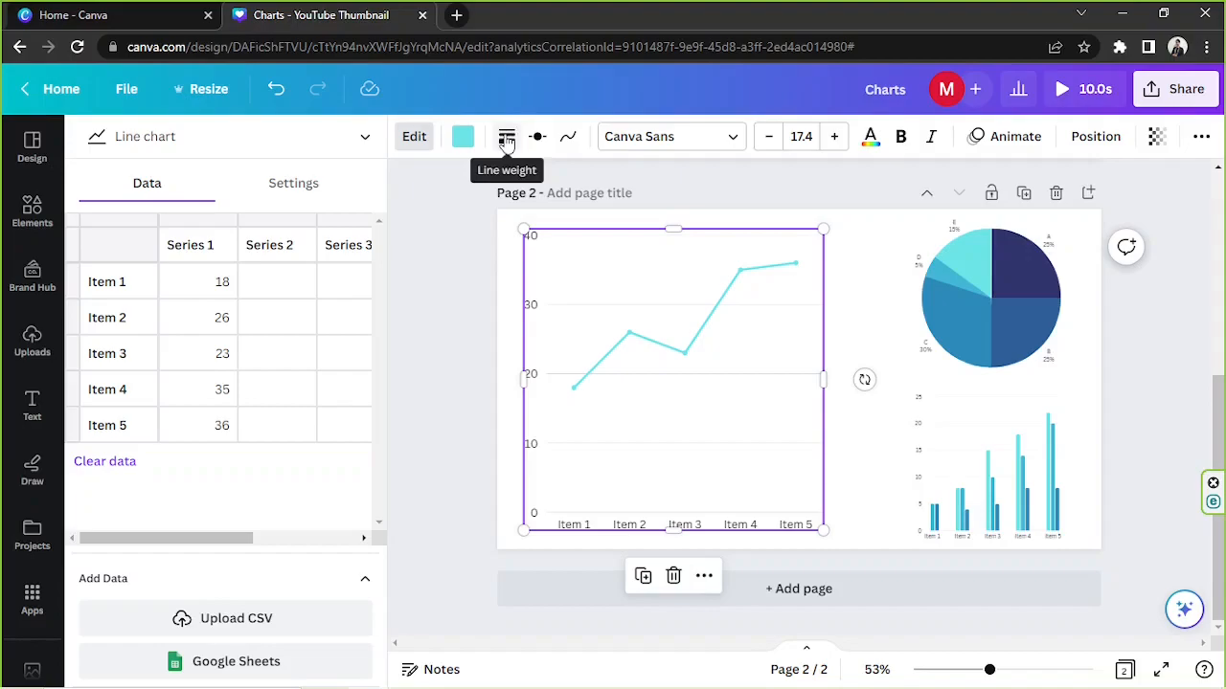
Sweep the line chart's line weight from 0 to 100, settling at 5
left_click(505, 136)
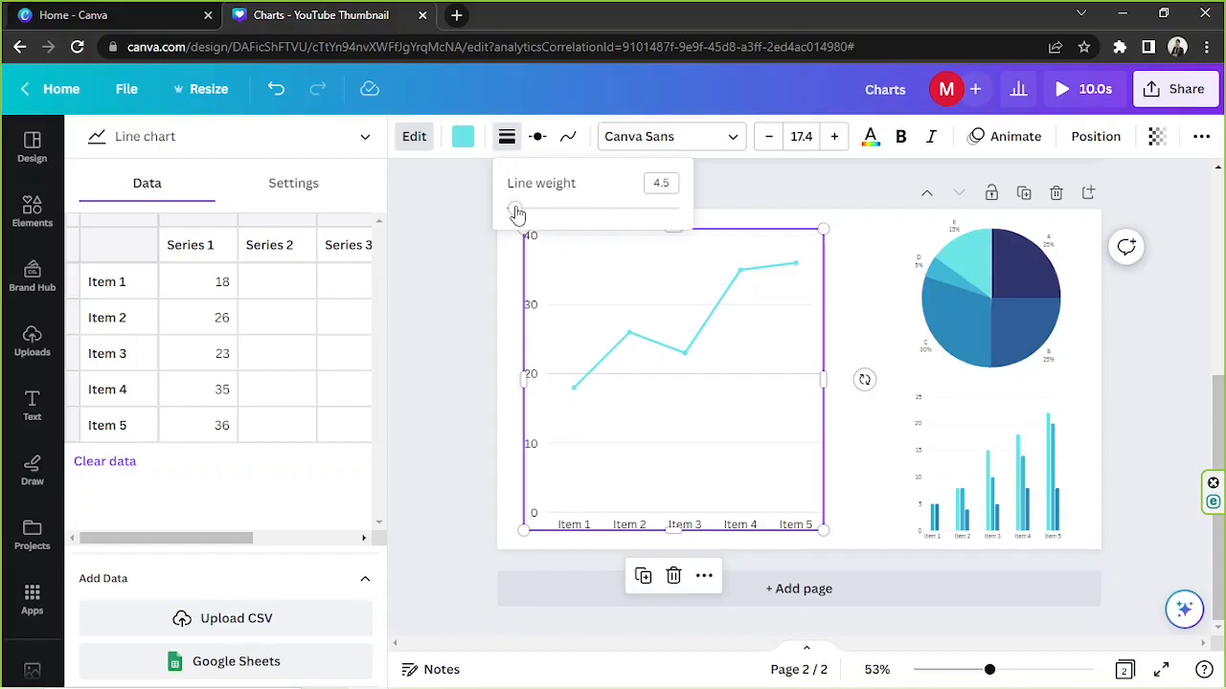
left_click(513, 209)
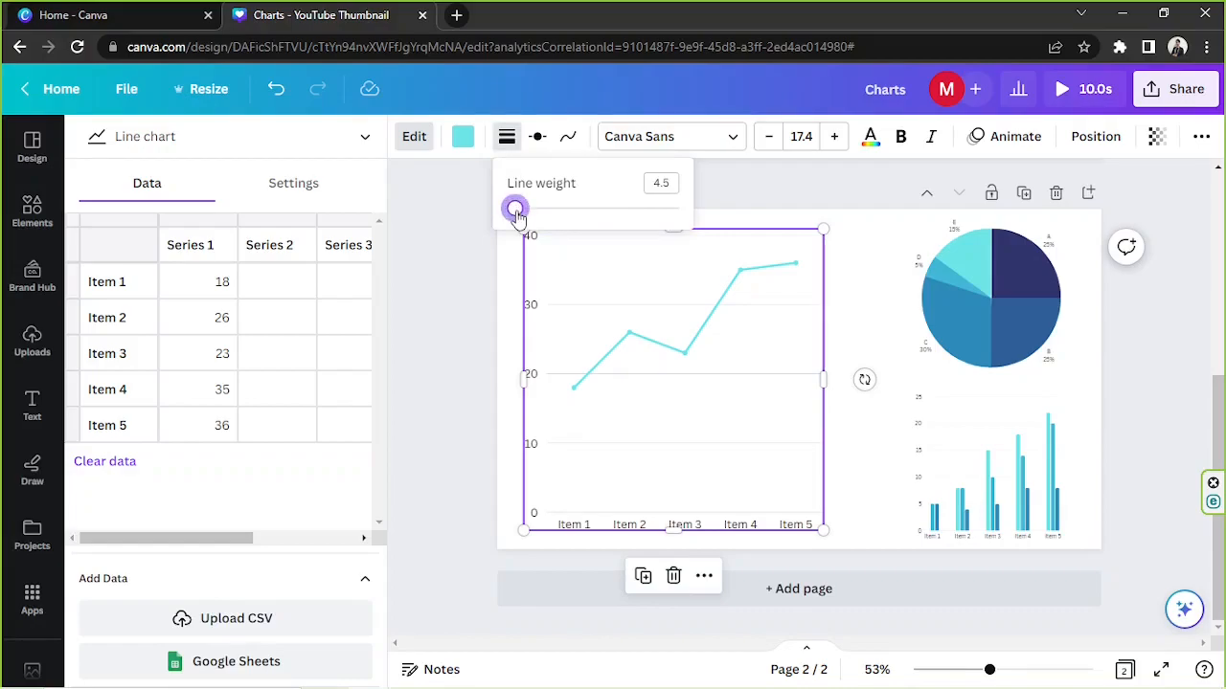
left_click_drag(515, 208, 670, 207)
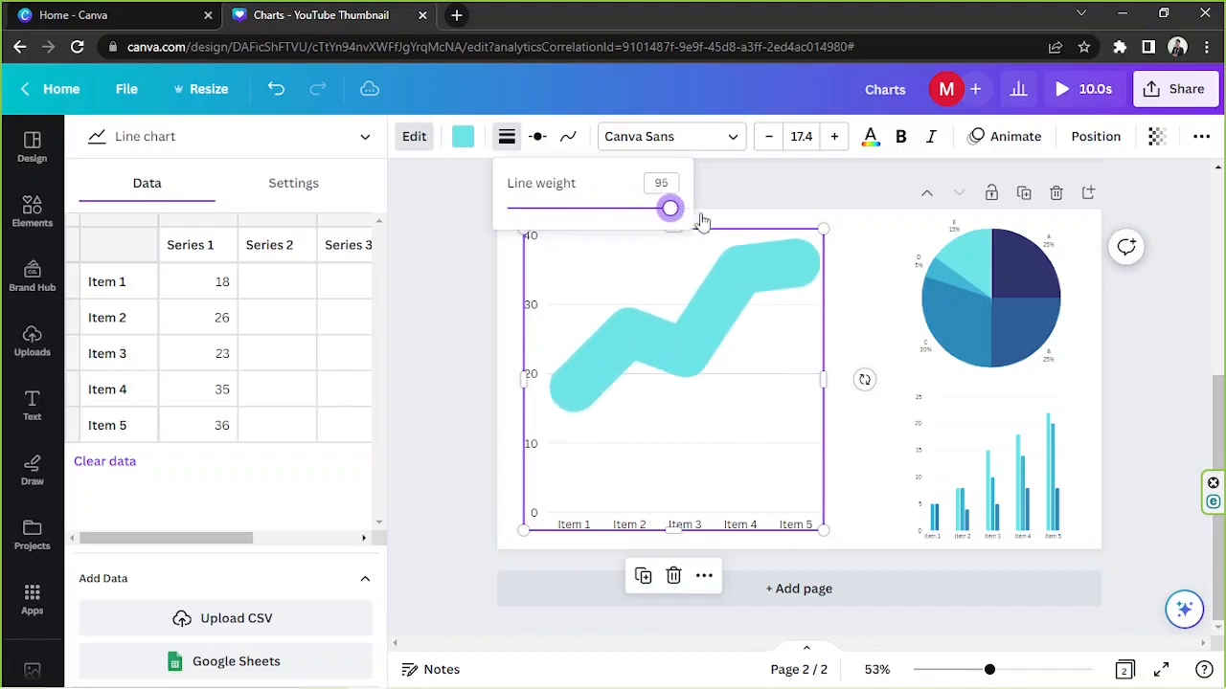
left_click_drag(671, 208, 679, 208)
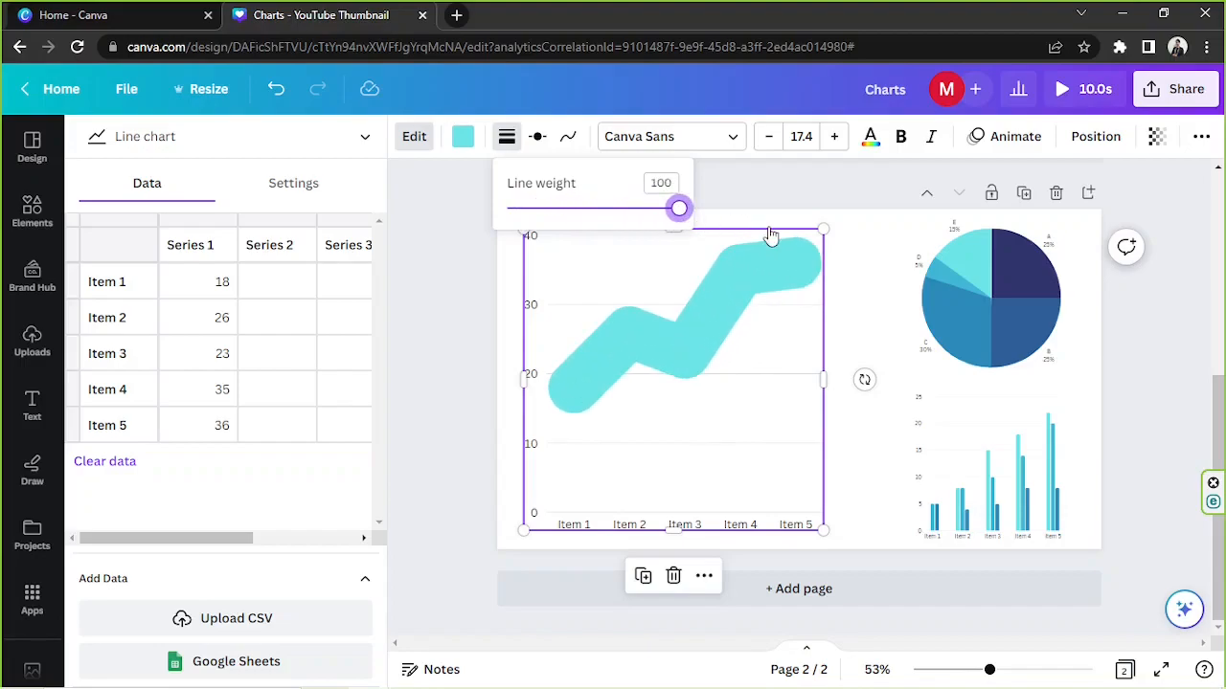
left_click_drag(678, 207, 581, 207)
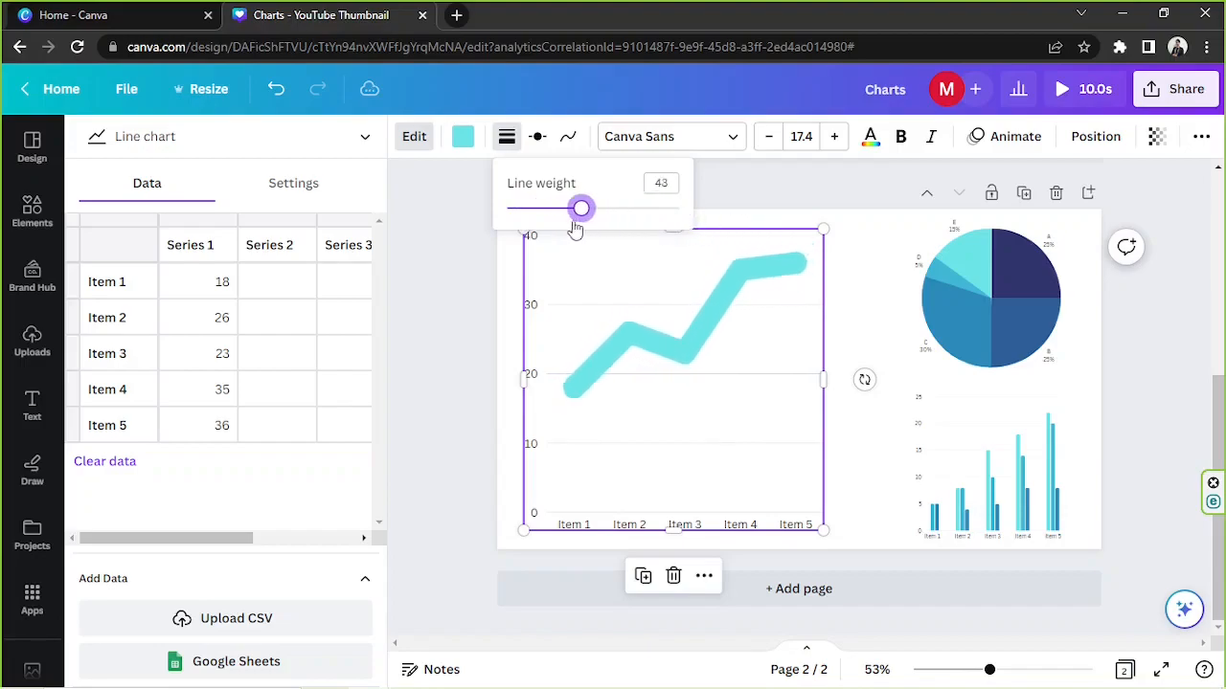
left_click_drag(582, 207, 506, 207)
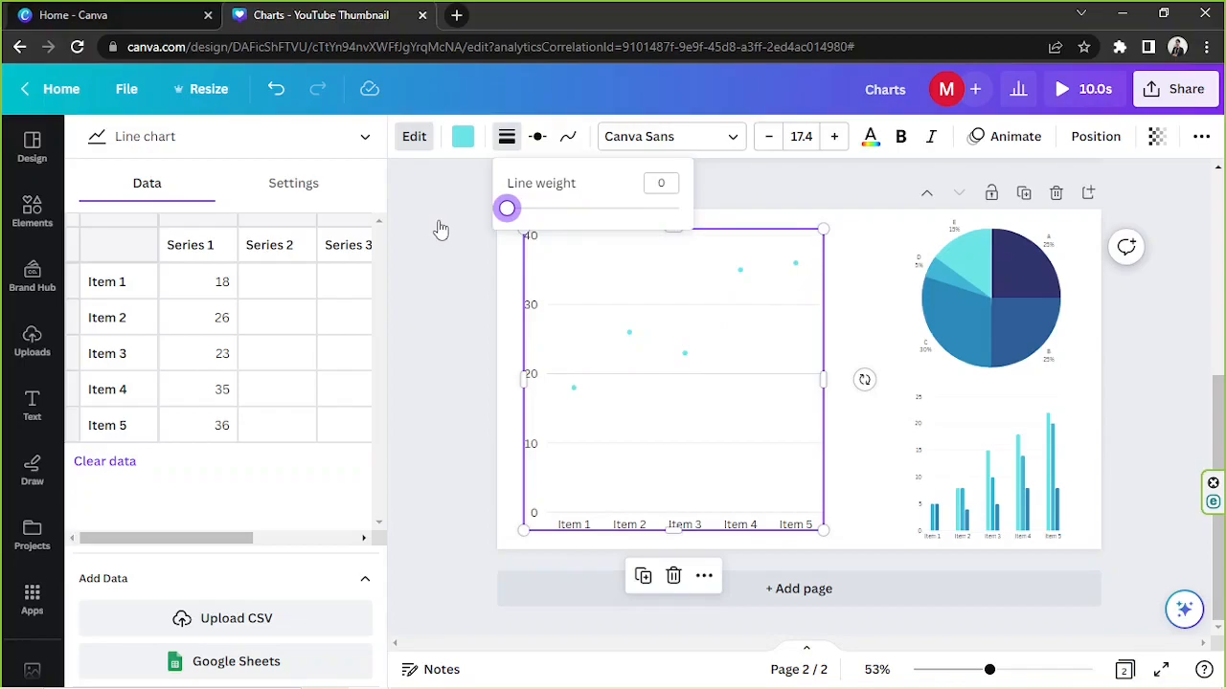
mouse_move(454, 229)
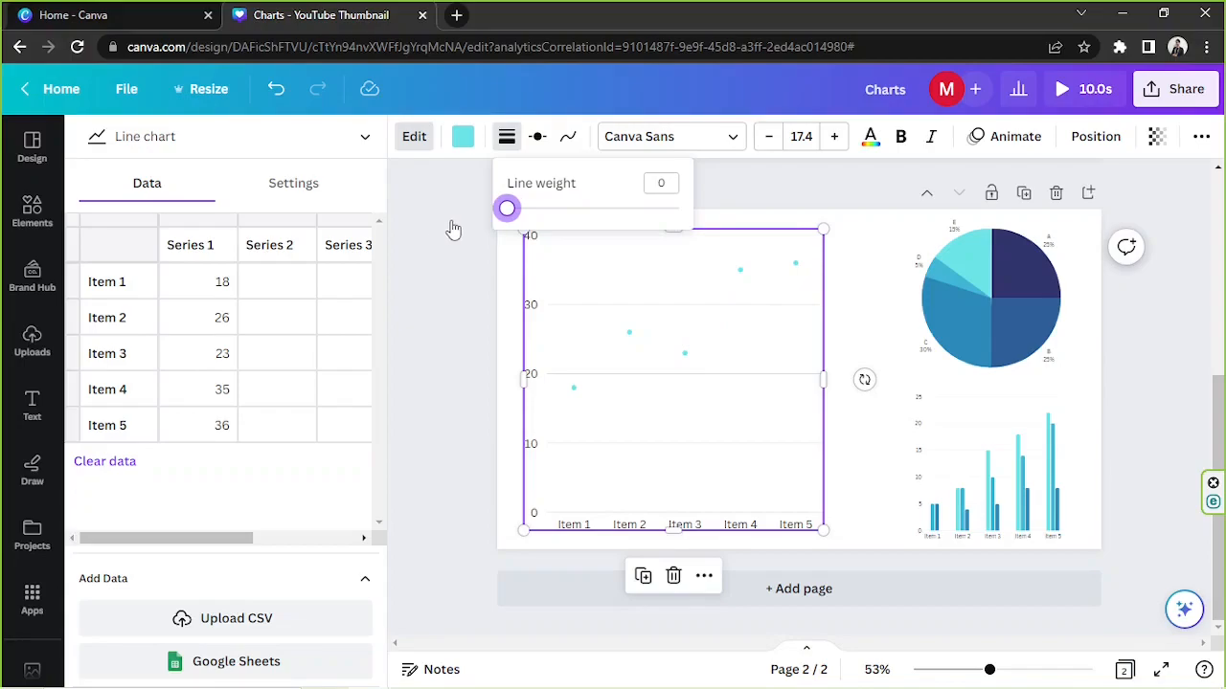
left_click_drag(507, 208, 520, 209)
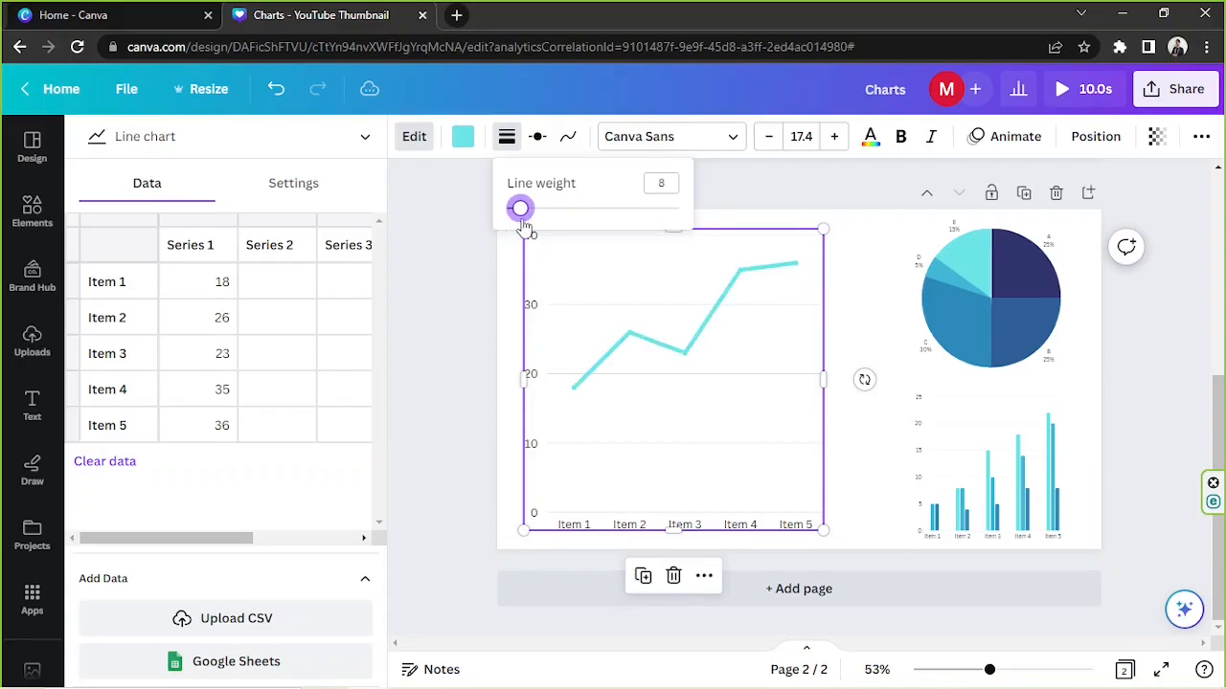
left_click_drag(520, 209, 515, 209)
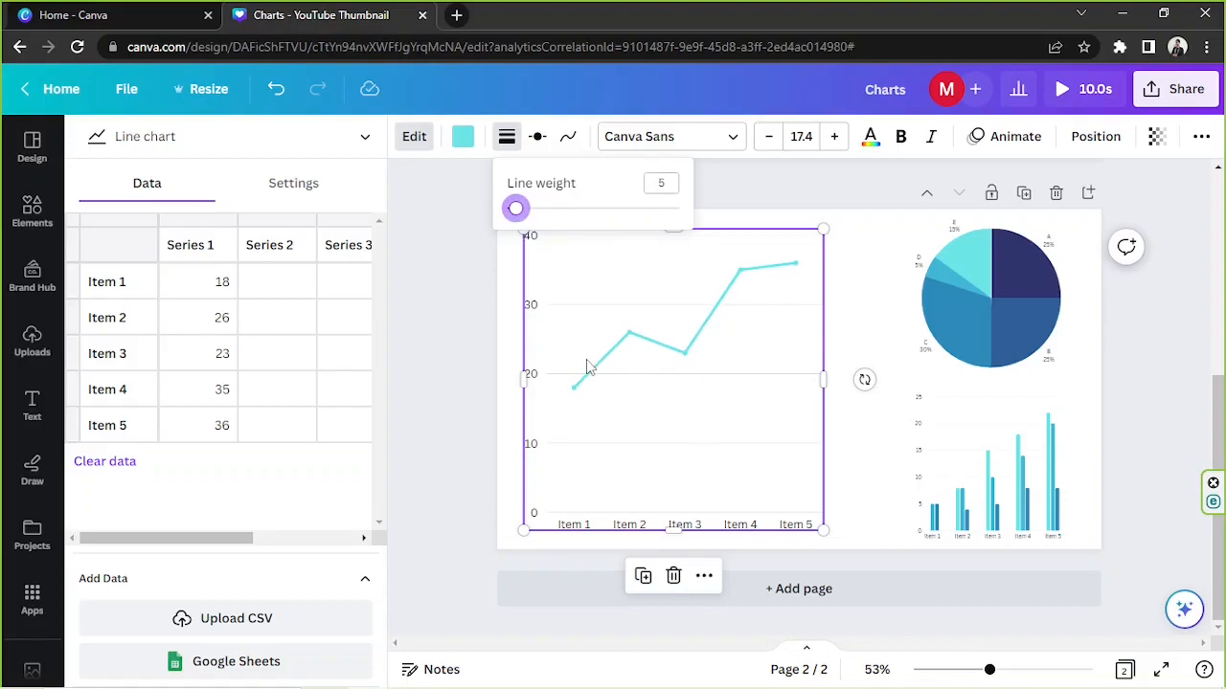
mouse_move(805, 267)
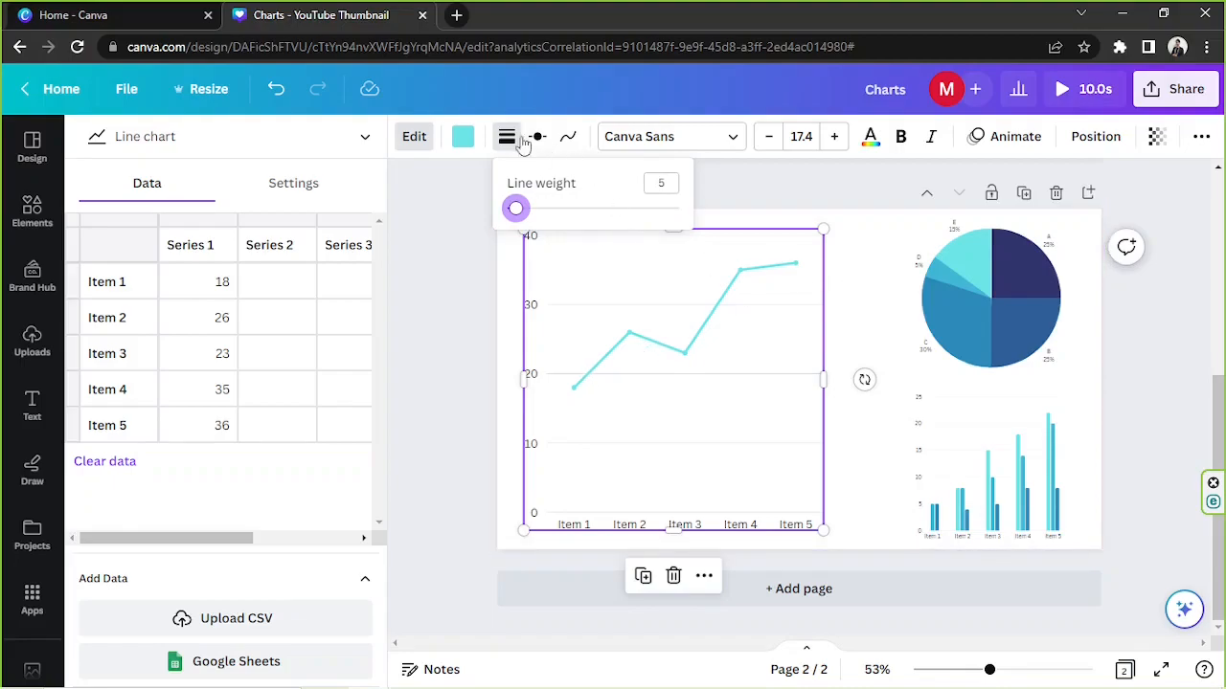
mouse_move(538, 136)
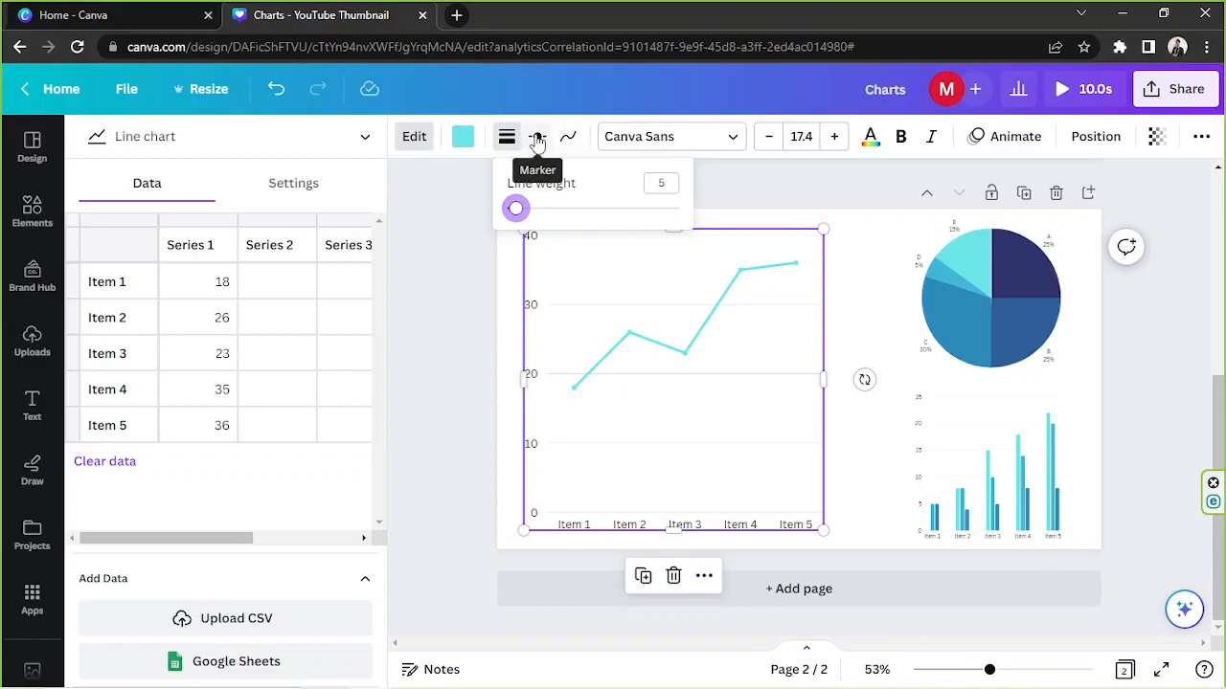
Try square and diamond markers on the data points, testing sizes up to 25
left_click(537, 136)
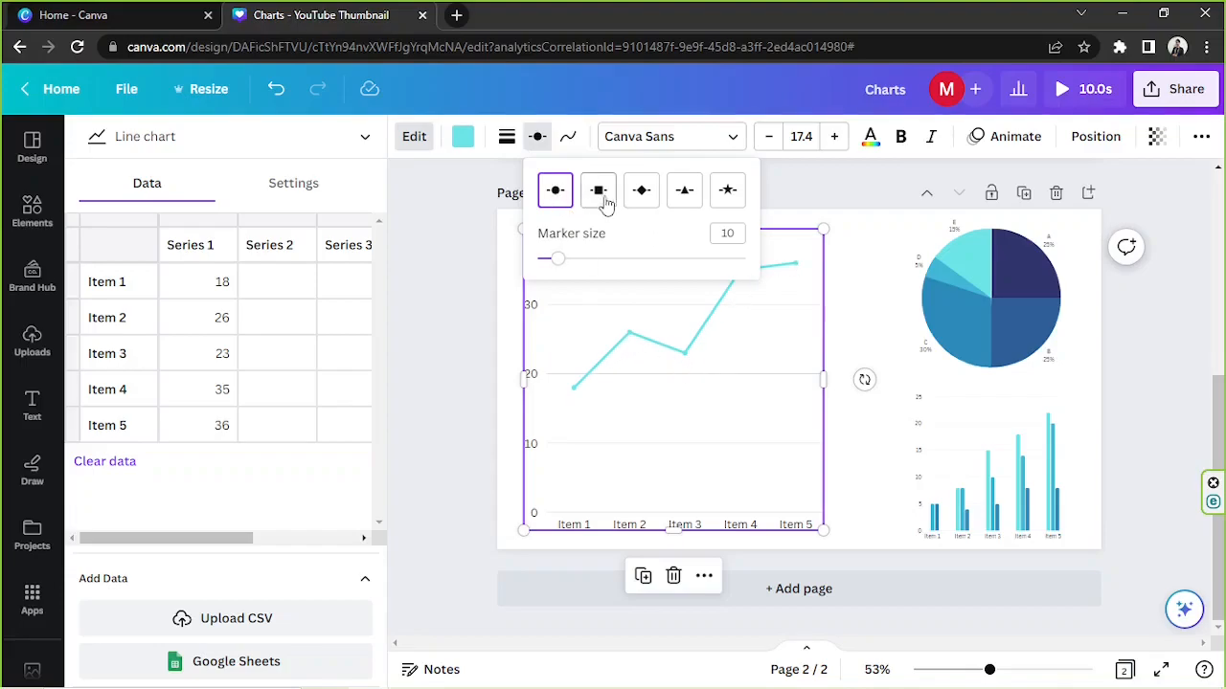
left_click(598, 190)
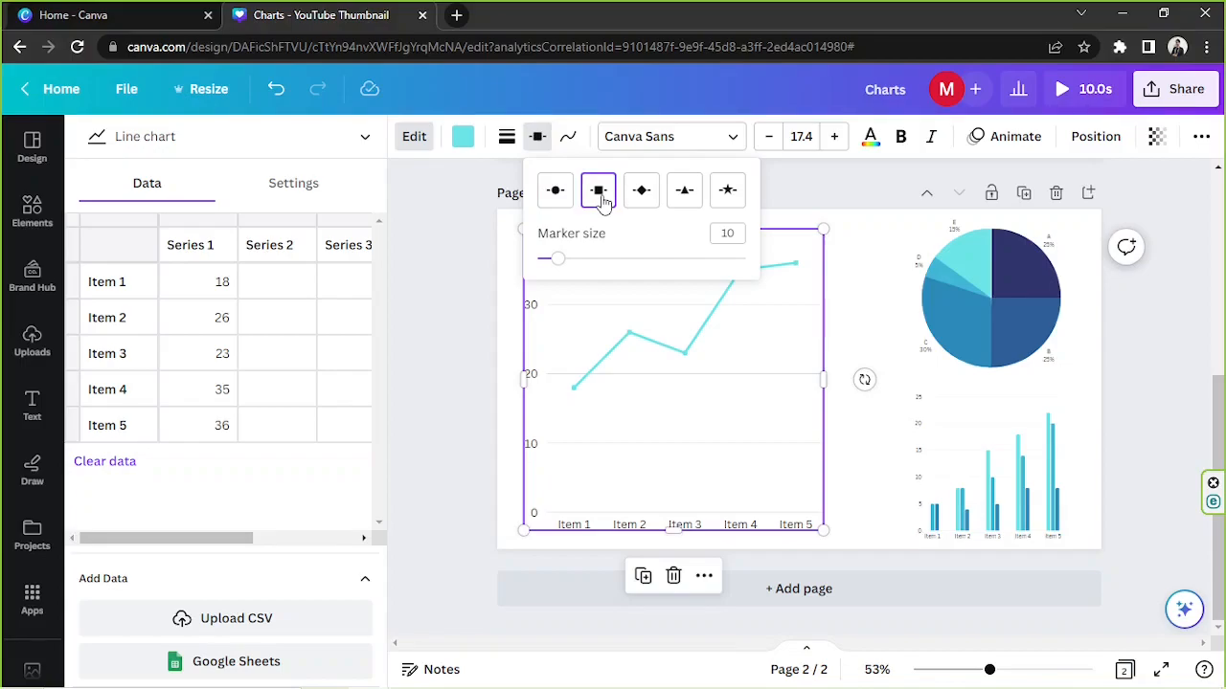
left_click(641, 190)
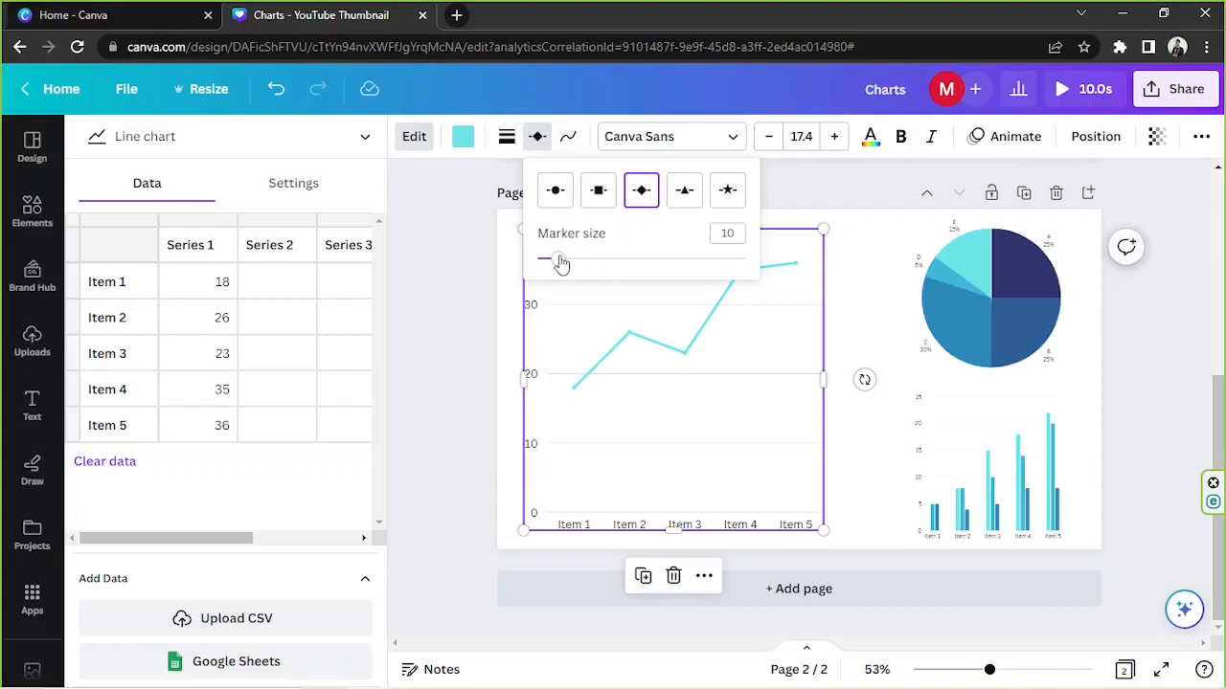
left_click_drag(560, 260, 596, 259)
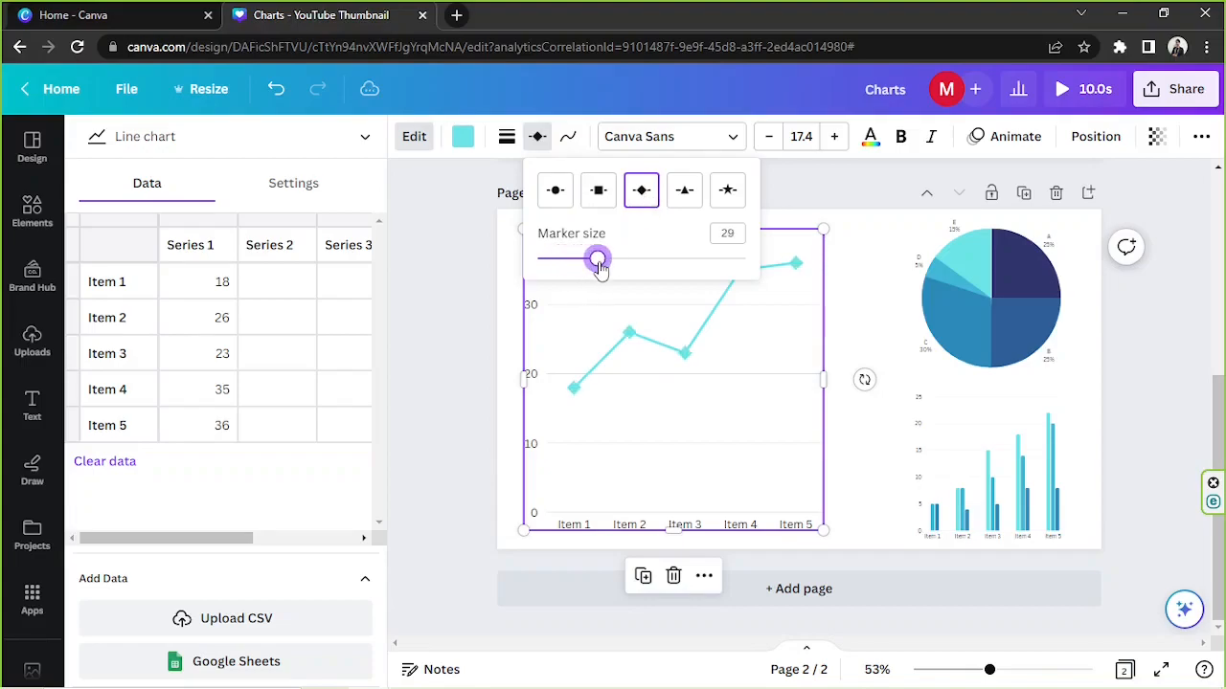
left_click_drag(598, 259, 563, 259)
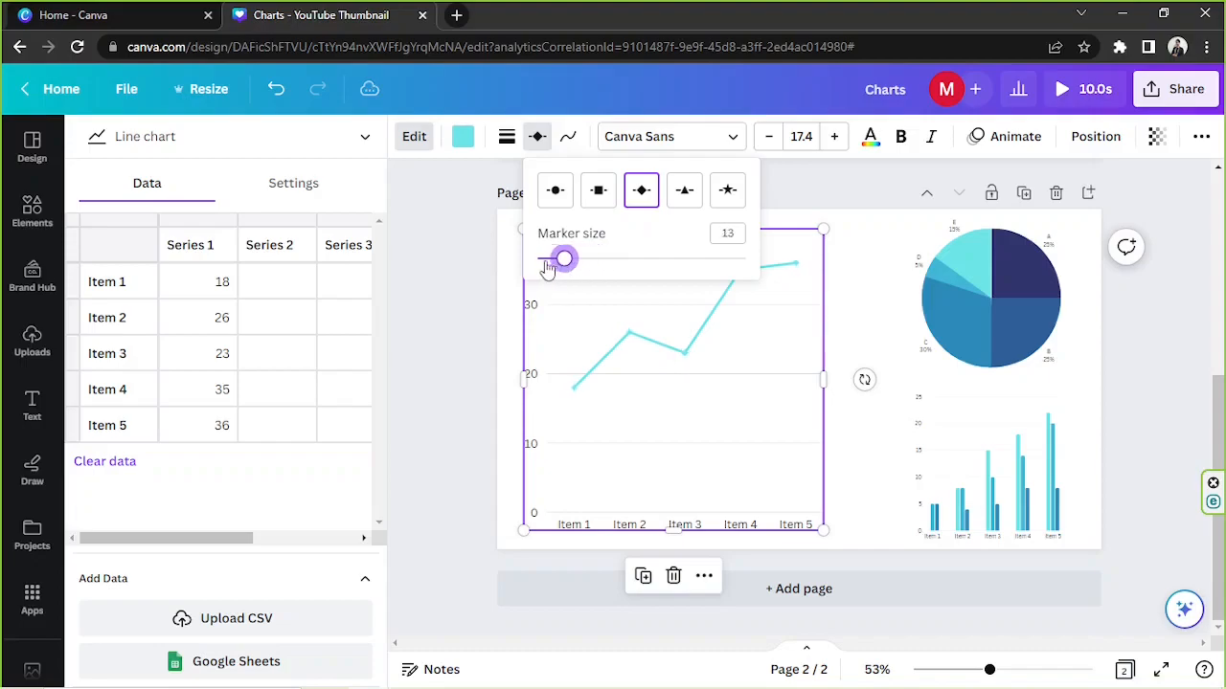
left_click_drag(563, 259, 745, 259)
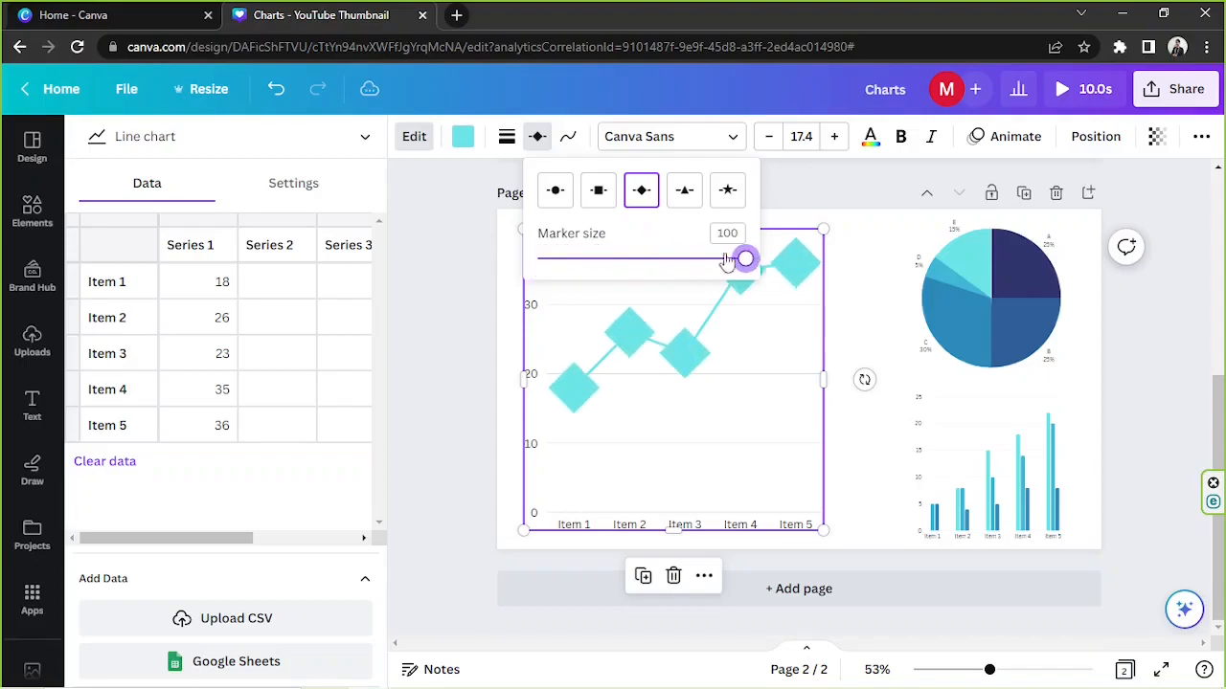
left_click_drag(745, 258, 581, 259)
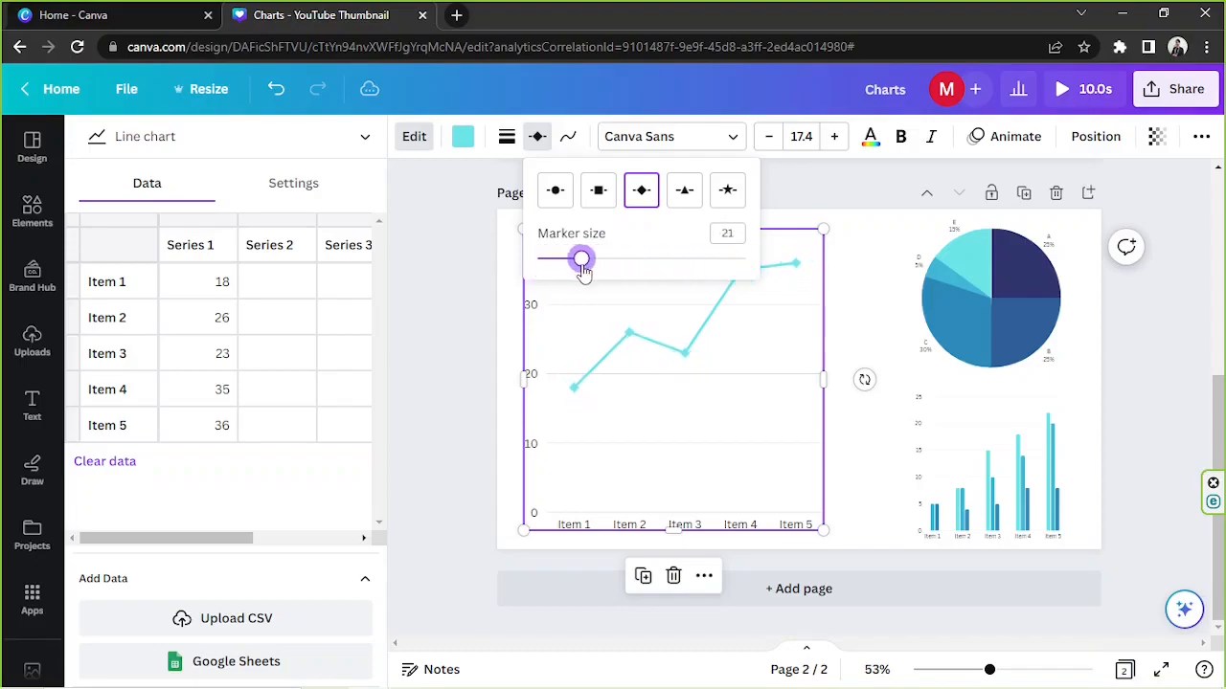
left_click_drag(581, 259, 589, 258)
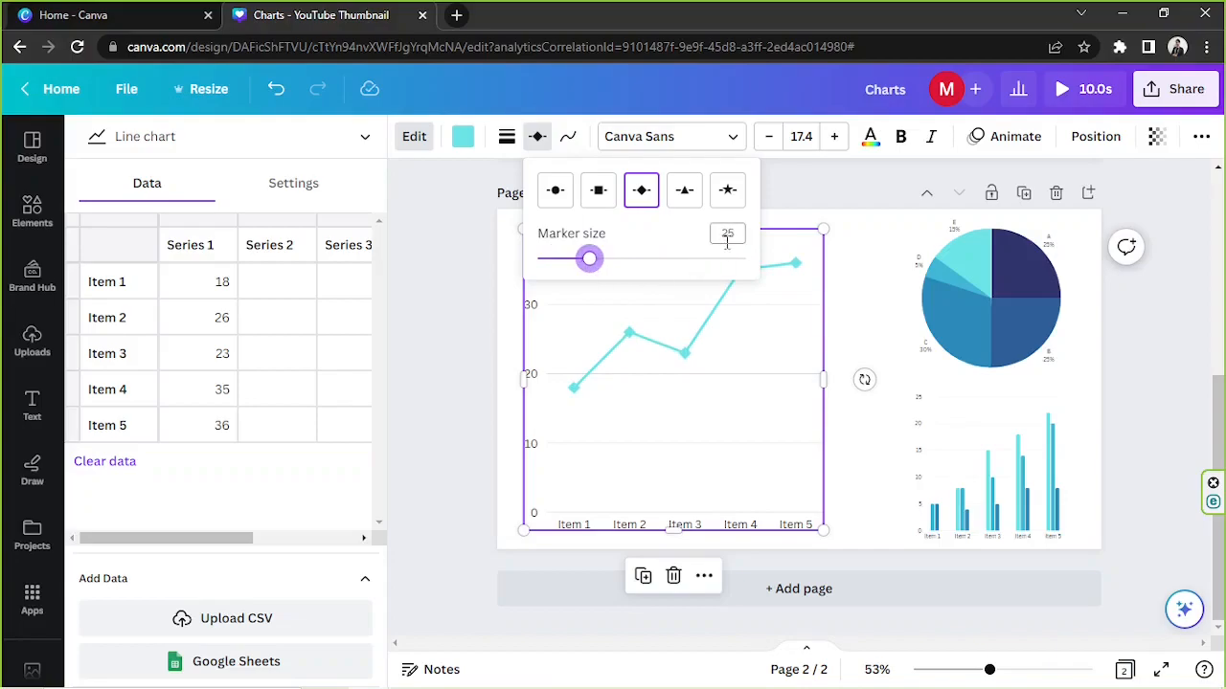
mouse_move(685, 190)
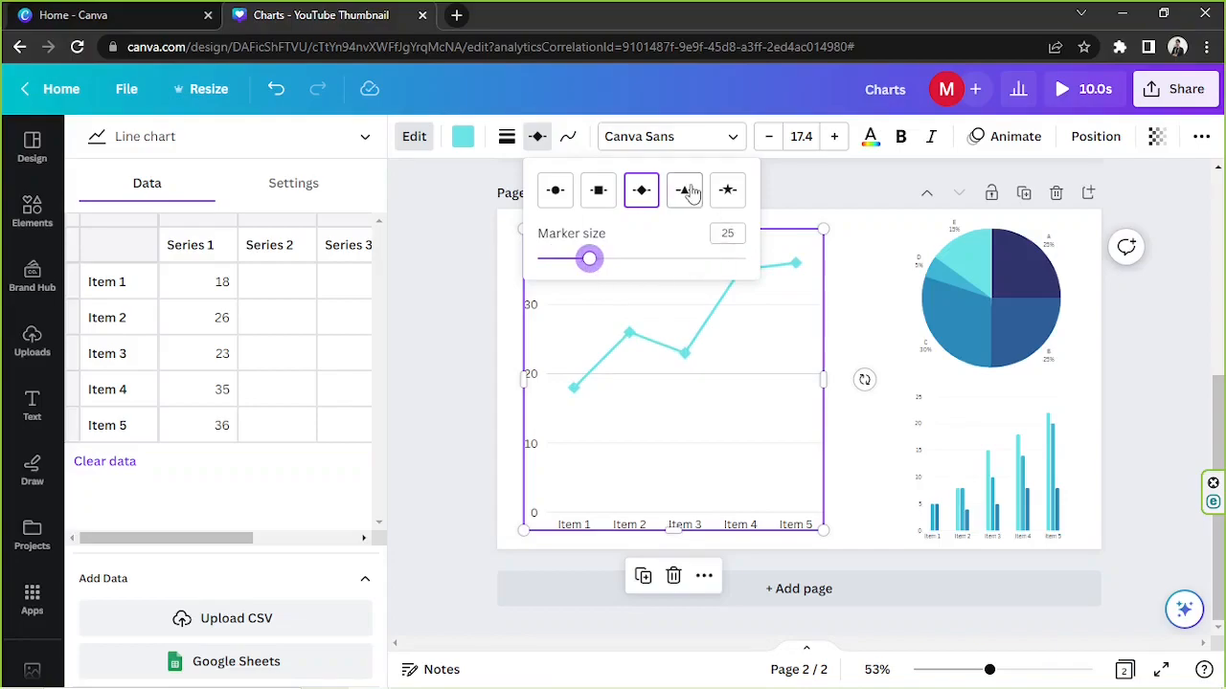
Try triangle and star markers, then choose circles at marker size 15
left_click(684, 189)
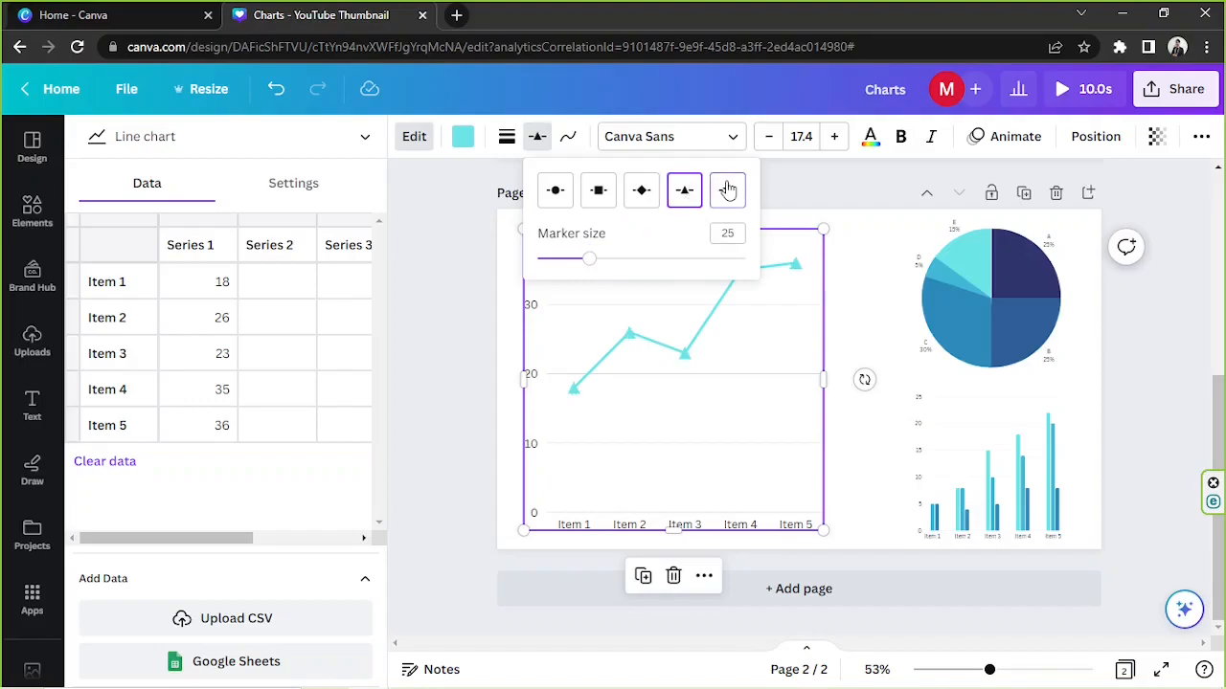
left_click(727, 189)
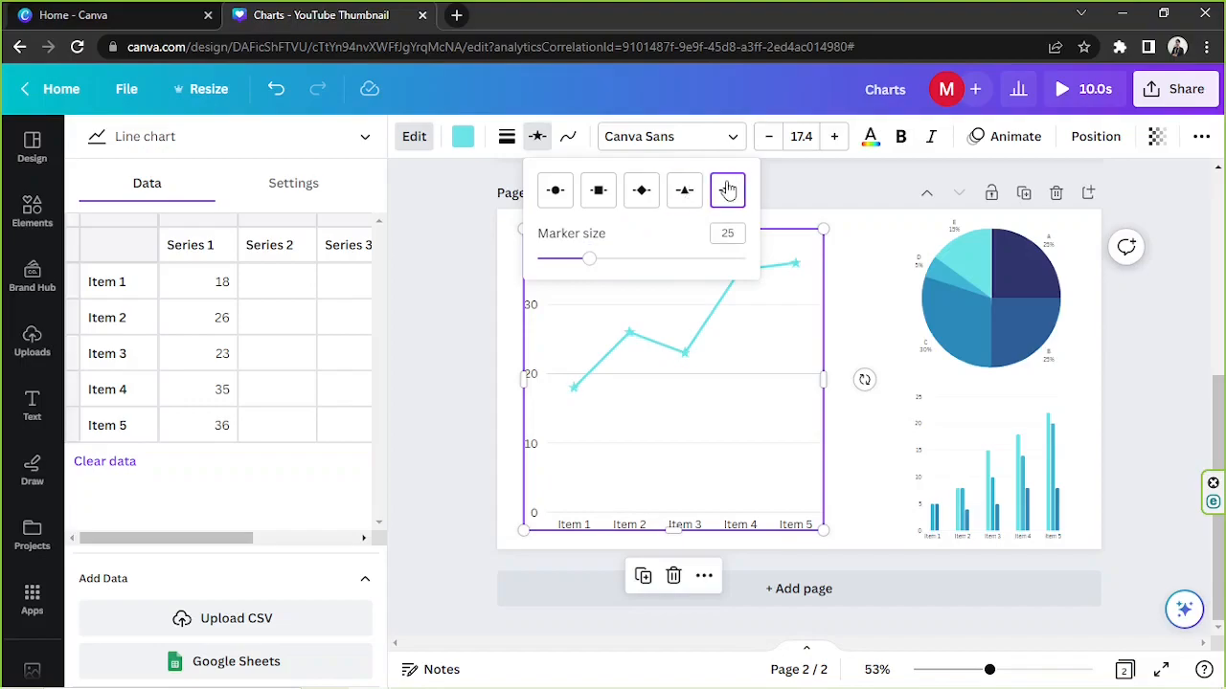
left_click(554, 189)
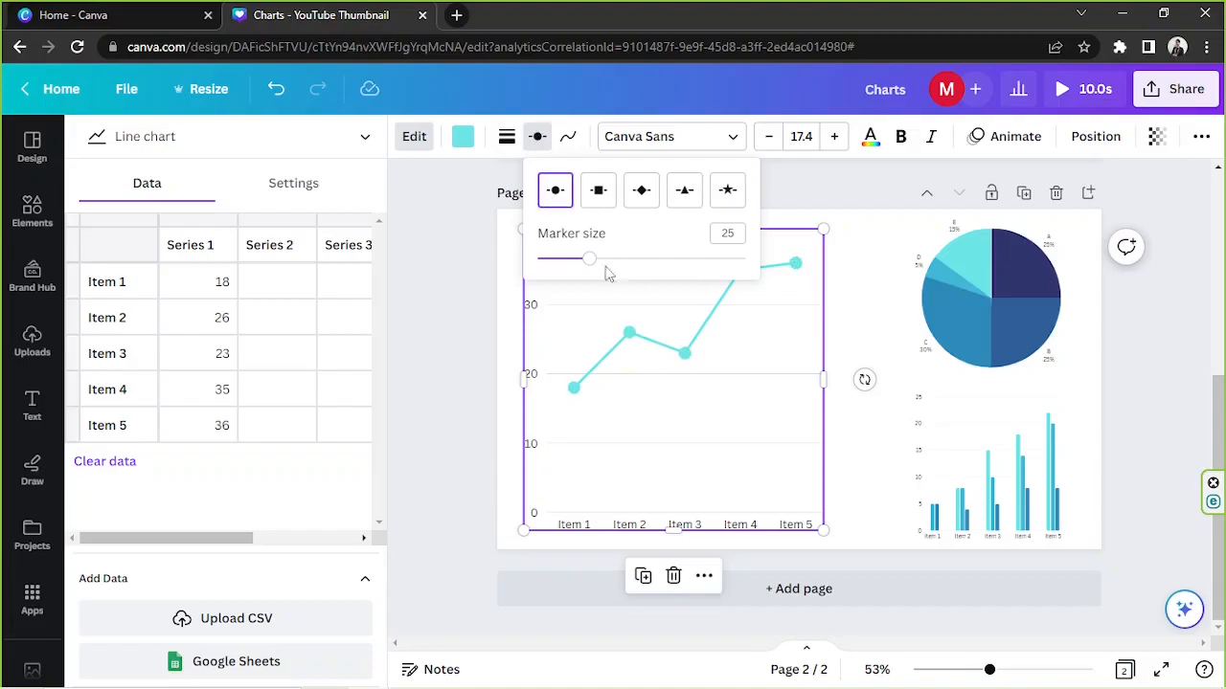
left_click_drag(589, 259, 567, 259)
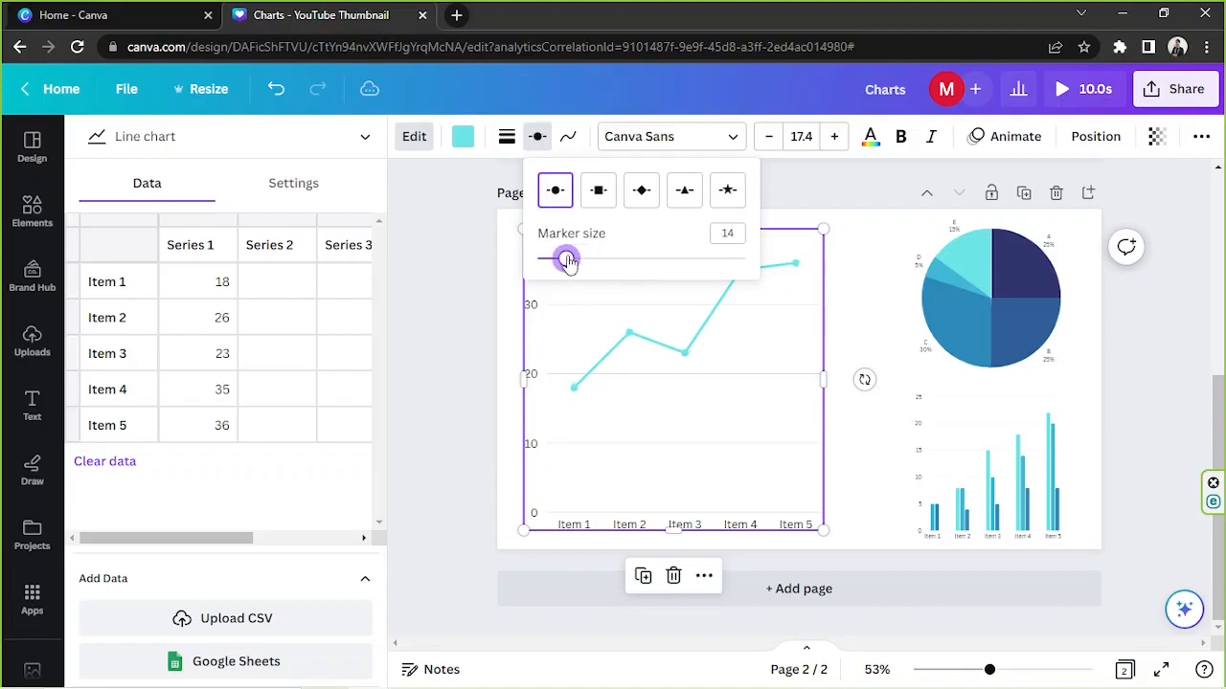
left_click_drag(566, 260, 574, 260)
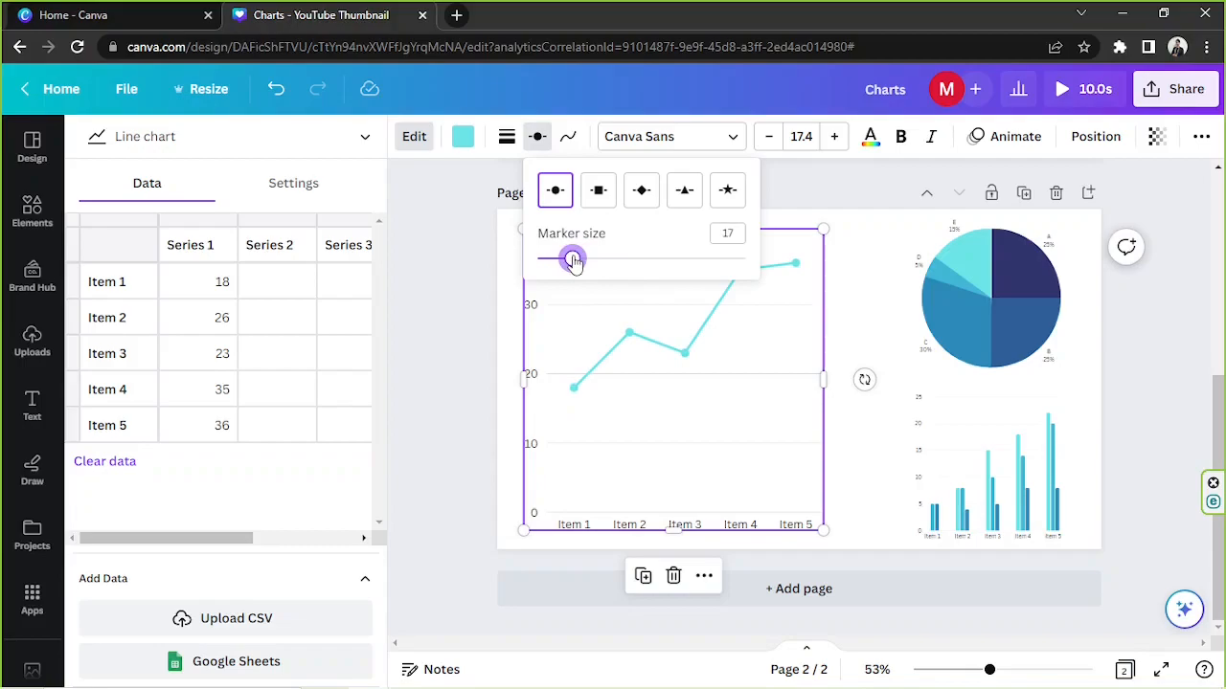
left_click_drag(575, 260, 570, 260)
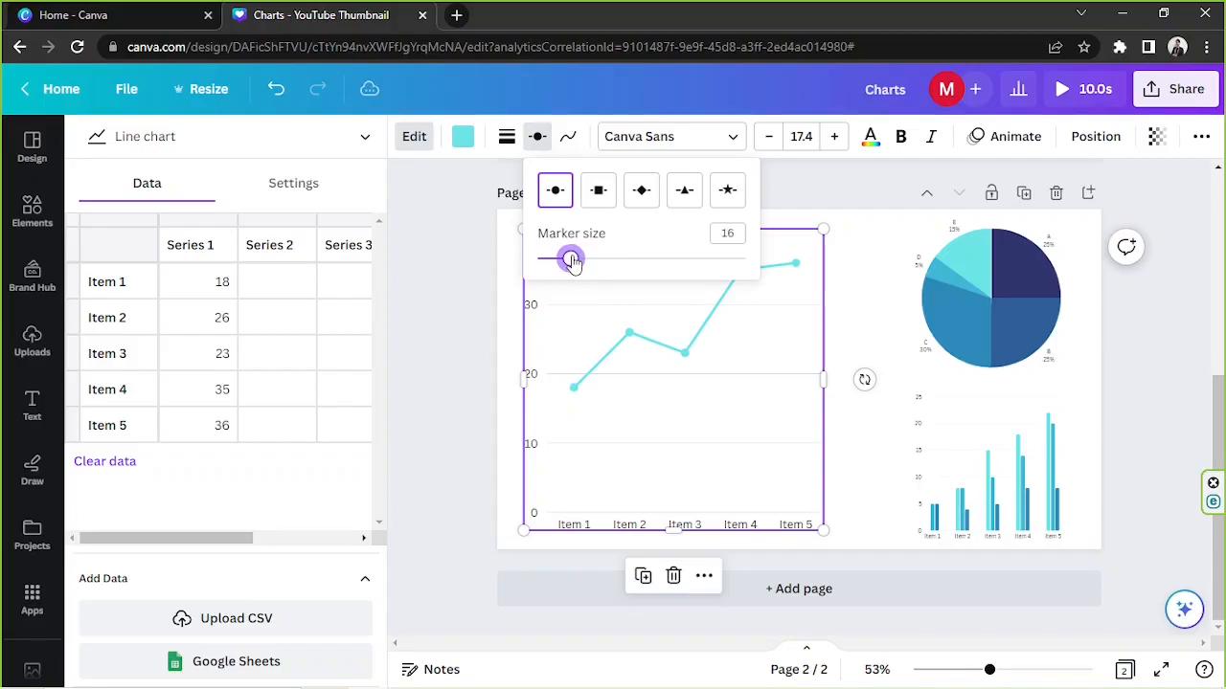
left_click_drag(572, 259, 568, 259)
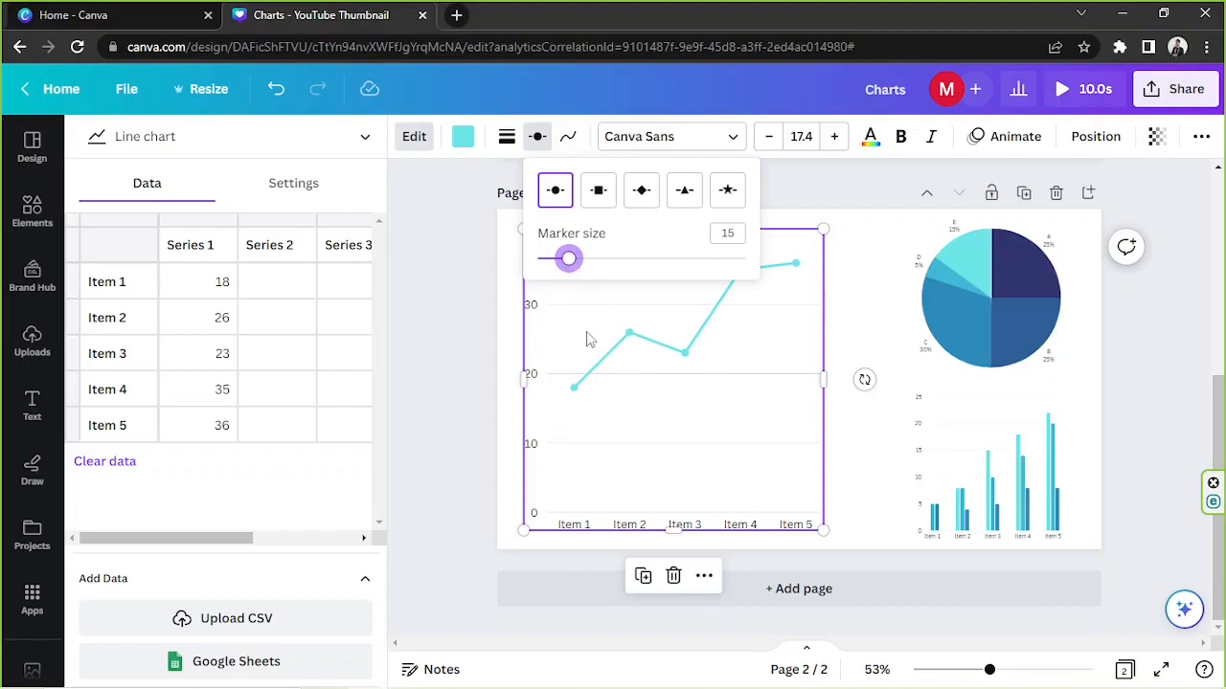
mouse_move(638, 346)
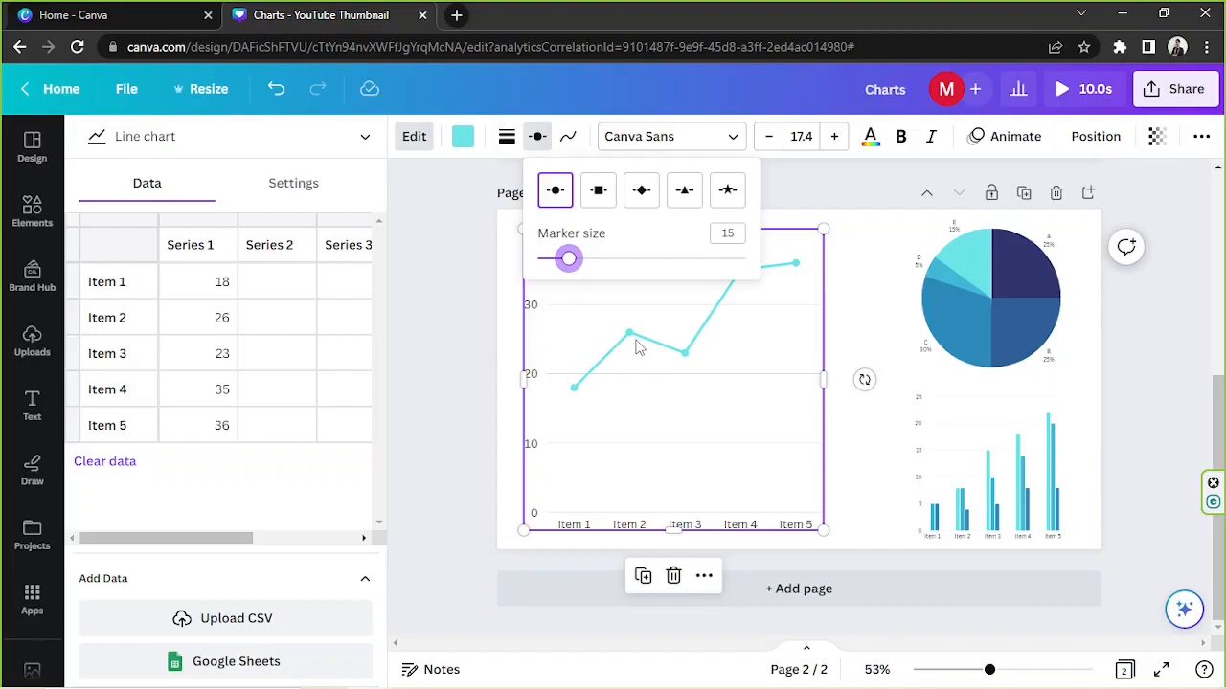
mouse_move(568, 136)
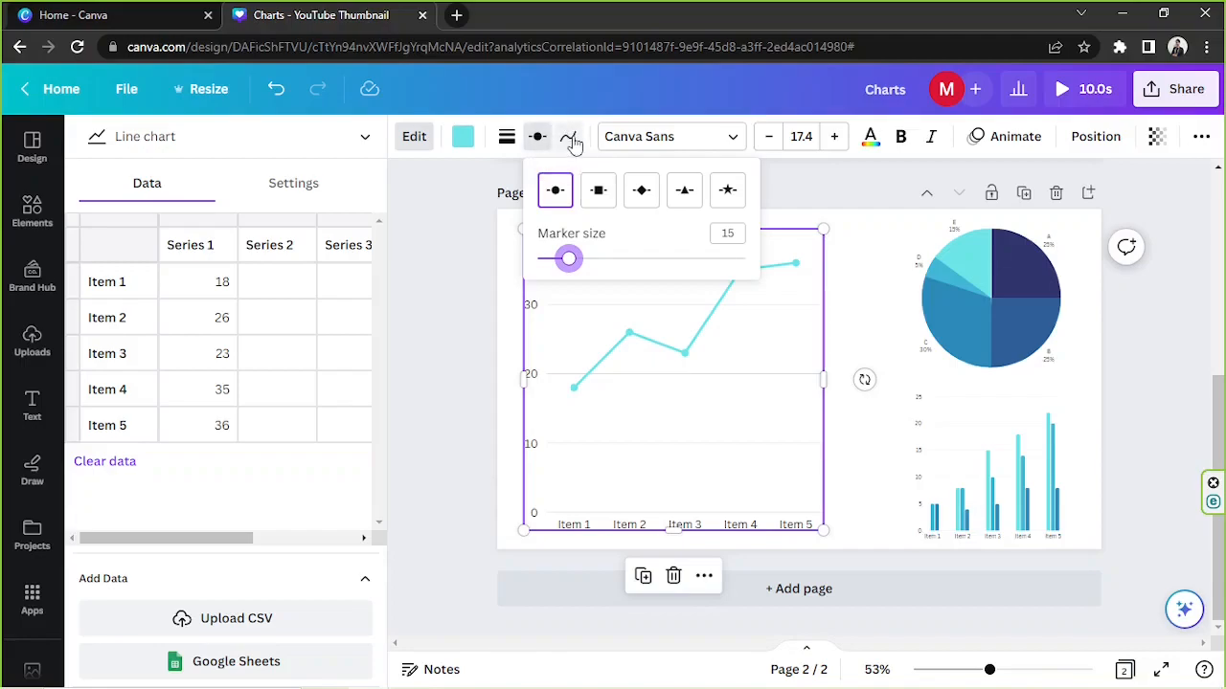
Toggle line smoothing on and back off, then deselect the line chart
left_click(570, 136)
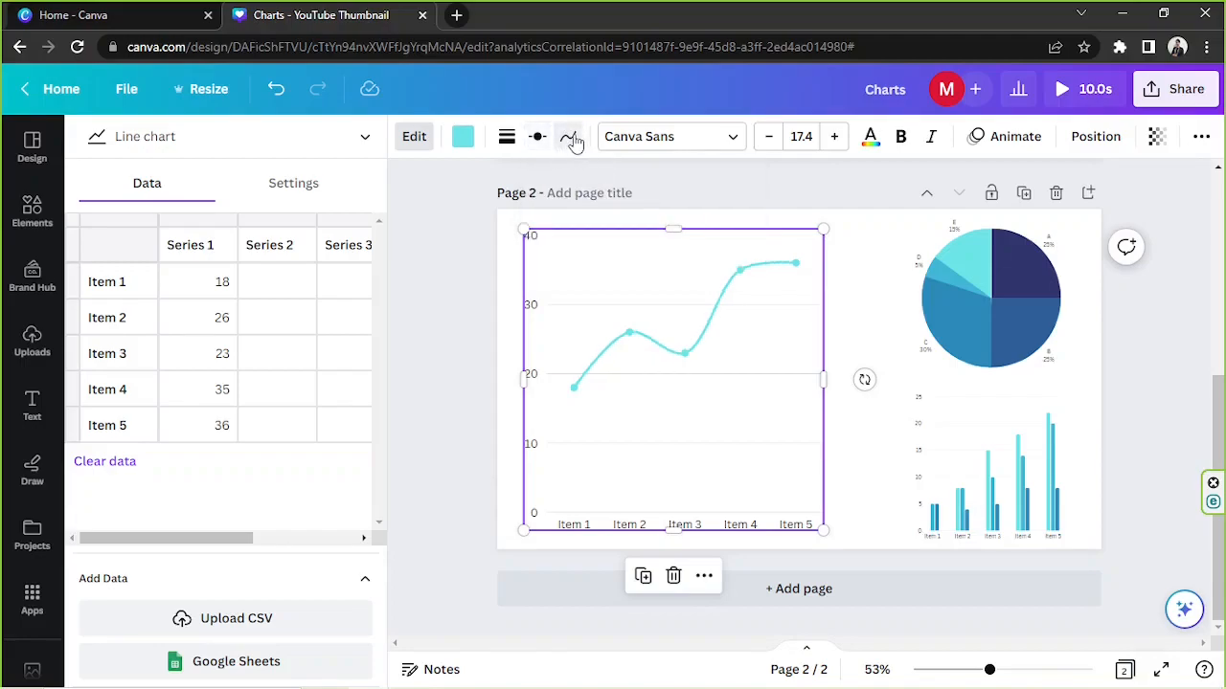
left_click(568, 136)
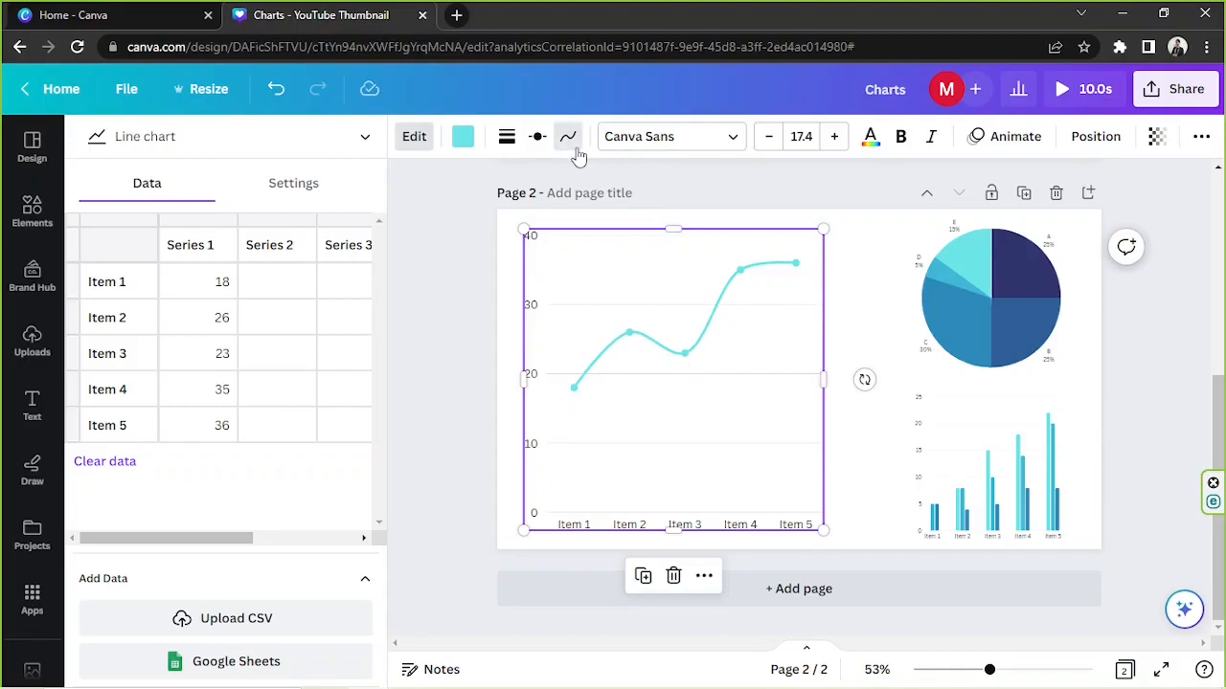
mouse_move(733, 263)
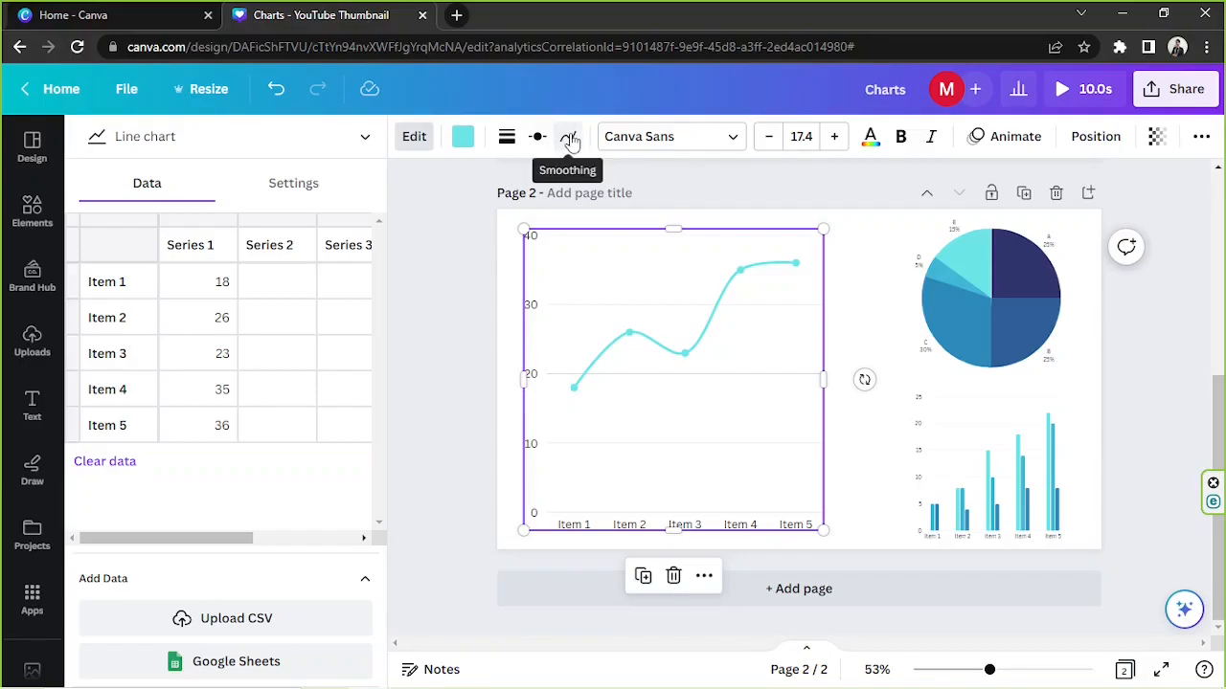
left_click(569, 136)
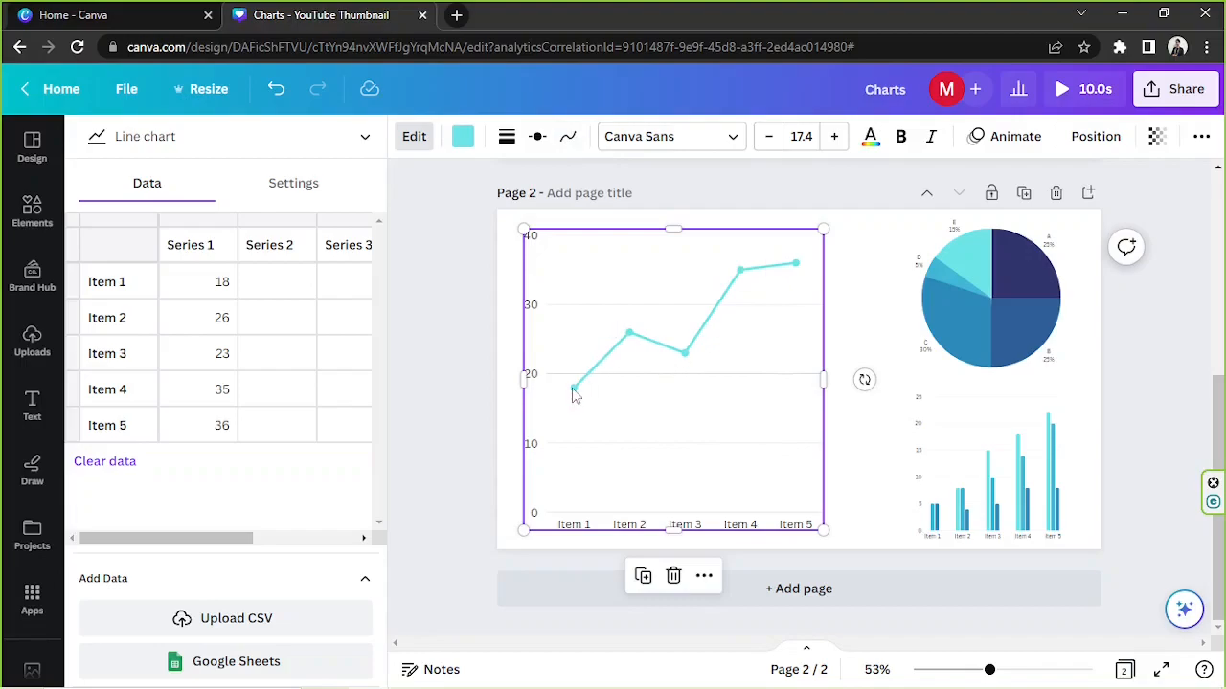
left_click(568, 136)
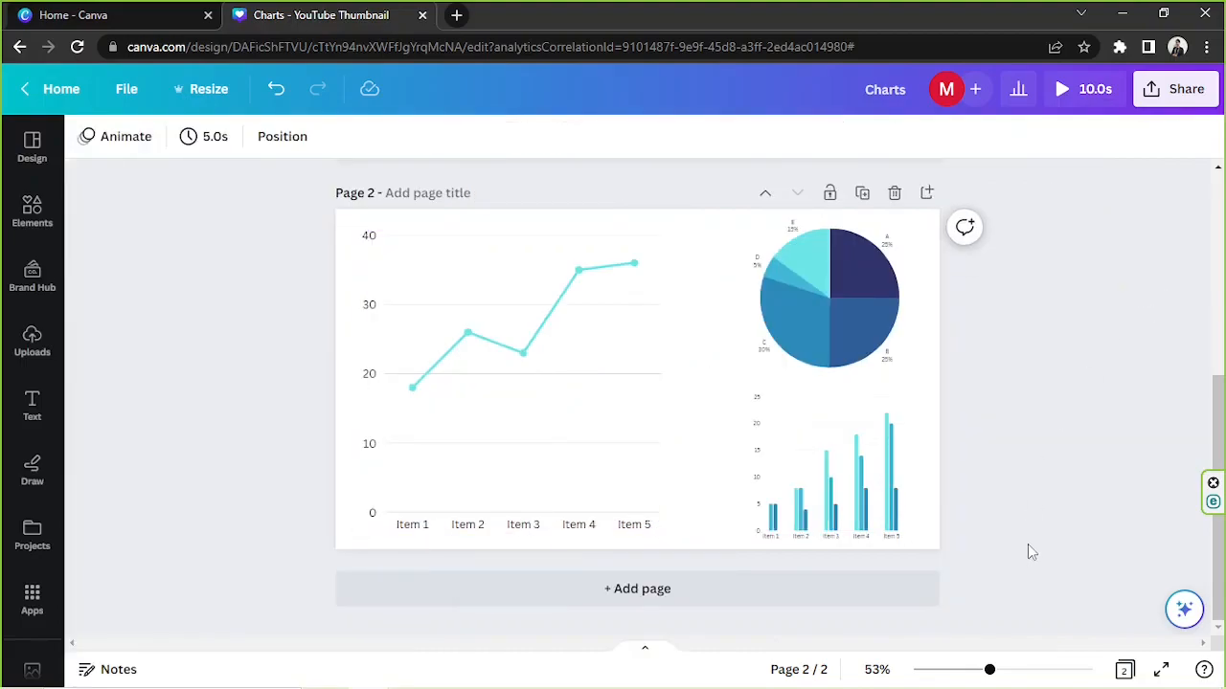
mouse_move(1058, 469)
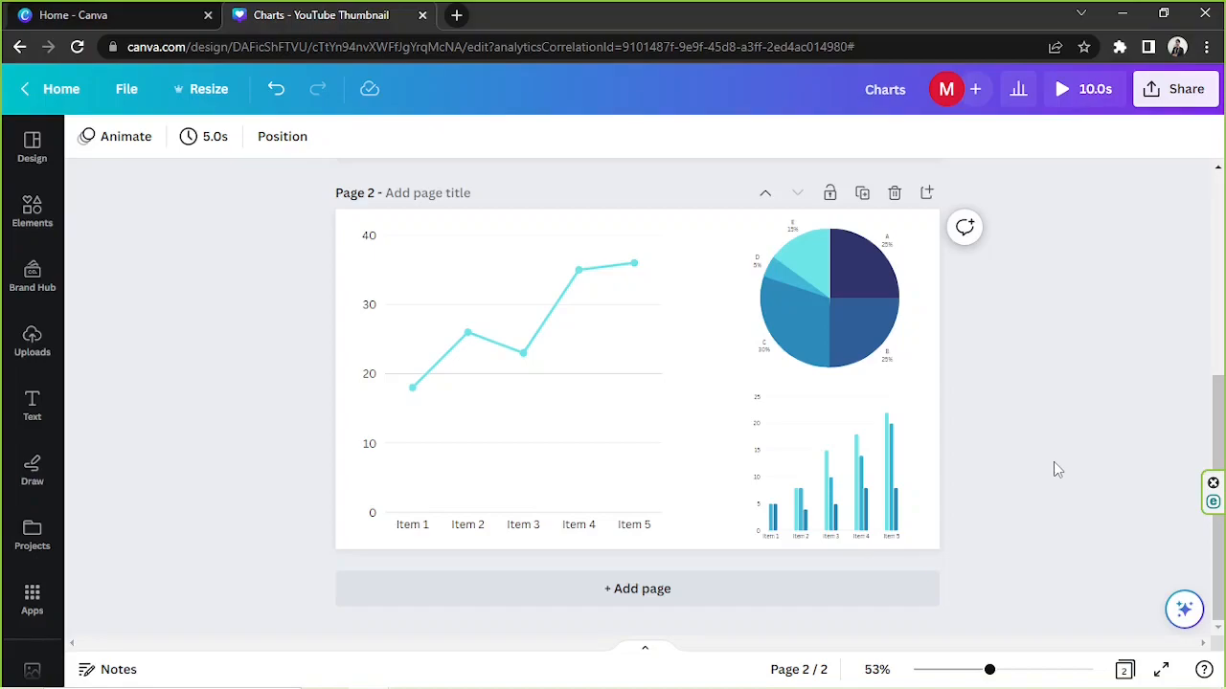
mouse_move(1060, 448)
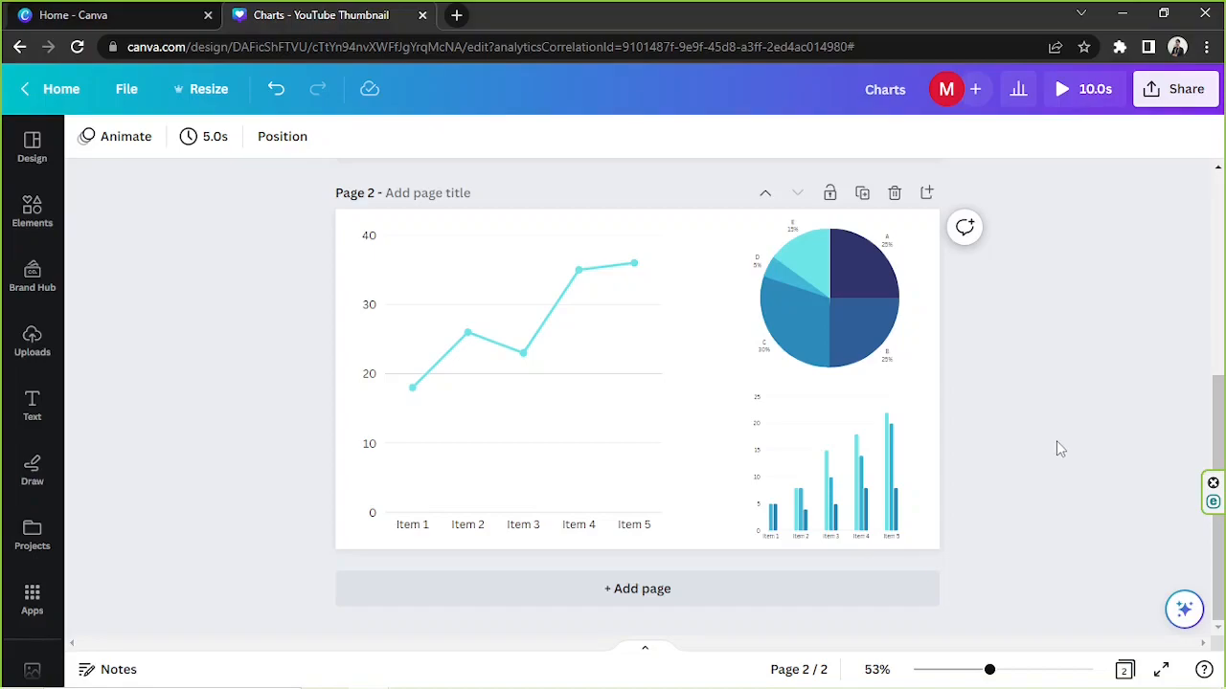